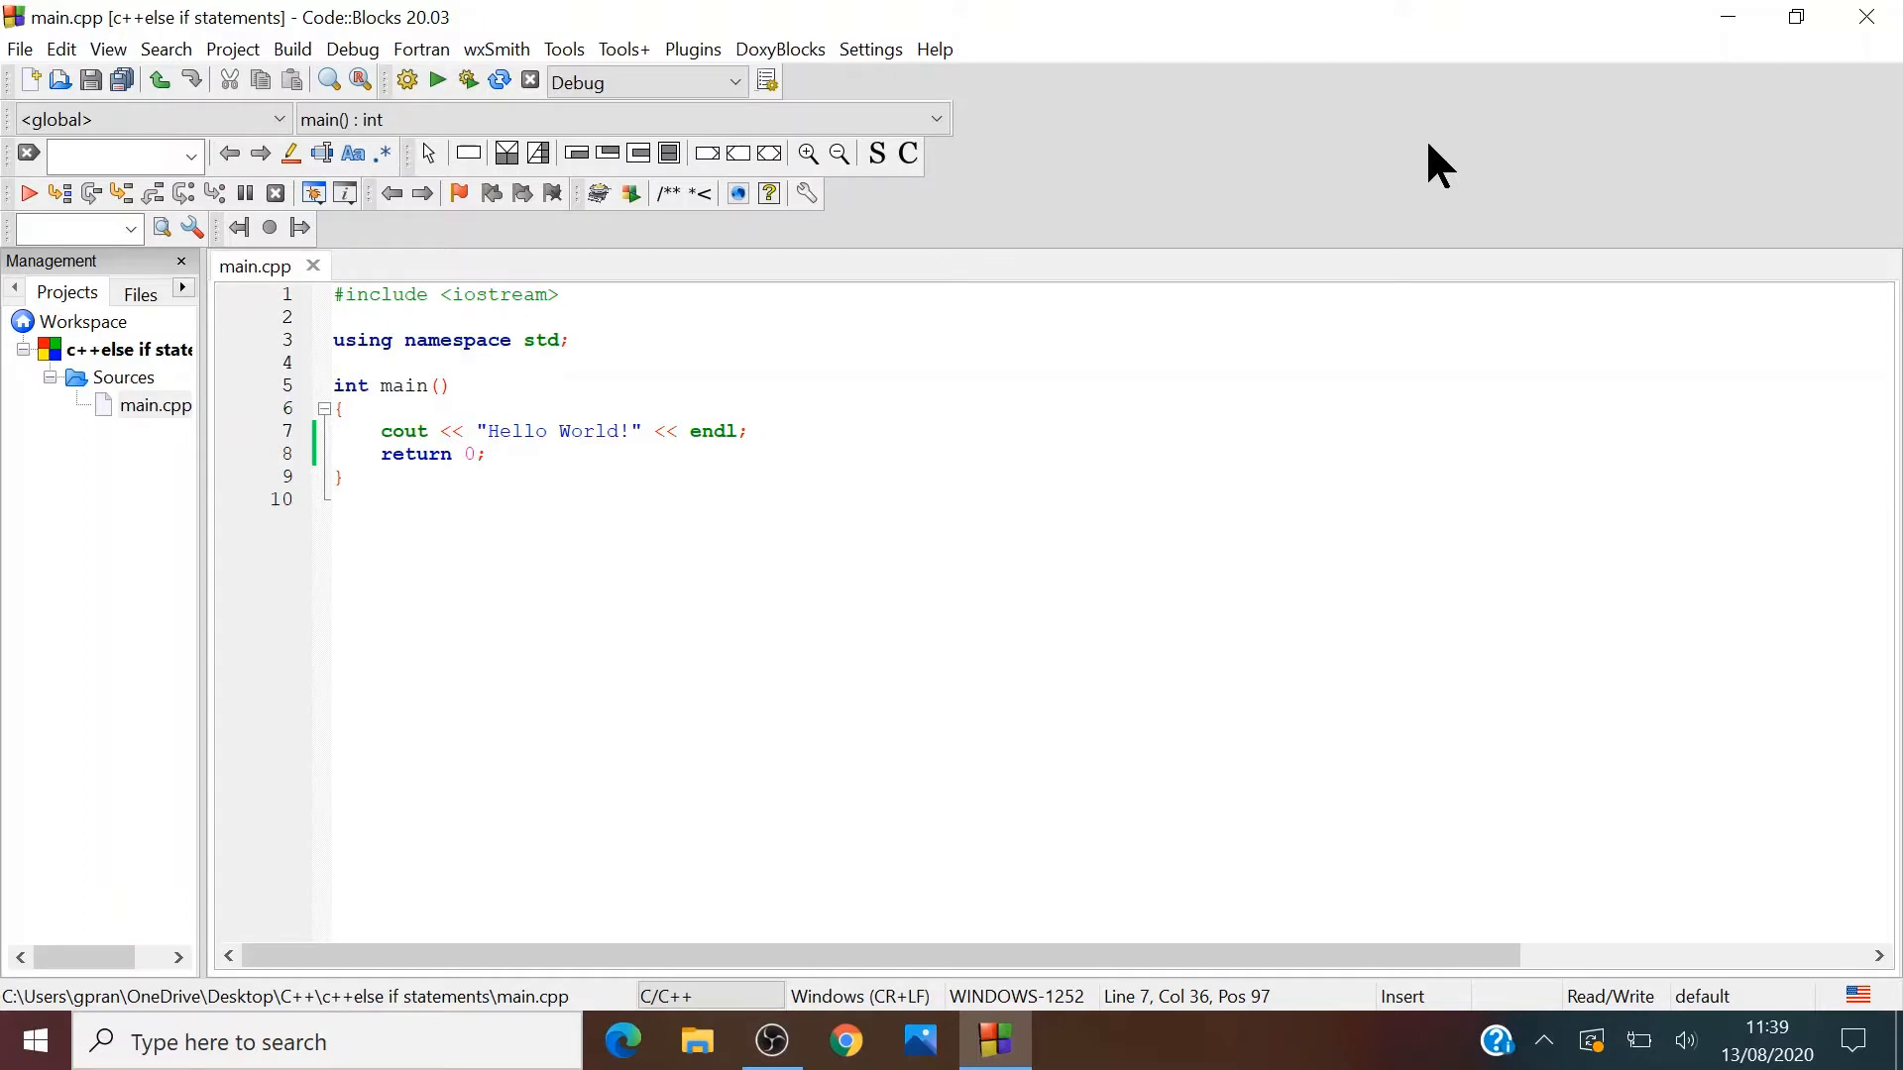
{"action": "mouse_move", "coordinate": [1439, 177]}
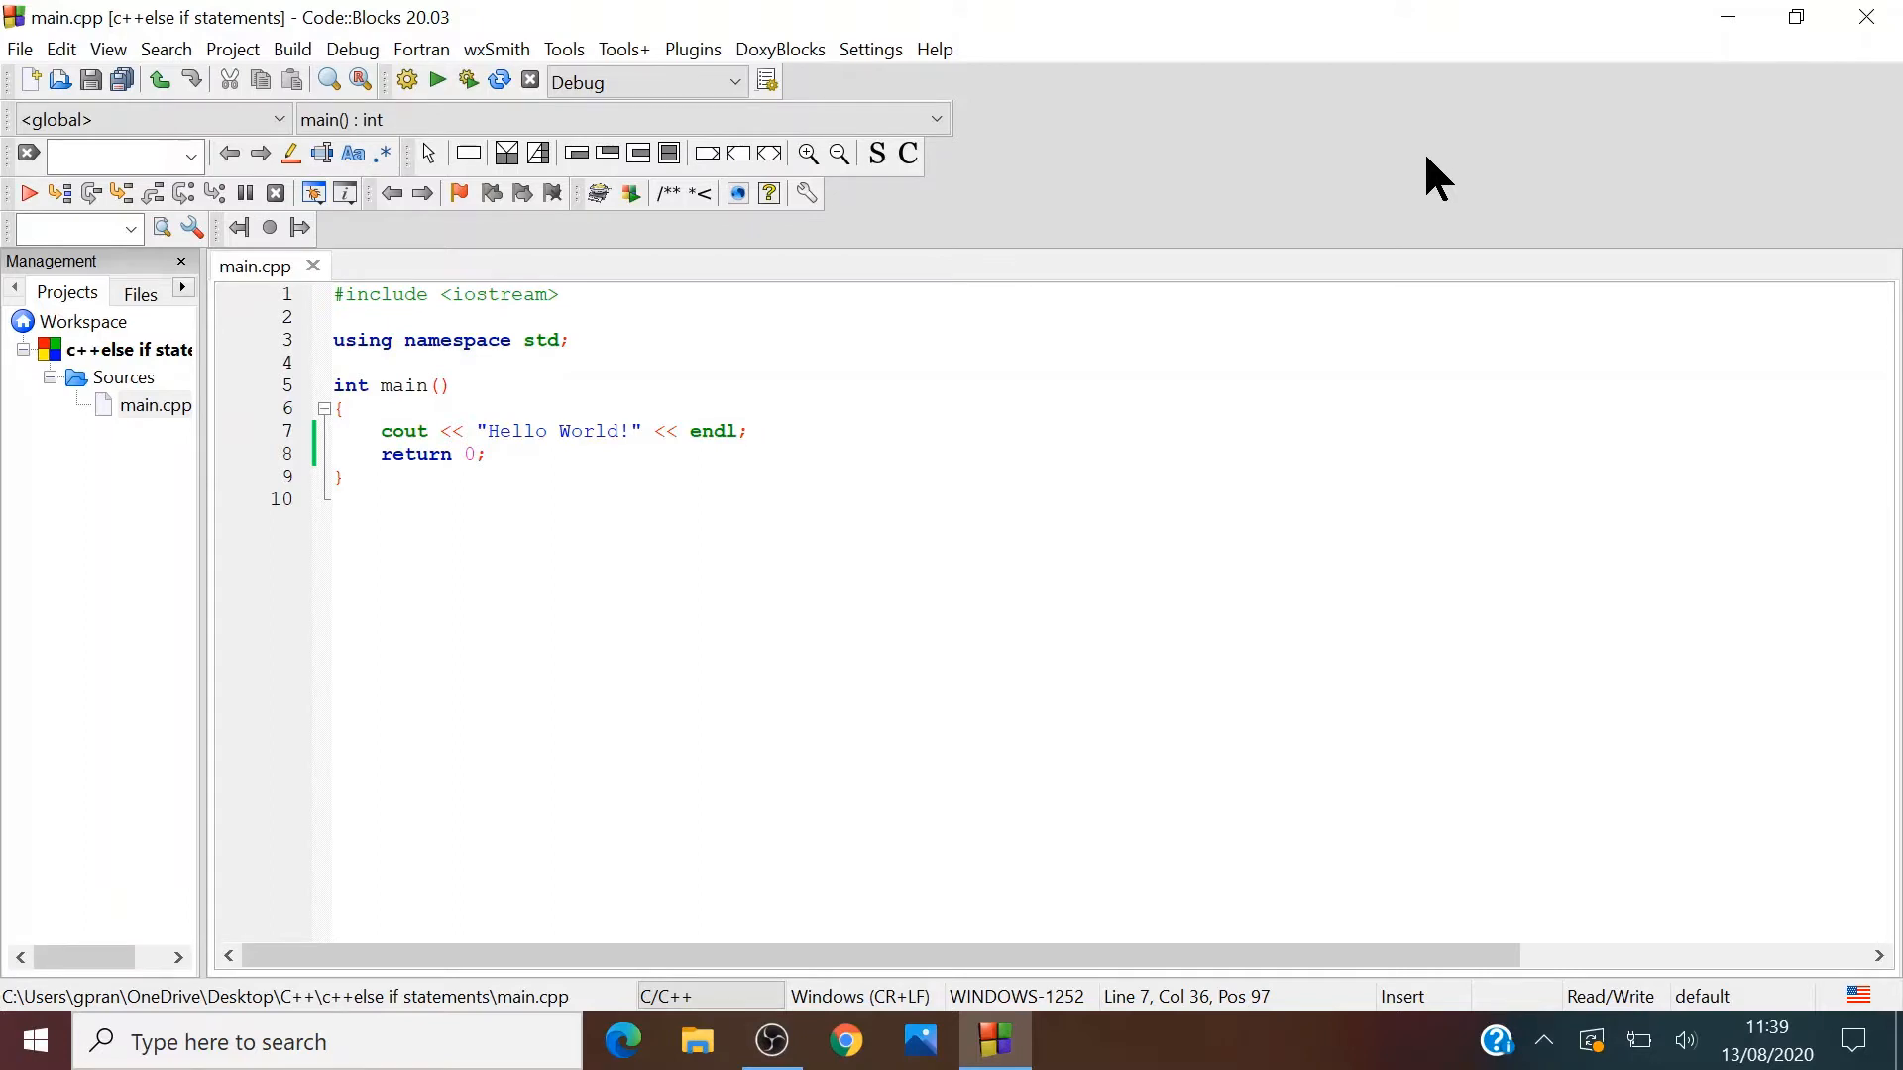
{"action": "mouse_move", "coordinate": [1437, 261]}
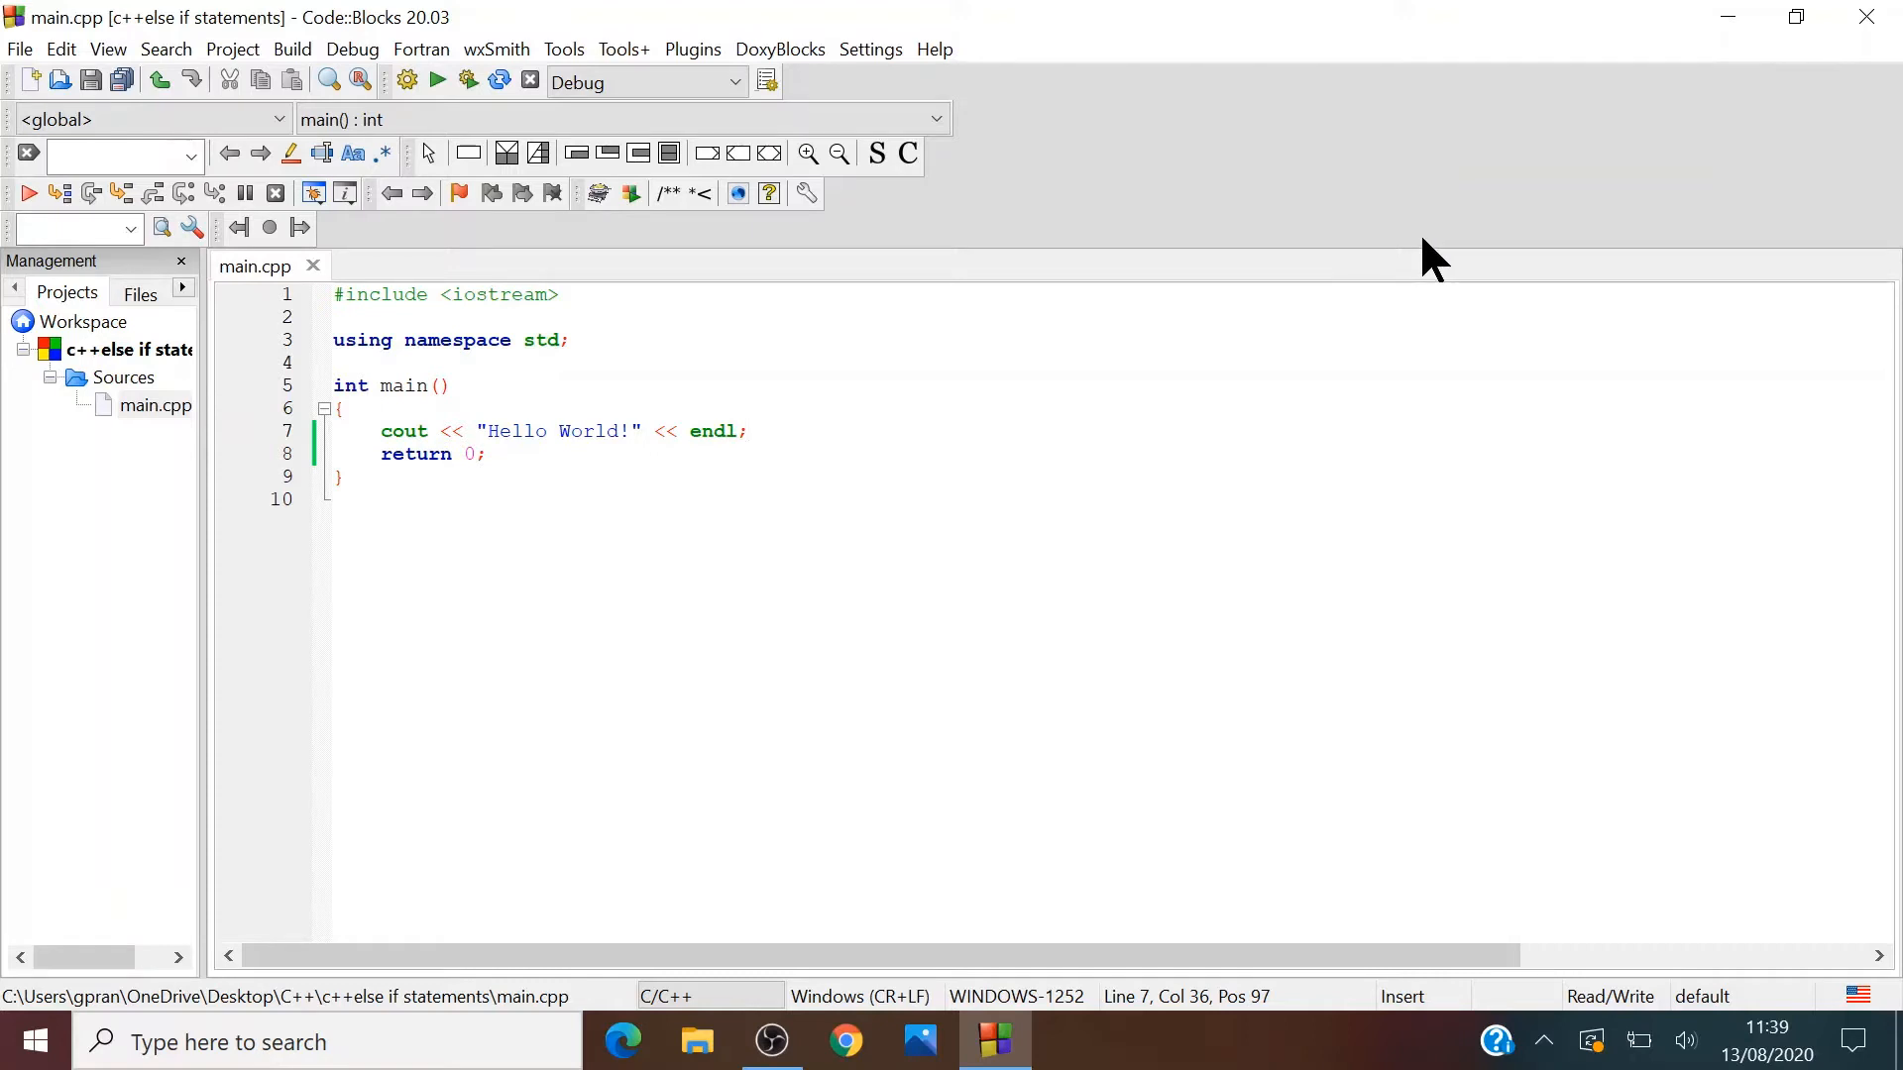
- Delete the Hello World output and return lines, leaving main() empty
{"action": "left_click", "coordinate": [343, 477]}
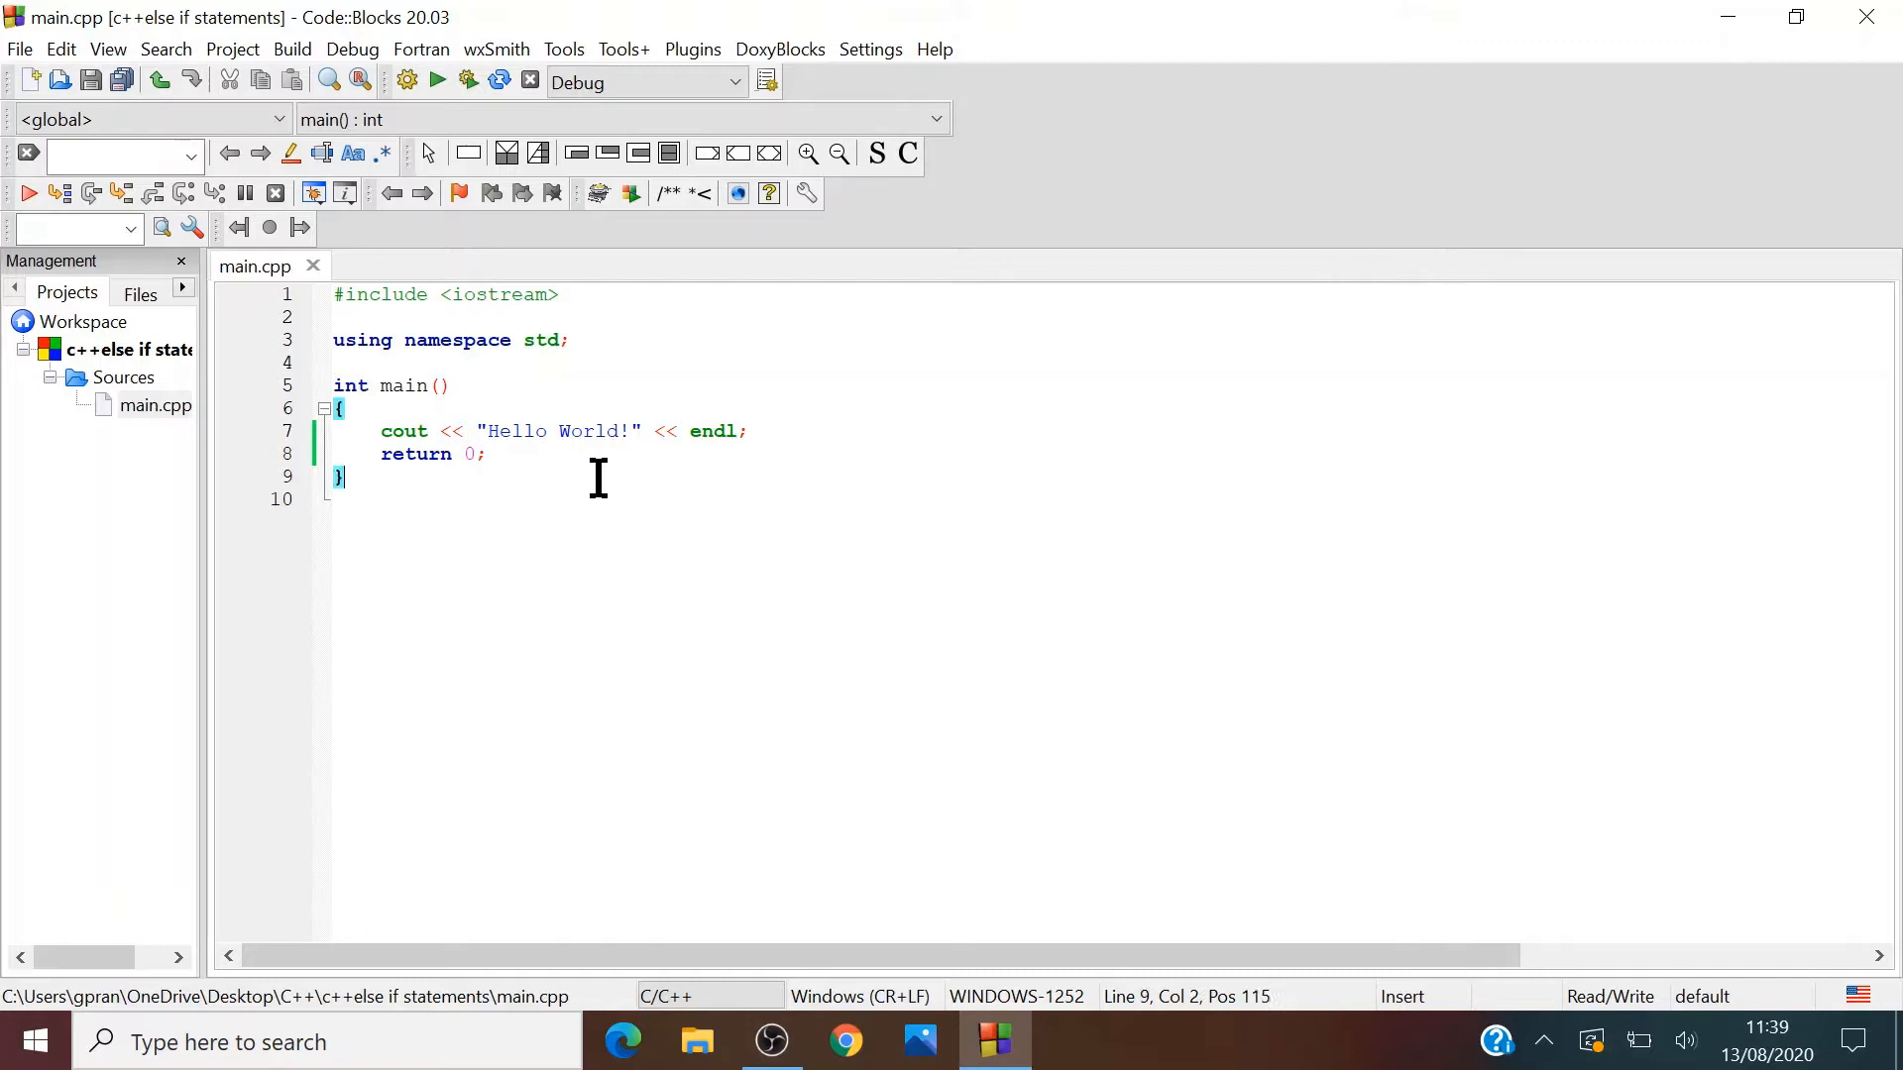
{"action": "left_click", "coordinate": [485, 454]}
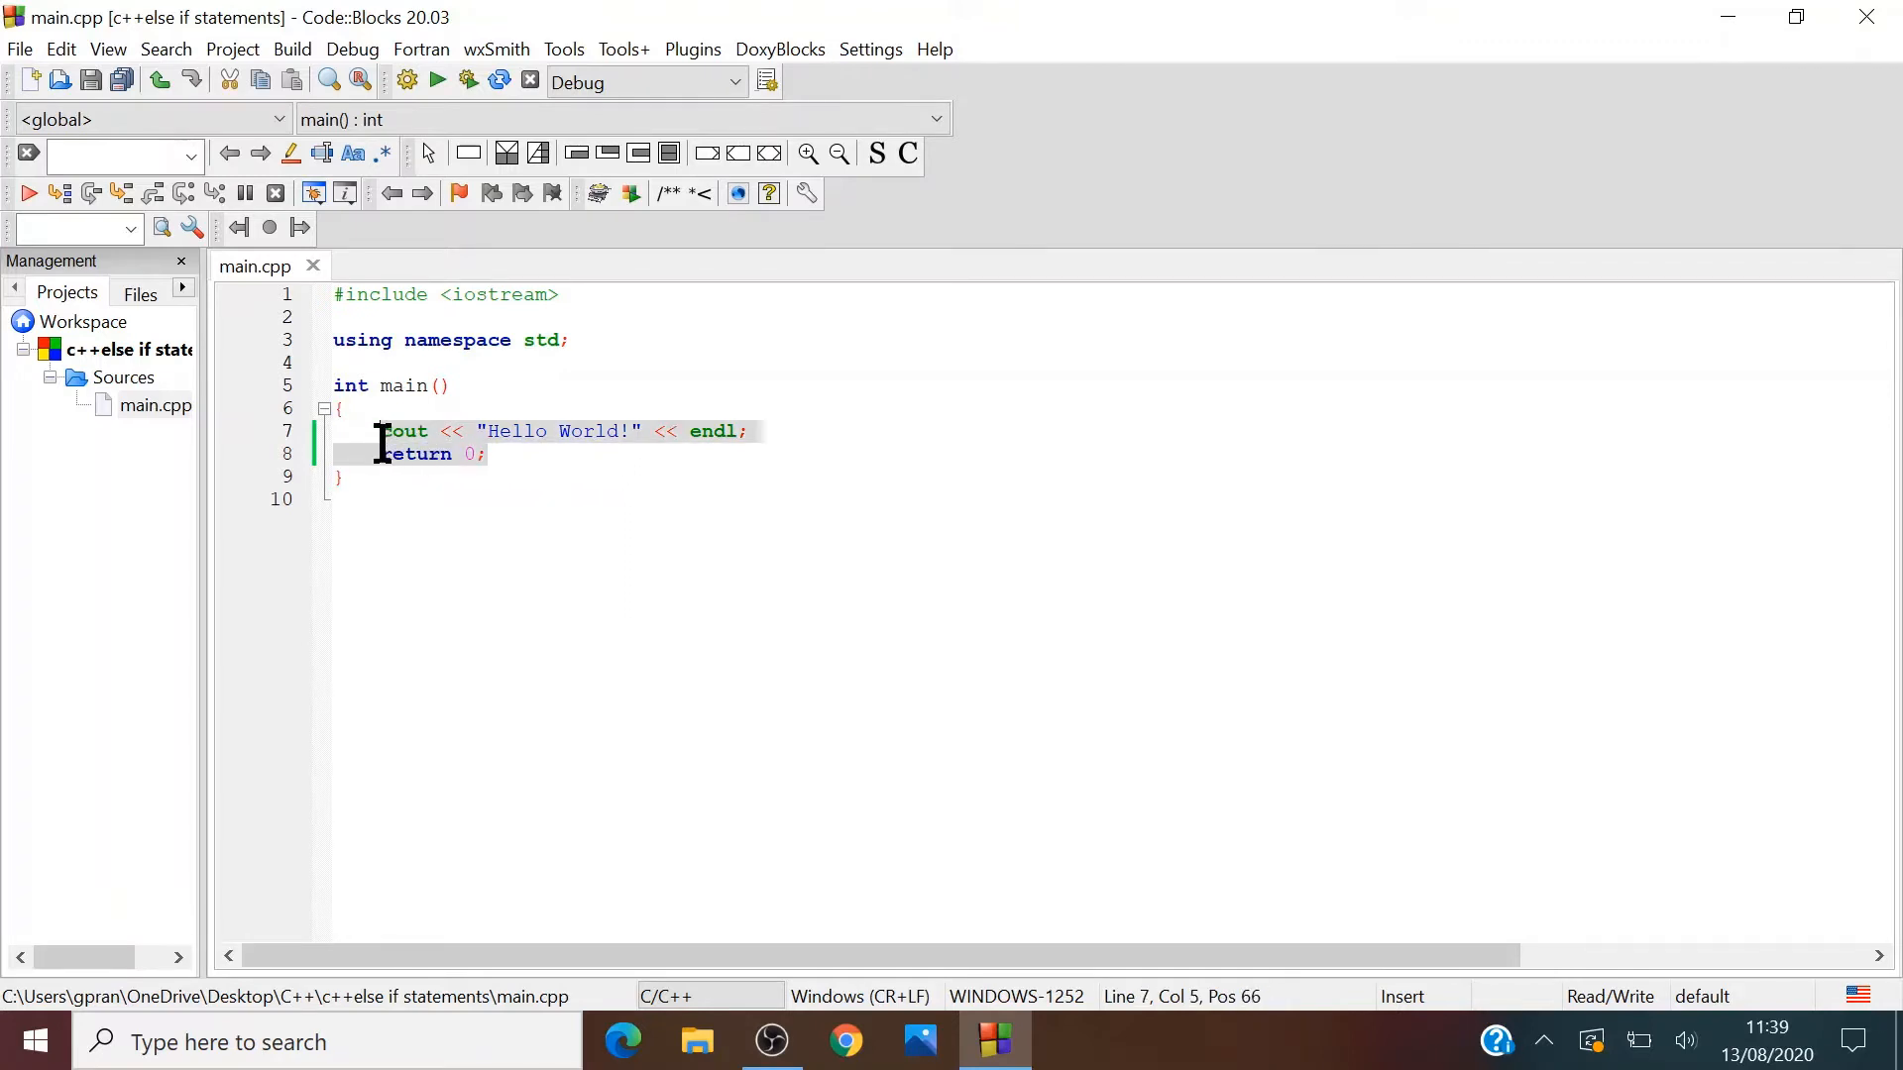
{"action": "key", "text": "Delete"}
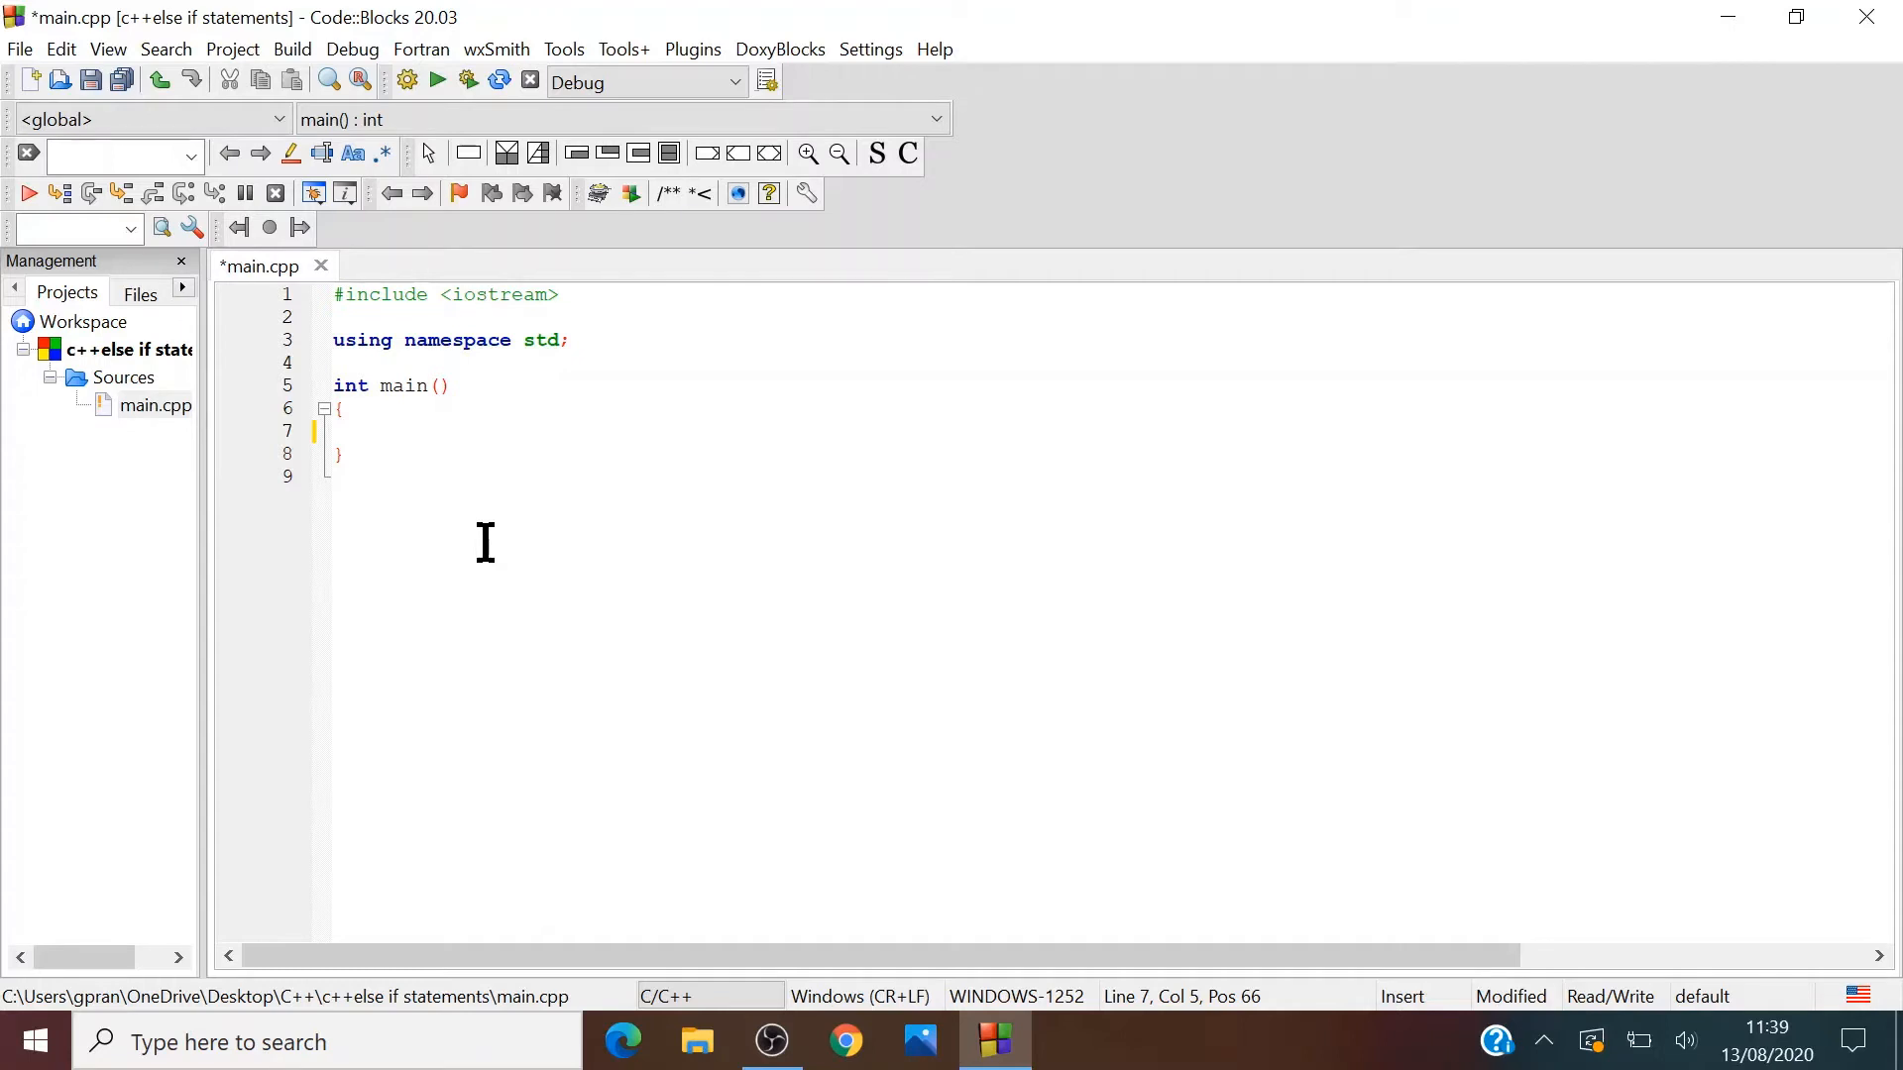
- Declare int a; and int b; inside main, with a blank line below
{"action": "type", "text": "int"}
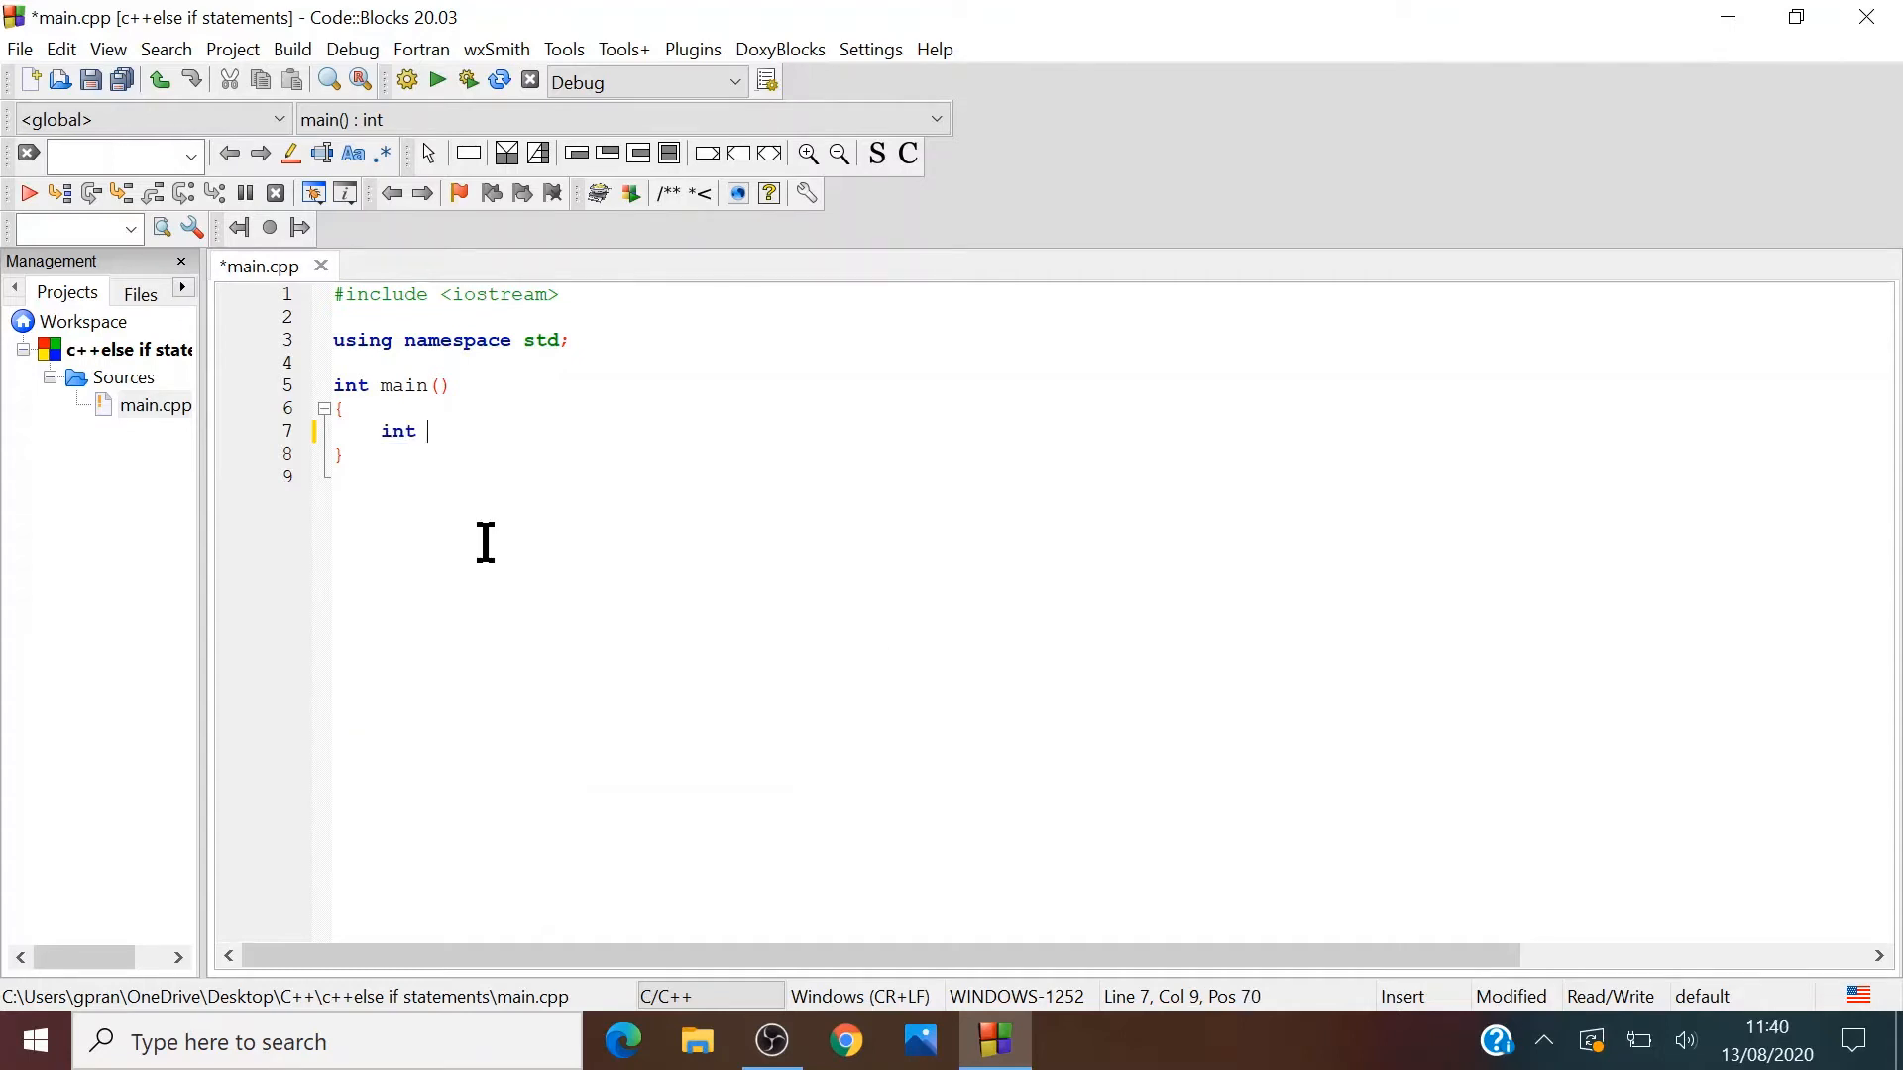
{"action": "type", "text": "a;"}
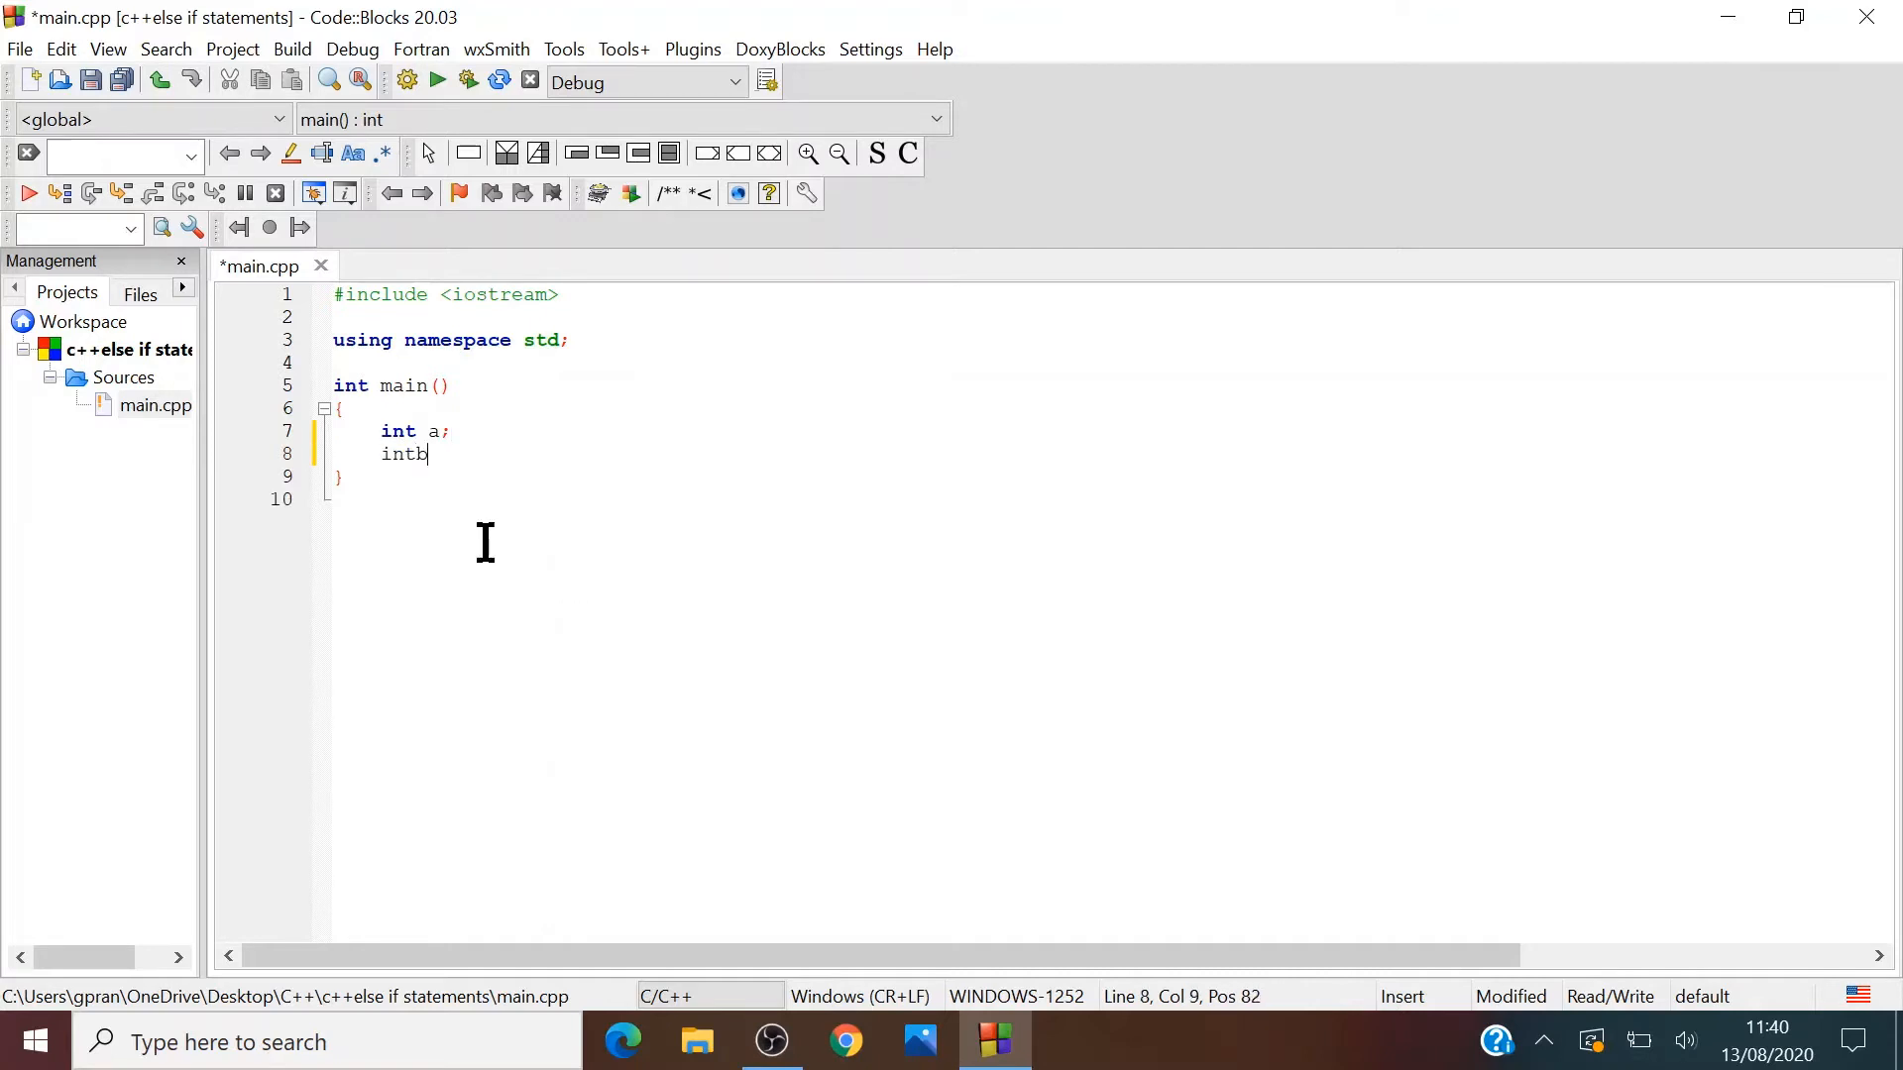
{"action": "key", "text": "Backspace"}
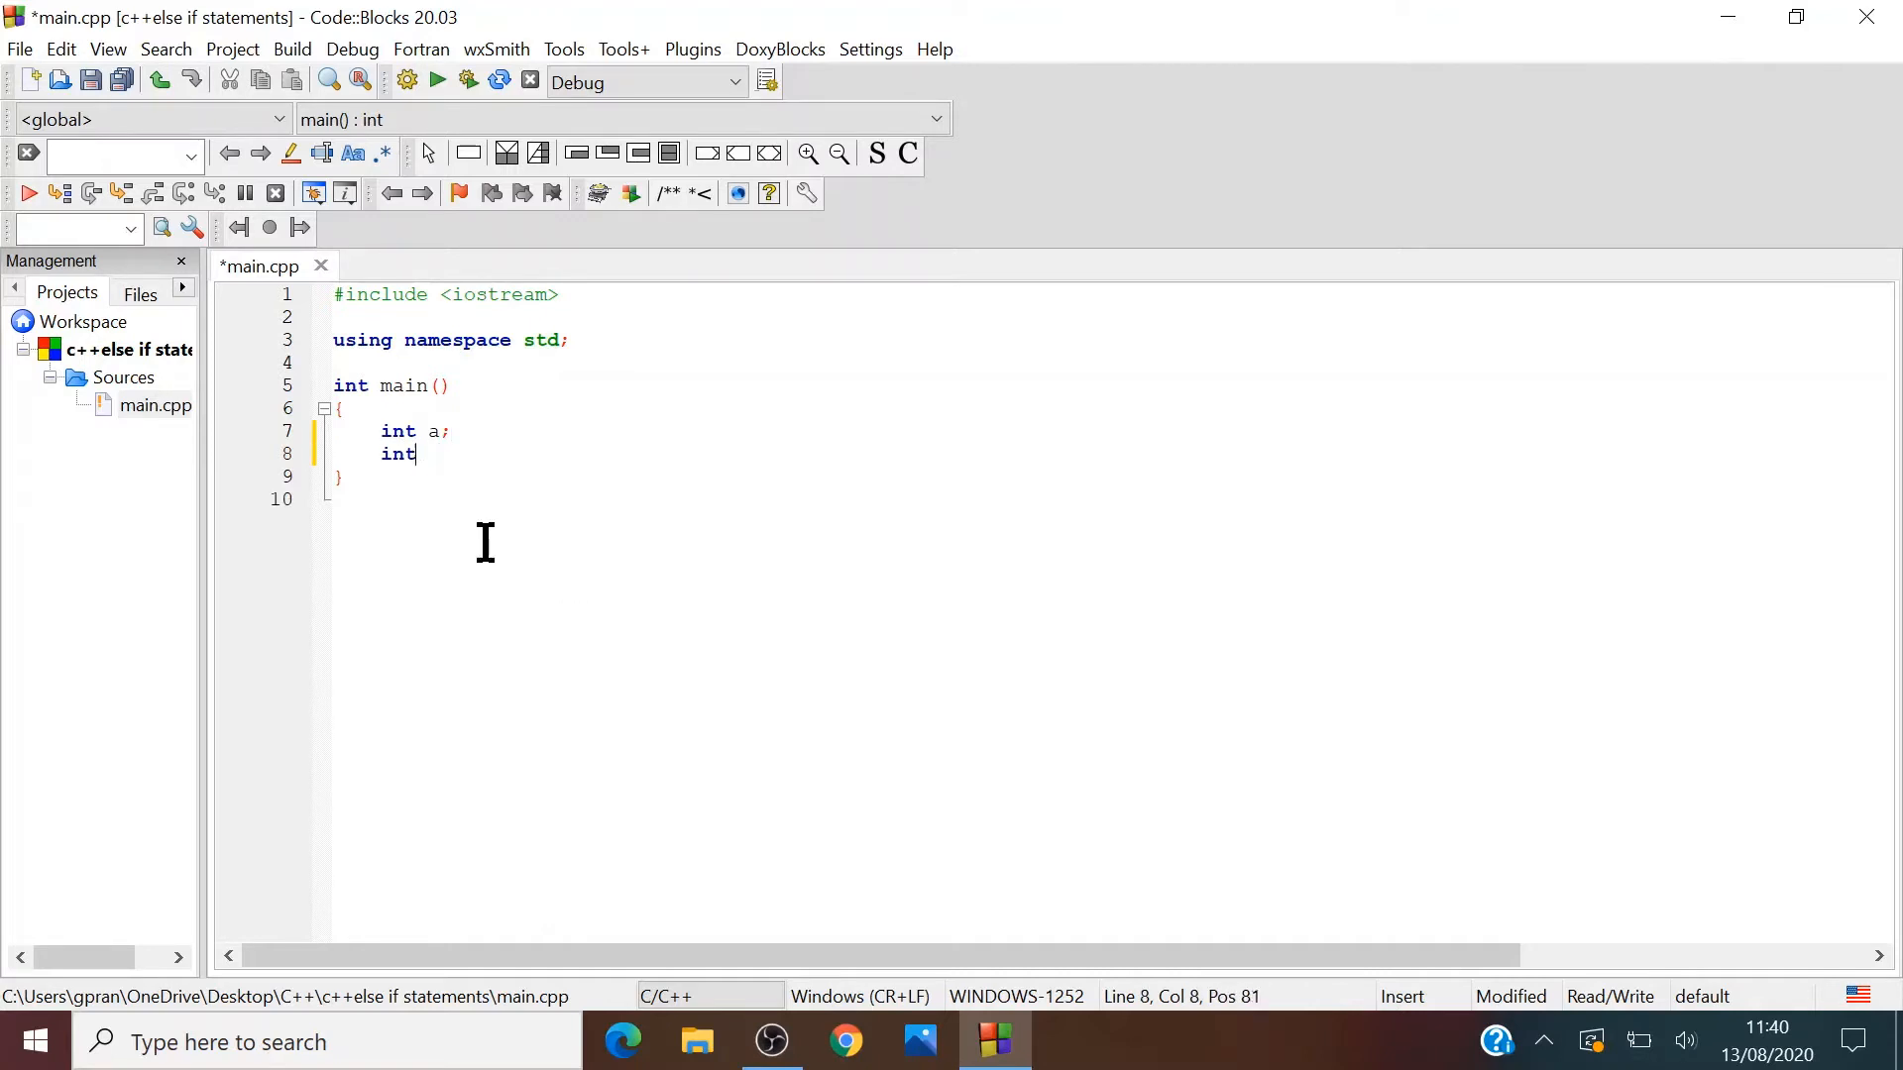
{"action": "type", "text": "b;"}
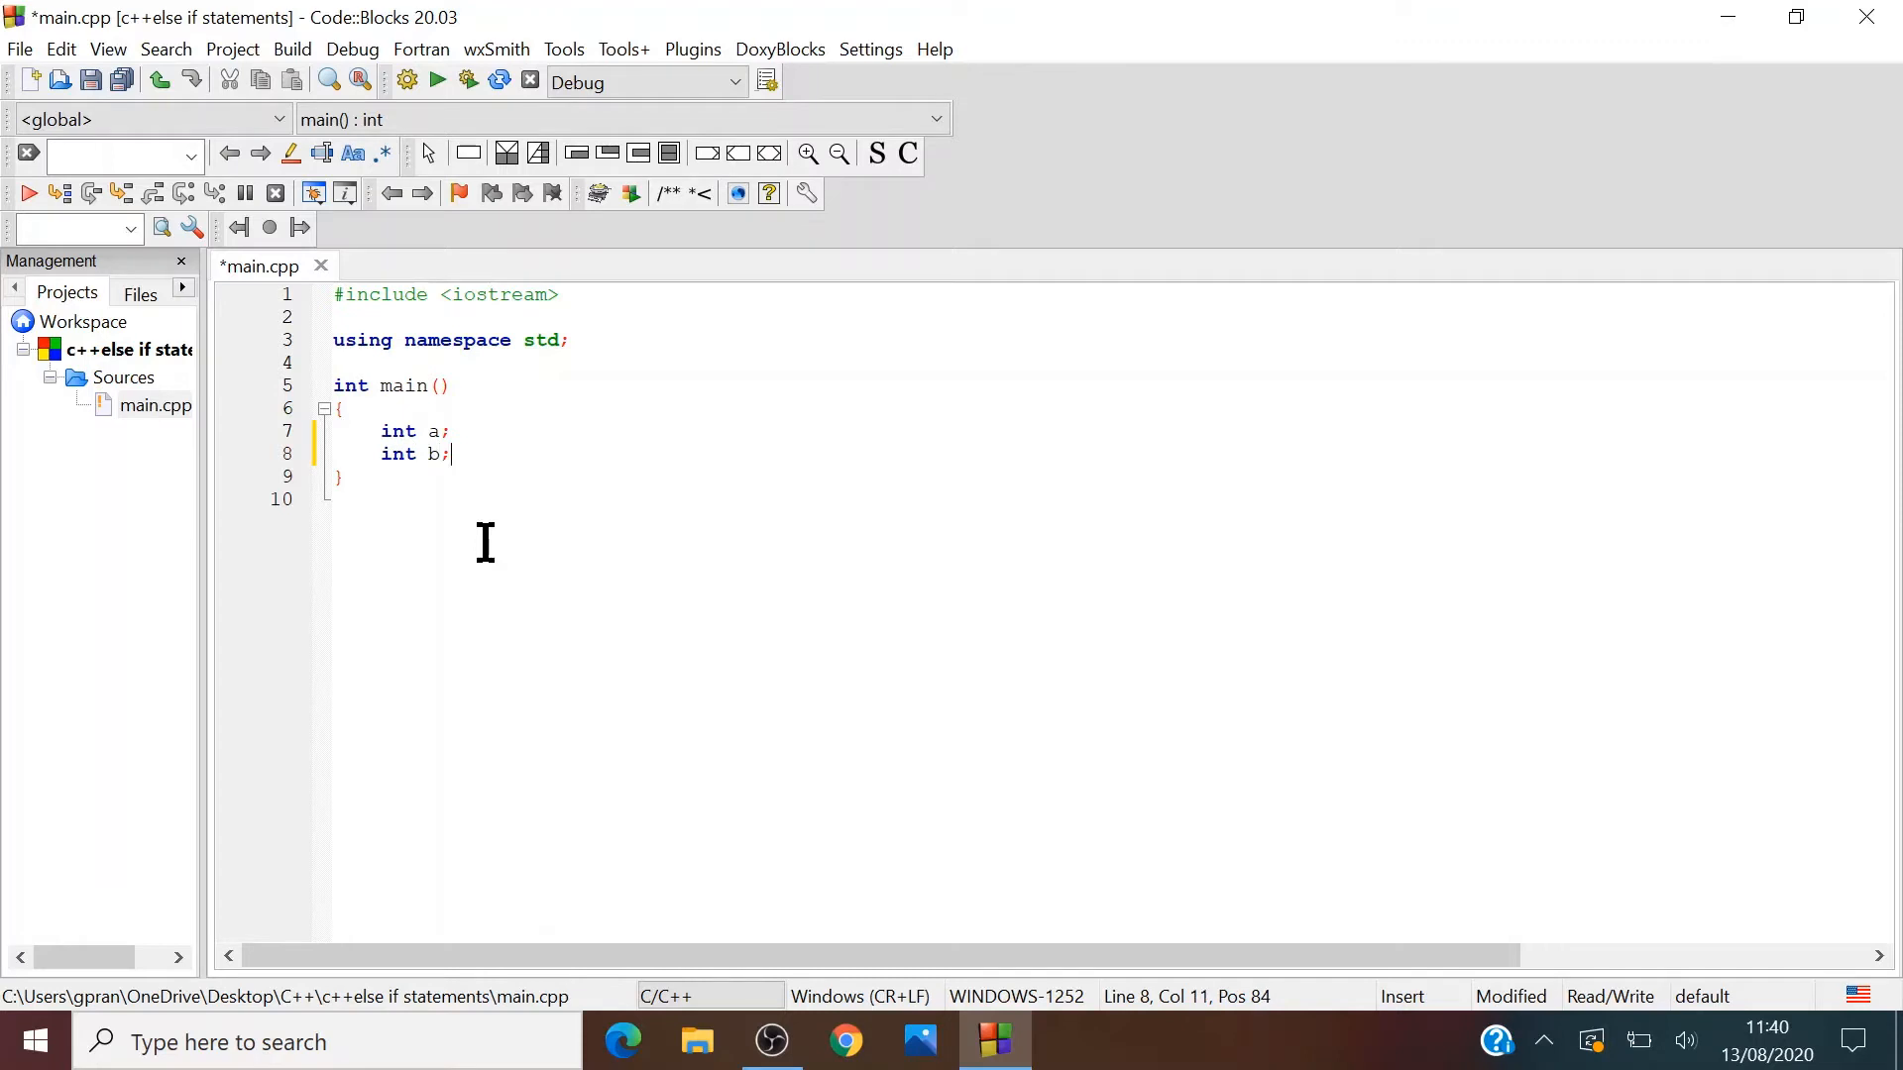
{"action": "key", "text": "Return"}
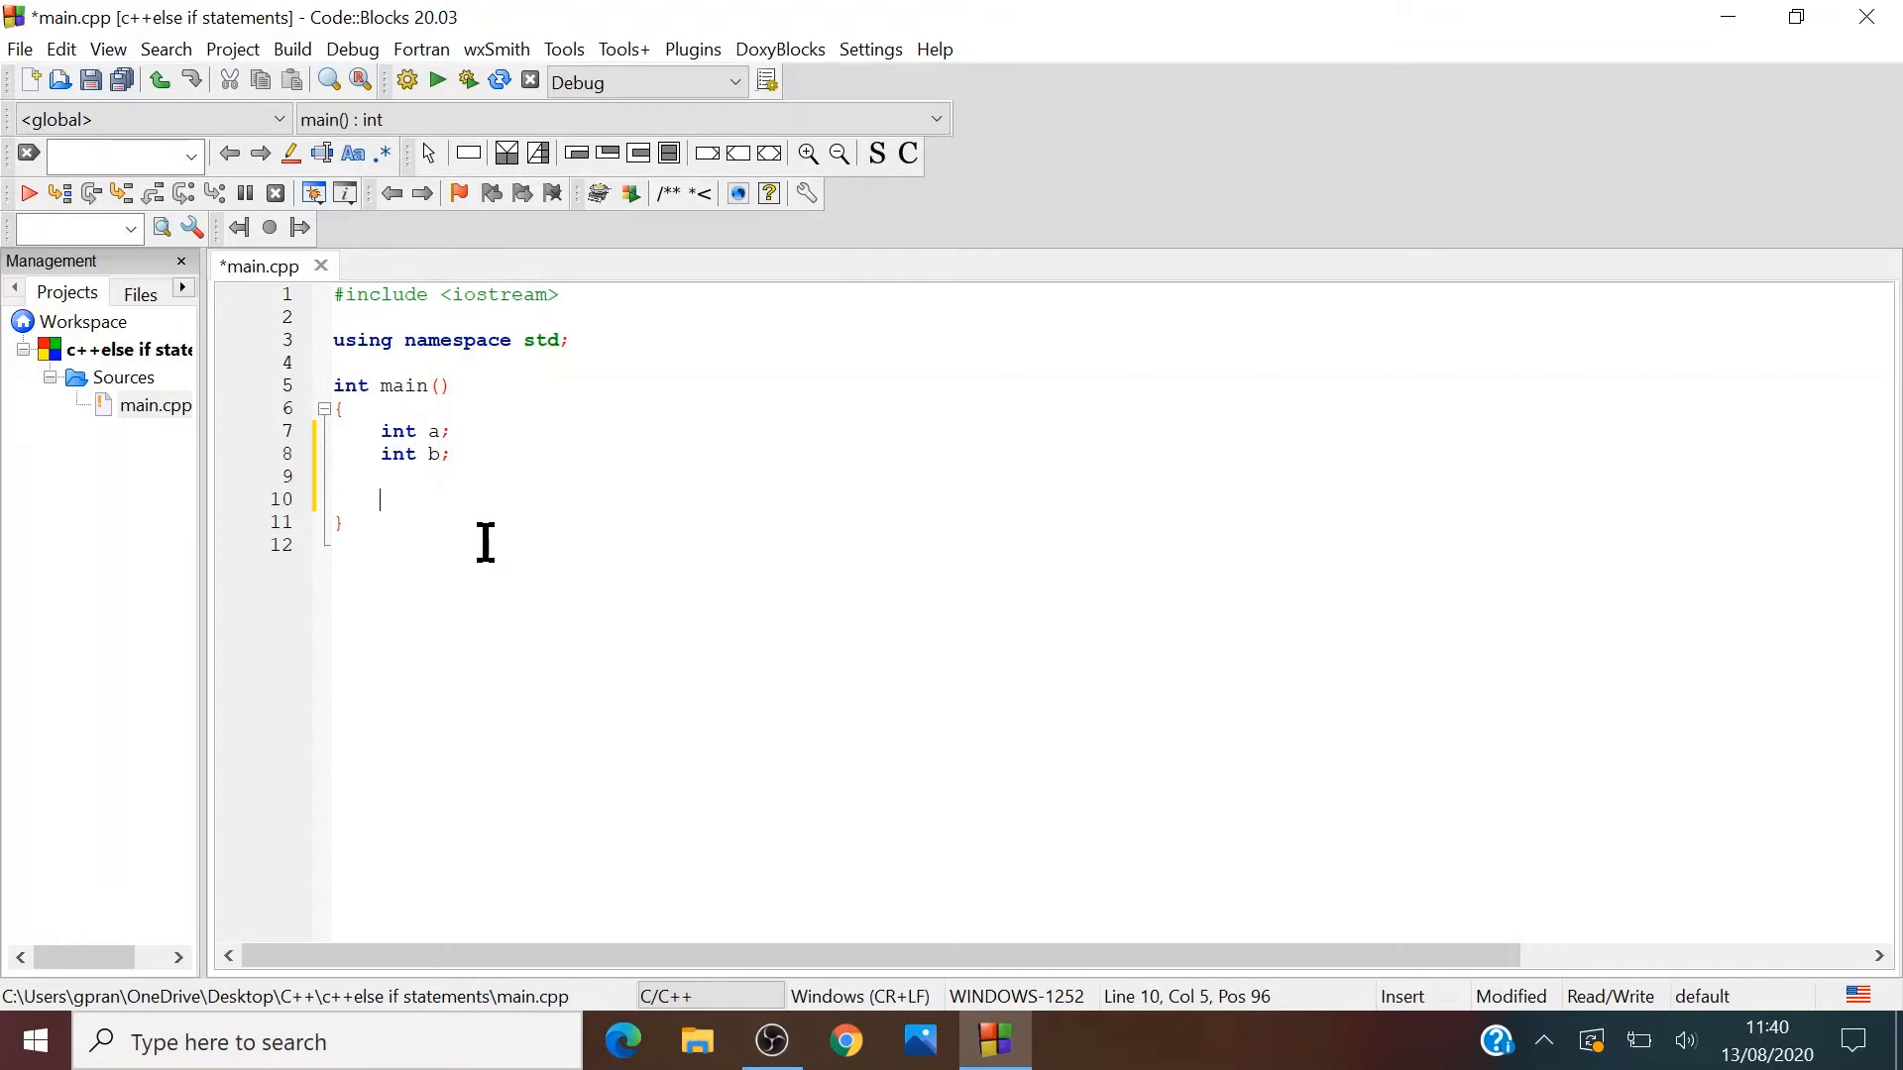
- Write cout << "What is the first number you want to input"; followed by cin >> a;
{"action": "type", "text": "cout <<"}
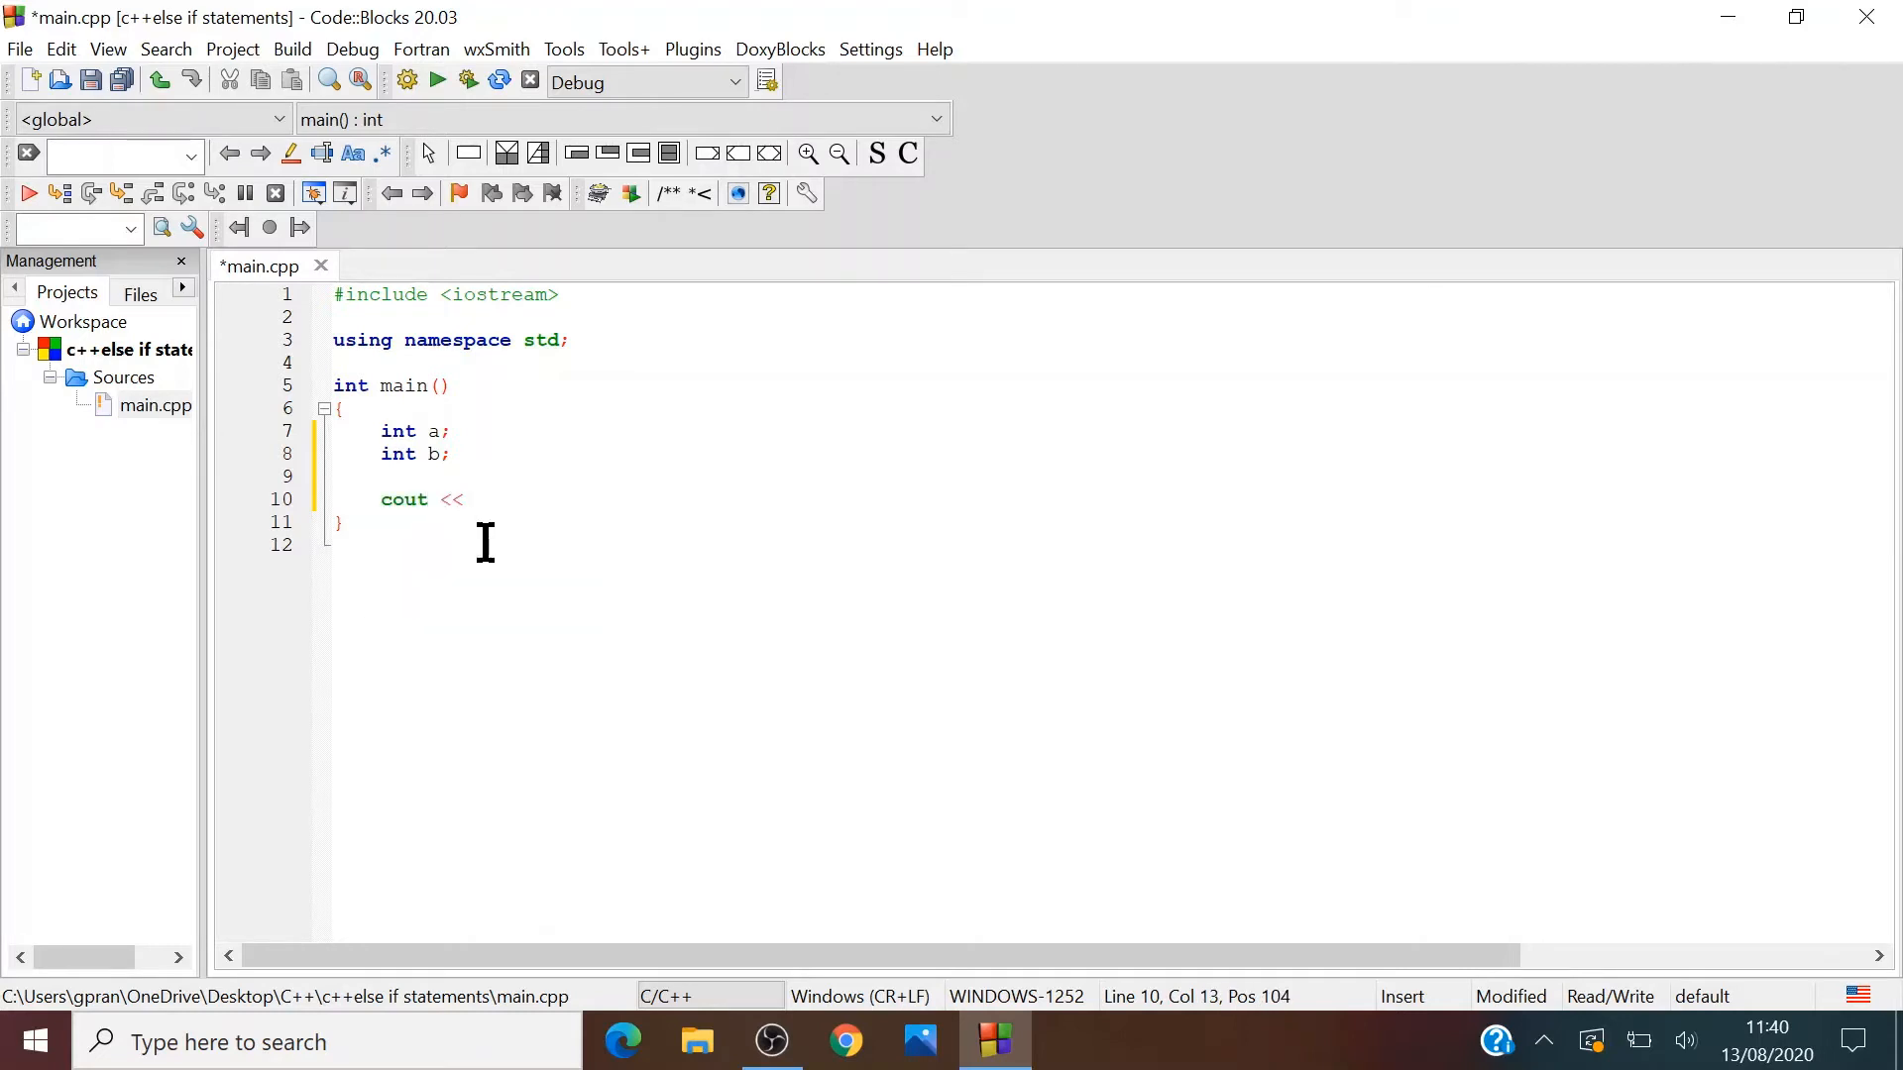
{"action": "type", "text": "\"\""}
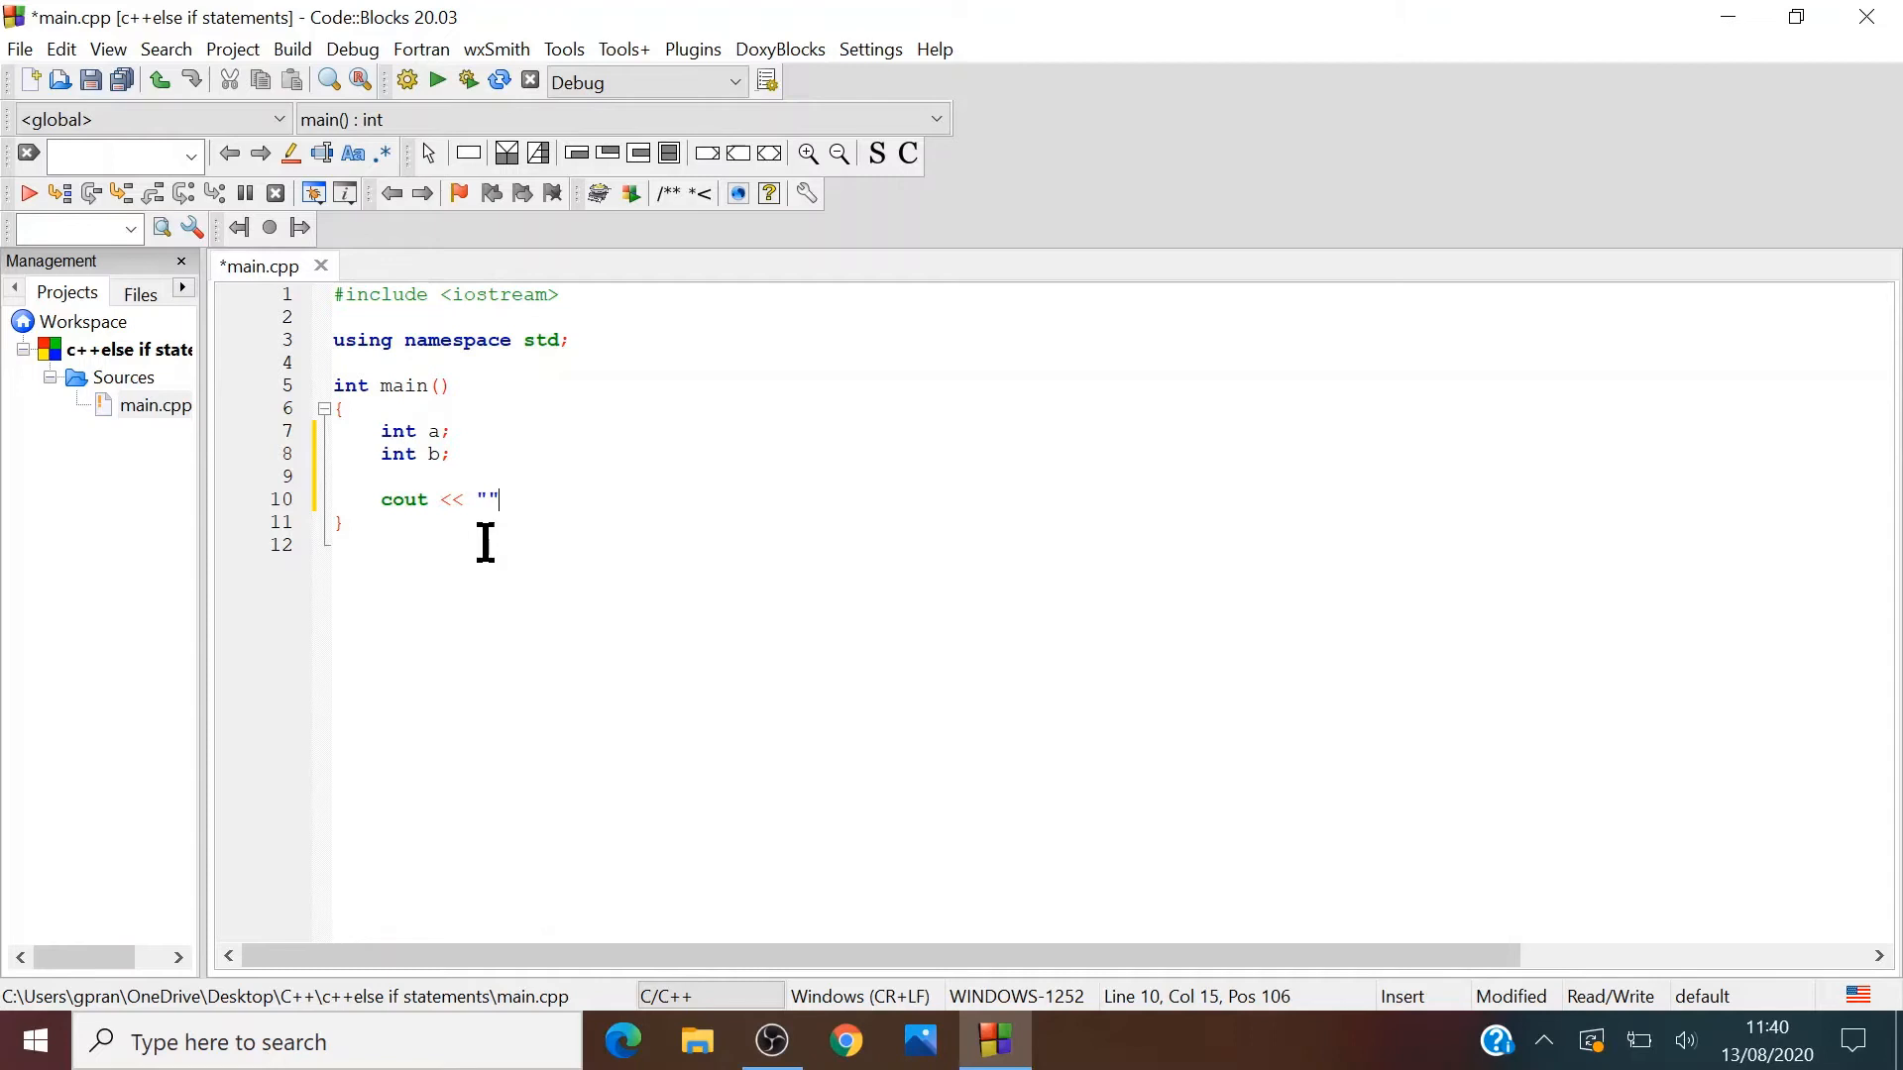
{"action": "type", "text": "What is the"}
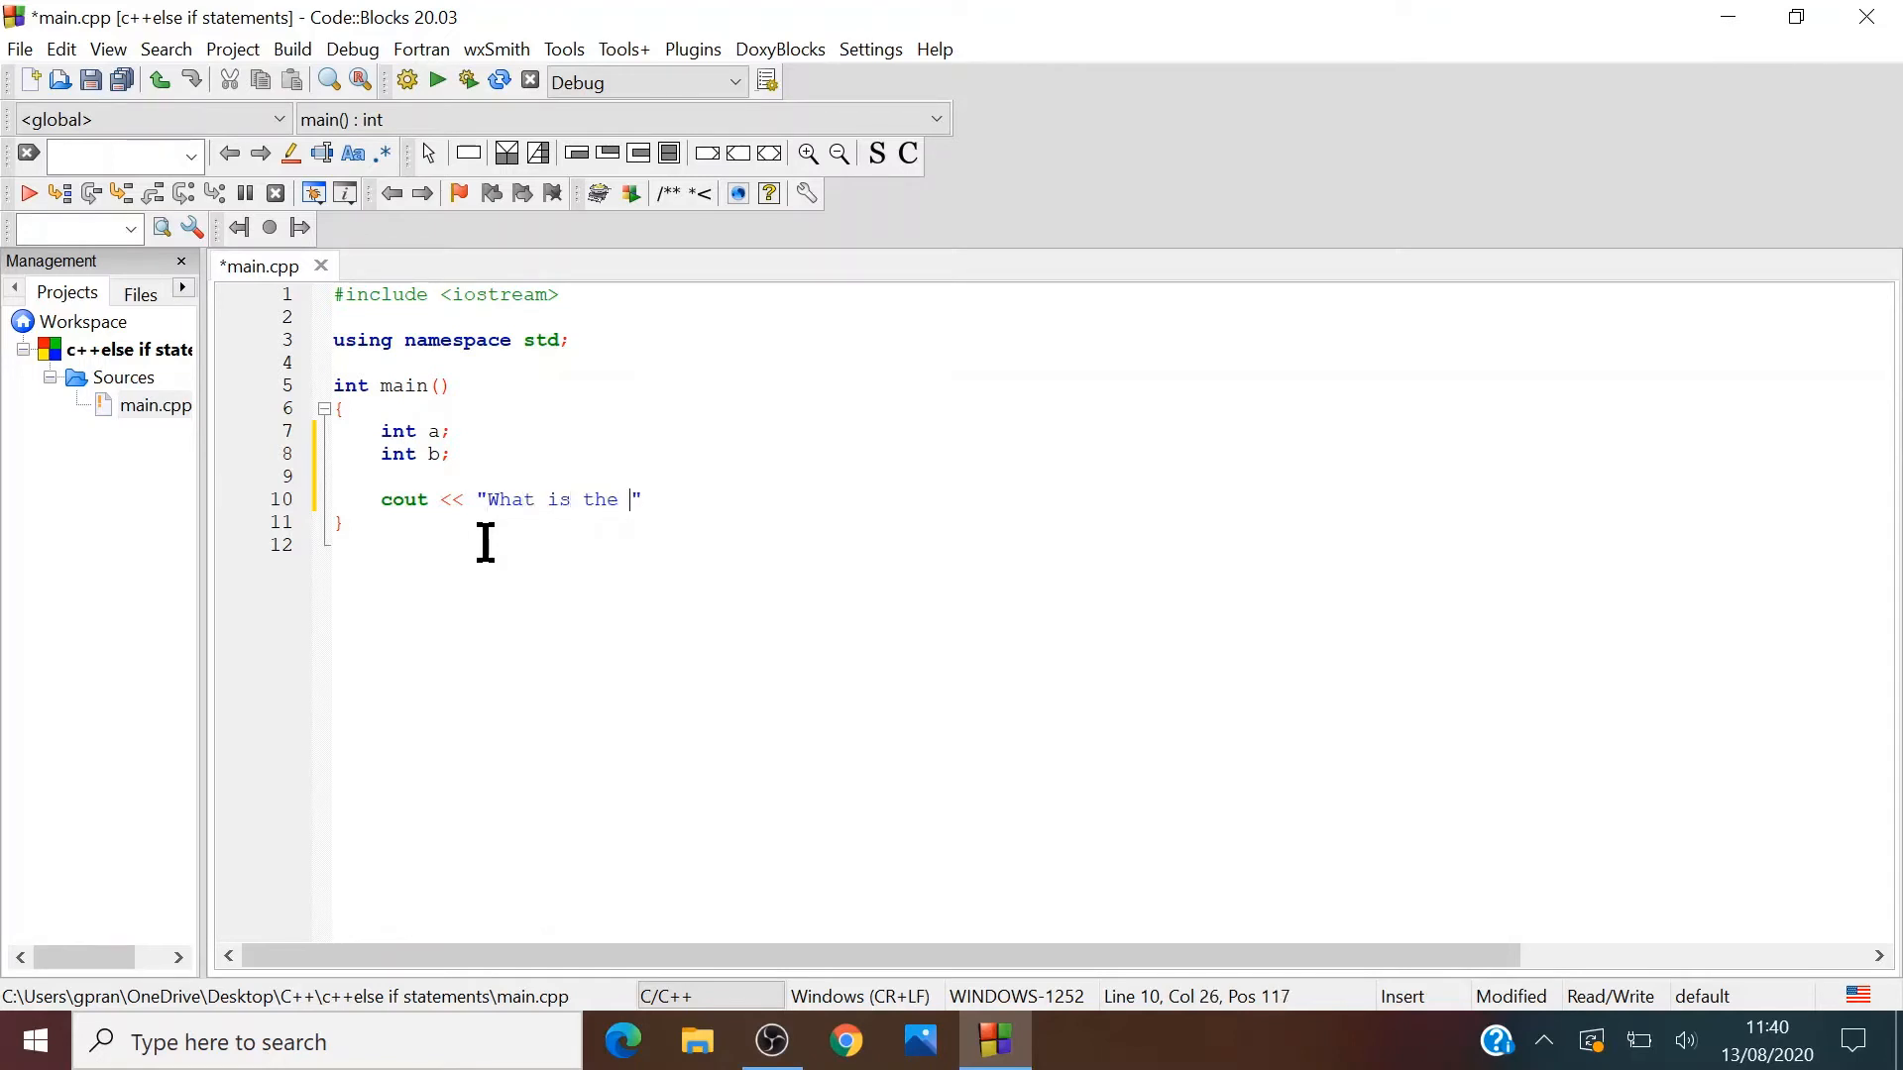
{"action": "type", "text": "firstnum"}
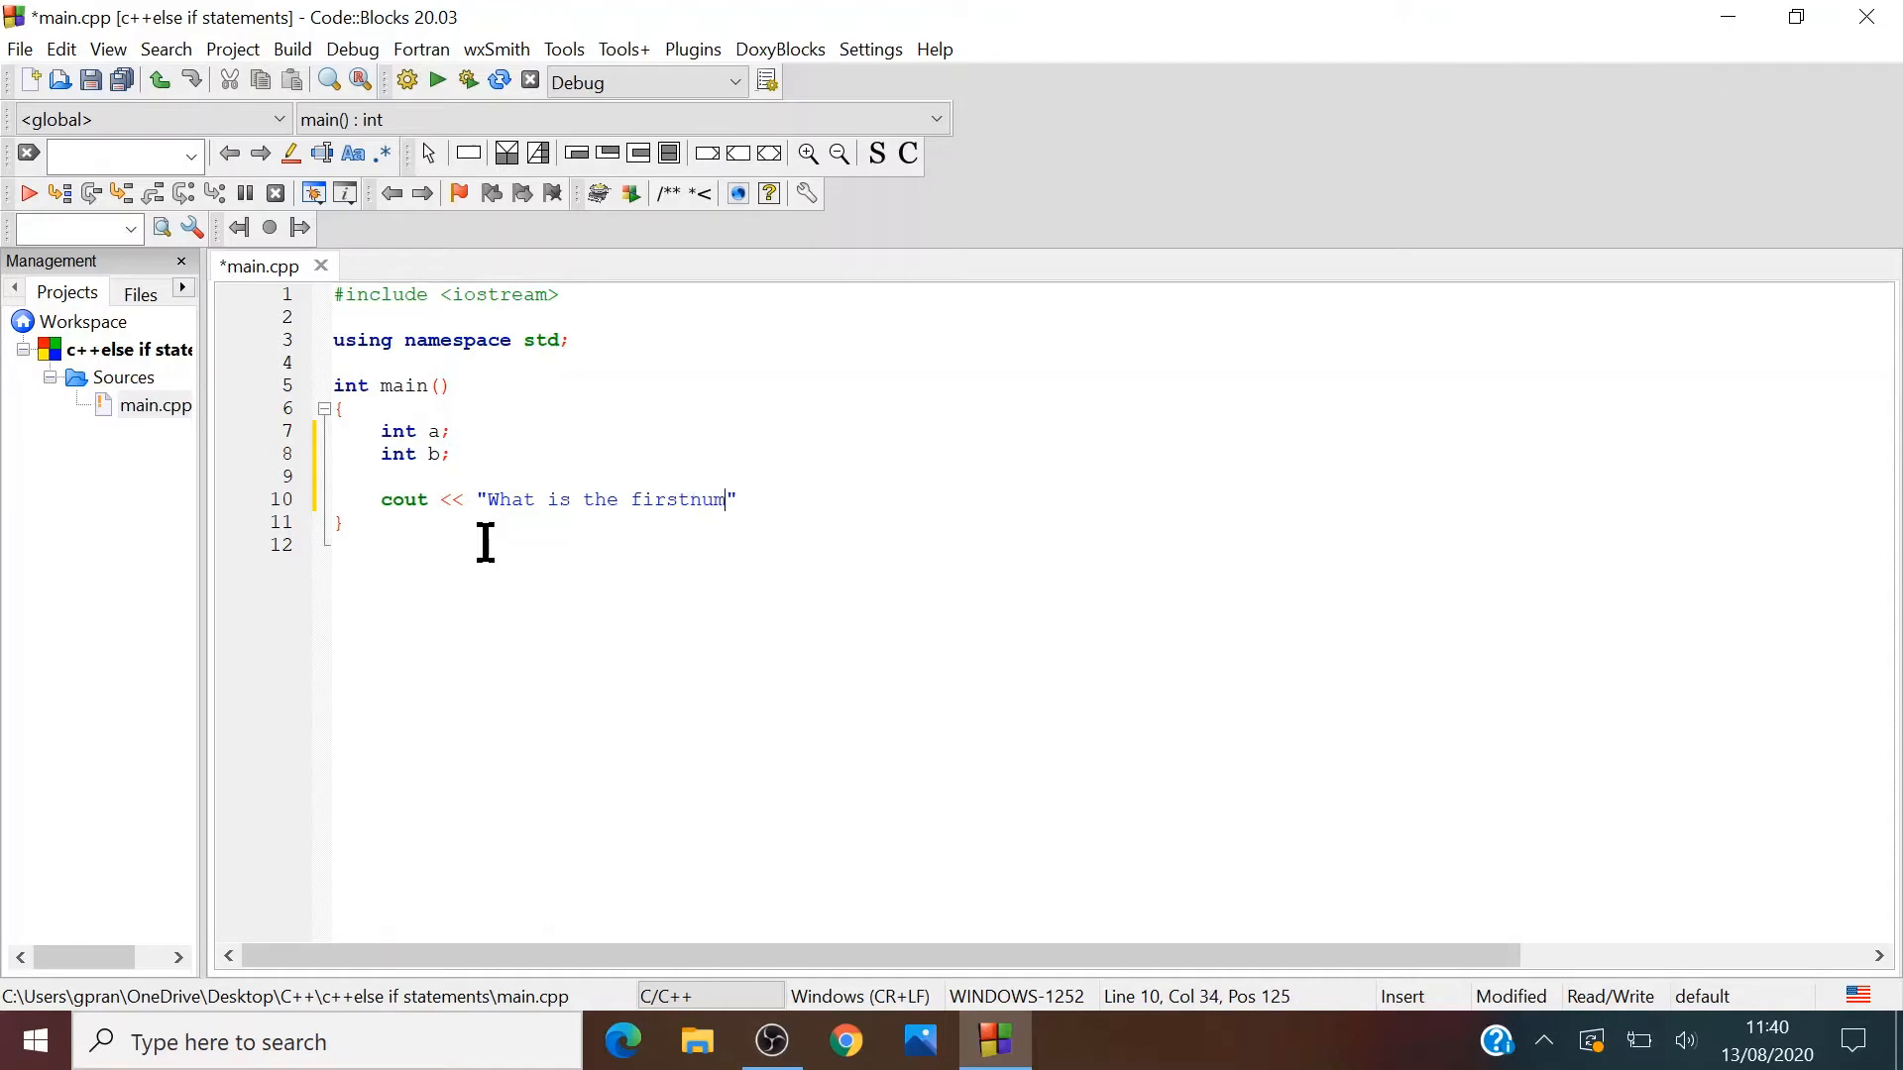
{"action": "type", "text": "ber"}
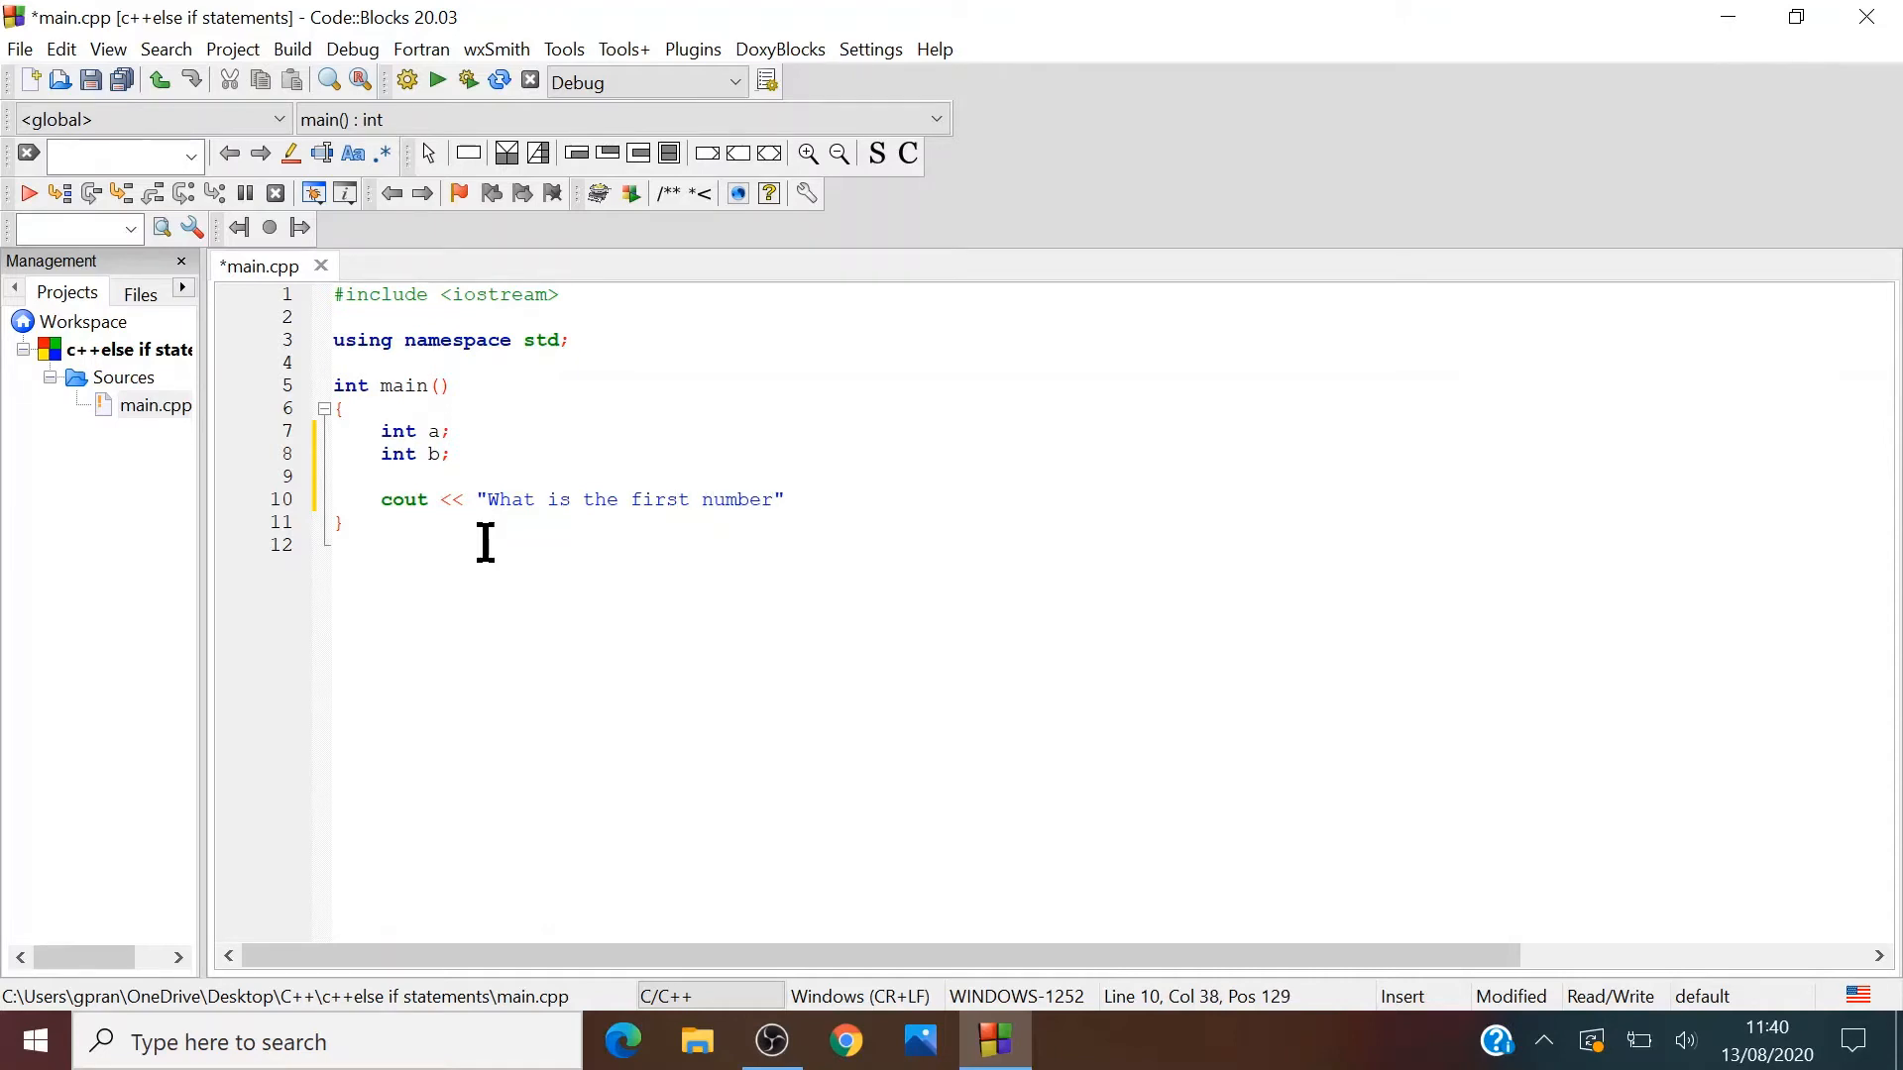
{"action": "type", "text": "you want"}
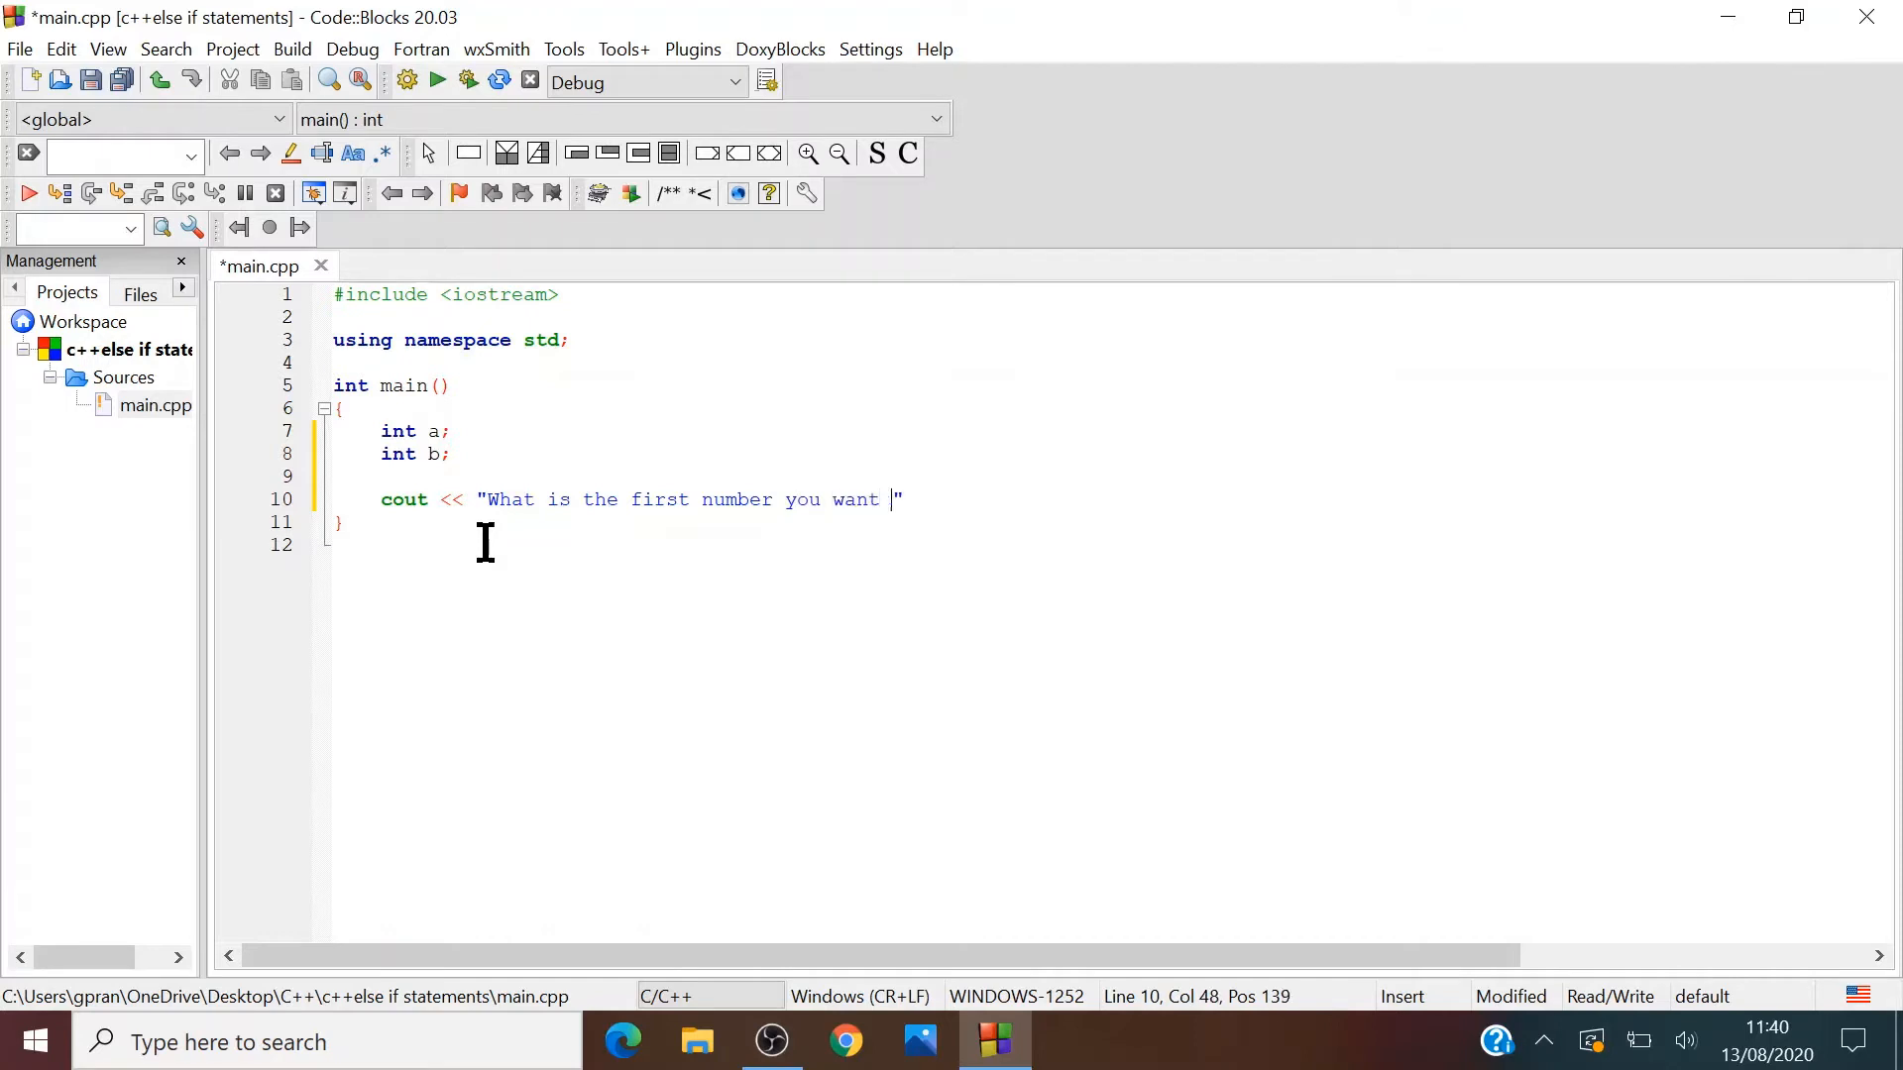
{"action": "type", "text": "to impu"}
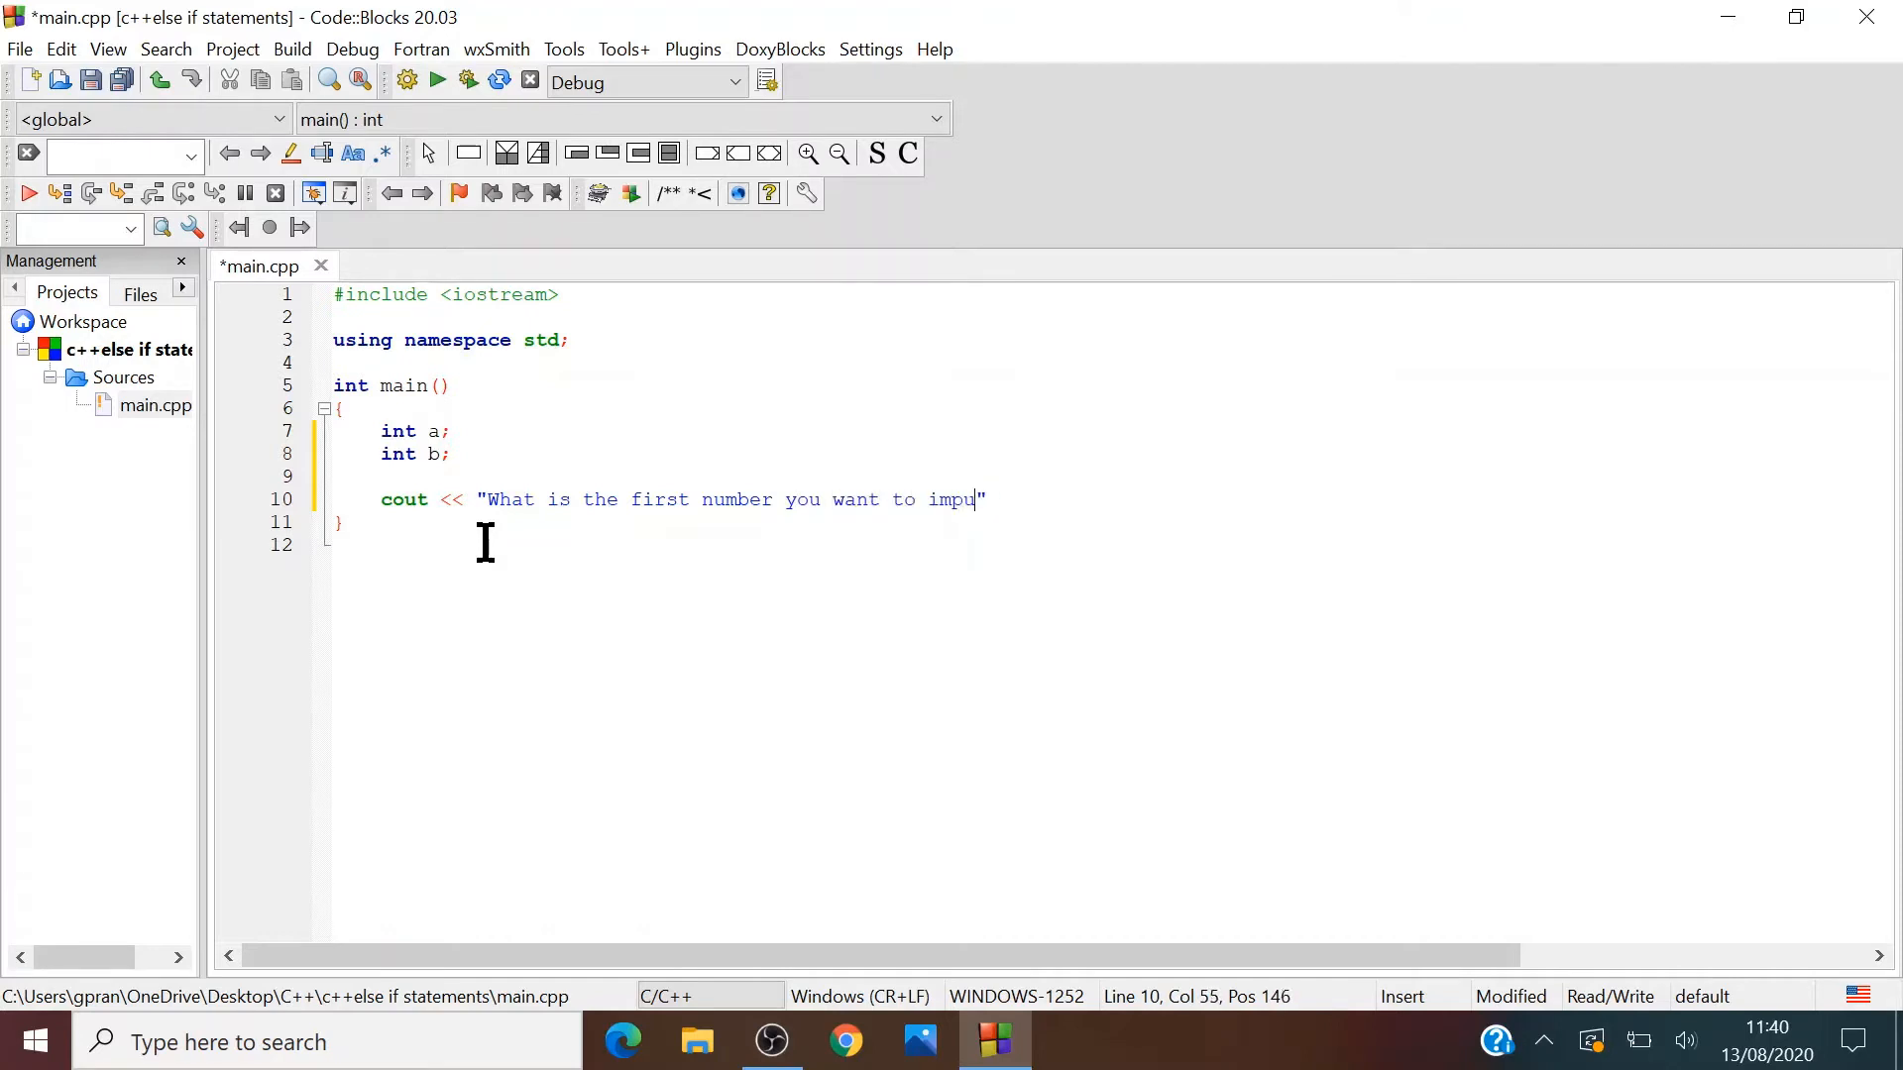
{"action": "type", "text": "t"}
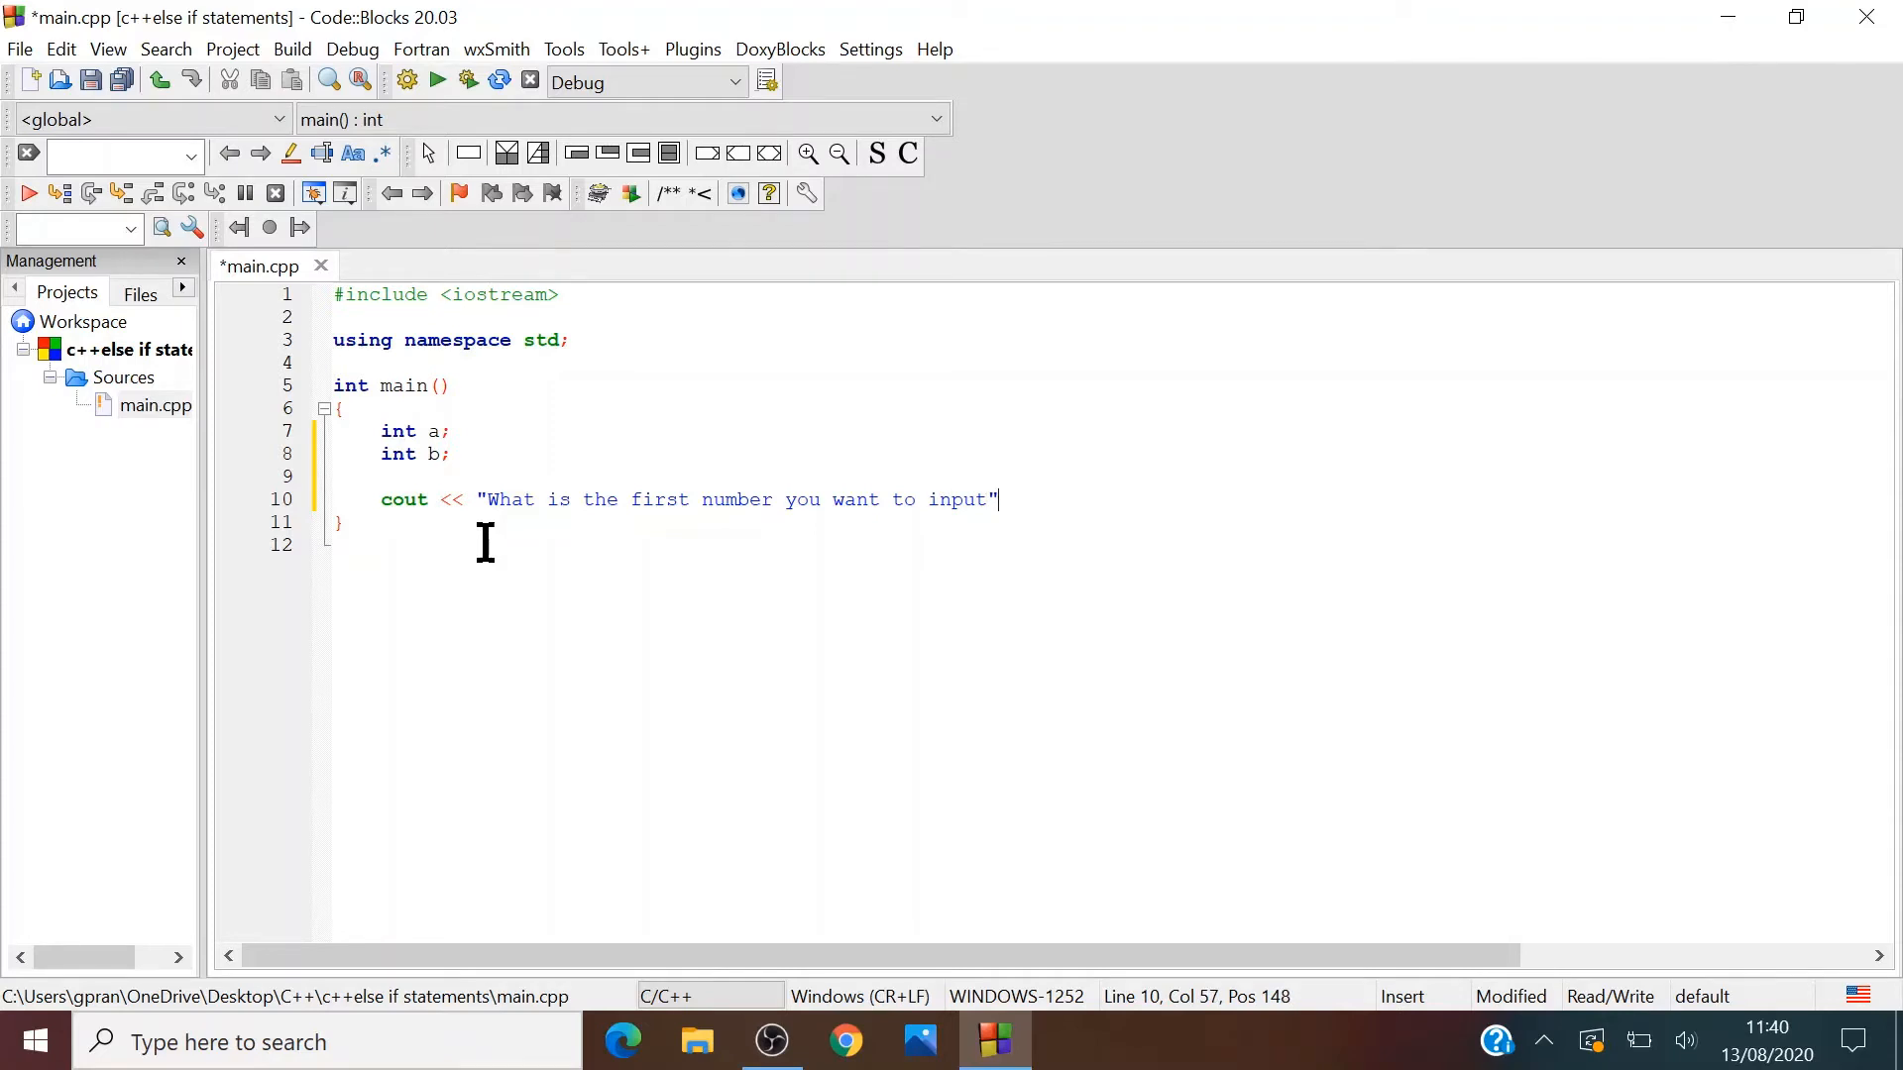
{"action": "type", "text": "\";"}
{"action": "type", "text": "cin"}
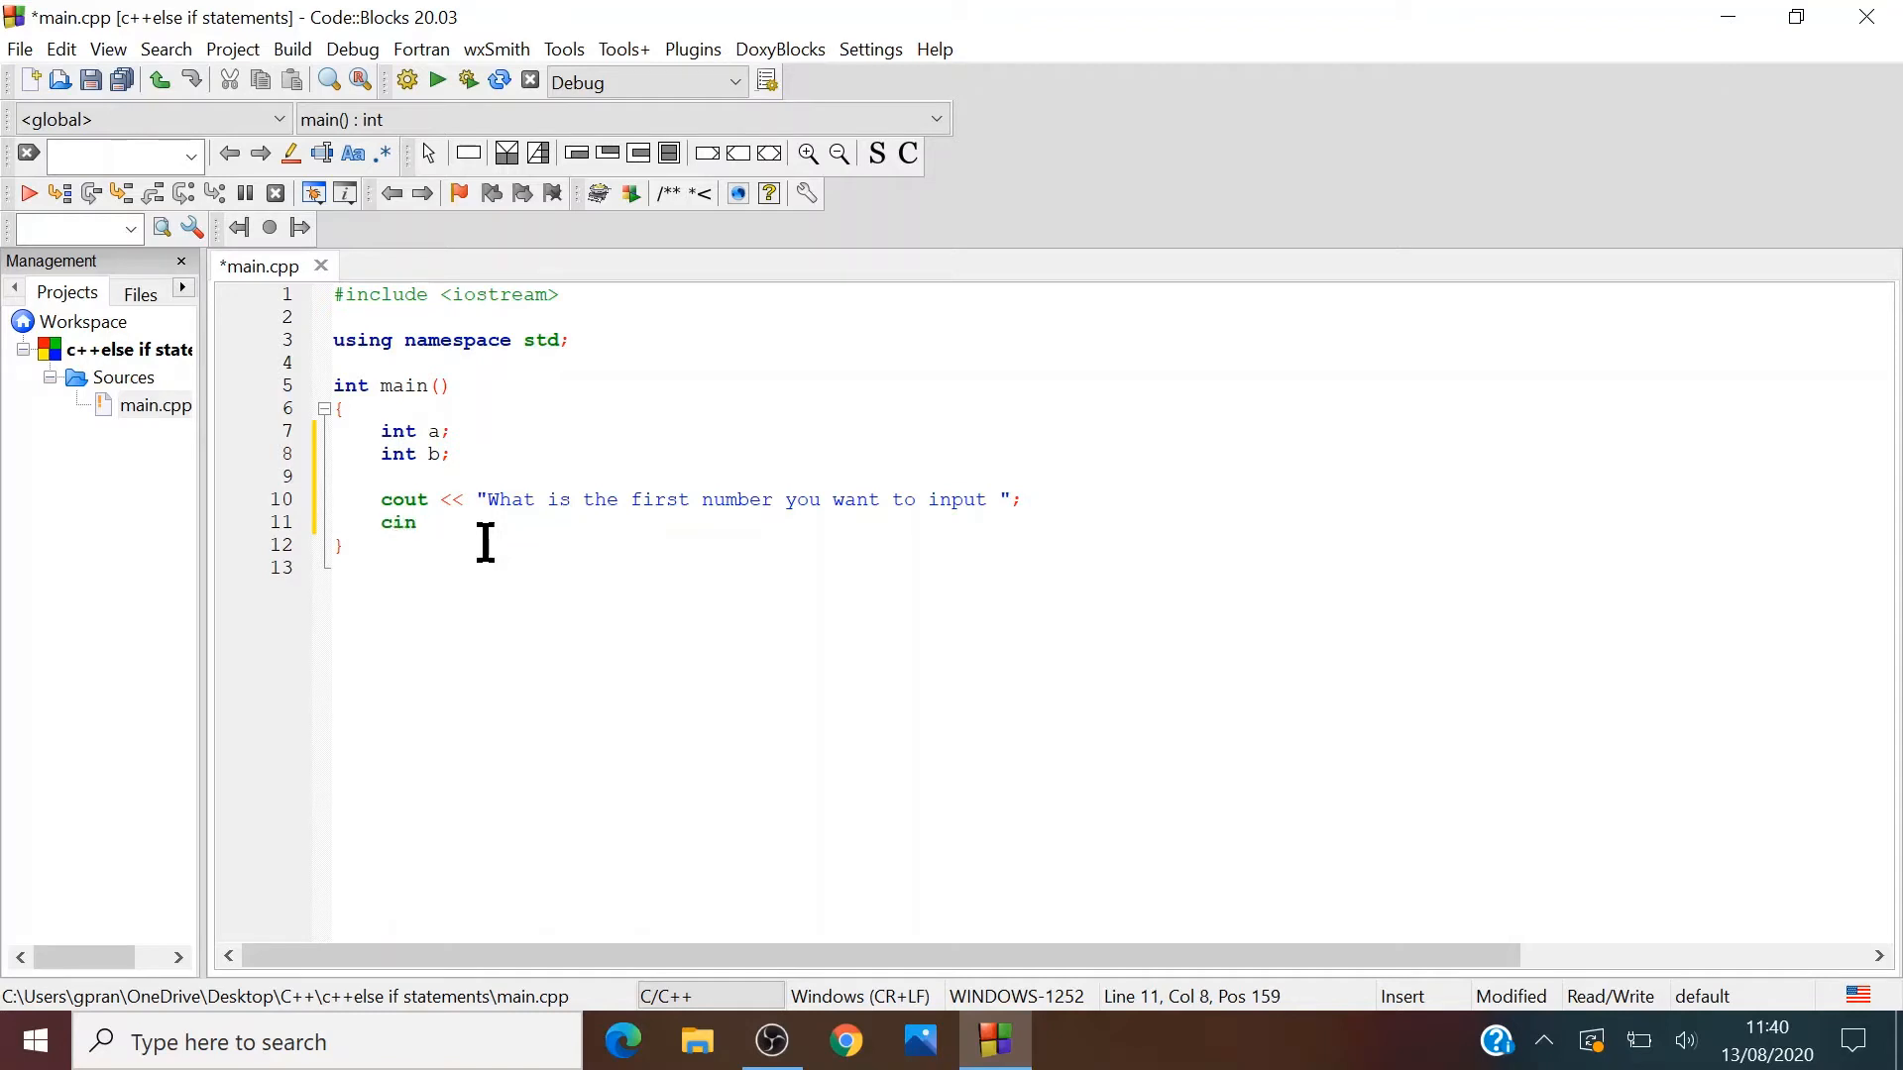
{"action": "type", "text": "<<"}
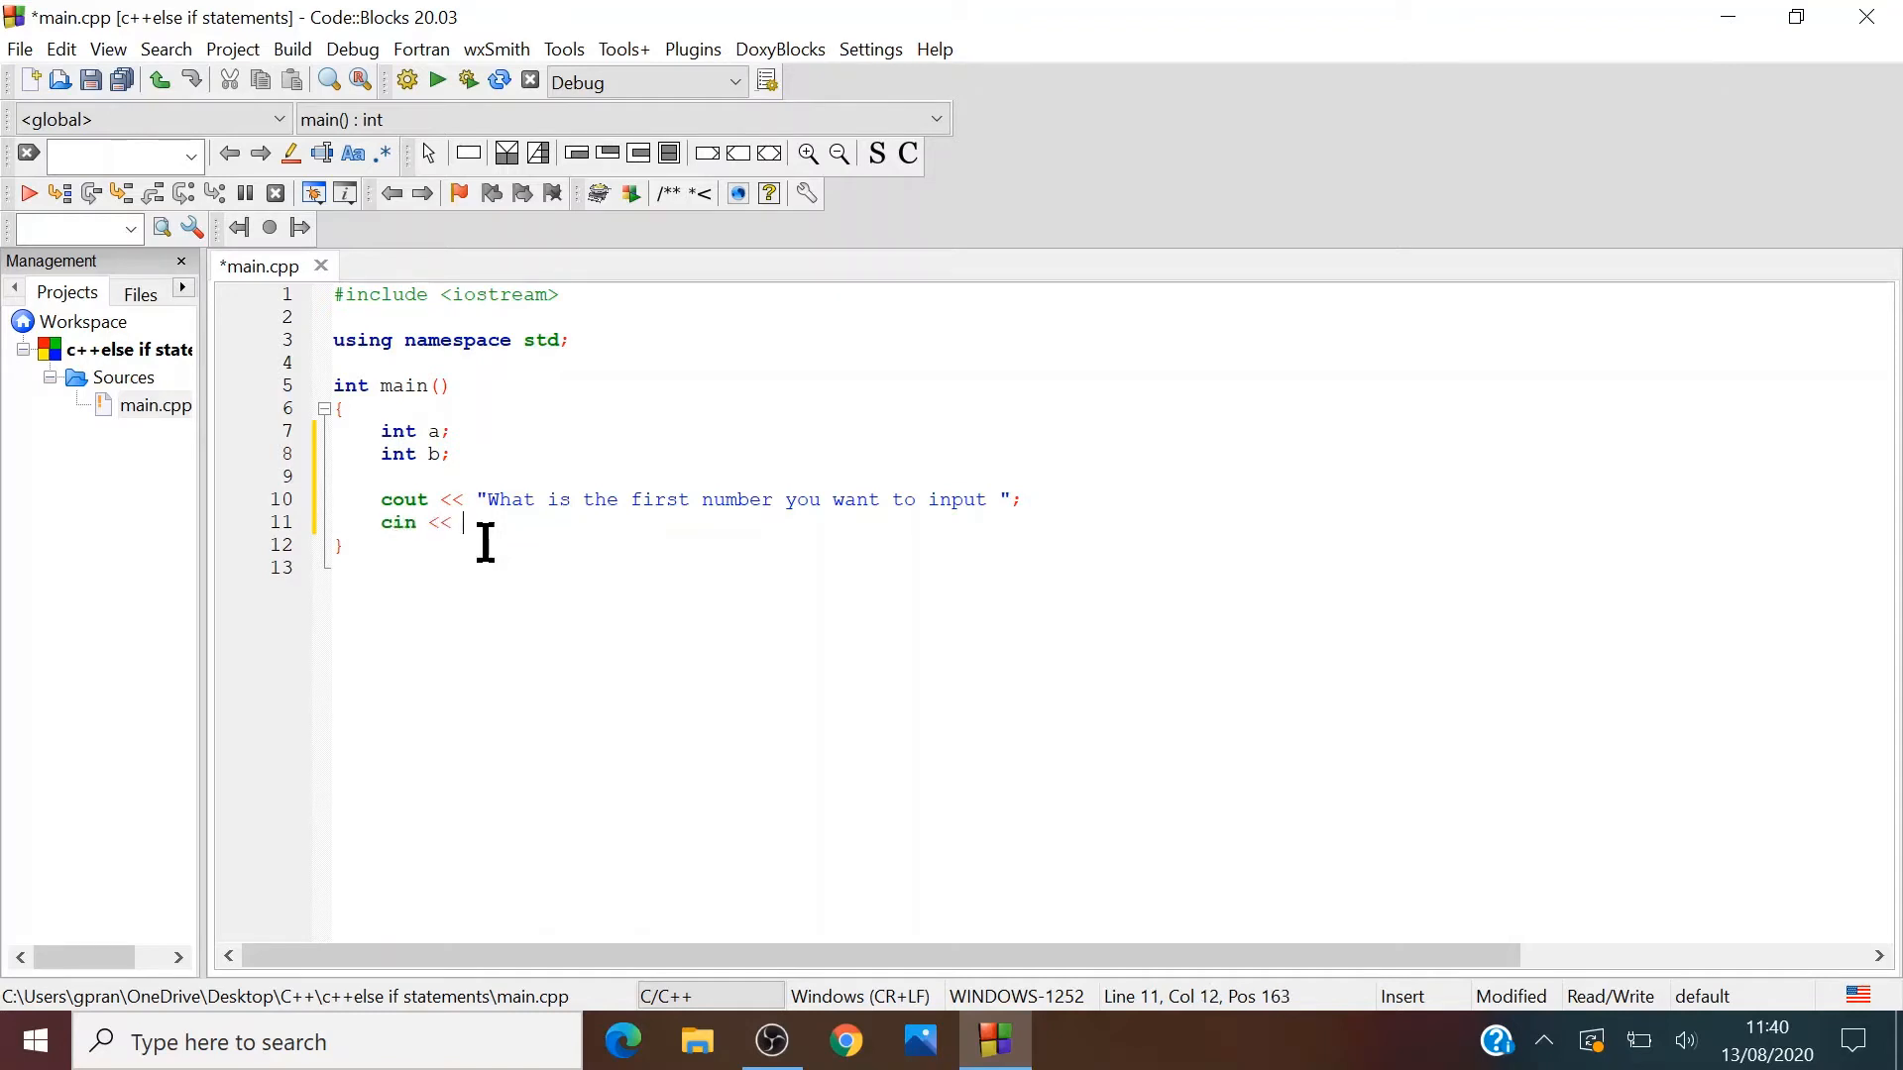
{"action": "type", "text": "a"}
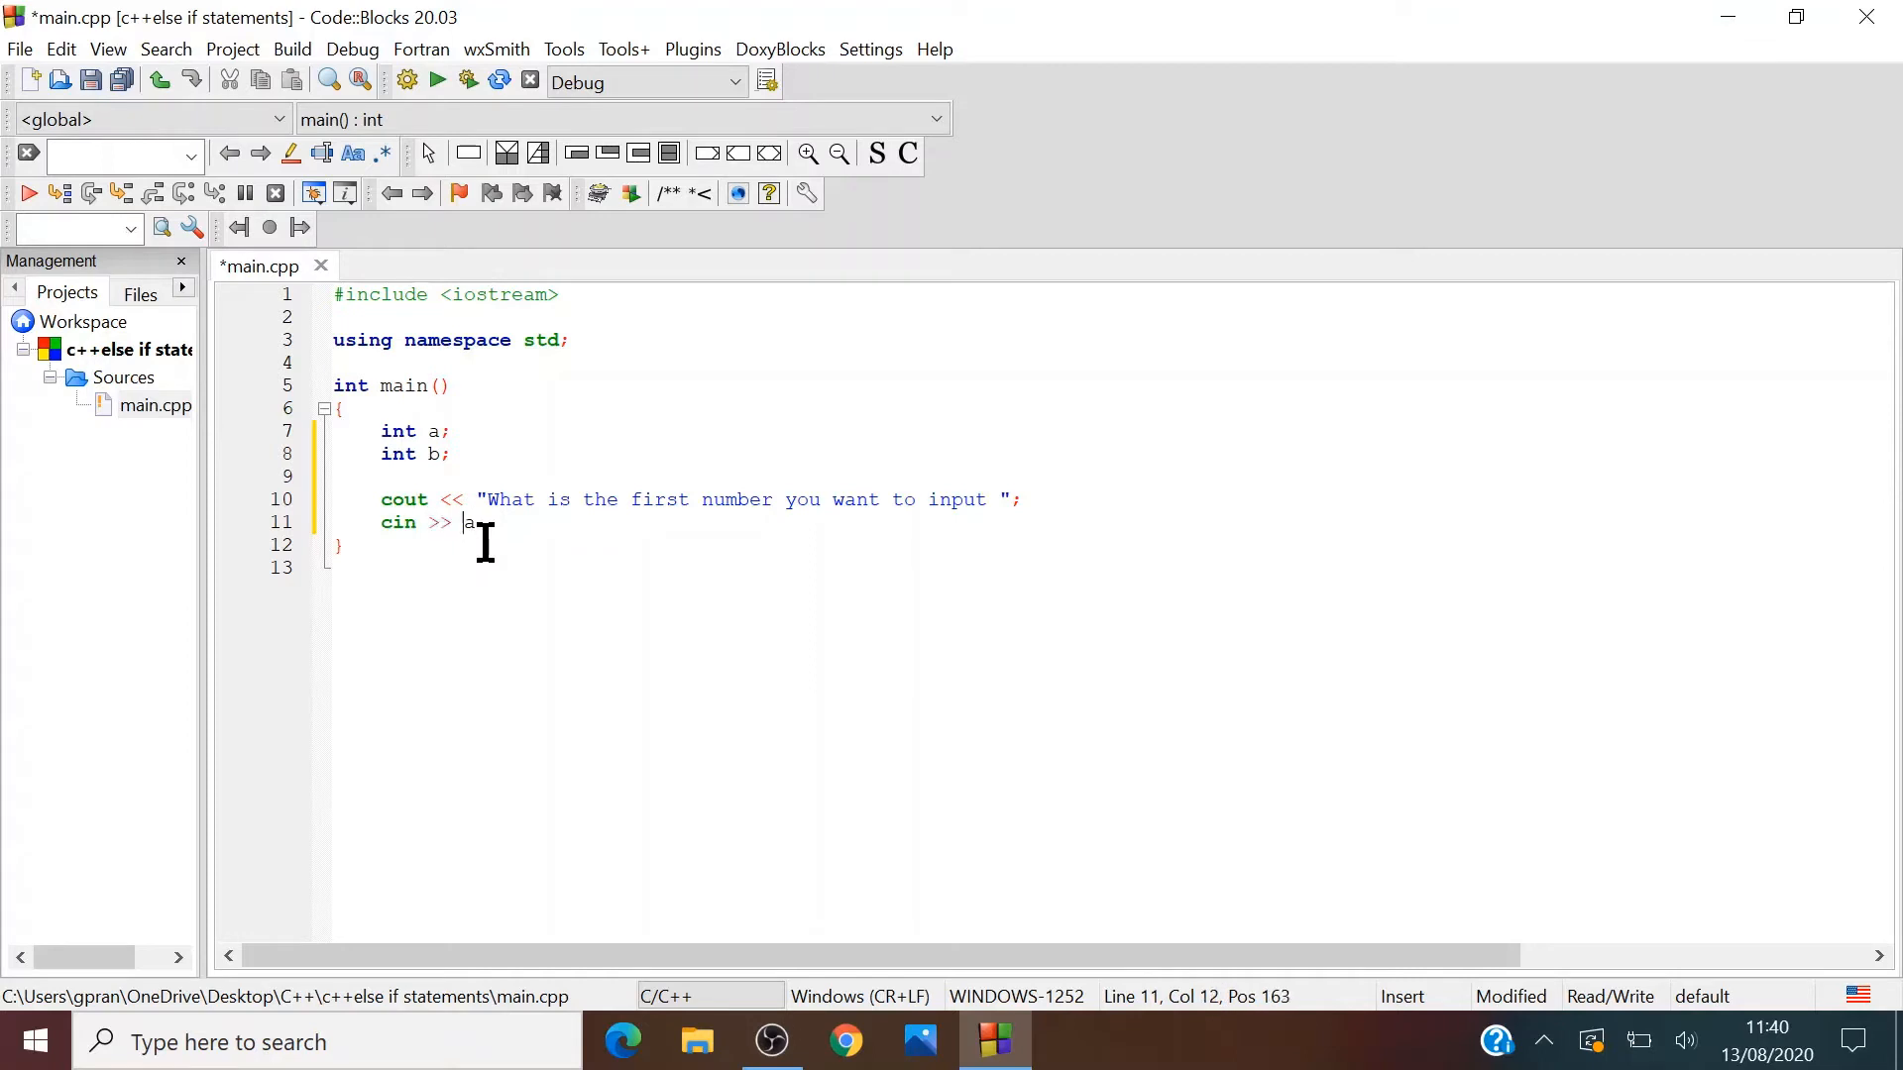
{"action": "type", "text": ";"}
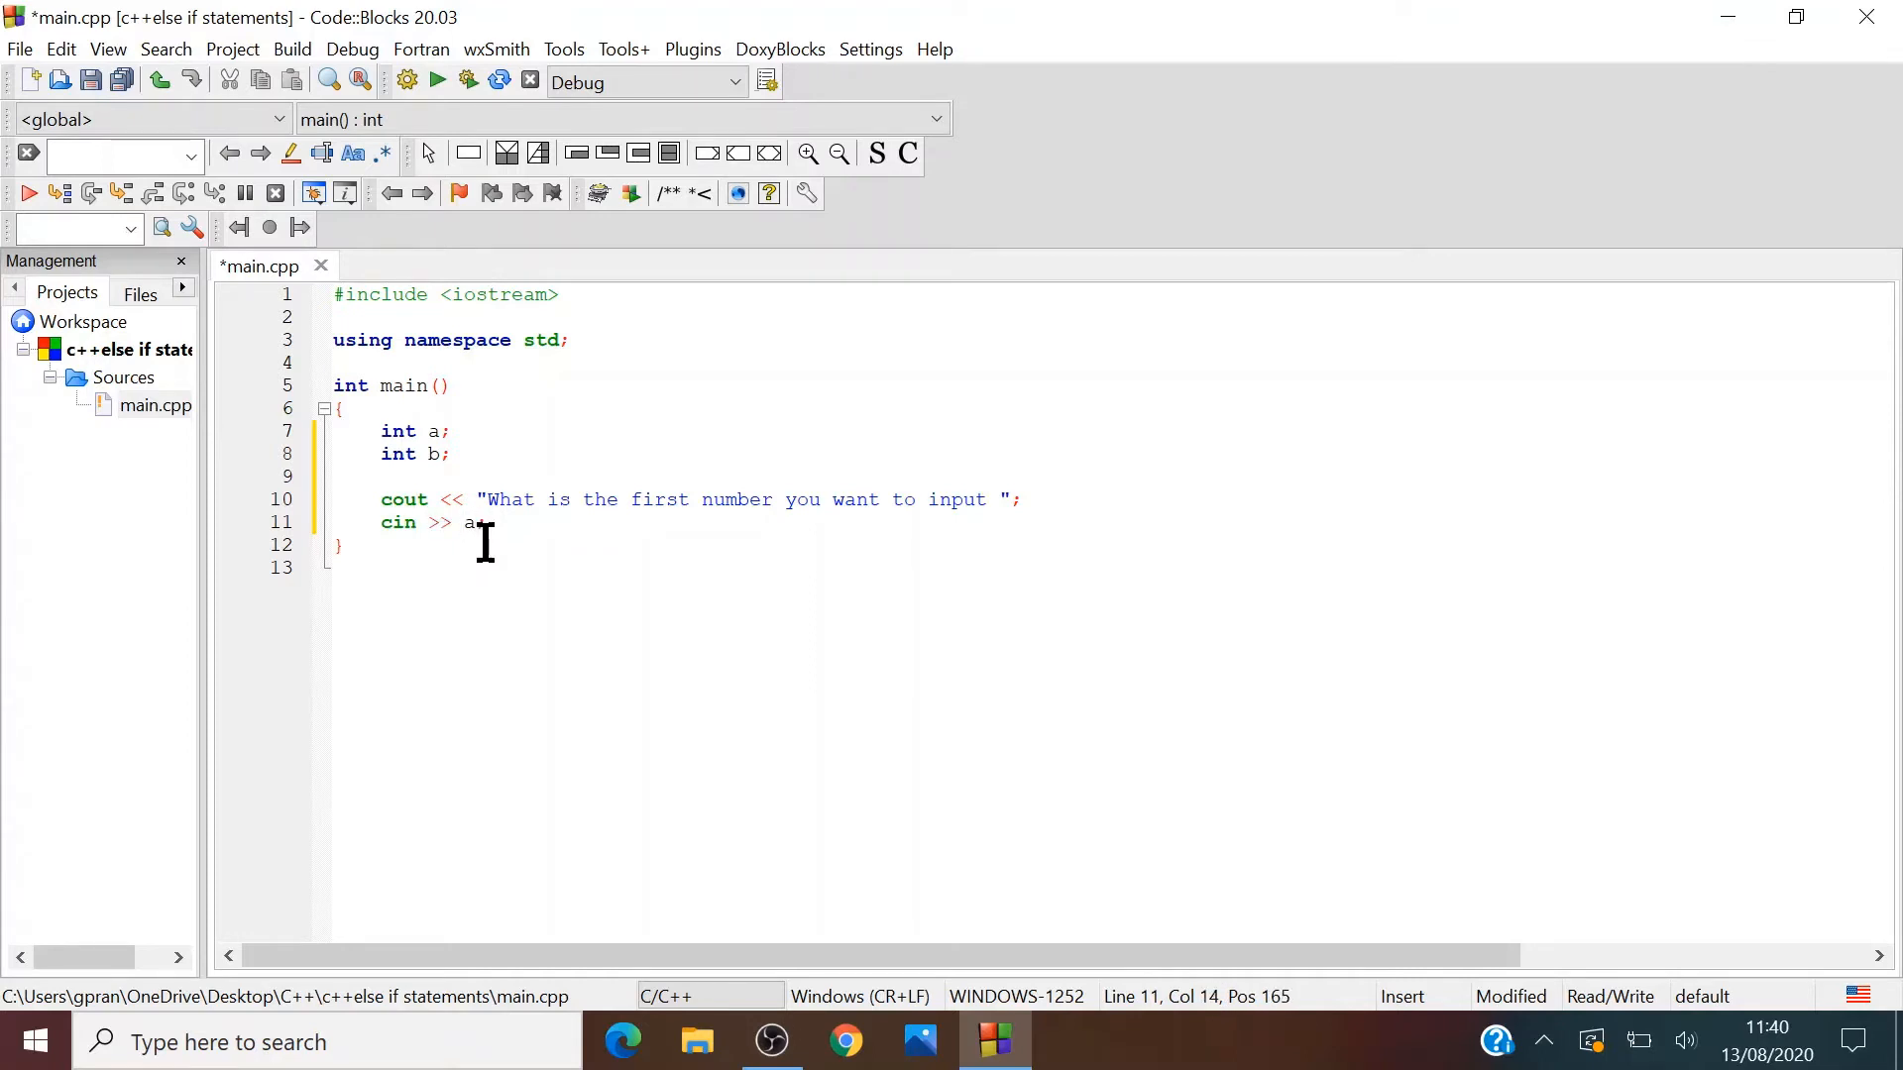
{"action": "key", "text": "Return"}
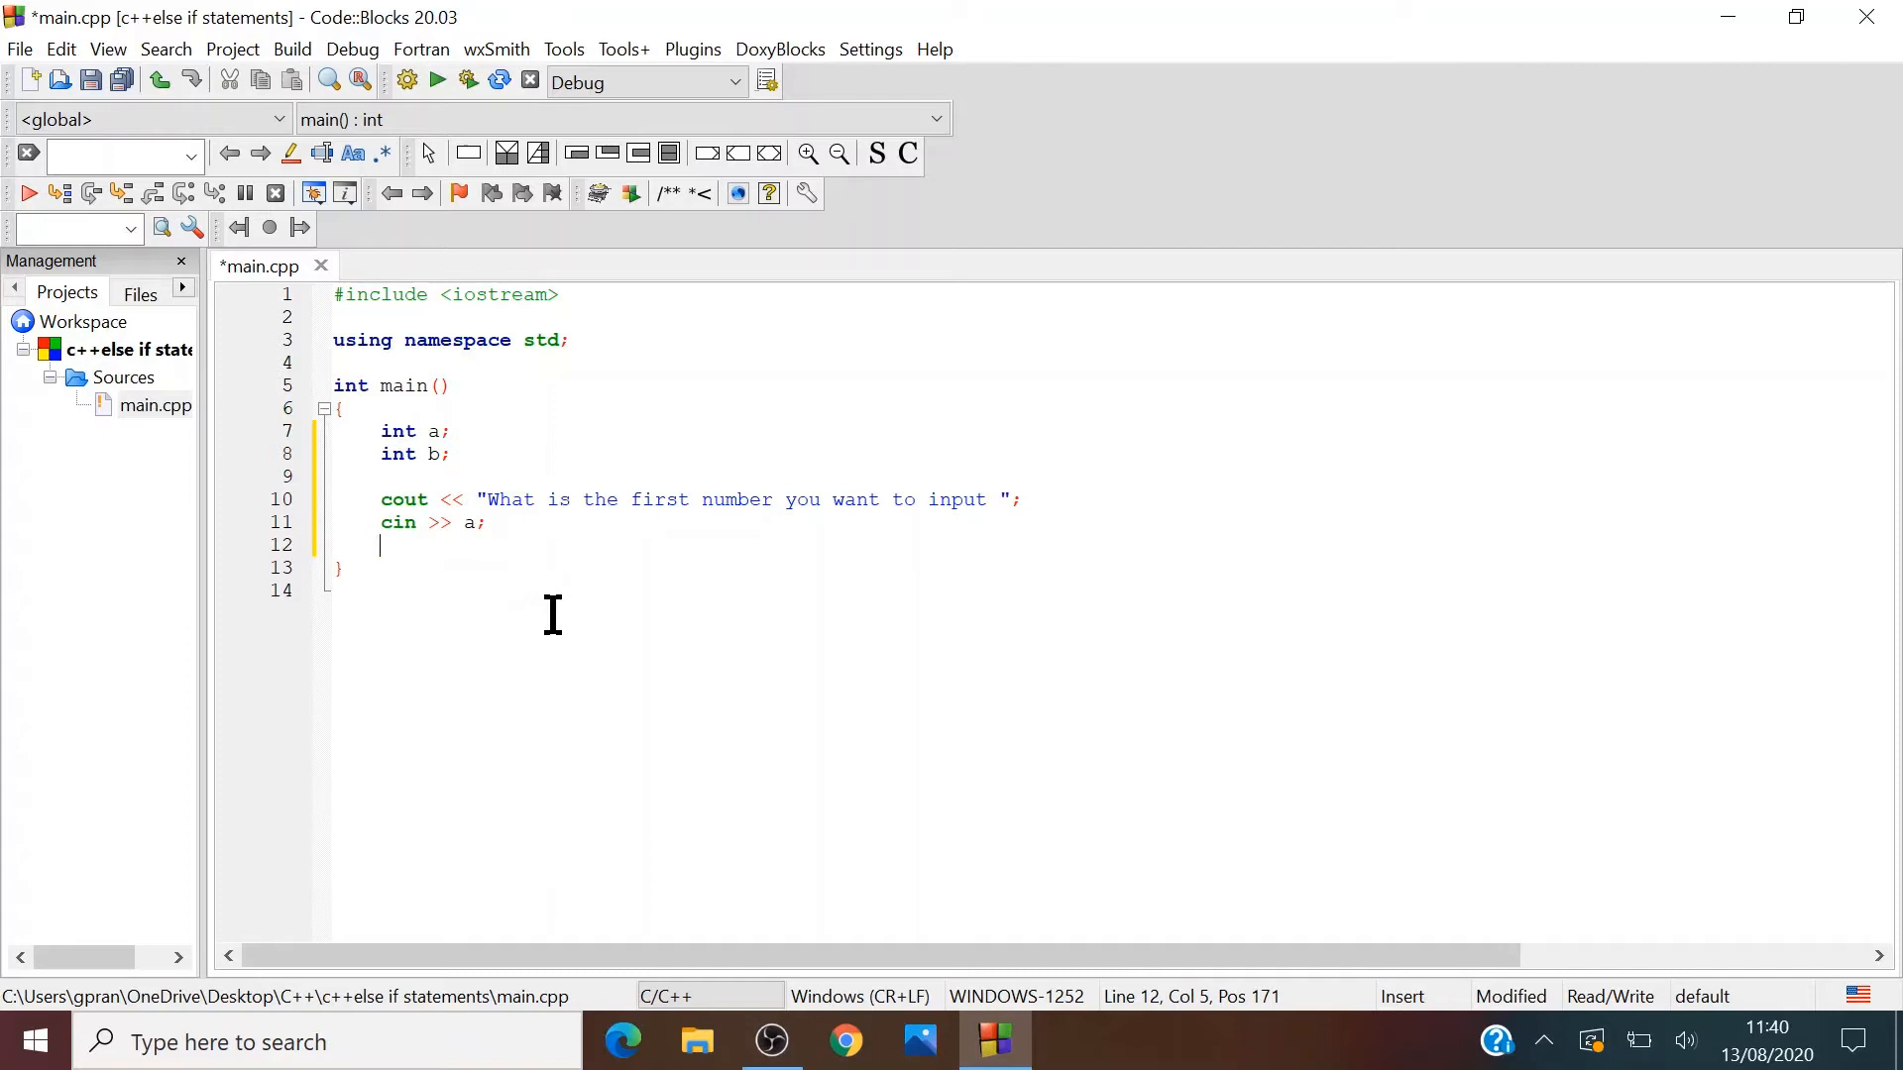
- Write the cout prompt "What is thw second number you want to input "
{"action": "type", "text": "cout"}
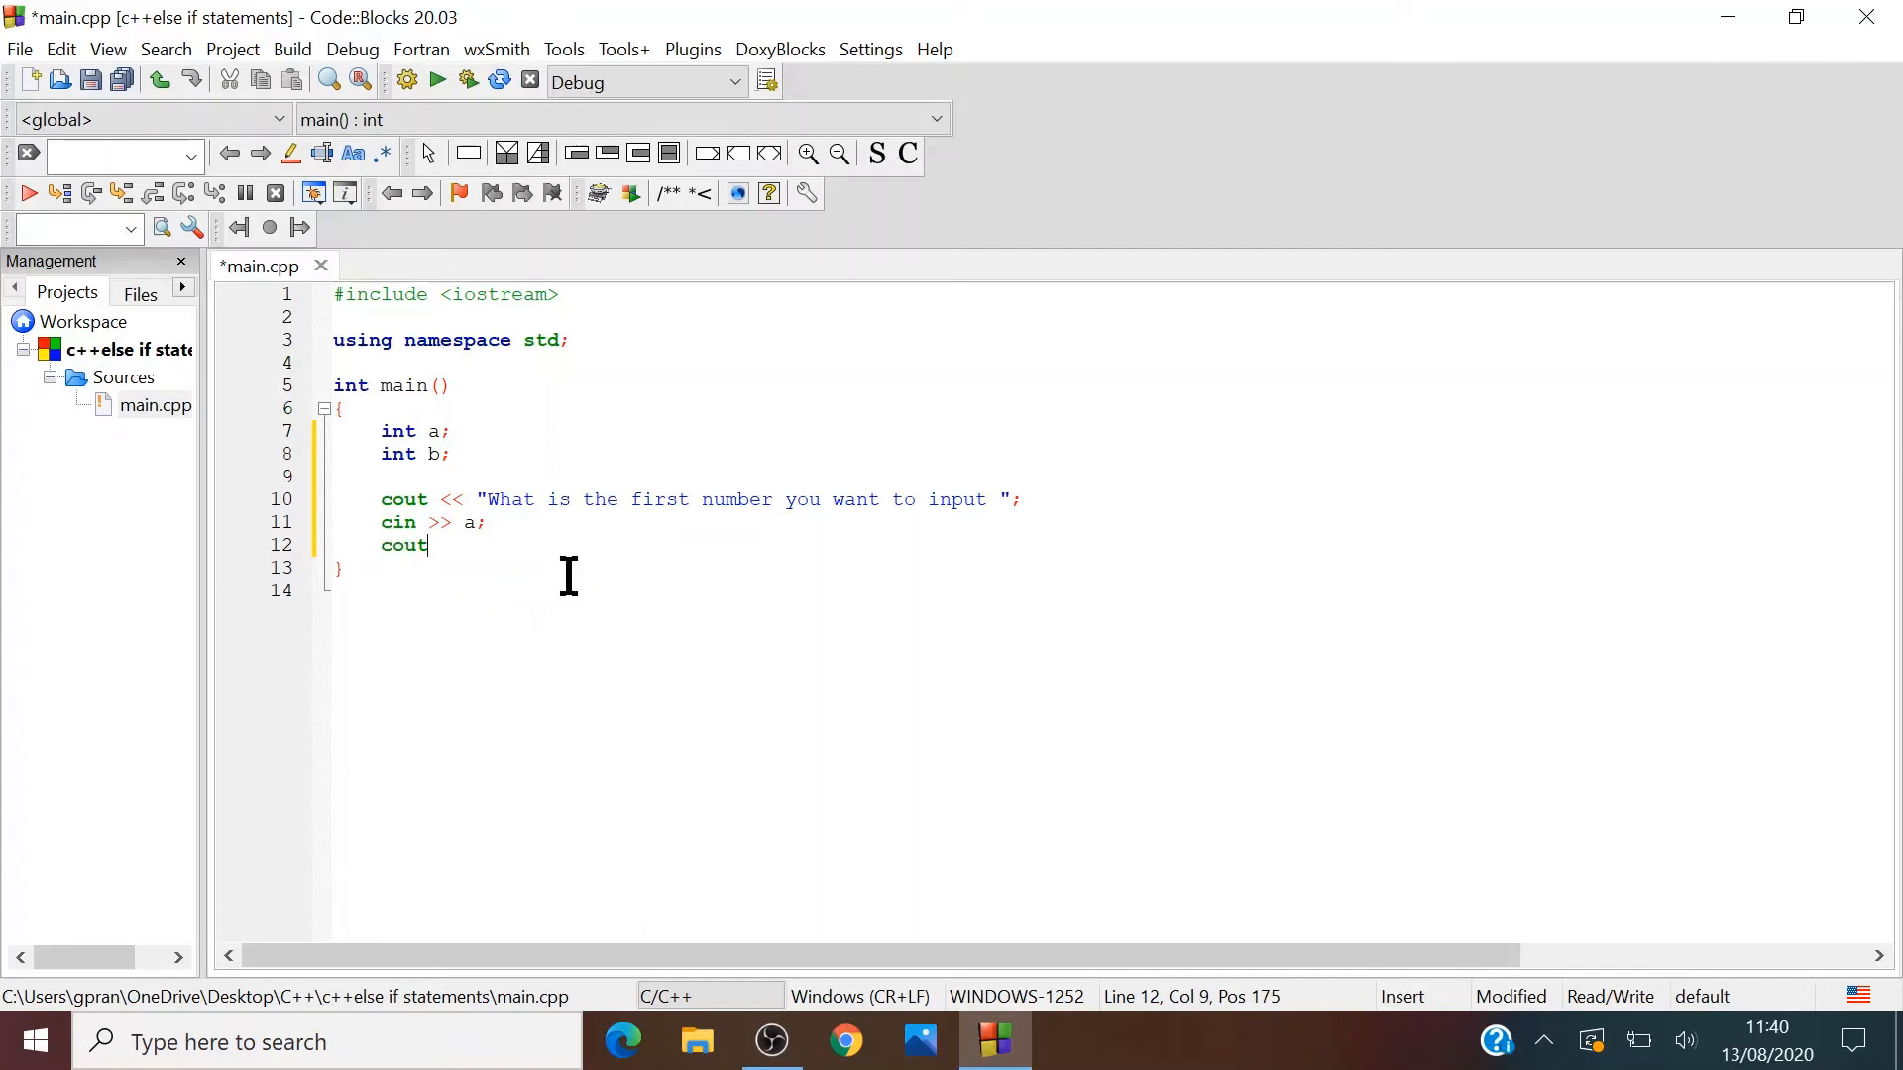
{"action": "type", "text": "<<"}
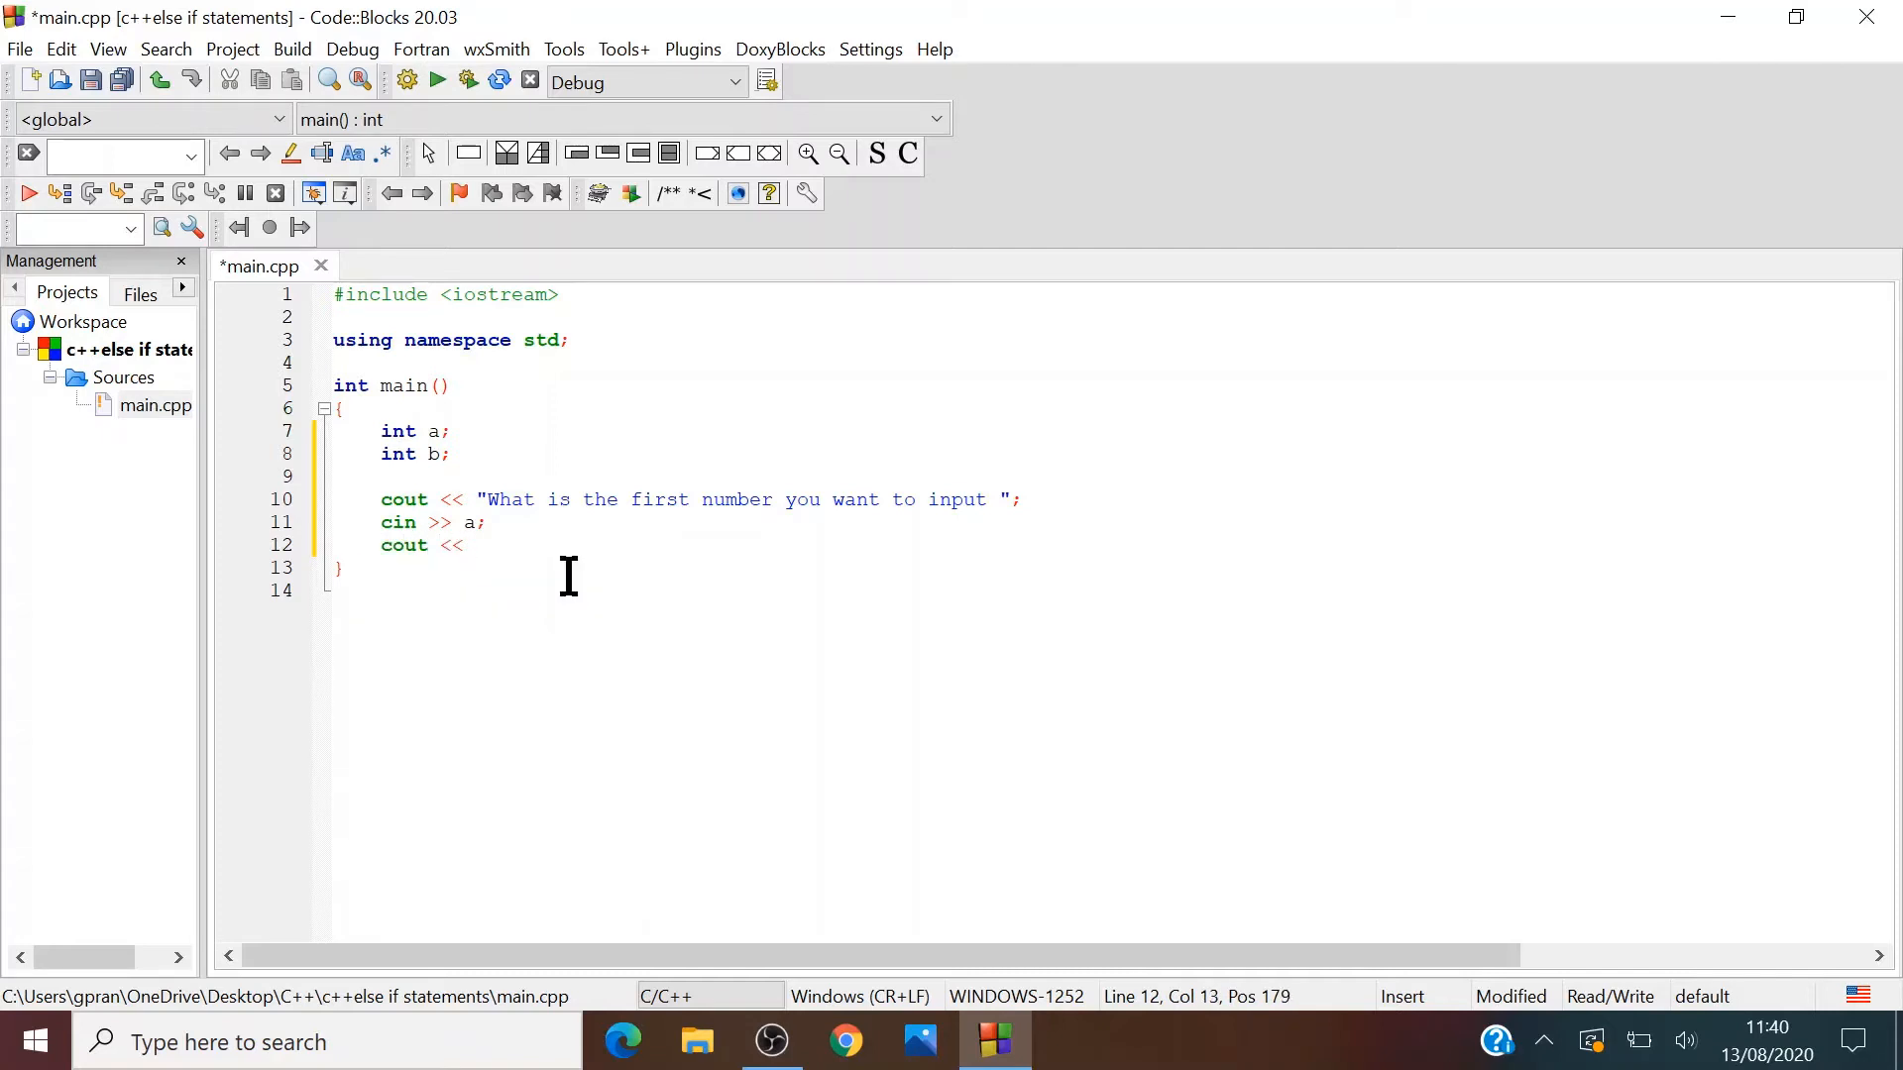
{"action": "type", "text": "\"\""}
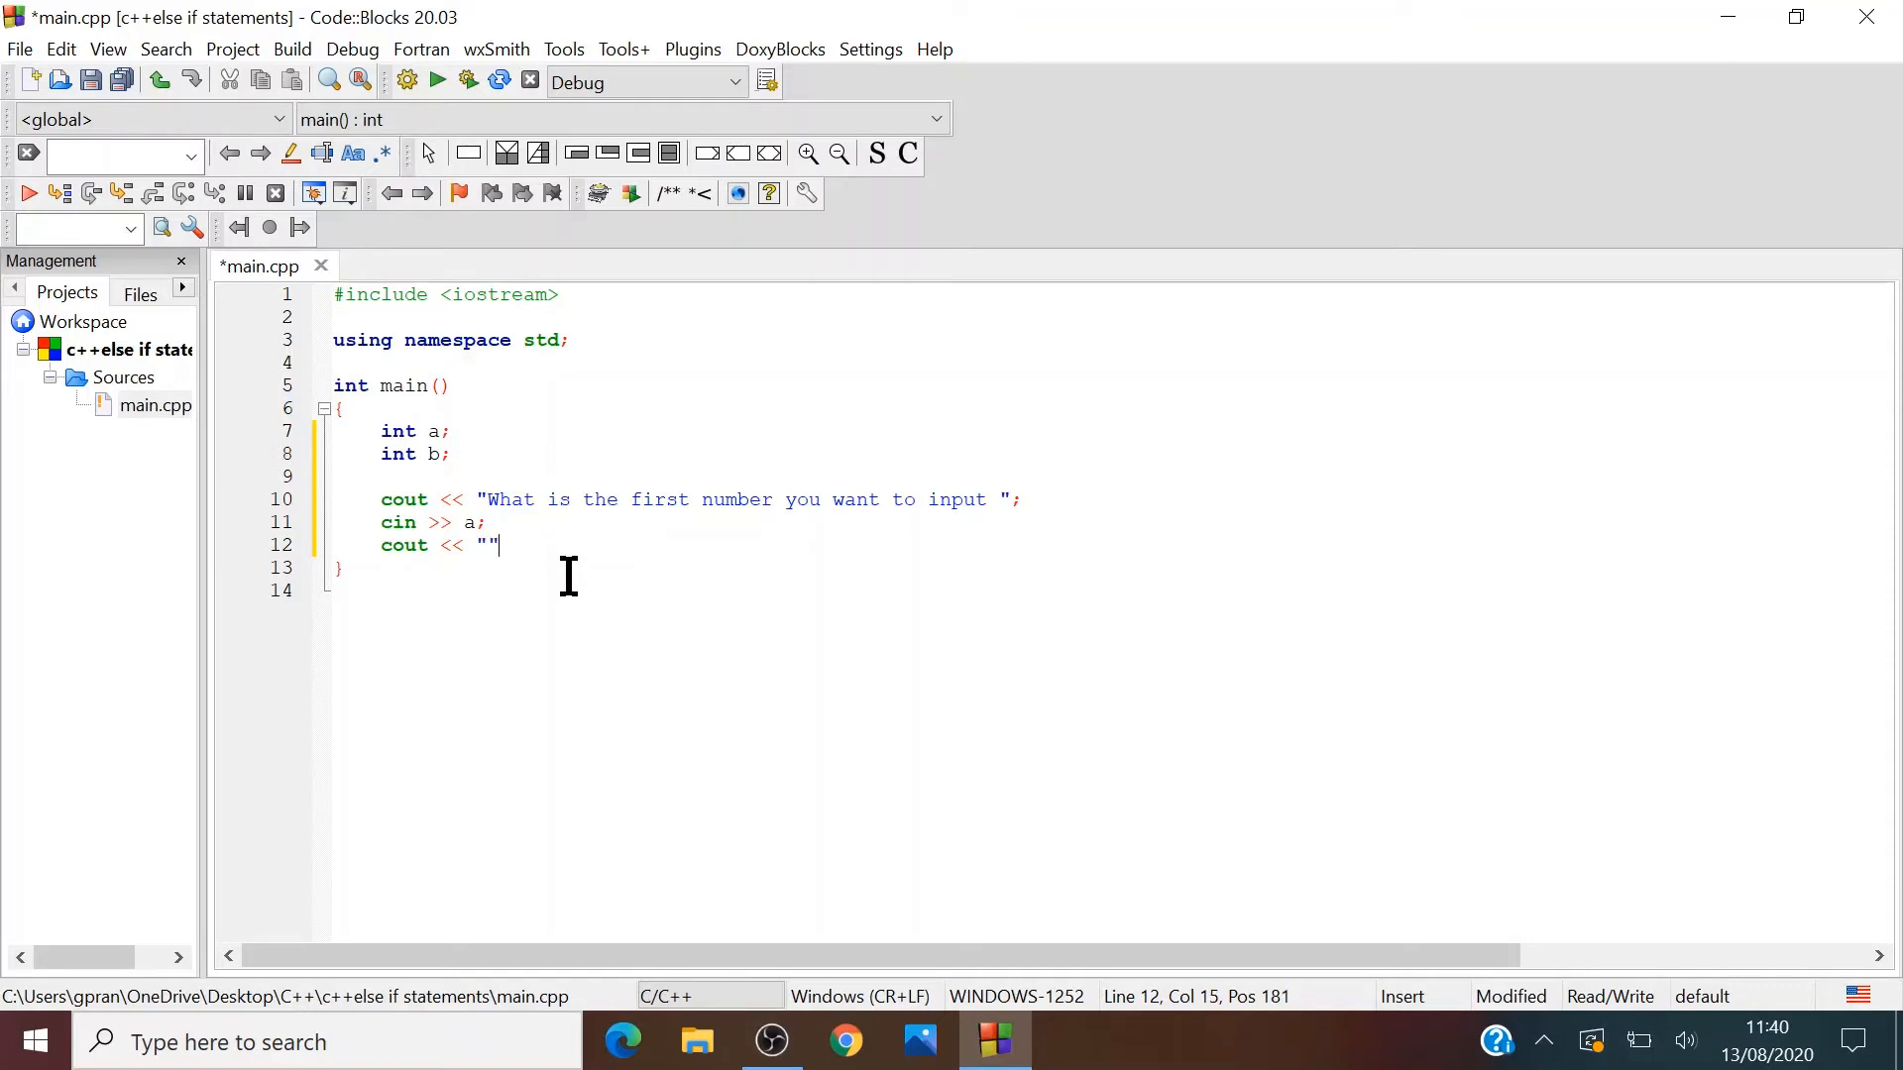
{"action": "type", "text": "What i"}
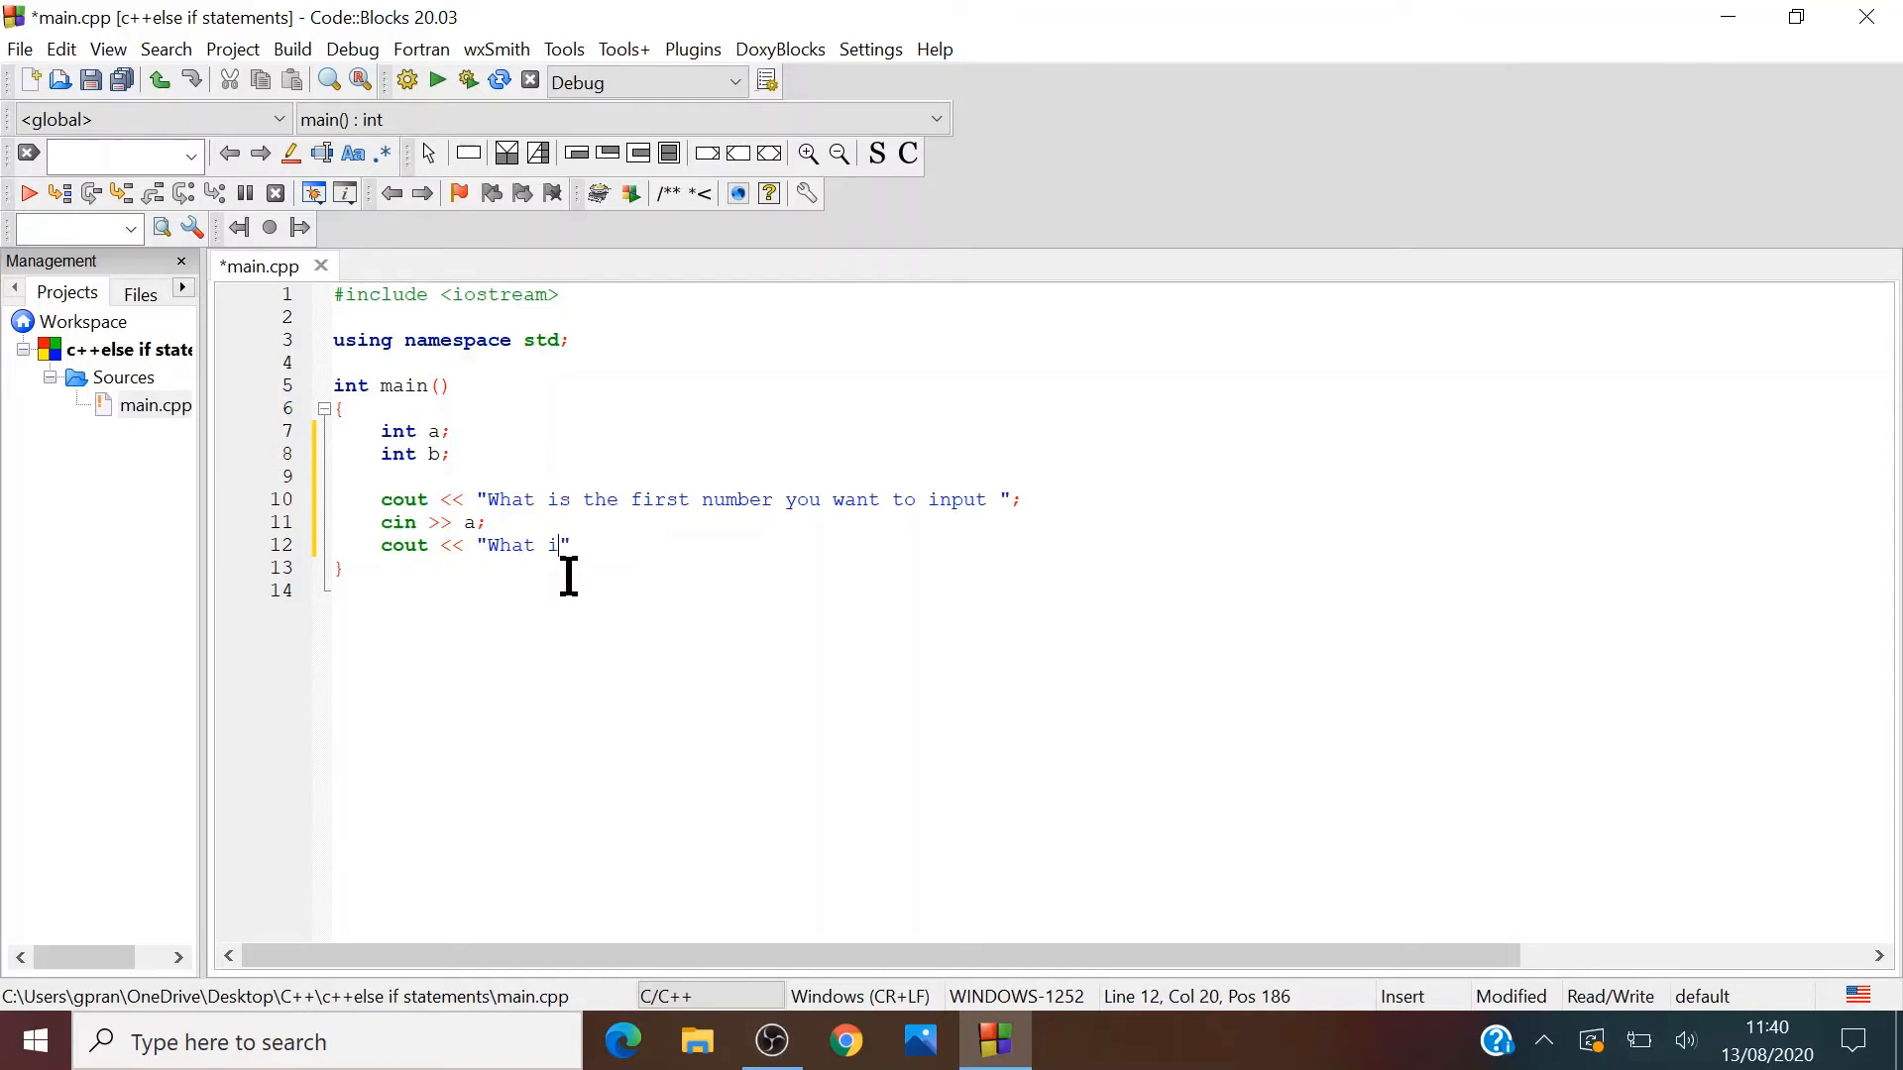
{"action": "type", "text": "s teh secin"}
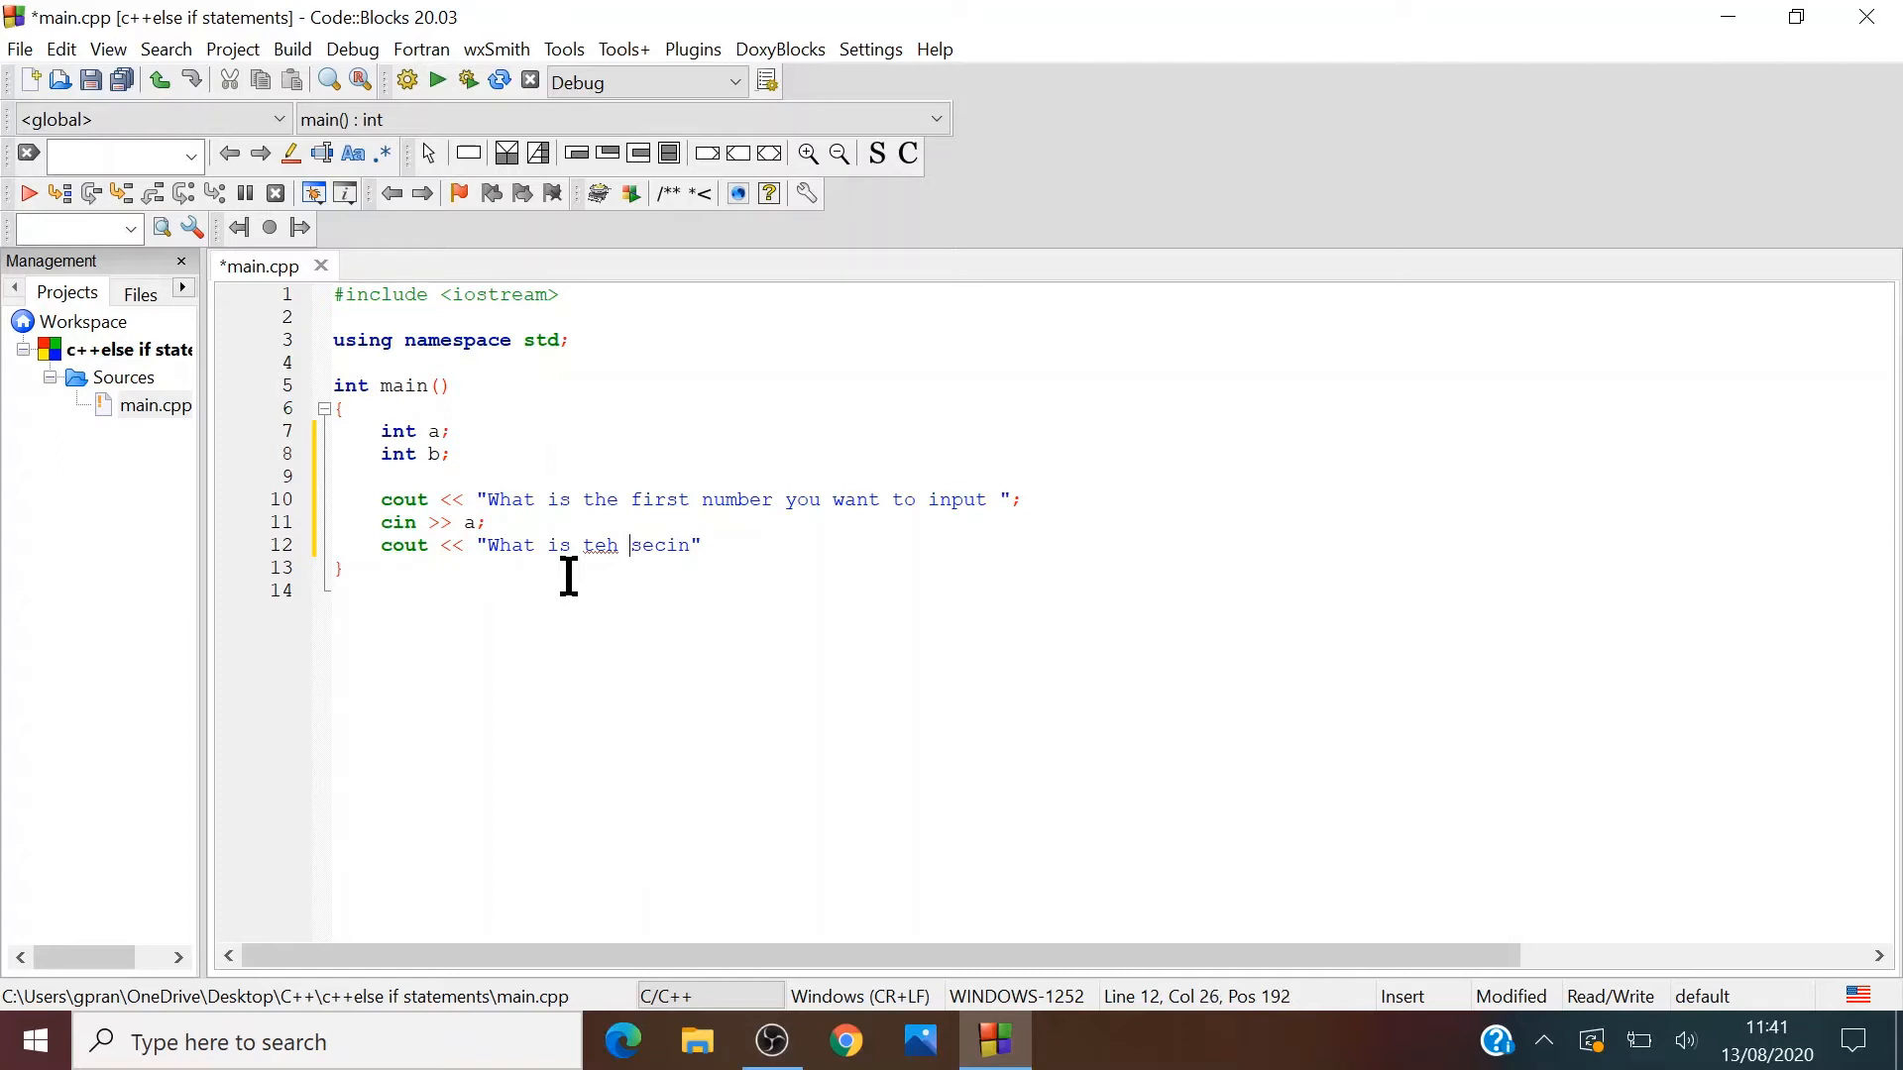
{"action": "key", "text": "backspace"}
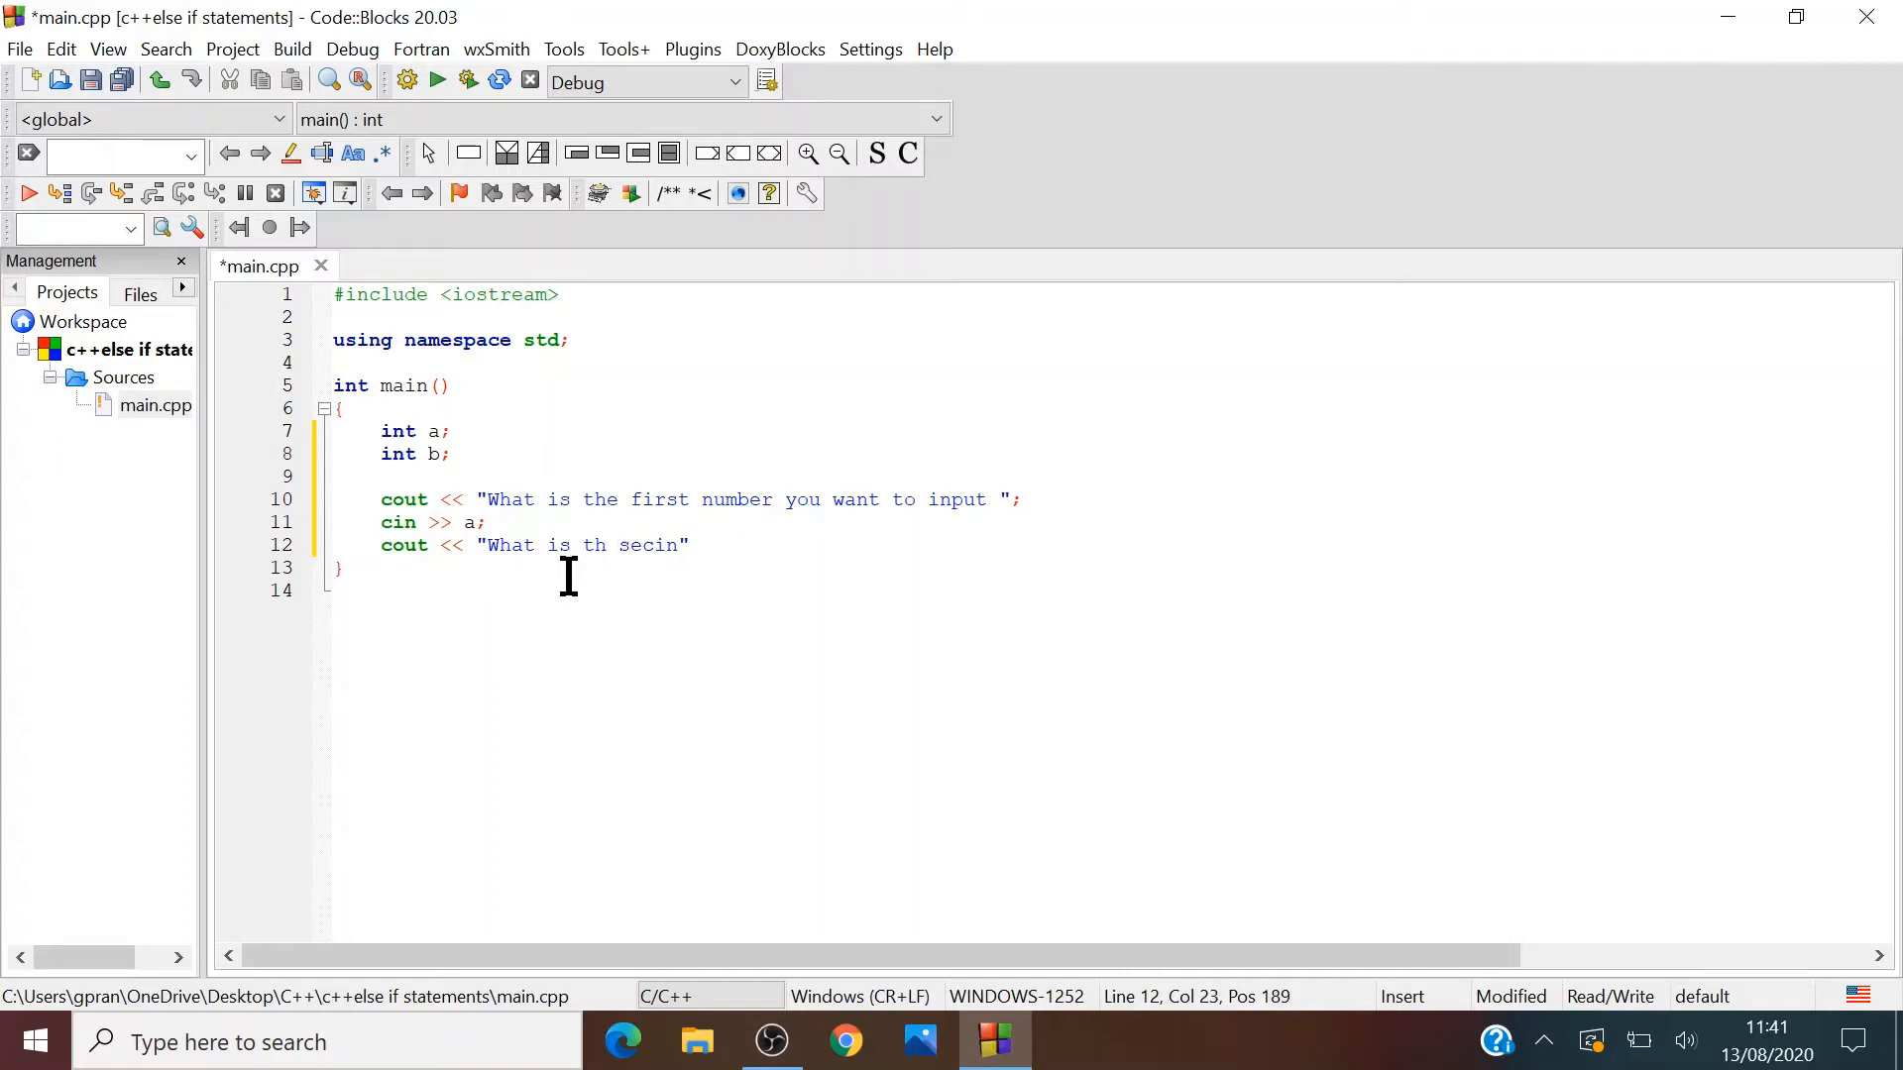
{"action": "type", "text": "w"}
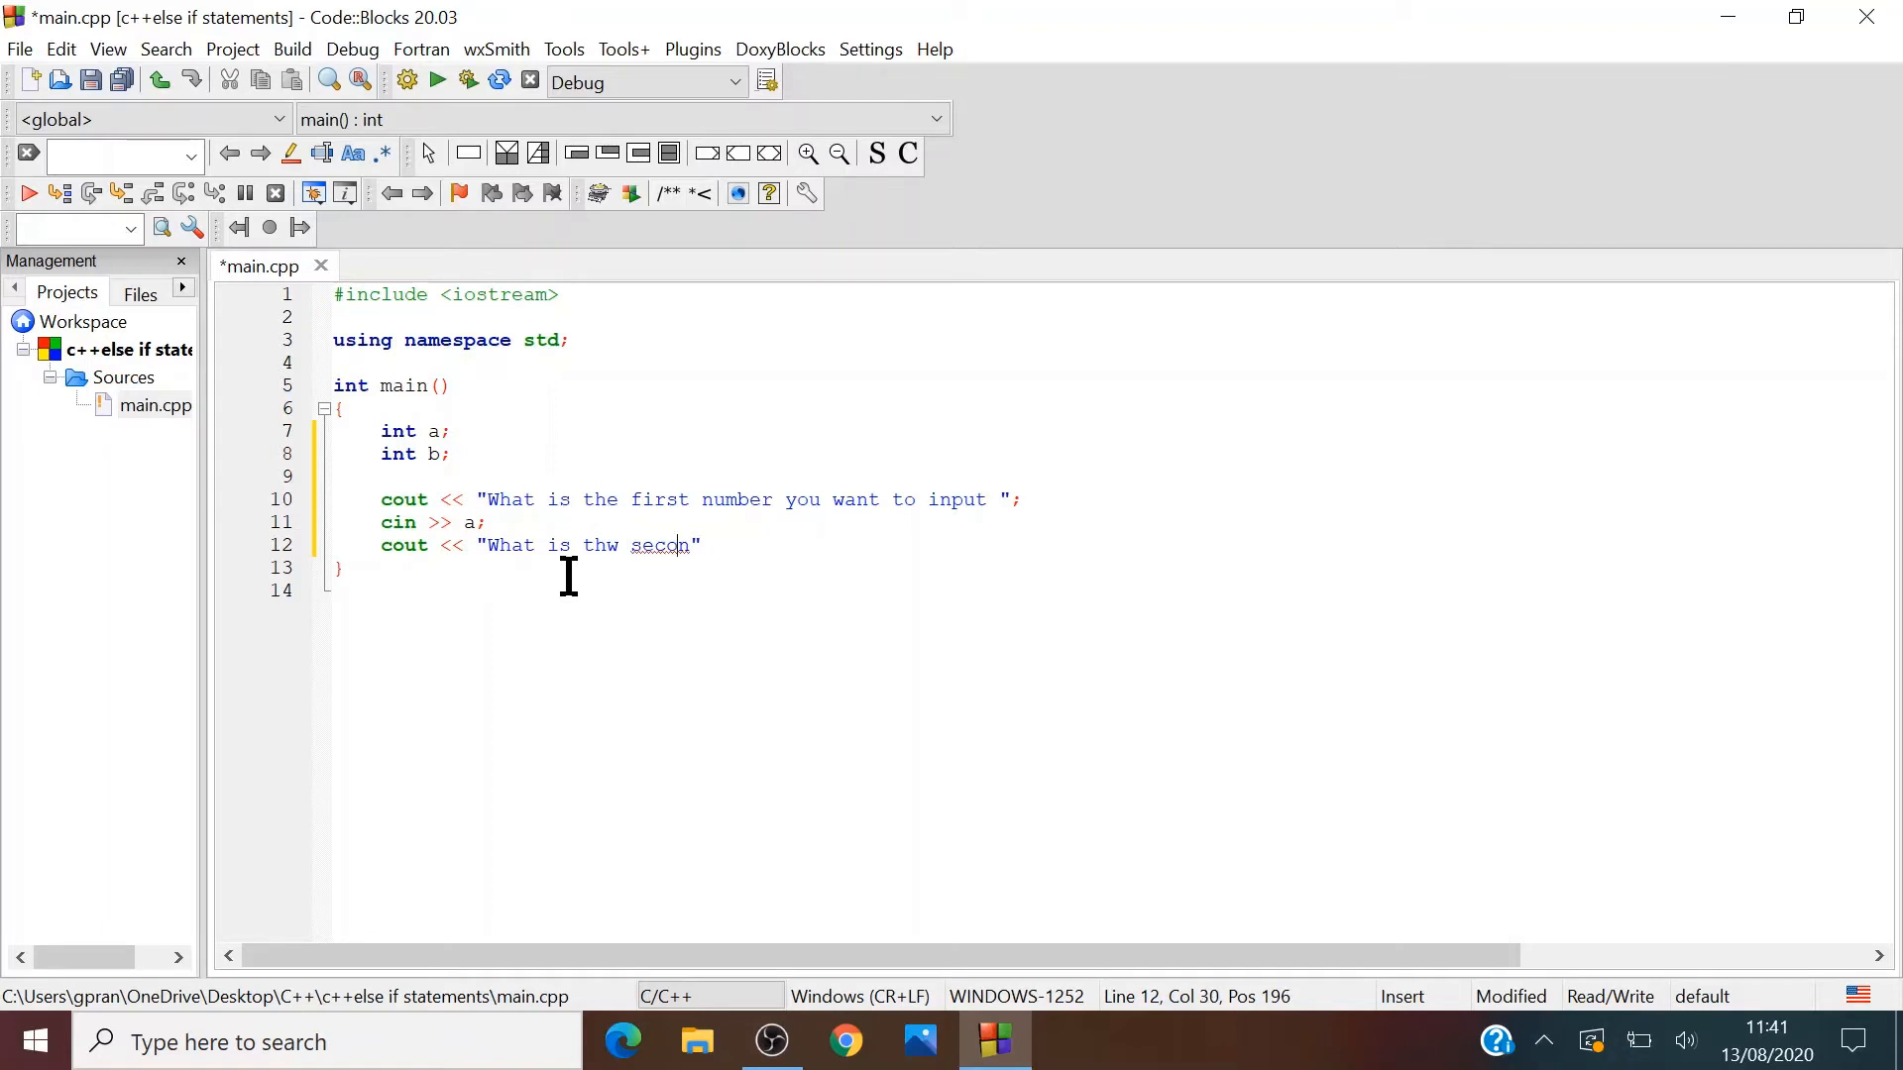
{"action": "type", "text": "nd\""}
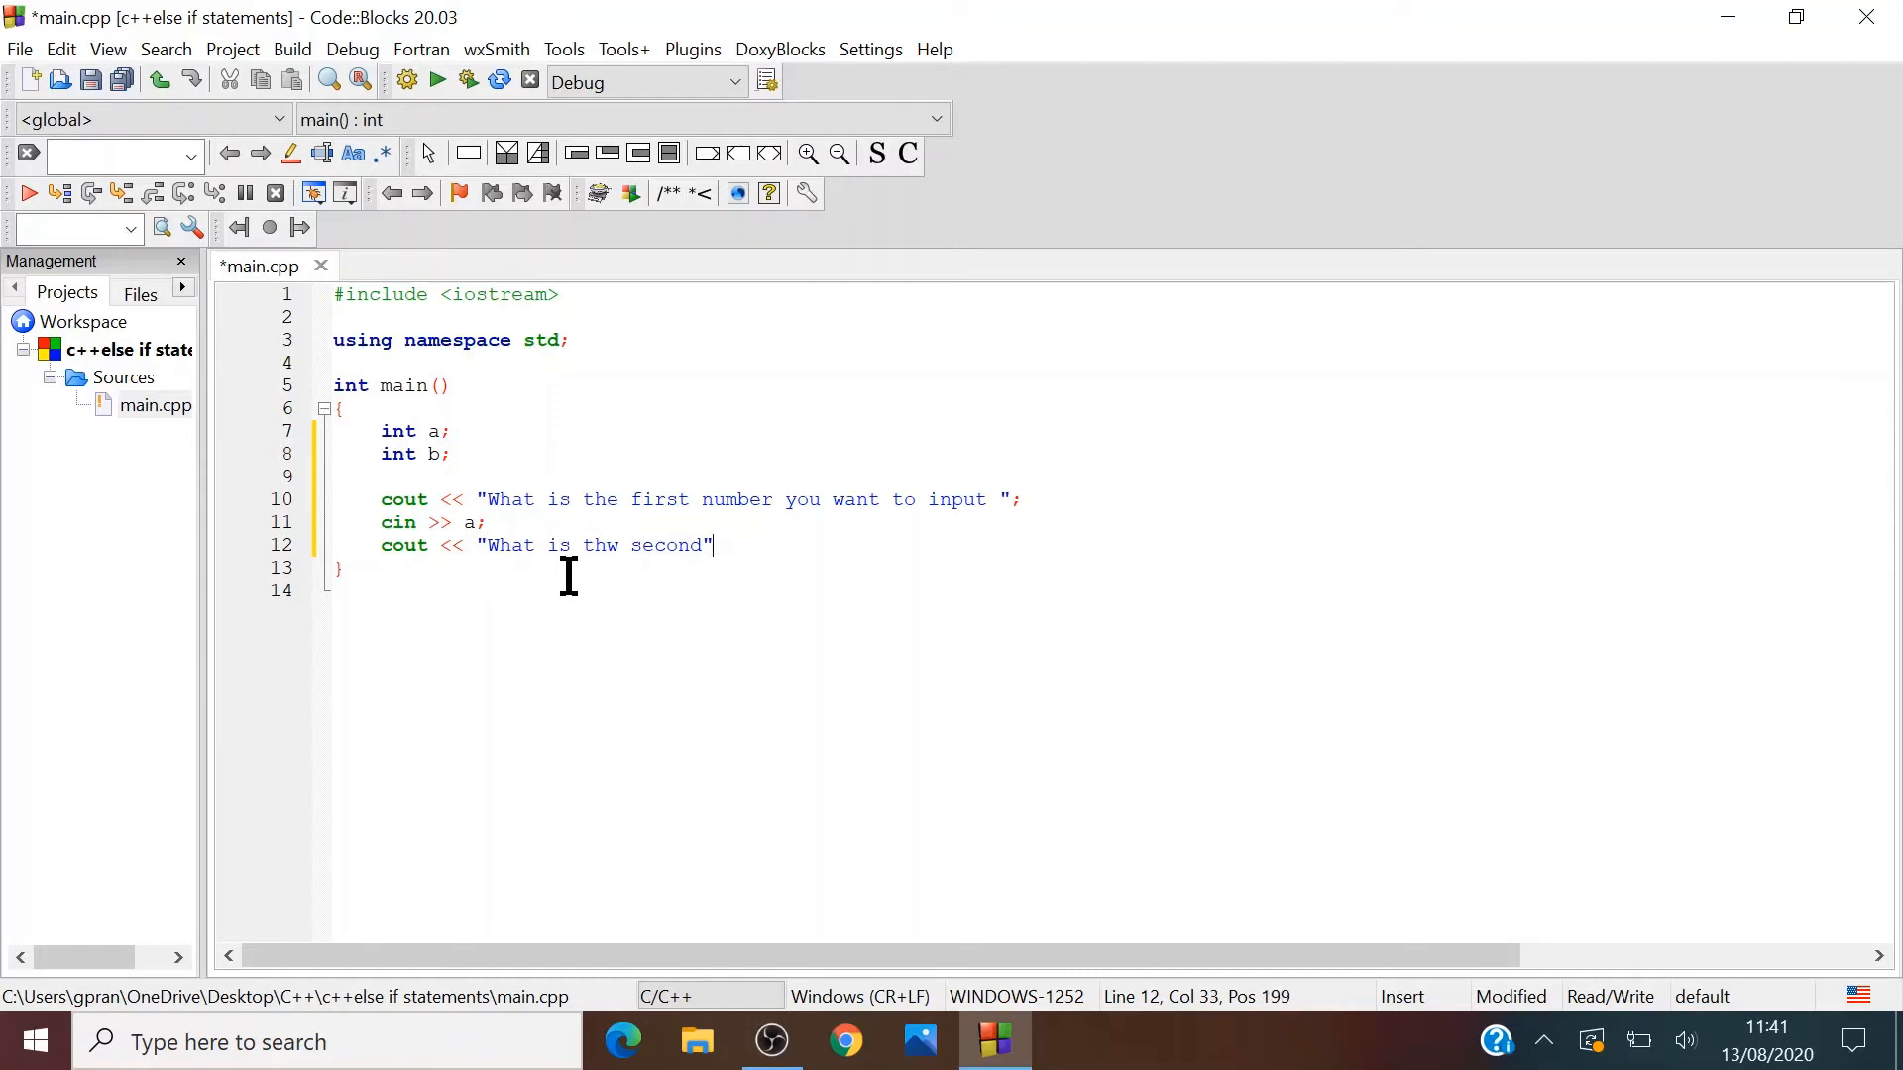
{"action": "type", "text": "number"}
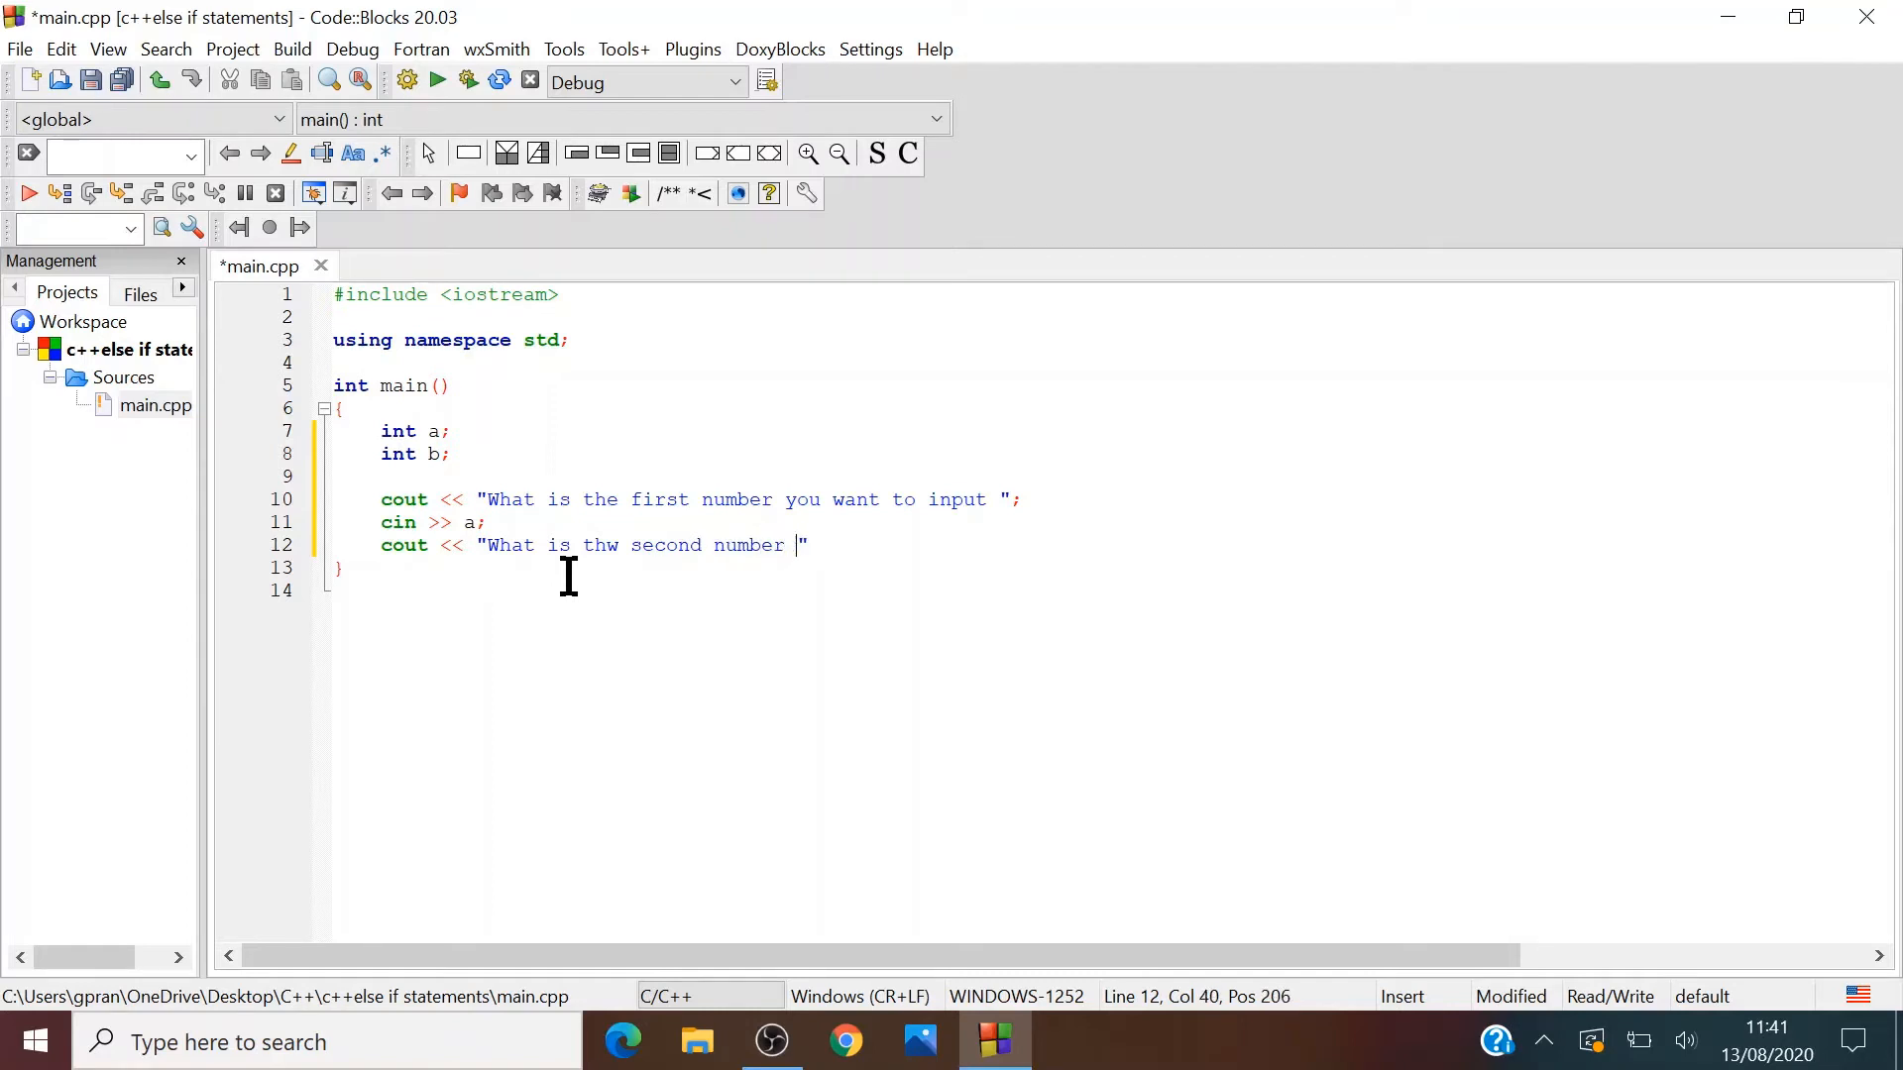
{"action": "type", "text": "you want to i"}
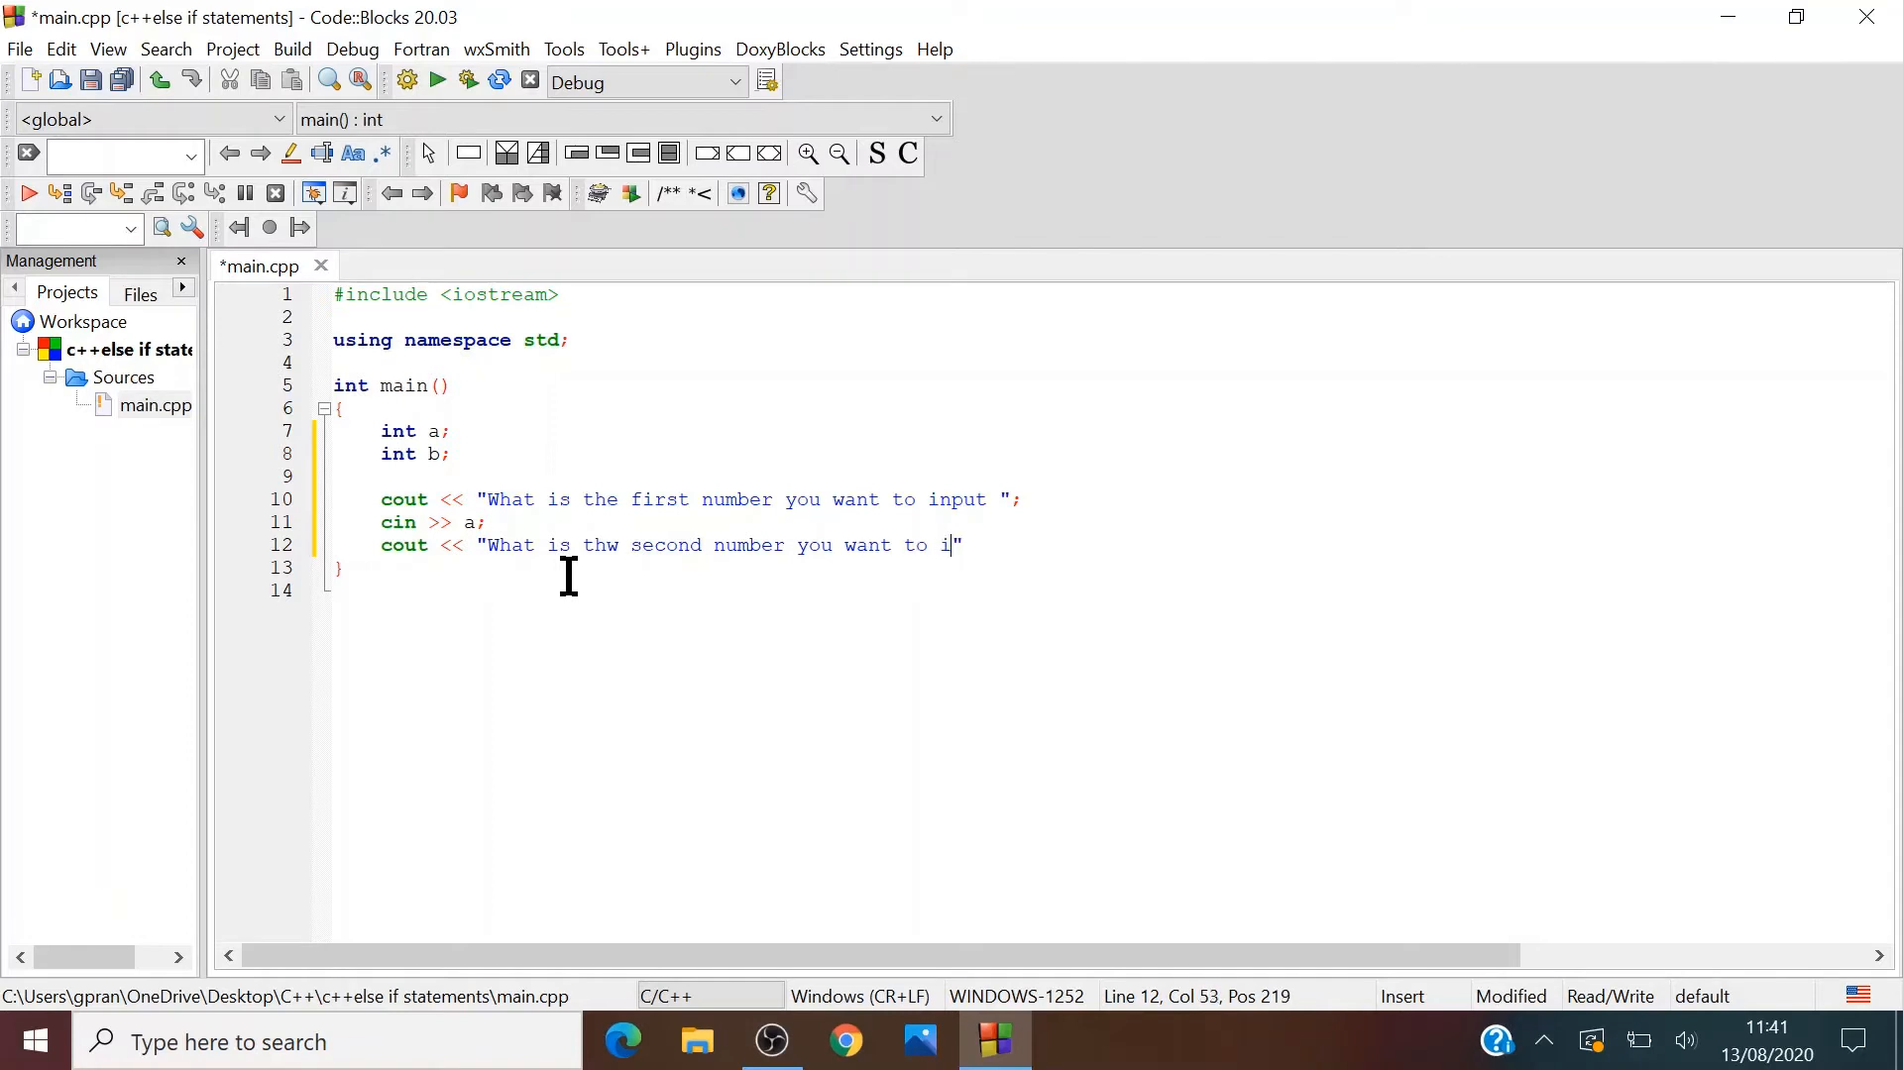
{"action": "type", "text": "n"}
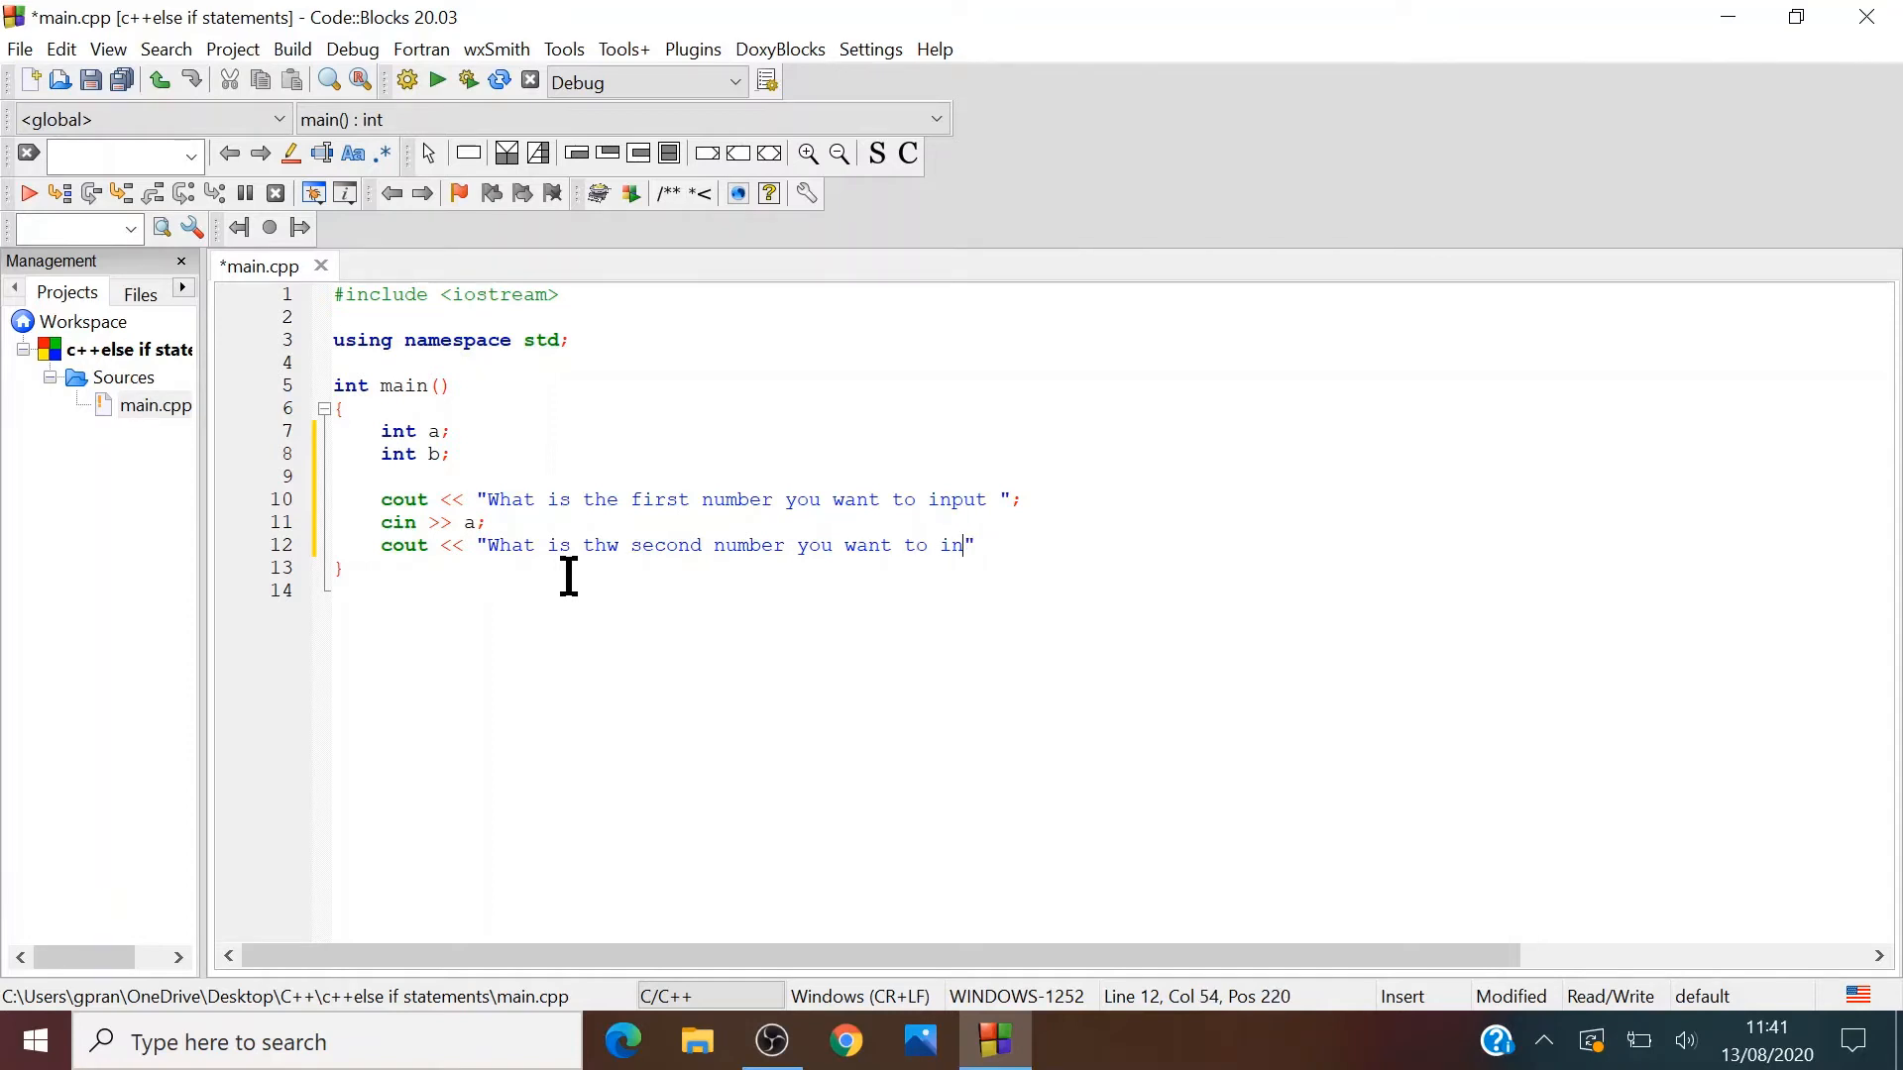
{"action": "type", "text": "put"}
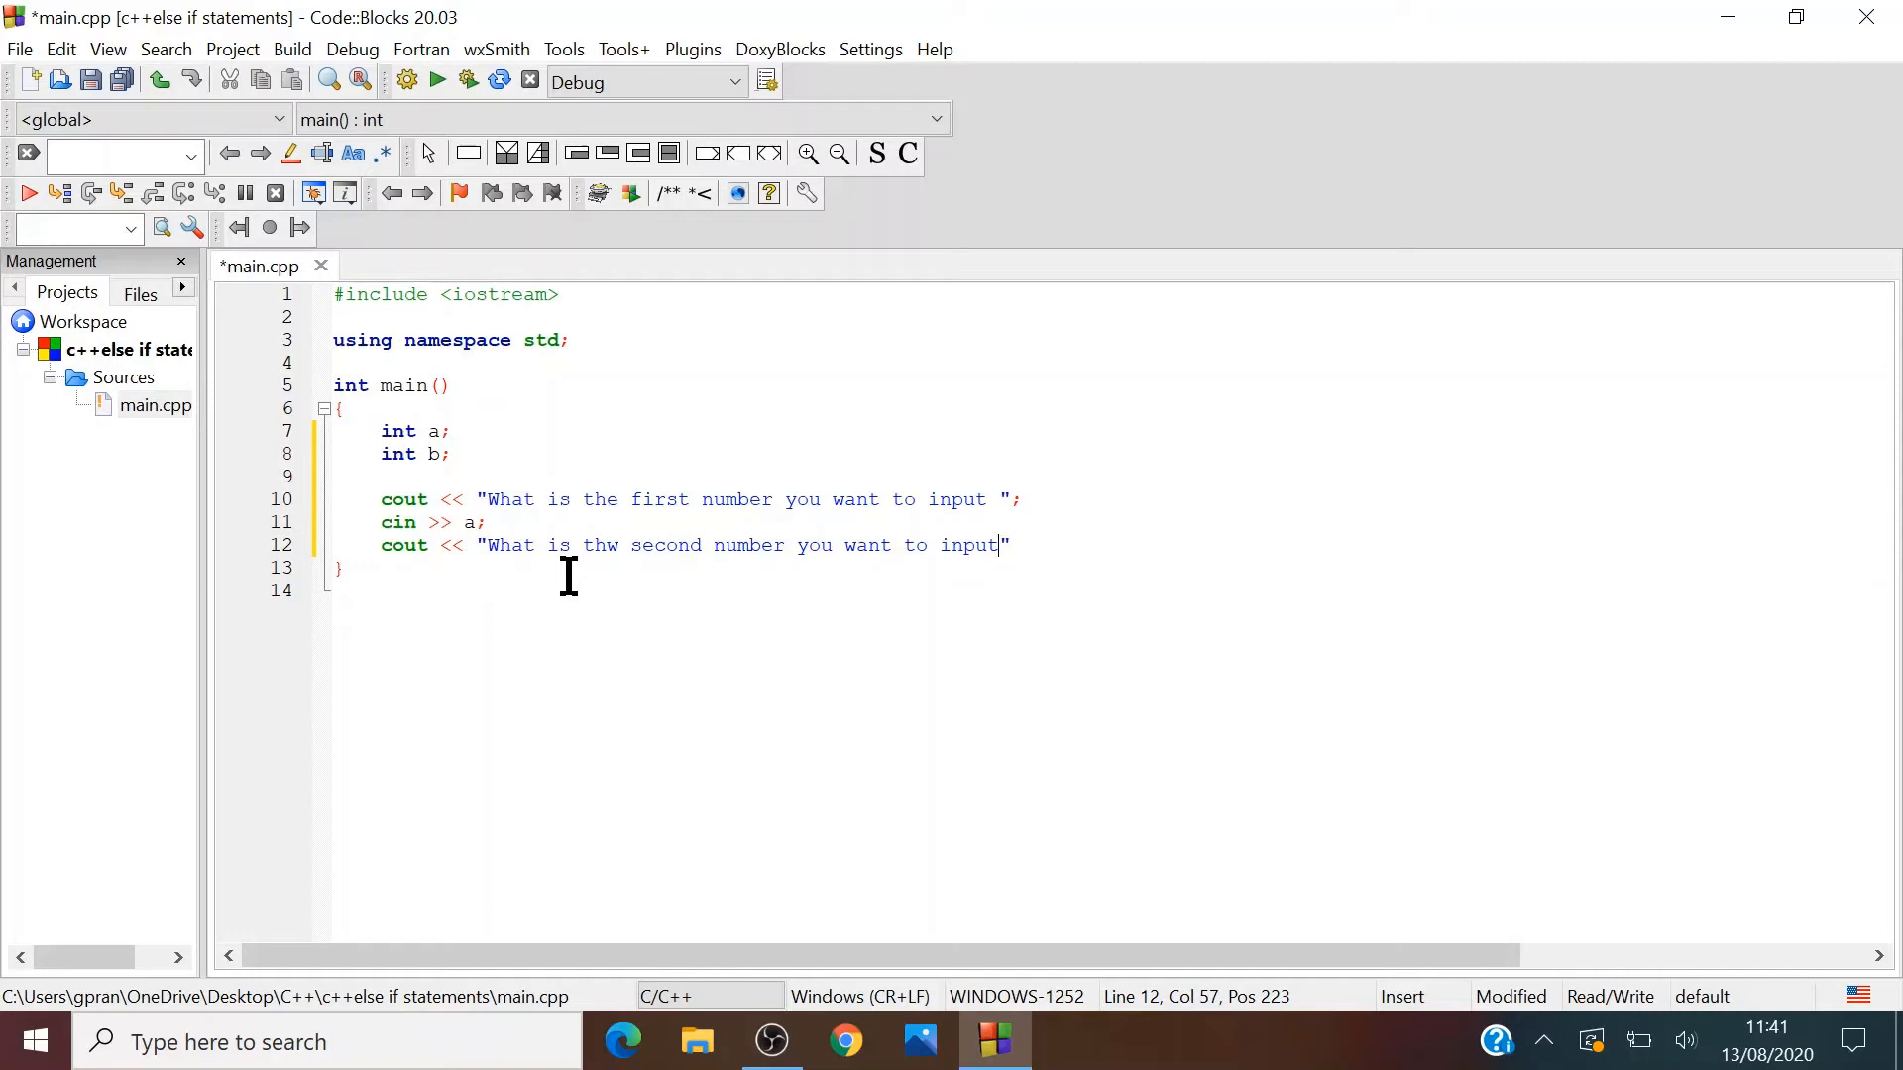
{"action": "type", "text": "\""}
{"action": "type", "text": "cin"}
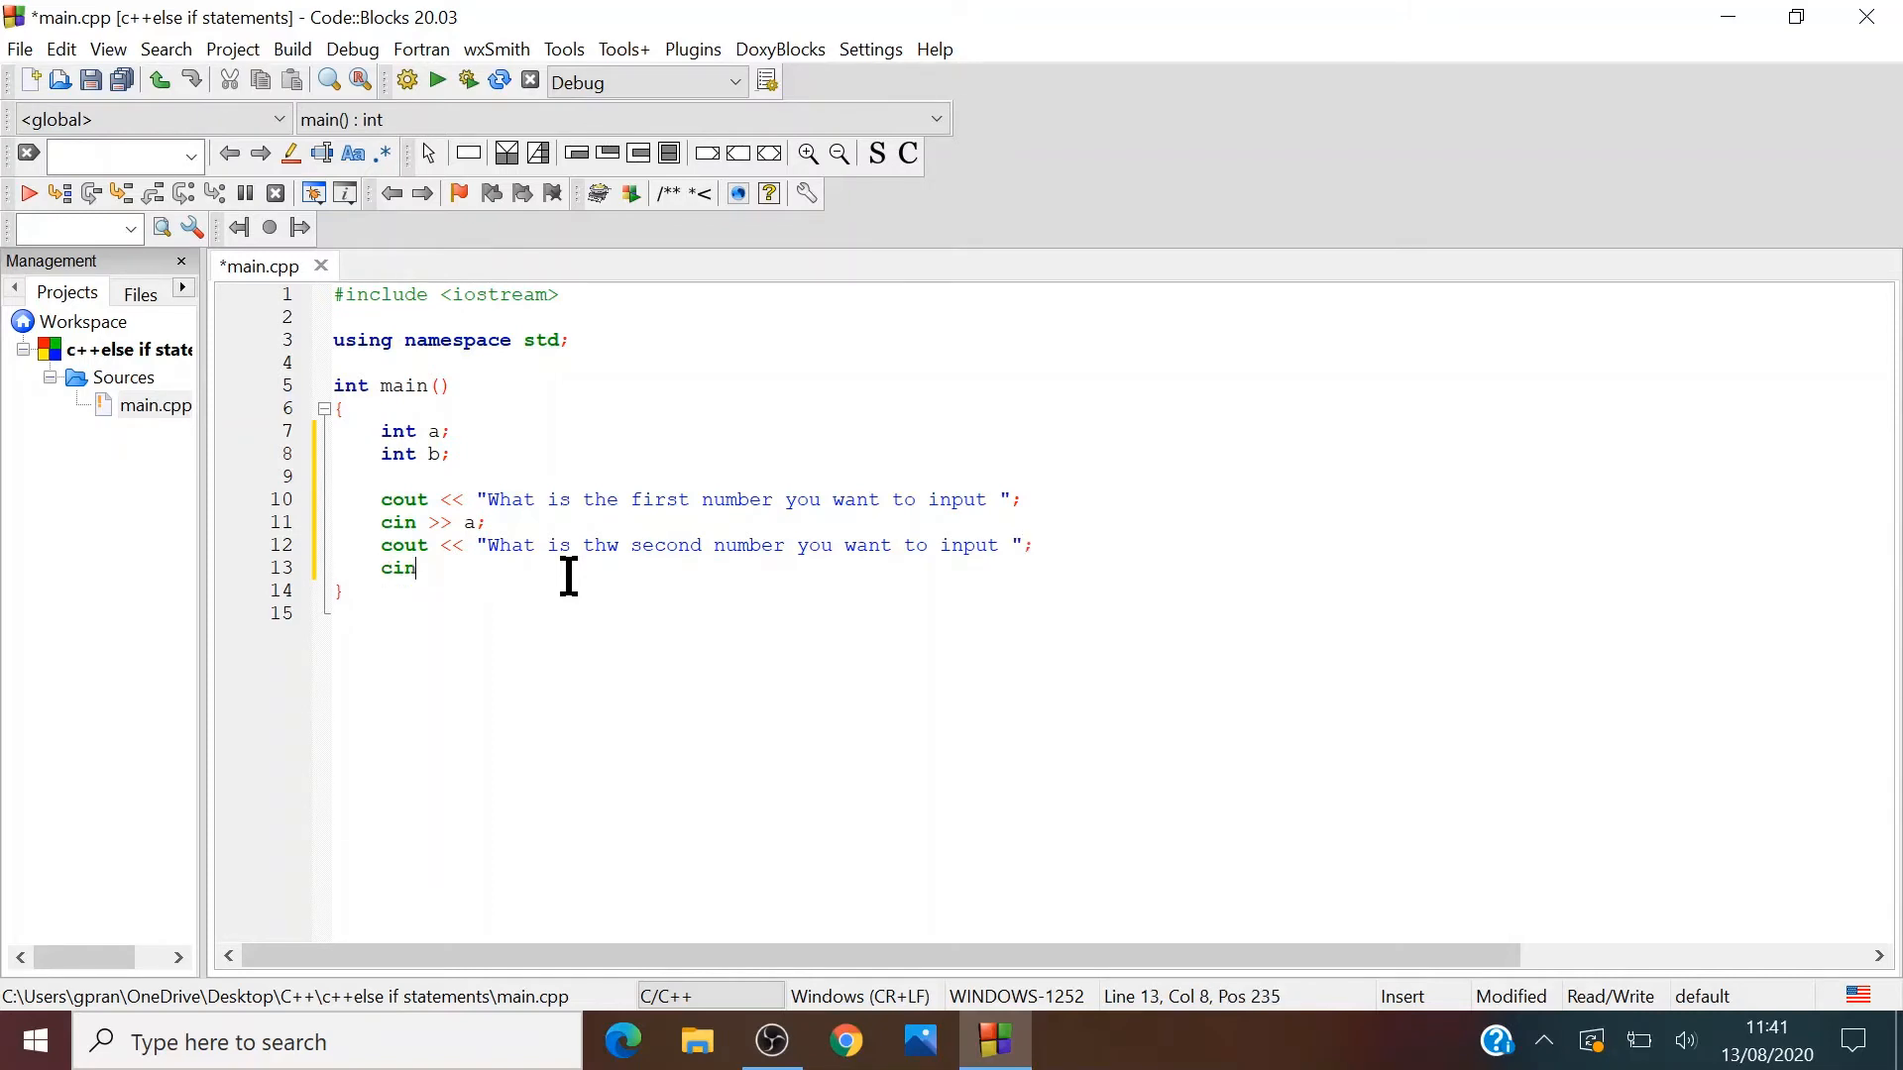
- Read the value into b with cin >> b; and begin an if statement
{"action": "type", "text": ">> b;"}
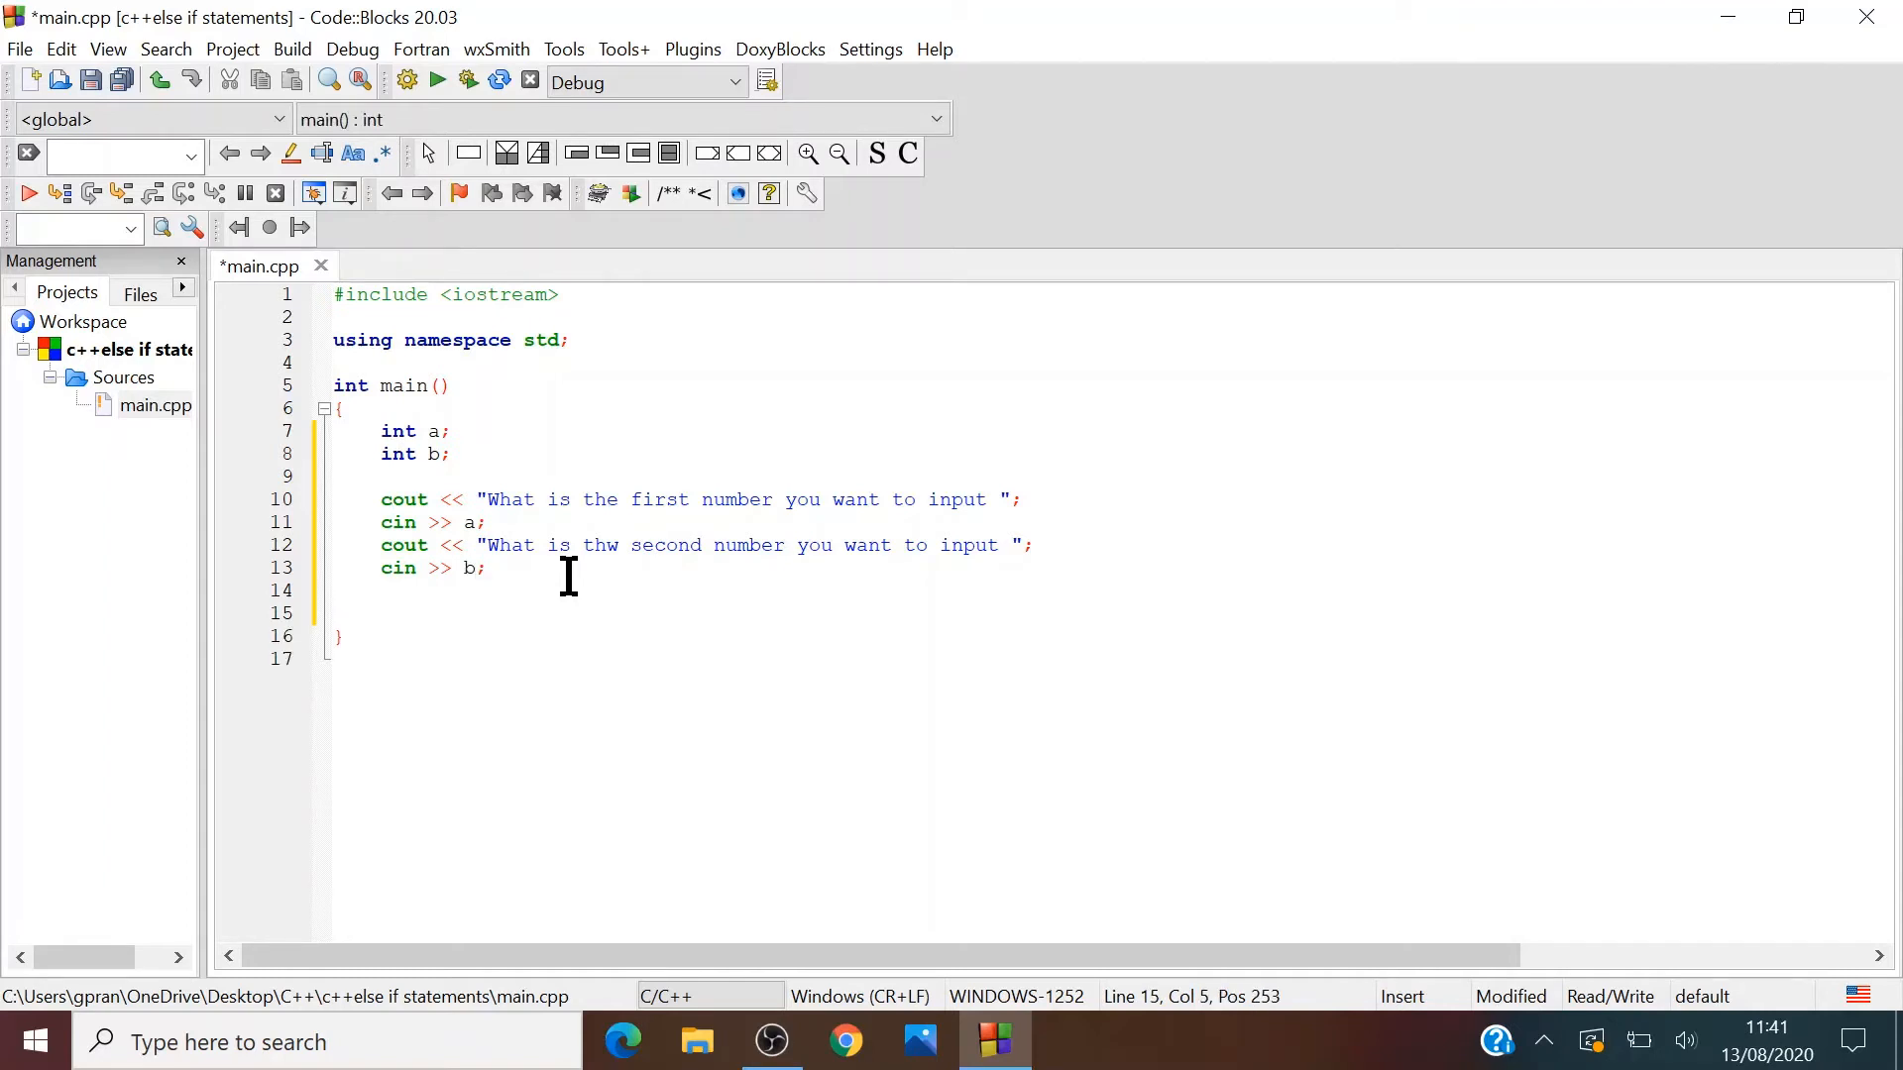
{"action": "type", "text": "if"}
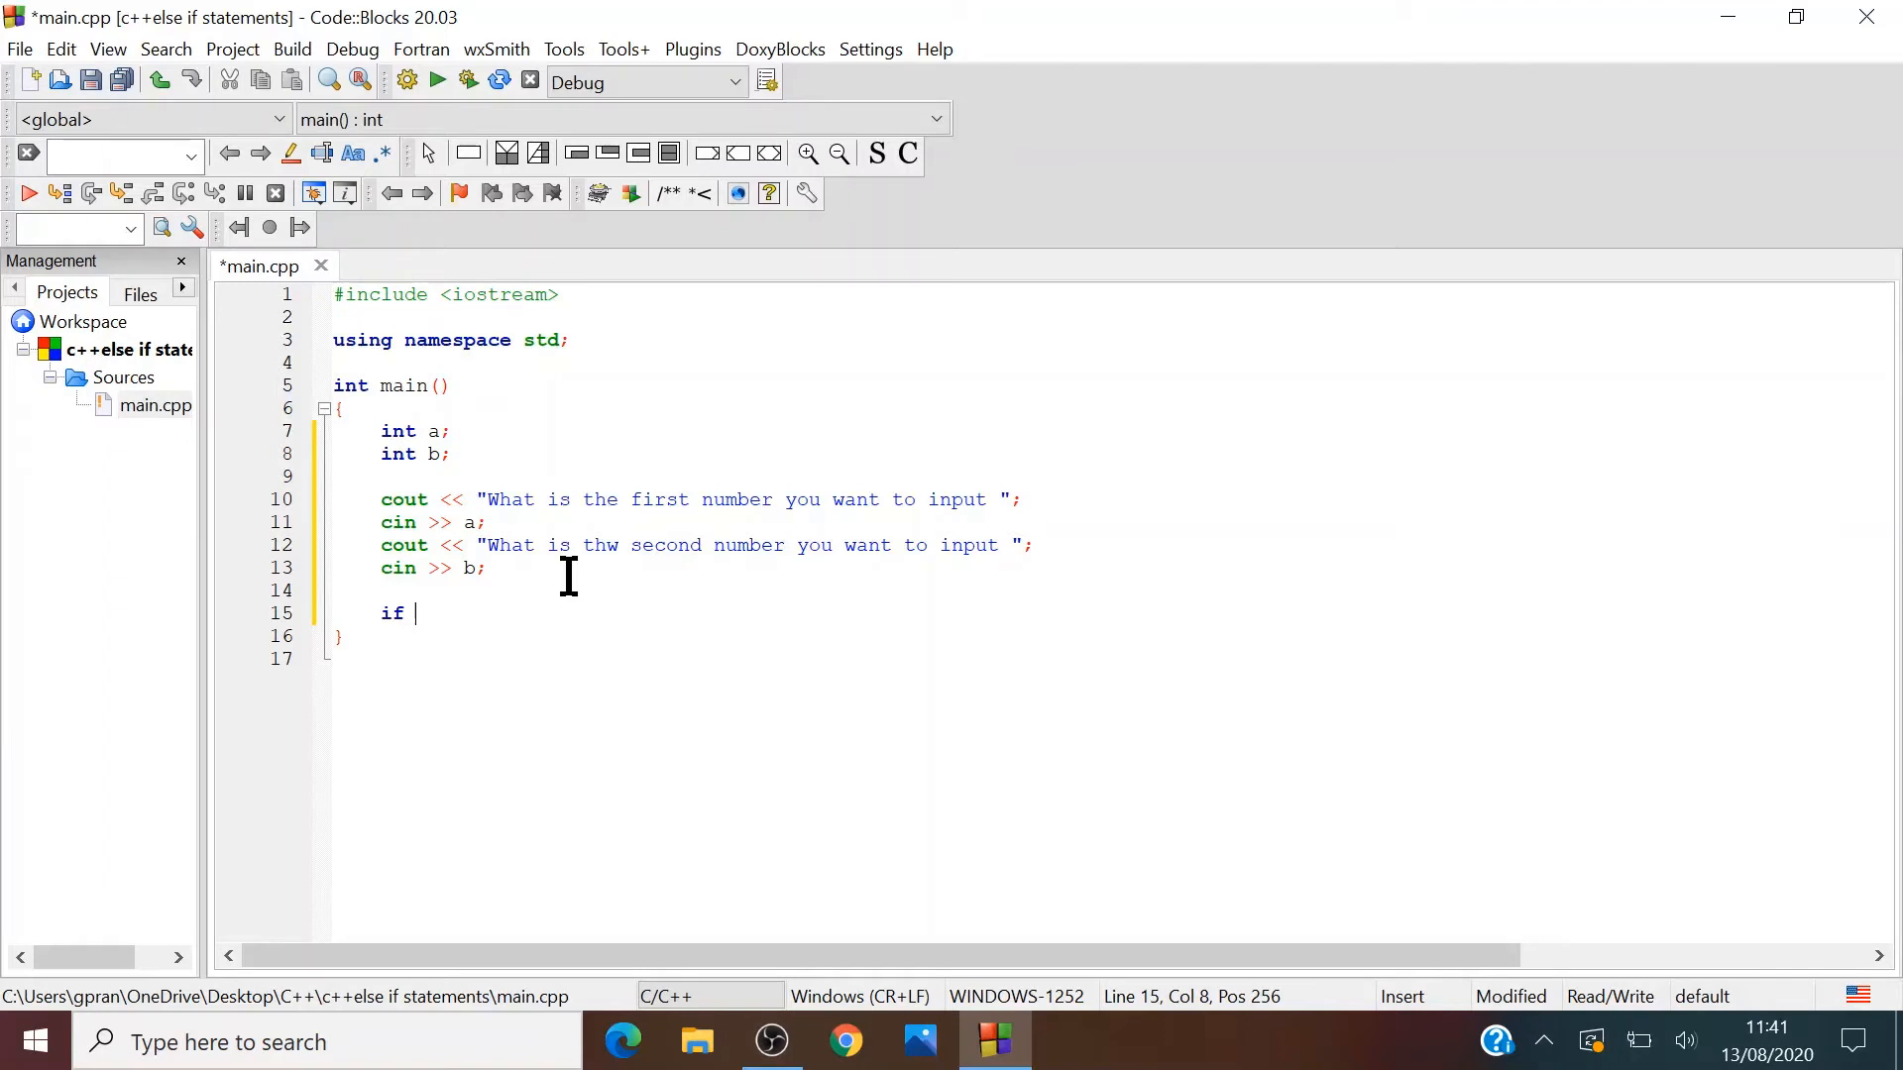
- Write the condition if (a > b) with a braced block and start its cout statement
{"action": "type", "text": "()"}
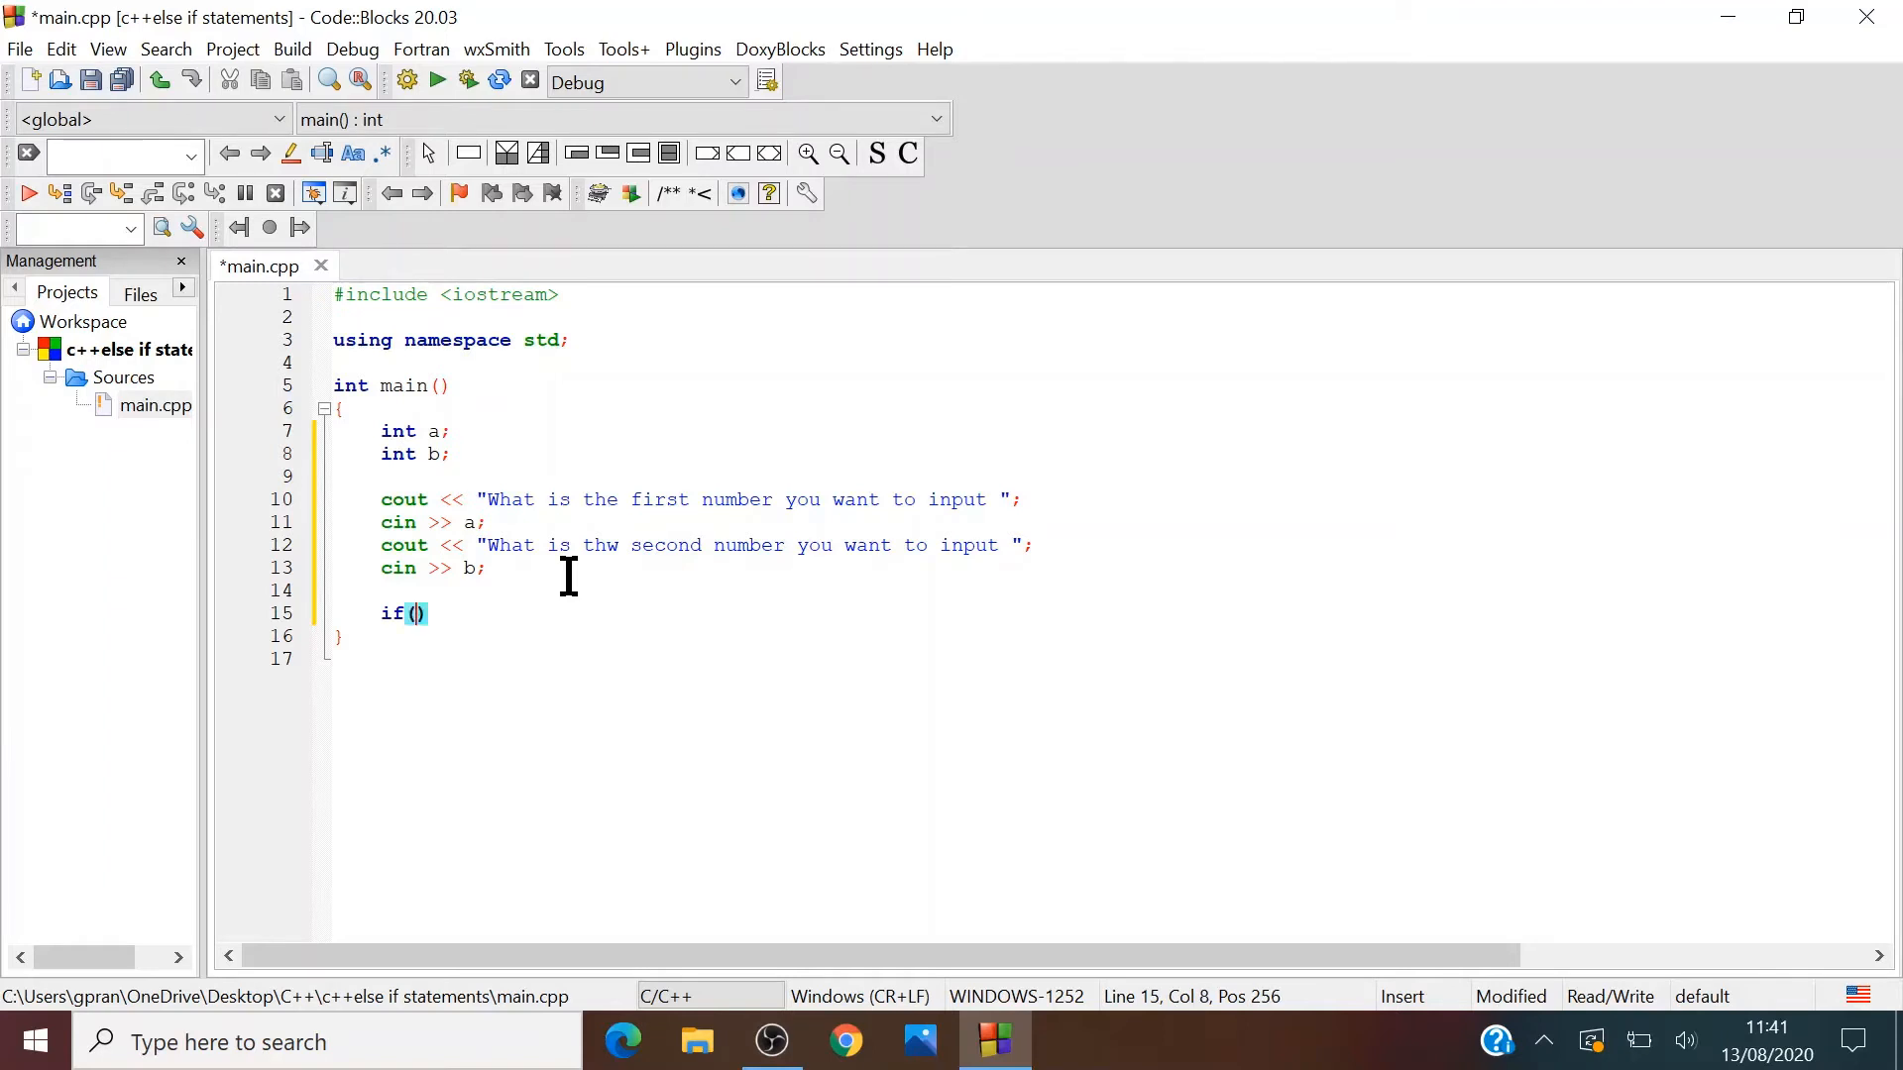
{"action": "type", "text": "a >"}
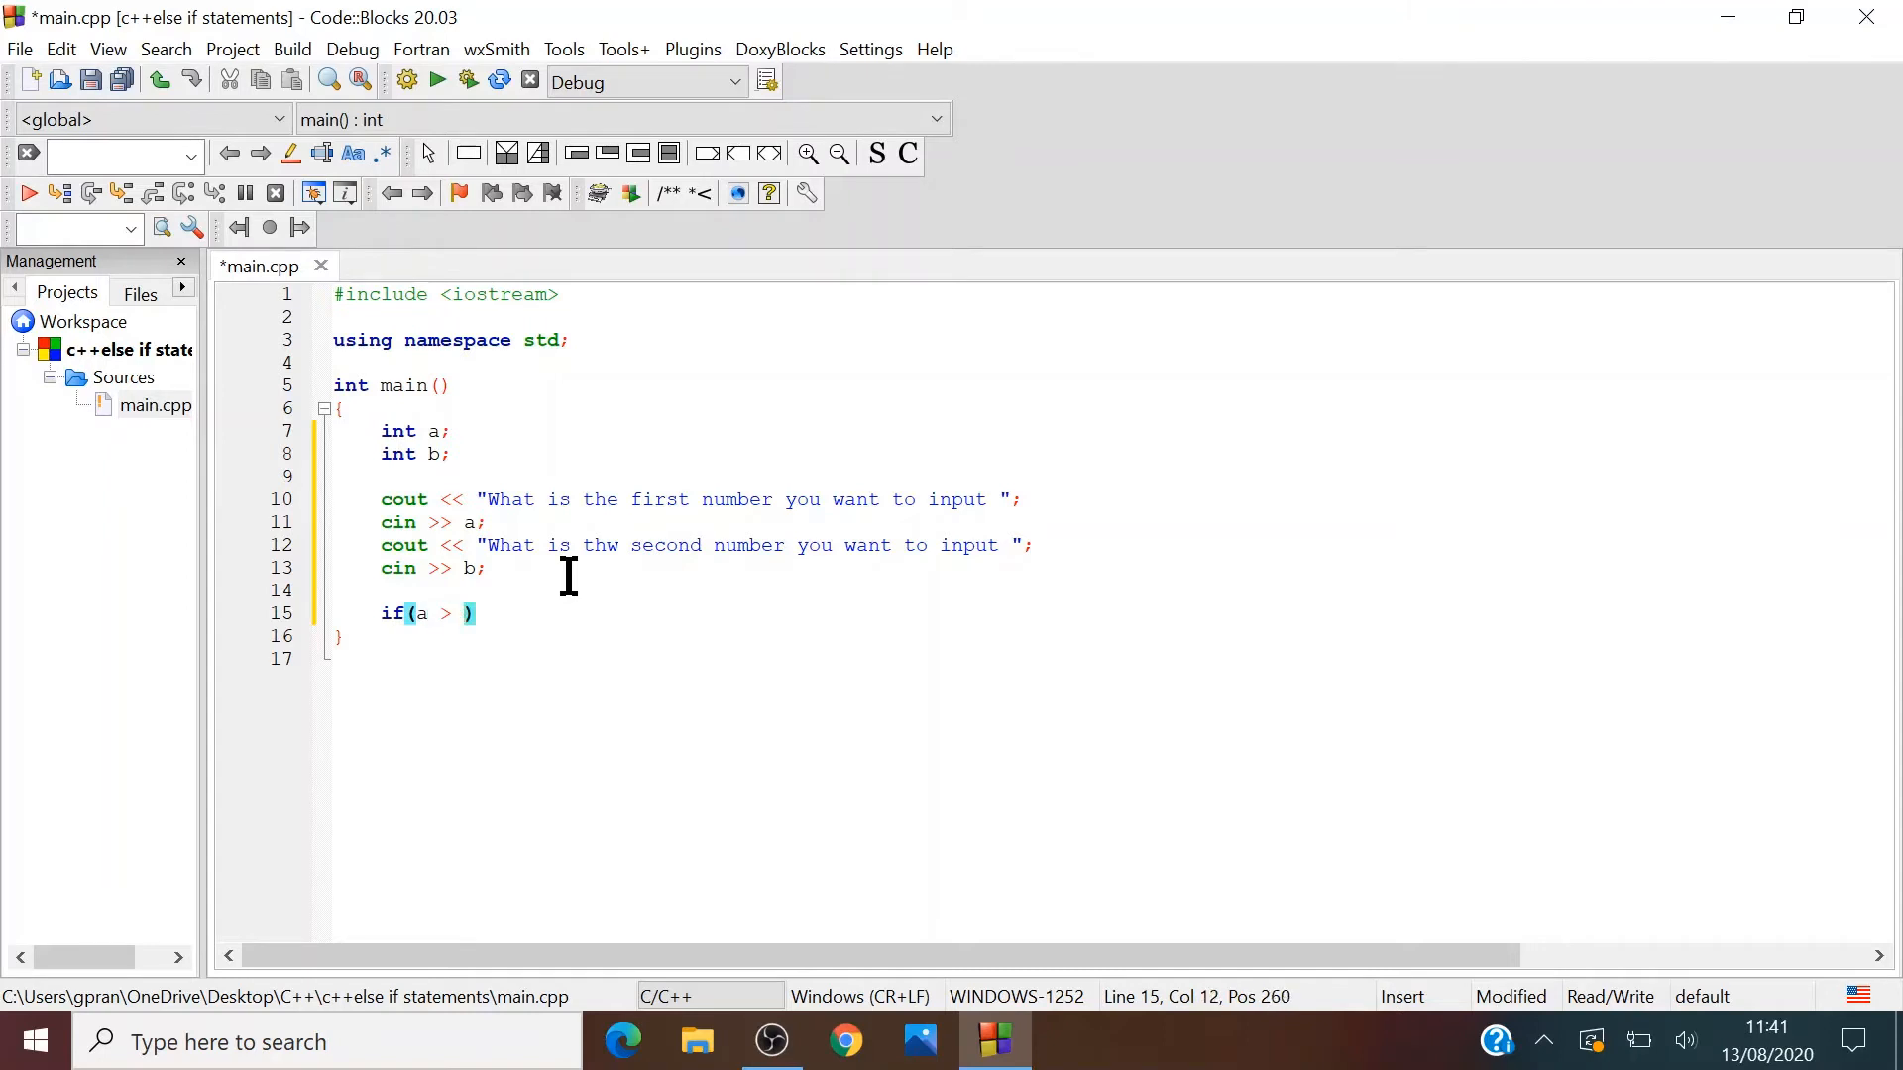
{"action": "type", "text": "b"}
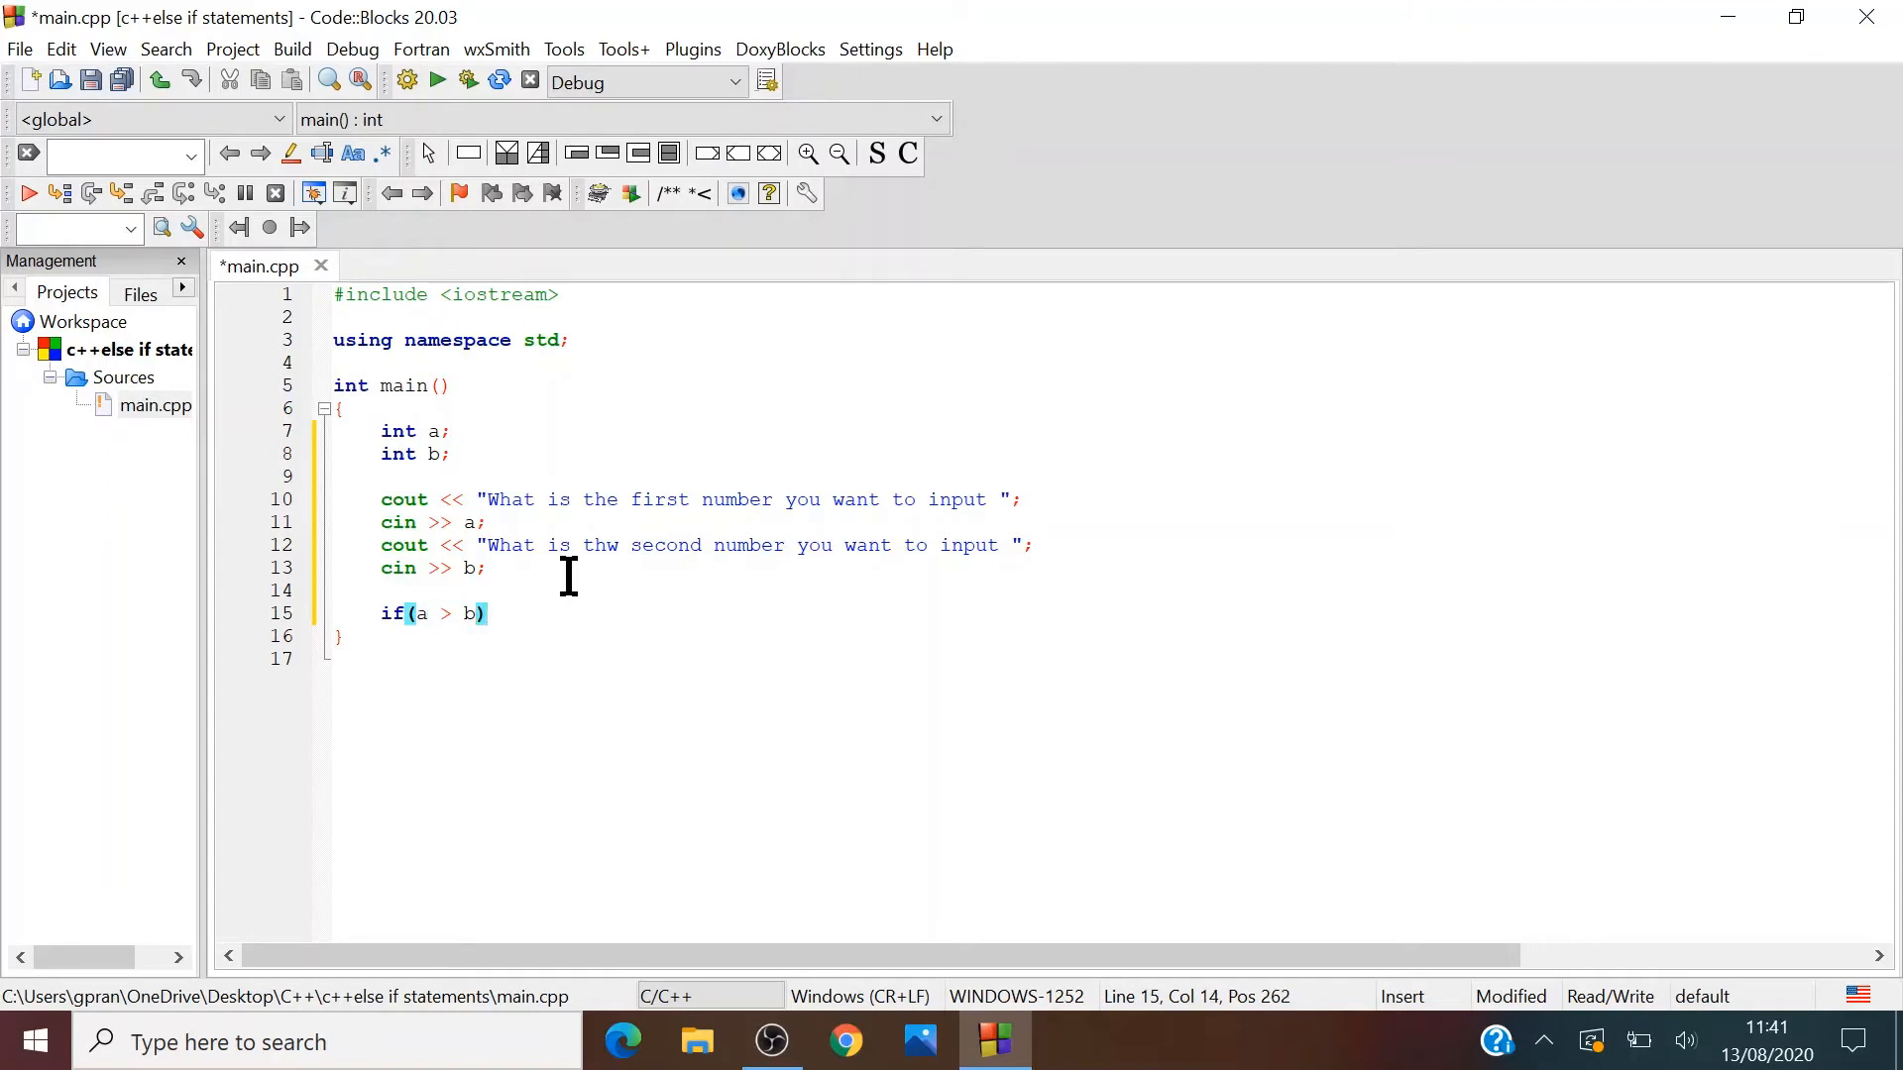
{"action": "key", "text": "Return"}
{"action": "type", "text": "{"}
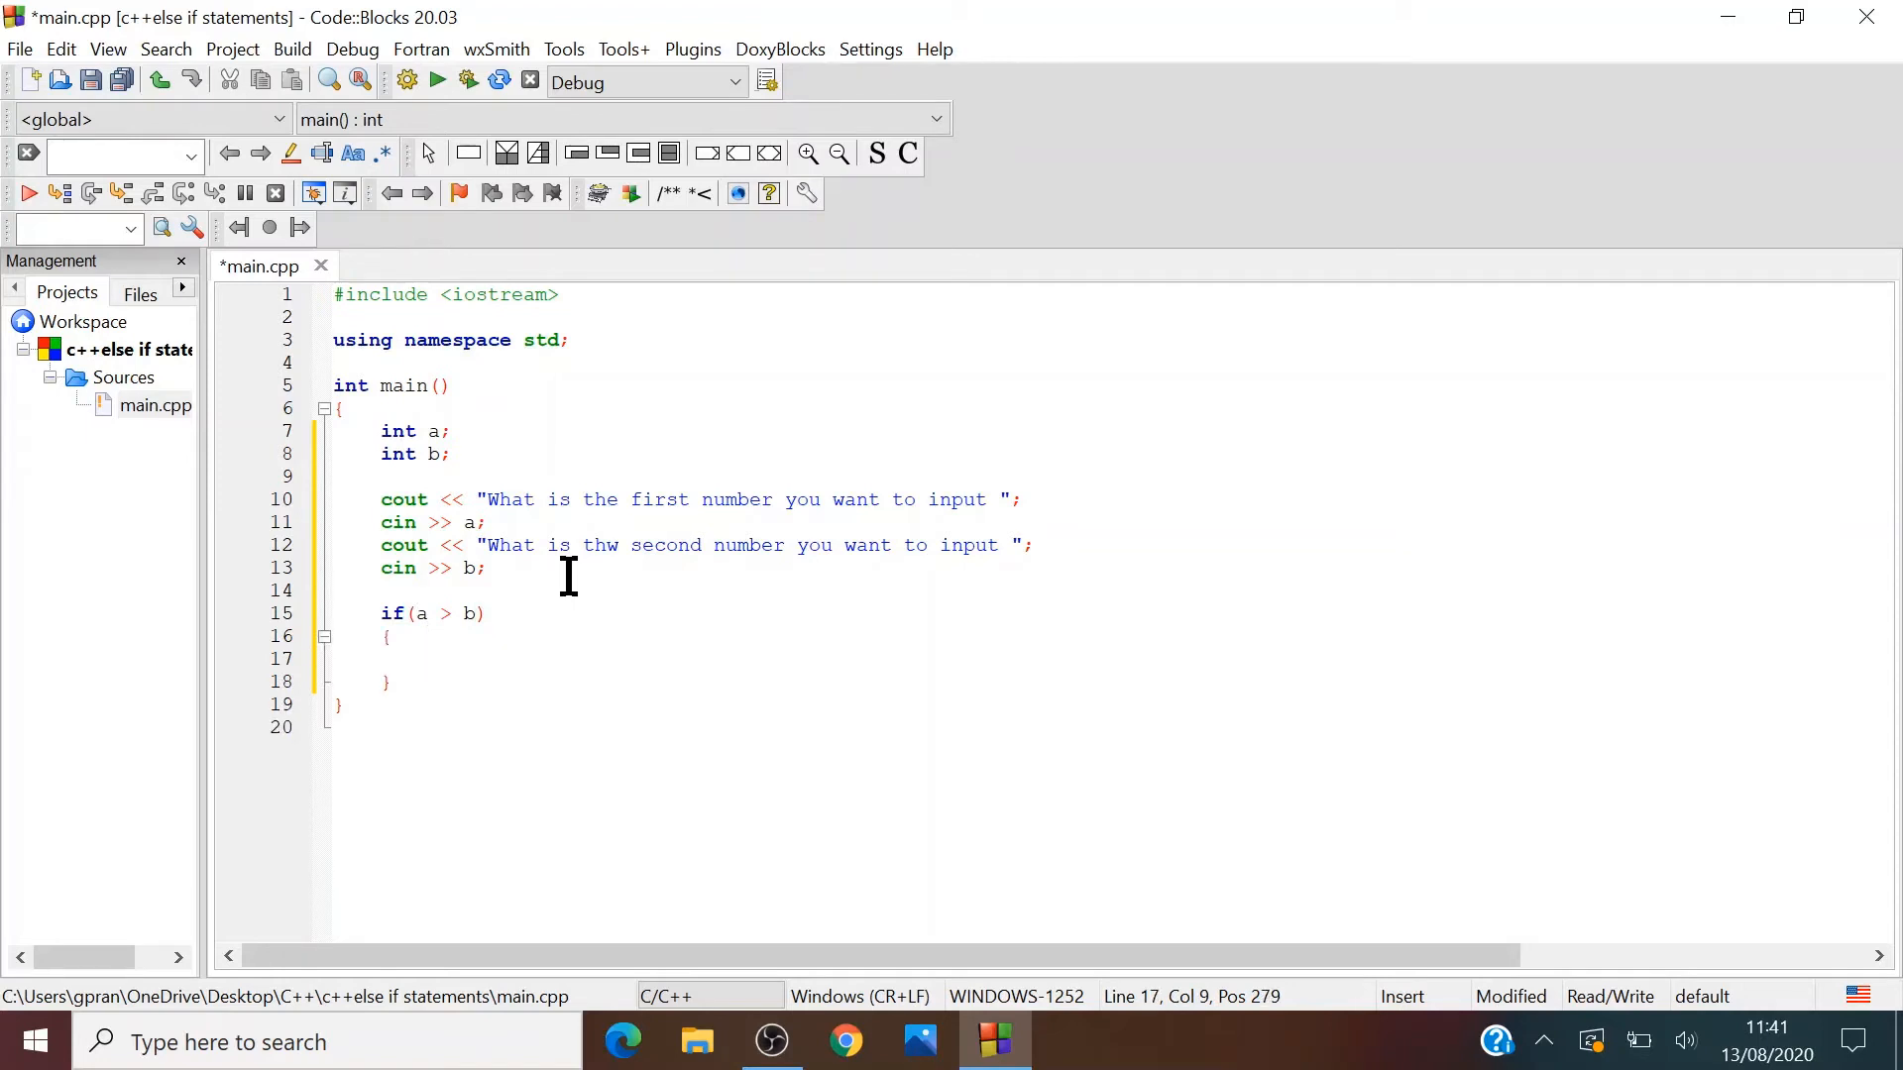
{"action": "type", "text": "cout"}
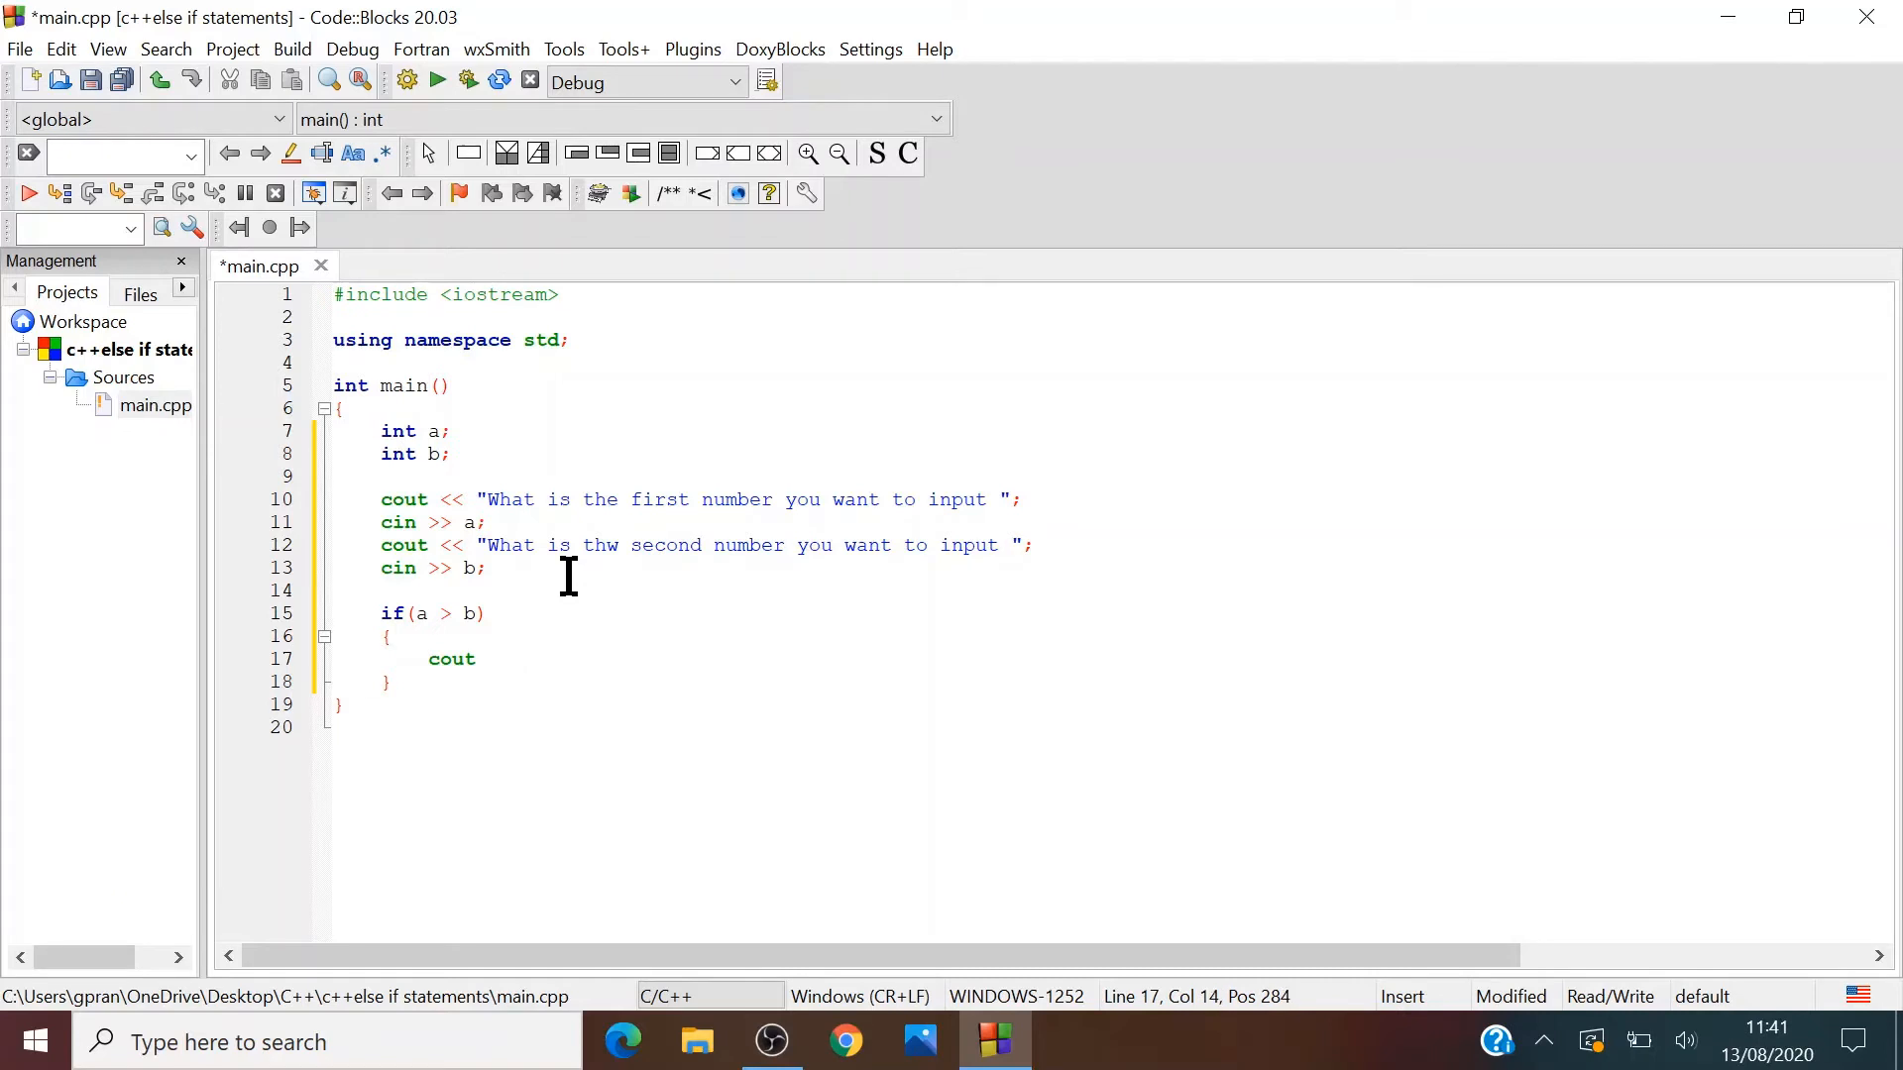
{"action": "type", "text": "<< A"}
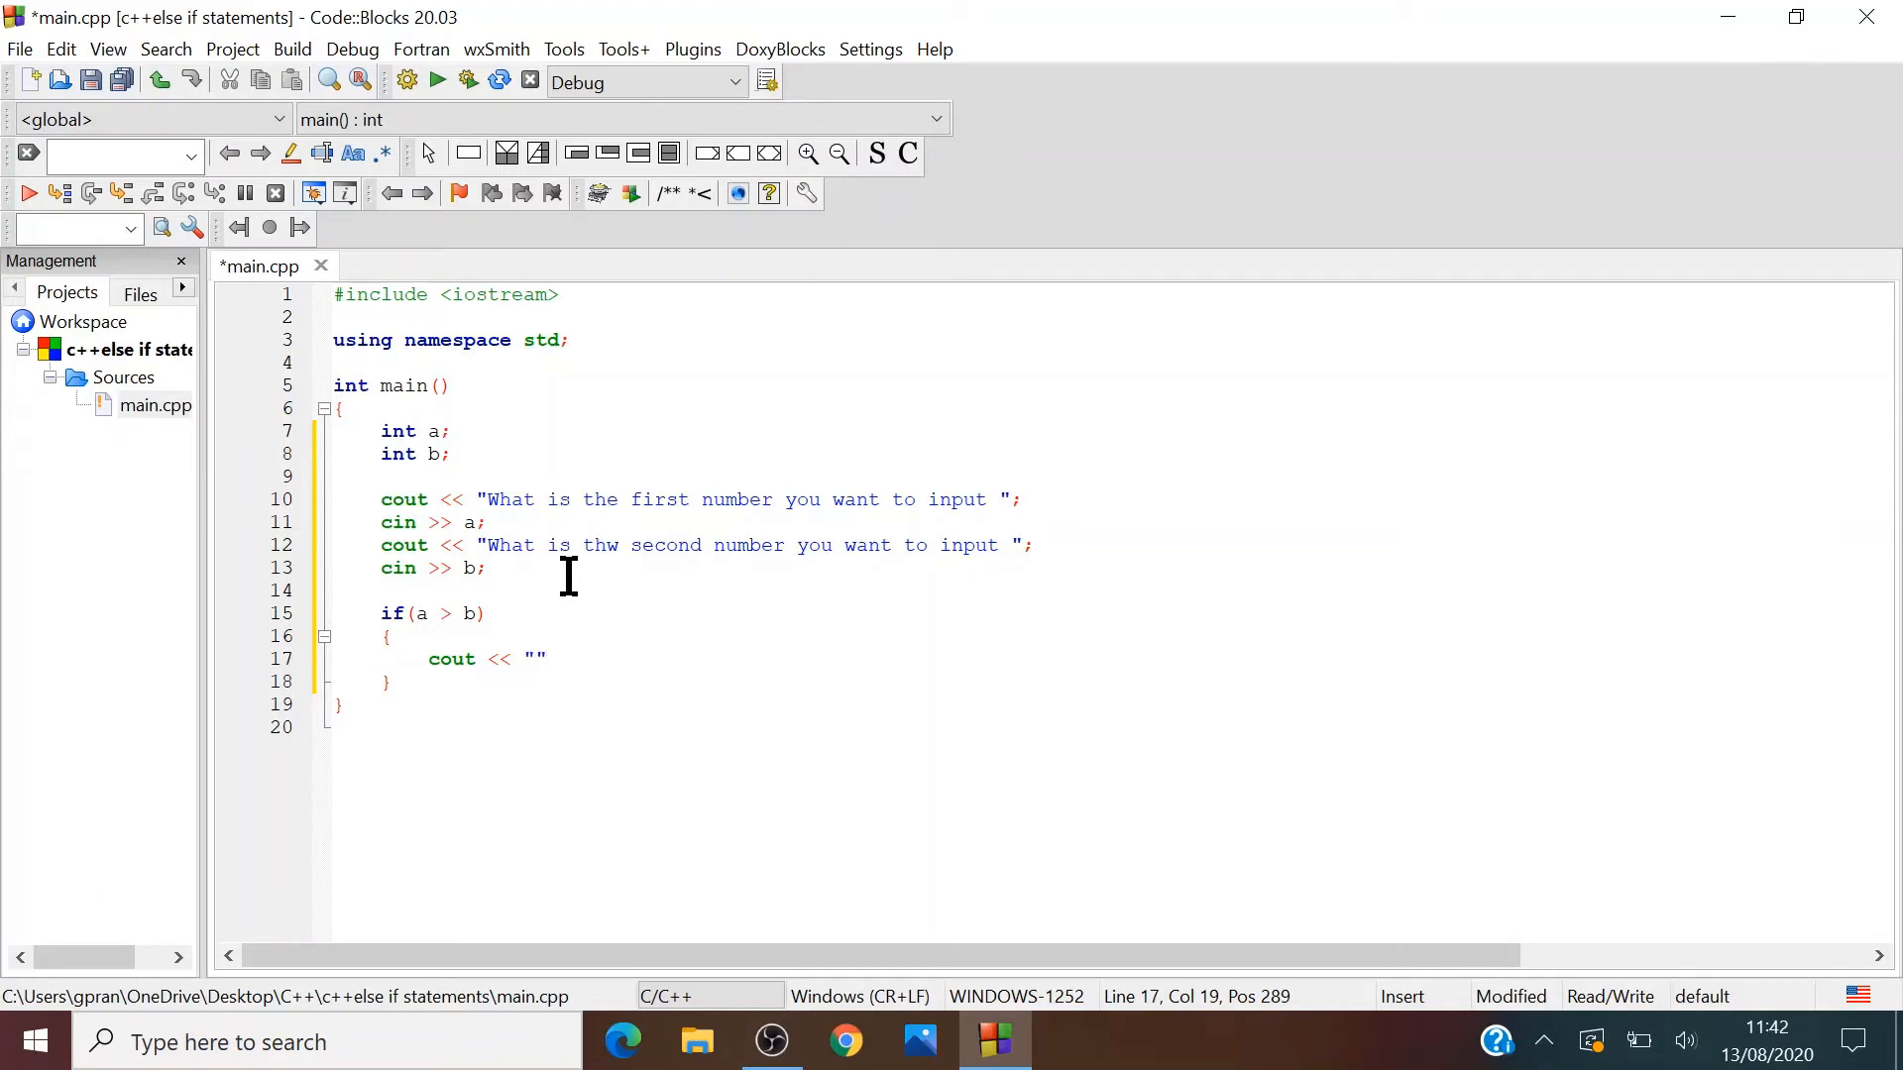
{"action": "key", "text": "Left"}
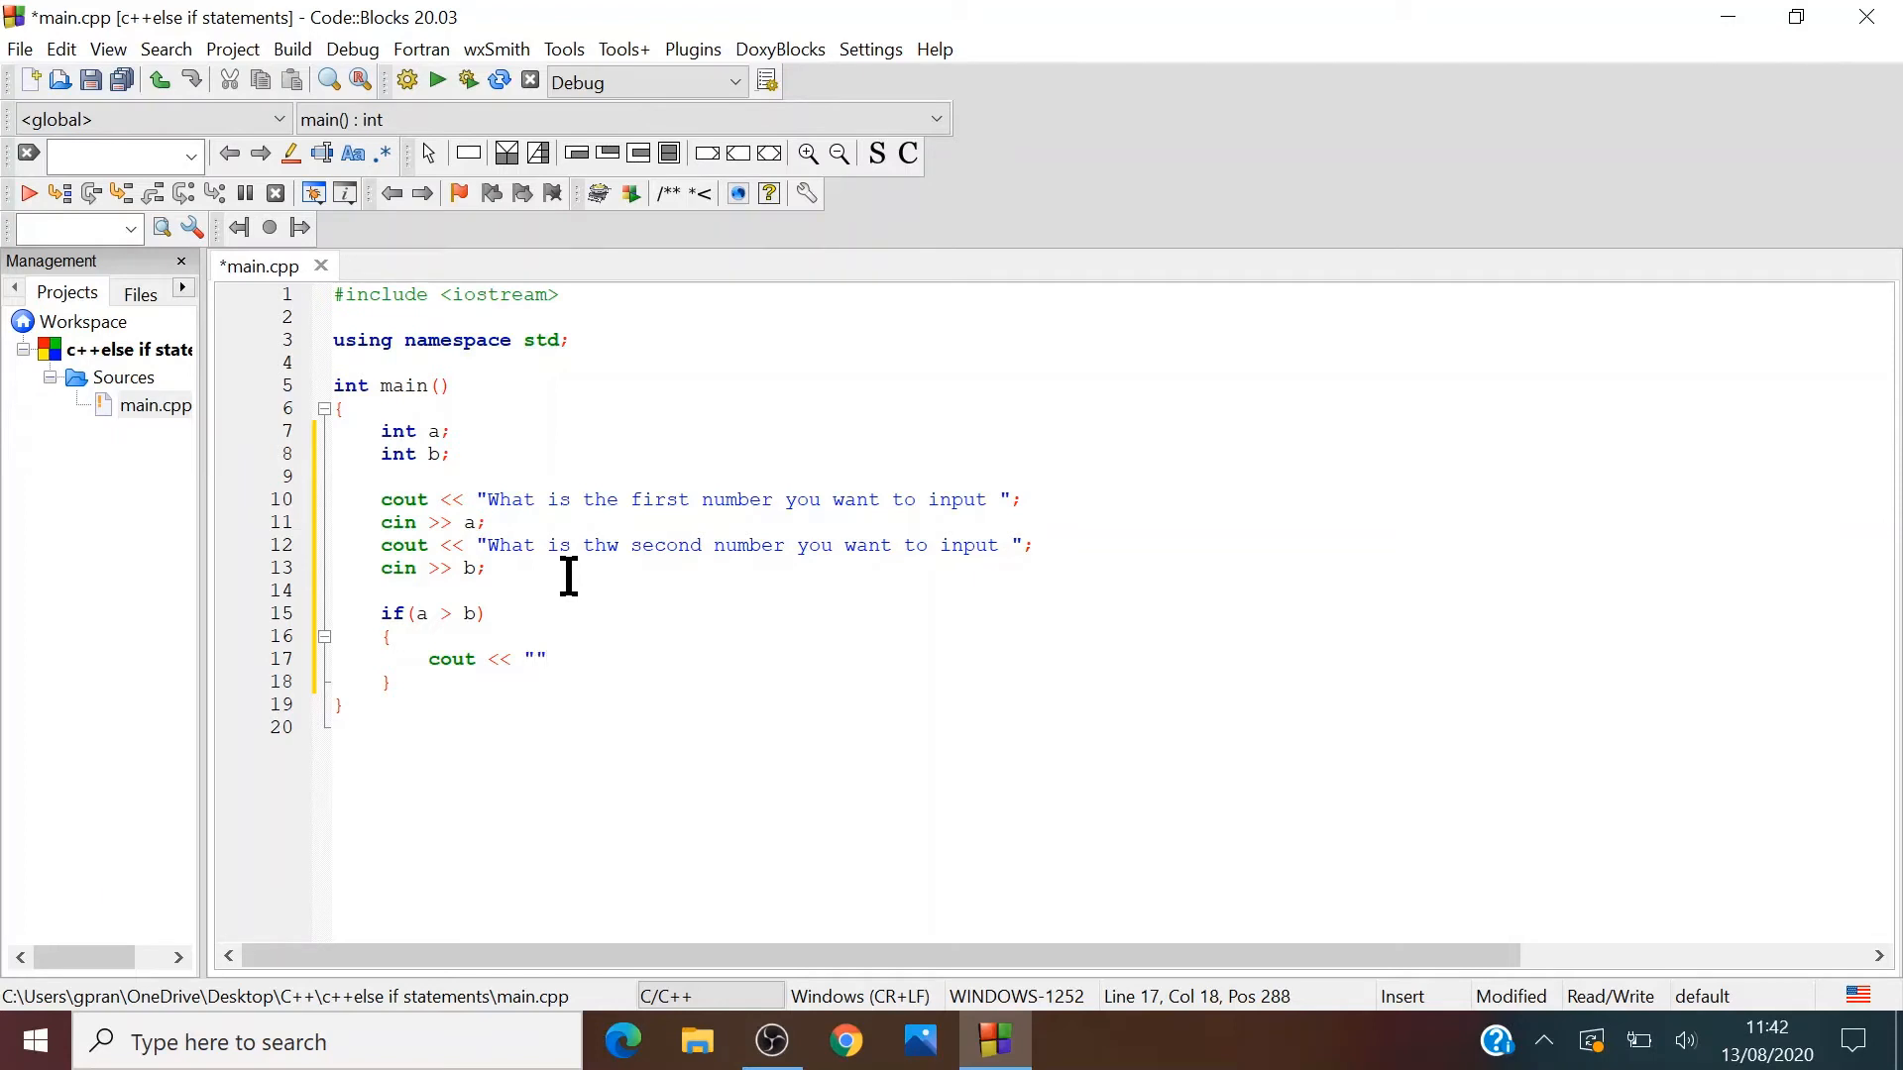
- Fill the string with "The first number is greater than the second number"
{"action": "type", "text": "the f"}
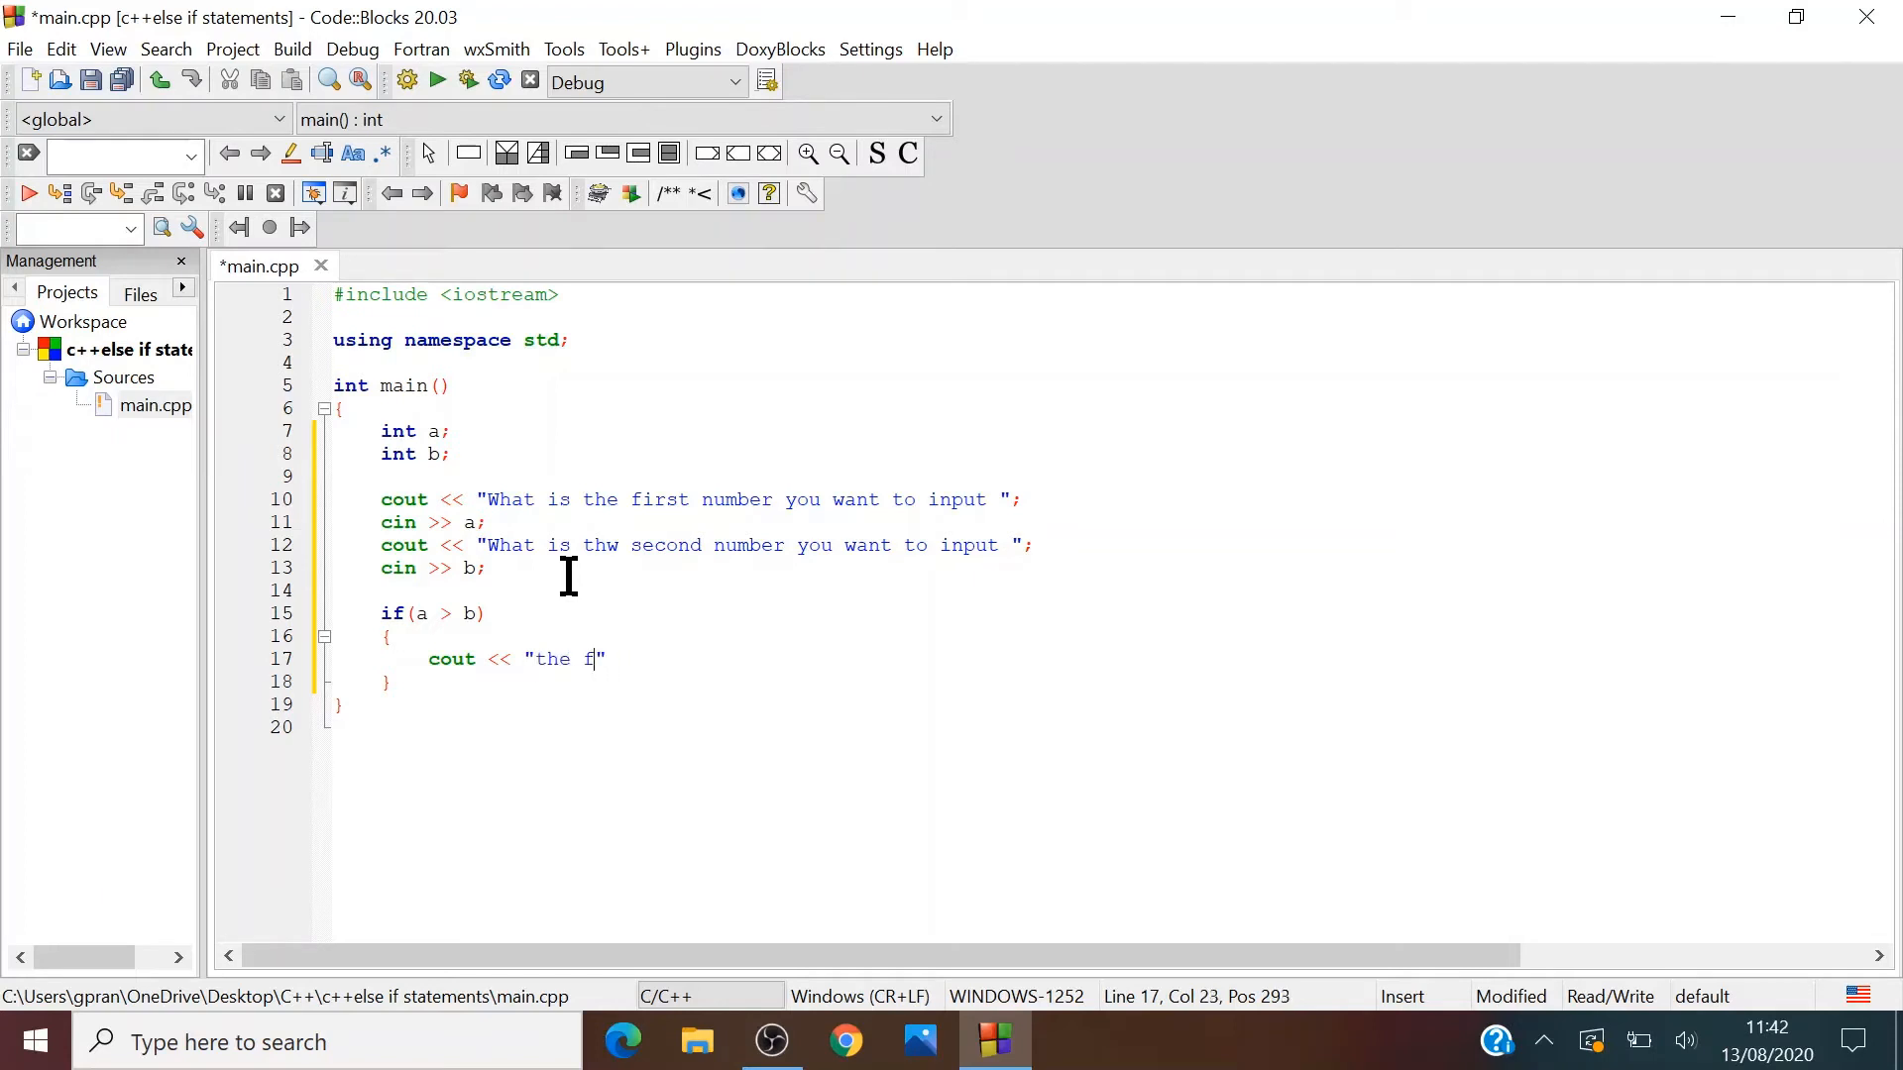
{"action": "type", "text": "irst numb"}
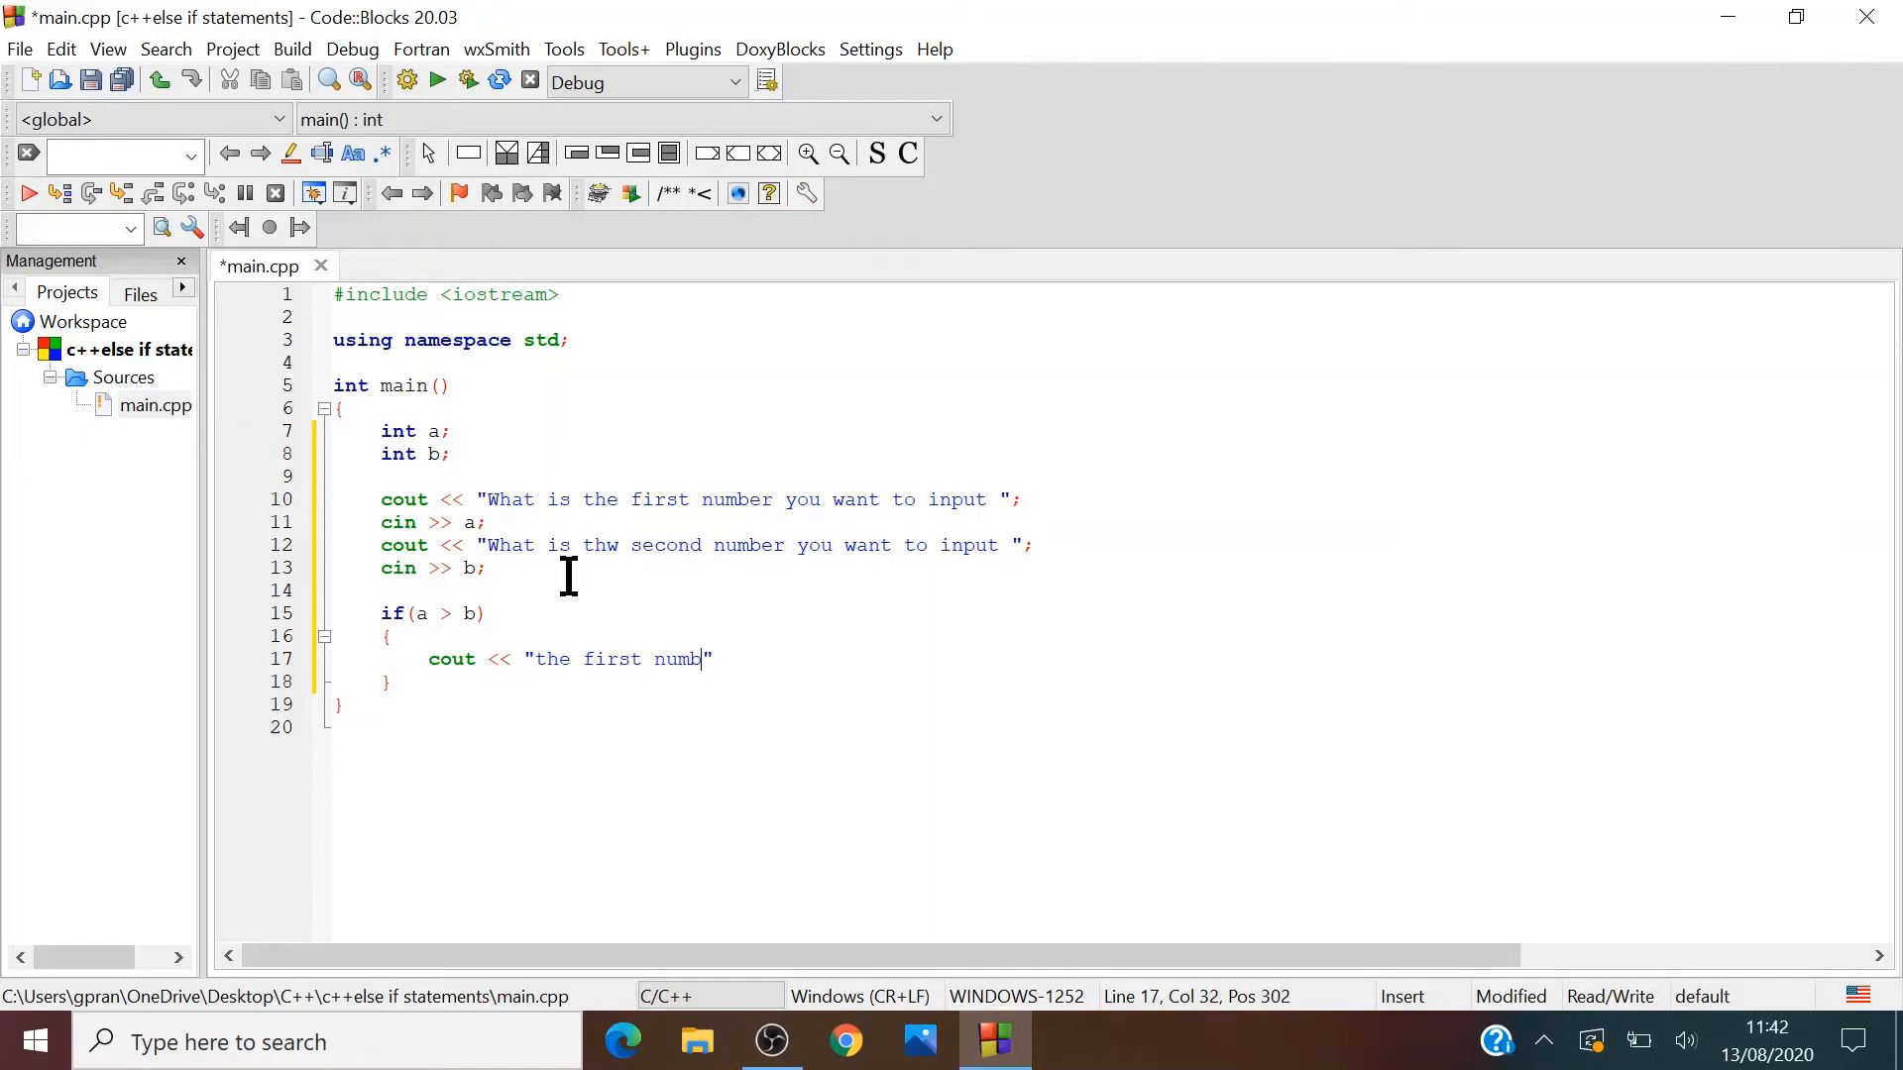
{"action": "type", "text": "er is g"}
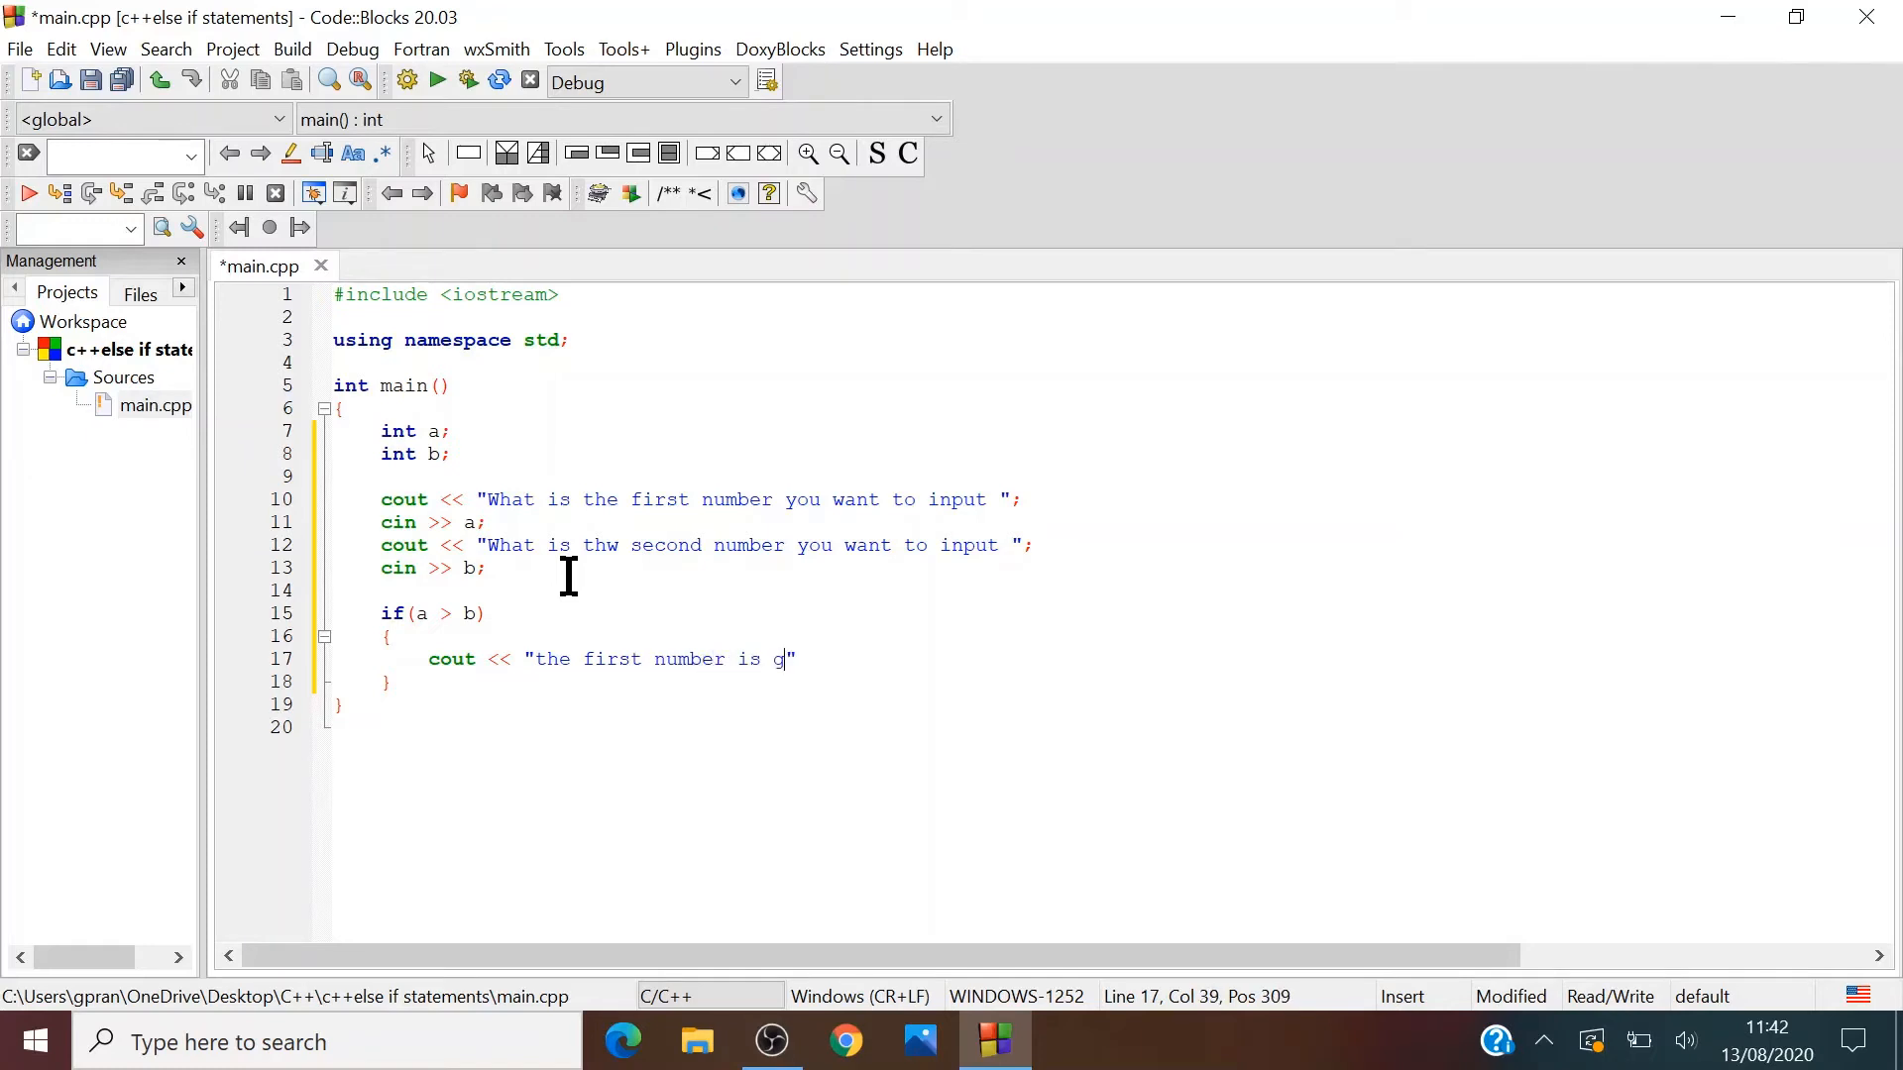
{"action": "type", "text": "reater te"}
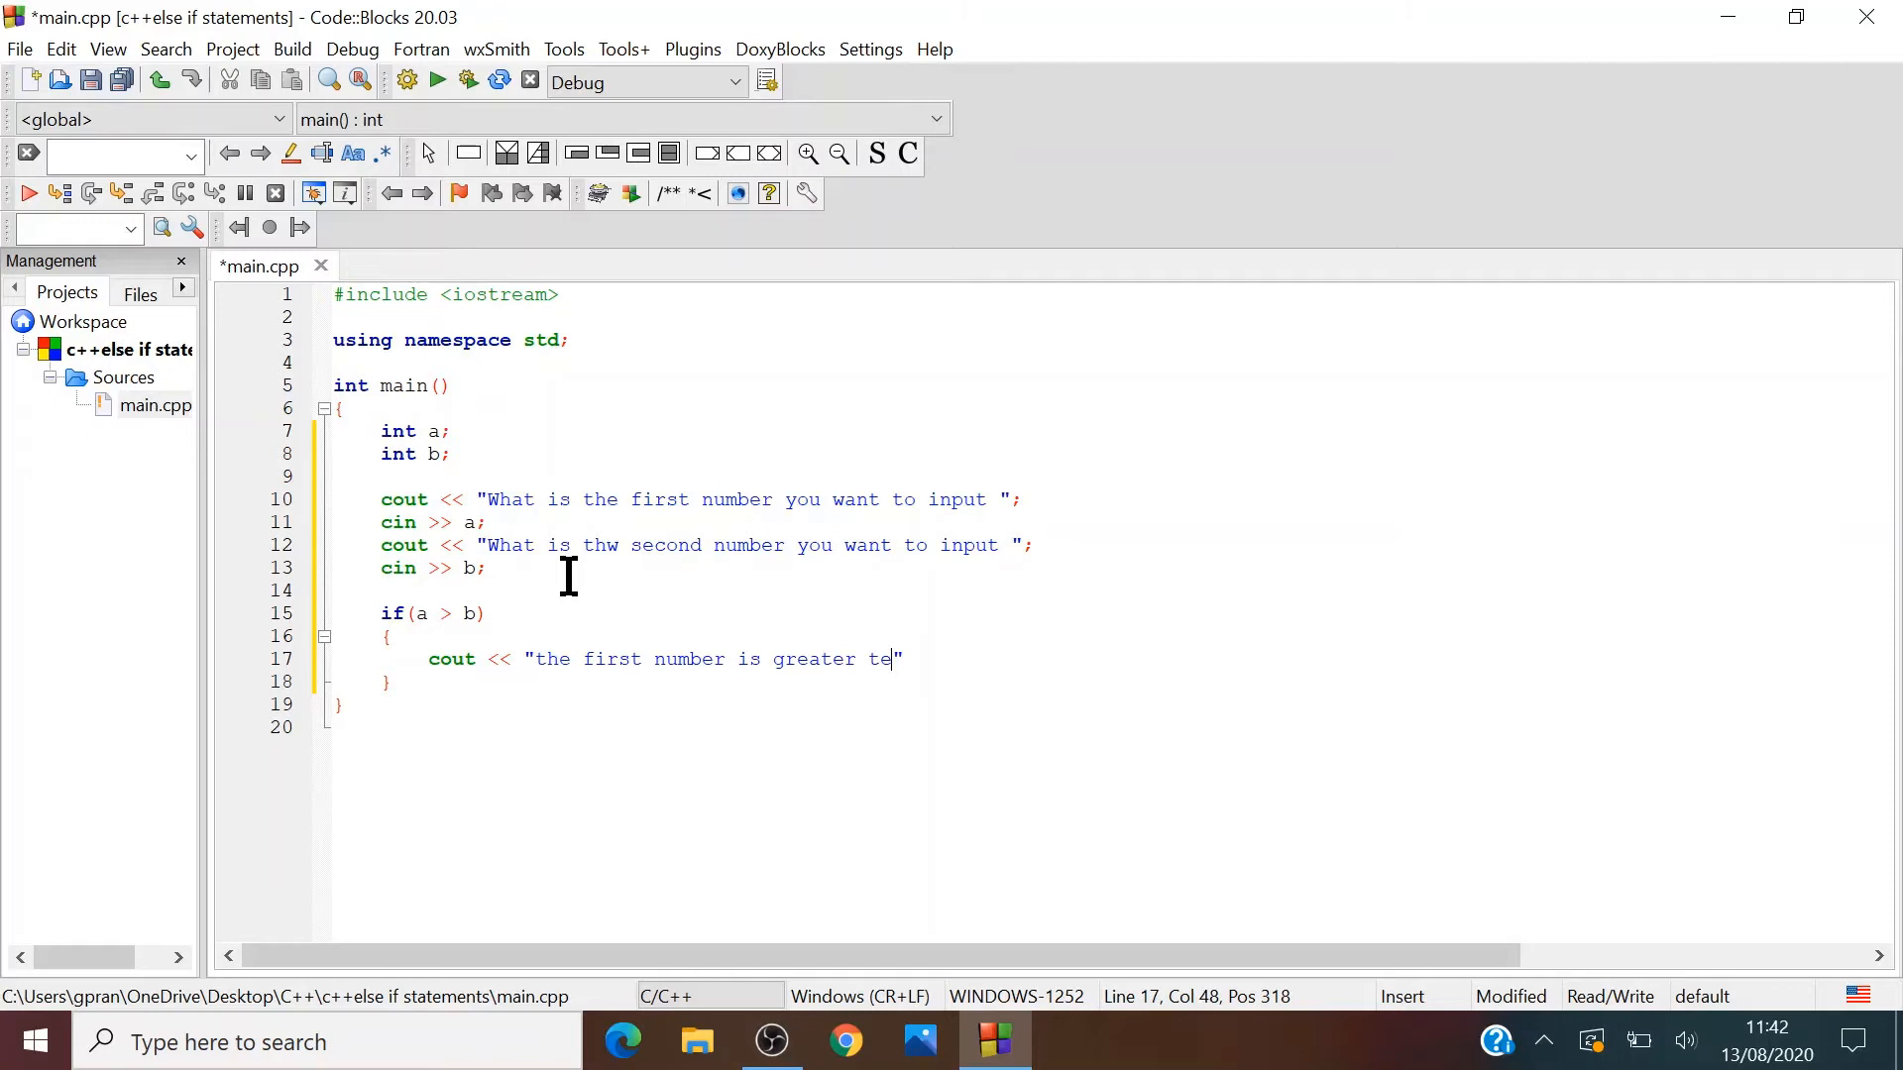
{"action": "type", "text": "n"}
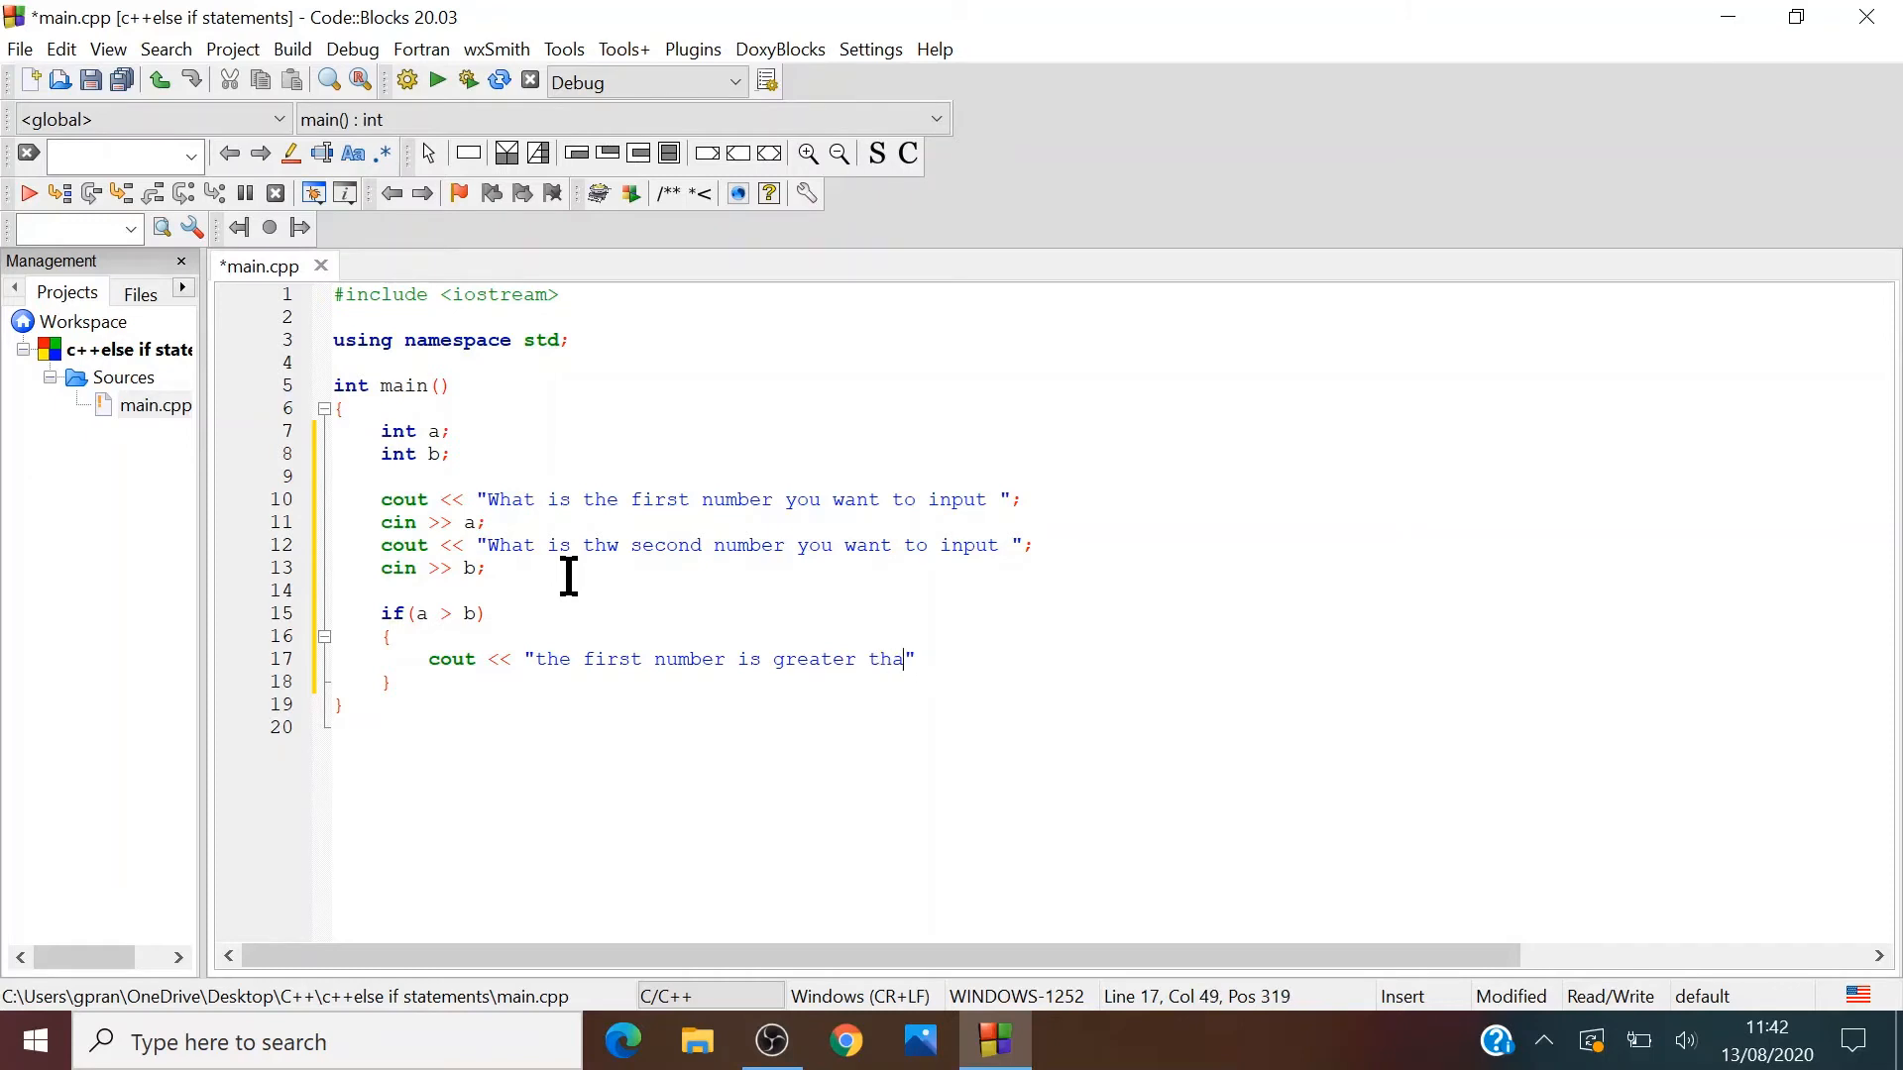
{"action": "type", "text": "n the"}
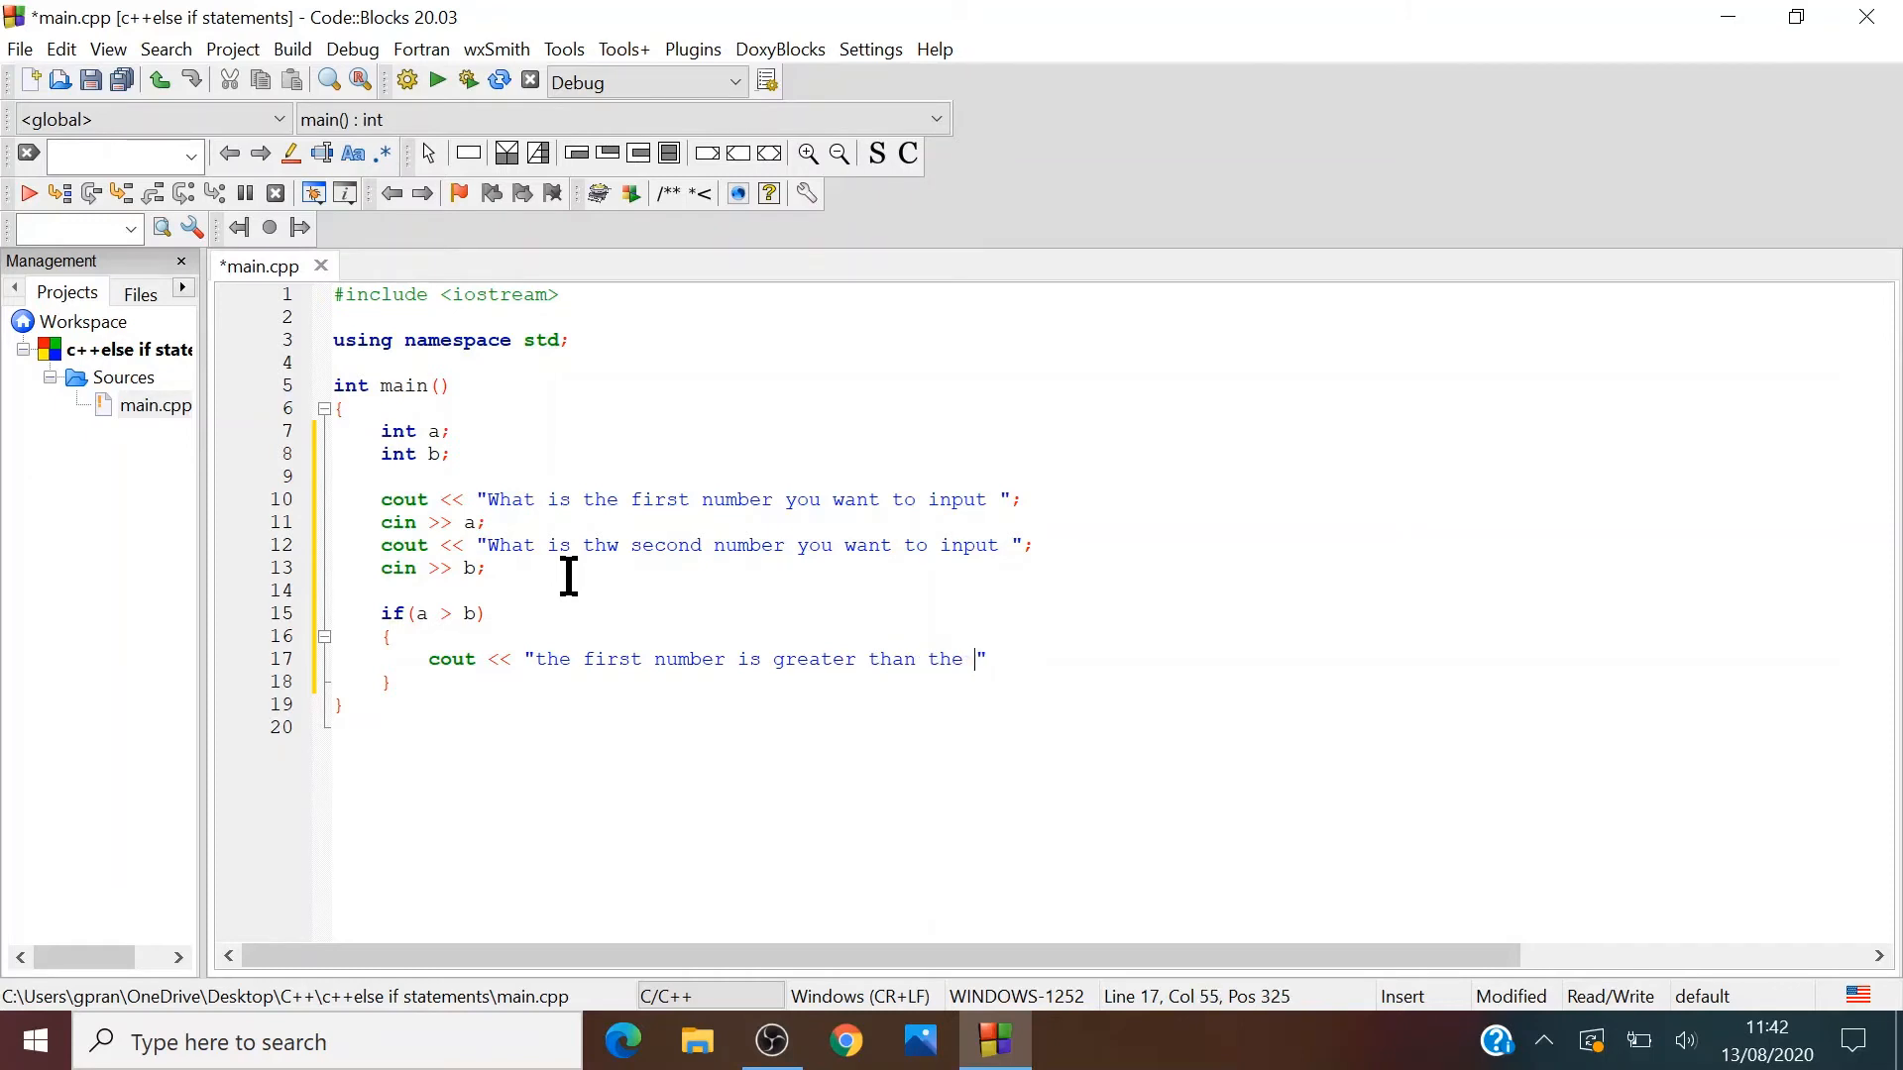
{"action": "type", "text": "second"}
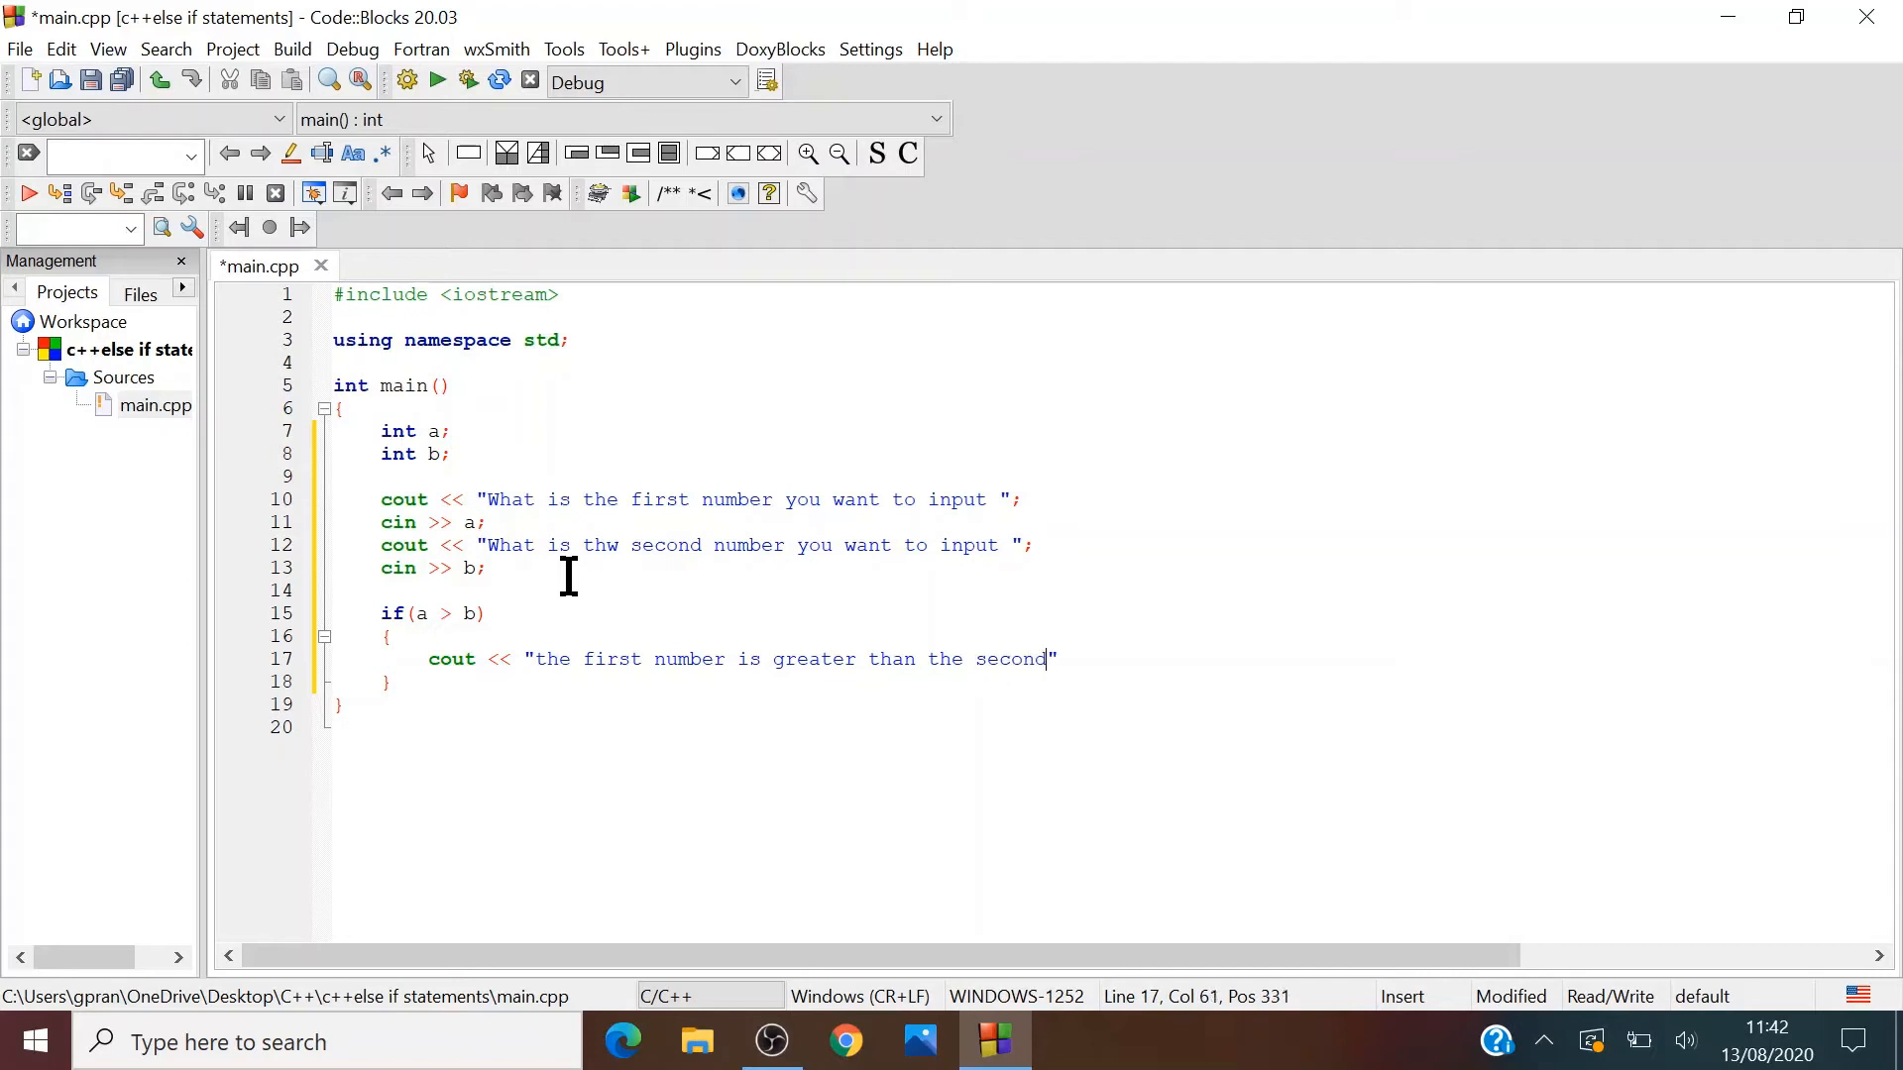
{"action": "type", "text": "number"}
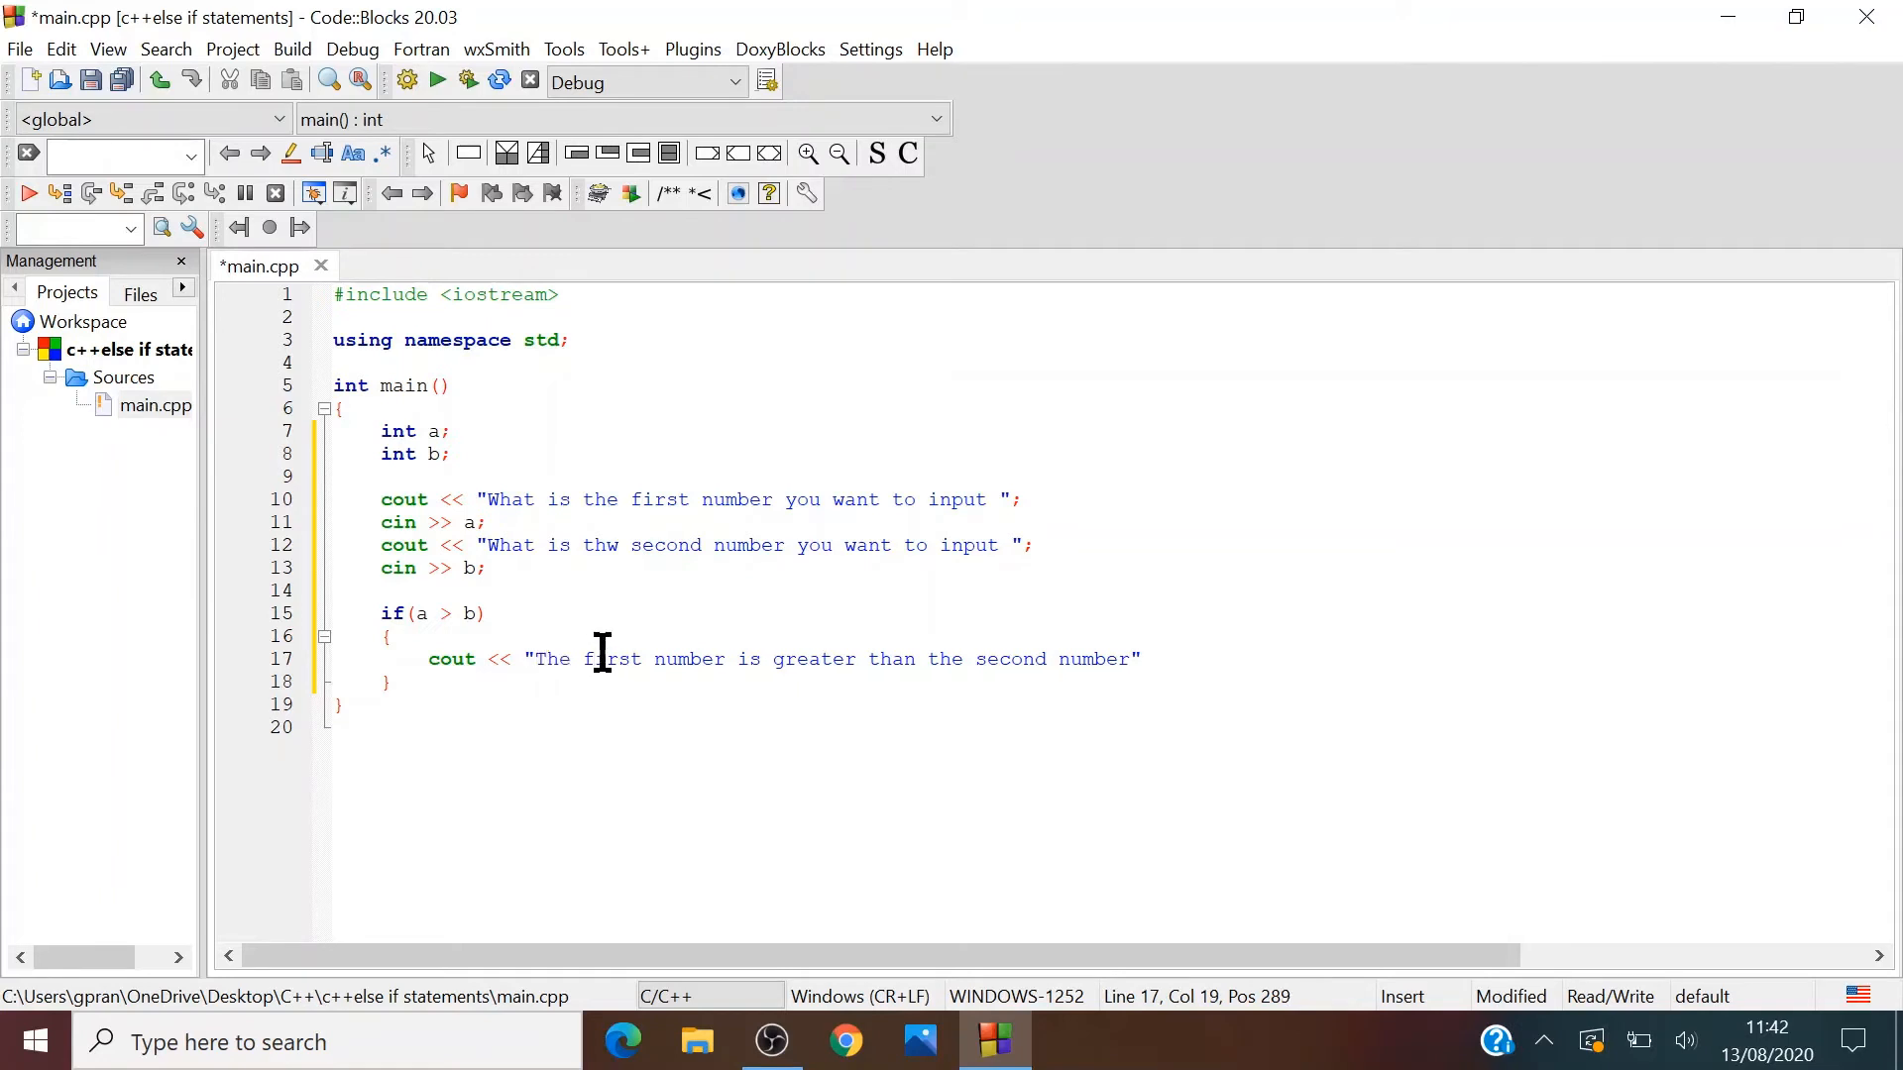
{"action": "mouse_move", "coordinate": [416, 682]}
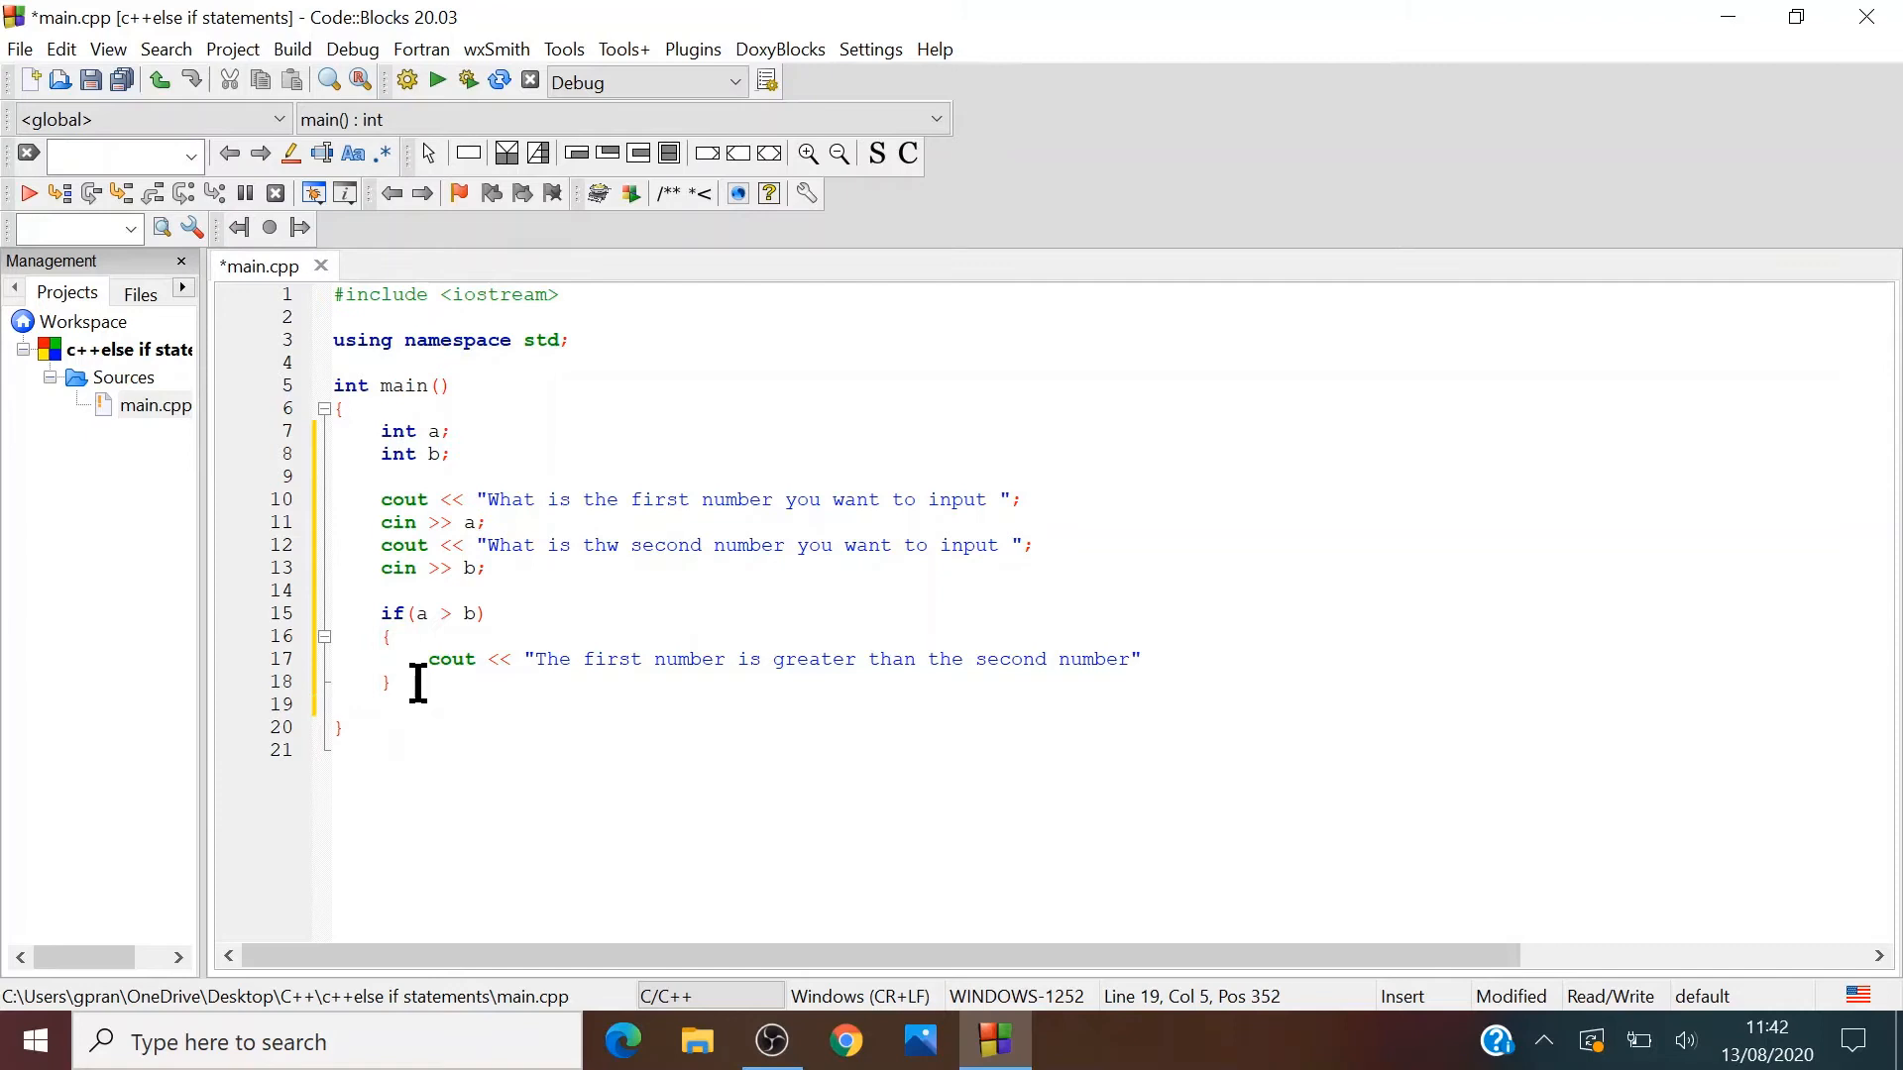
- Write if(a < b) with braces and start its cout statement
{"action": "type", "text": "if"}
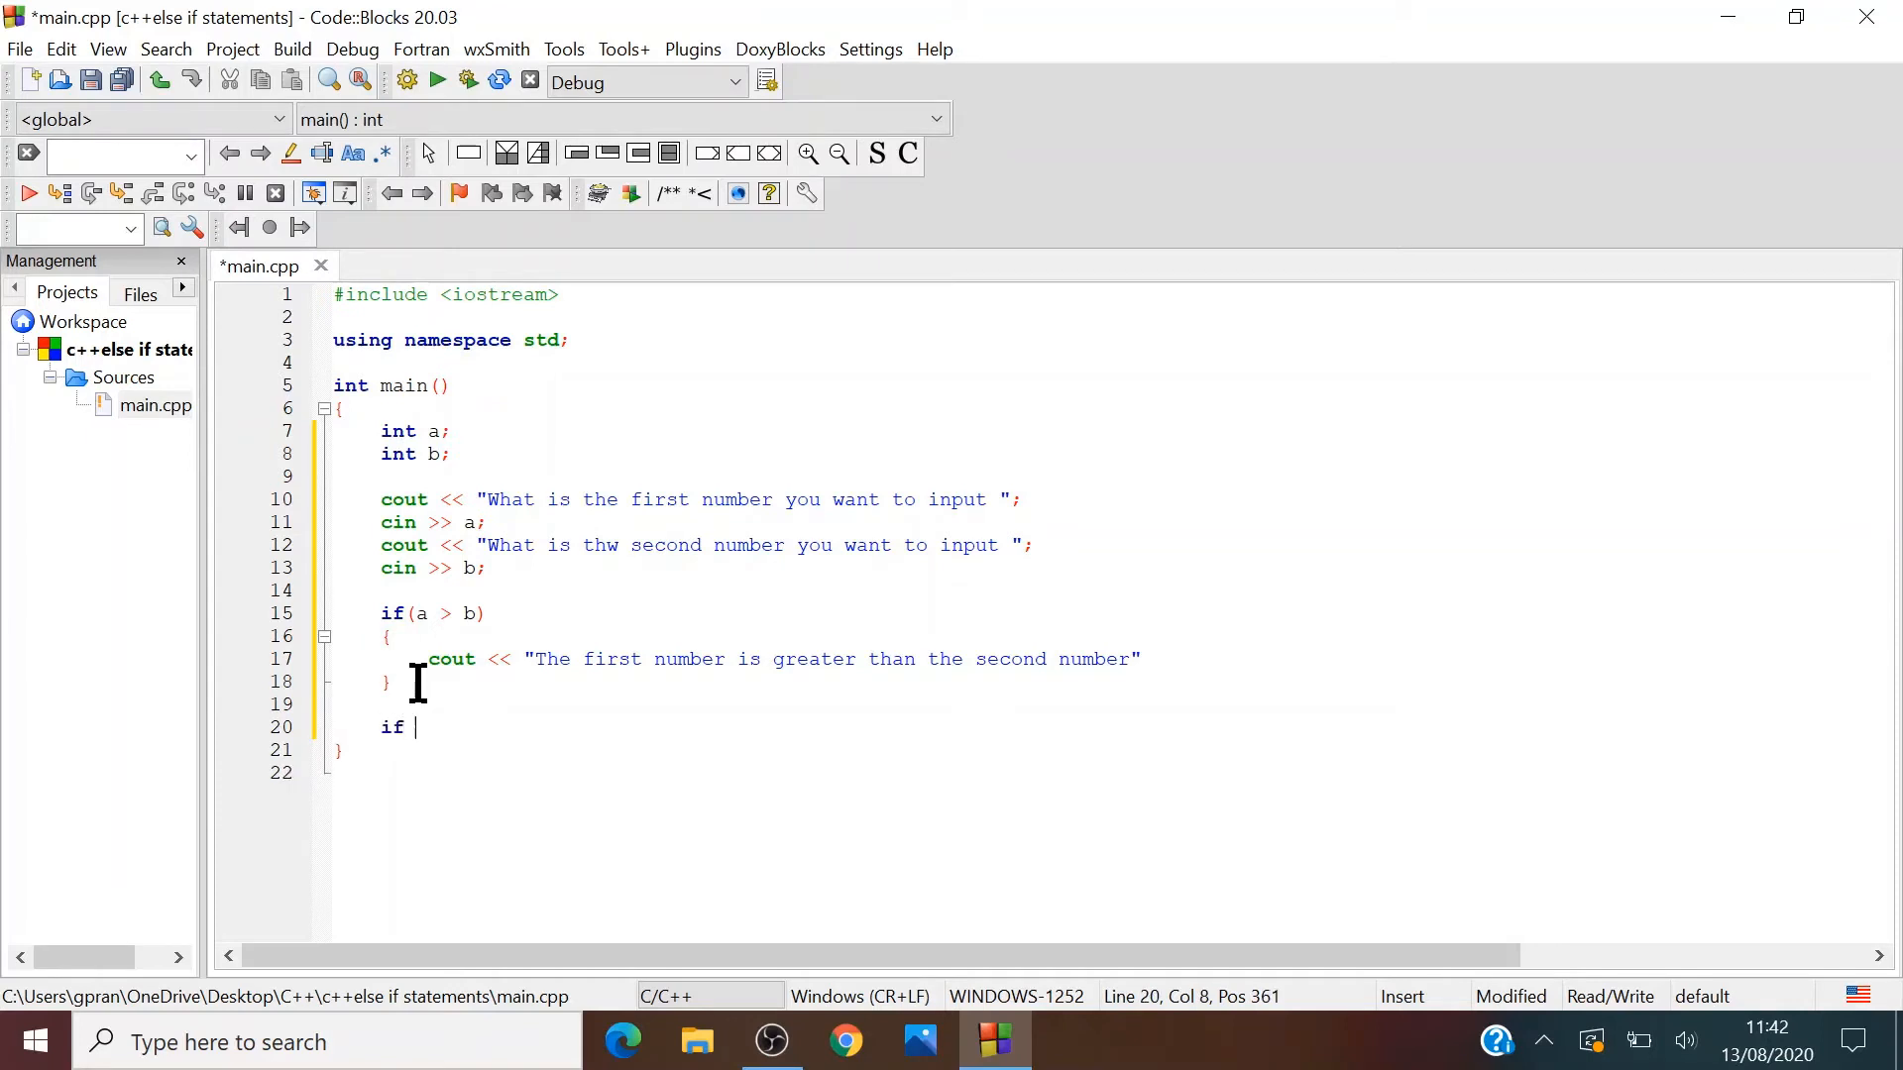
{"action": "type", "text": "("}
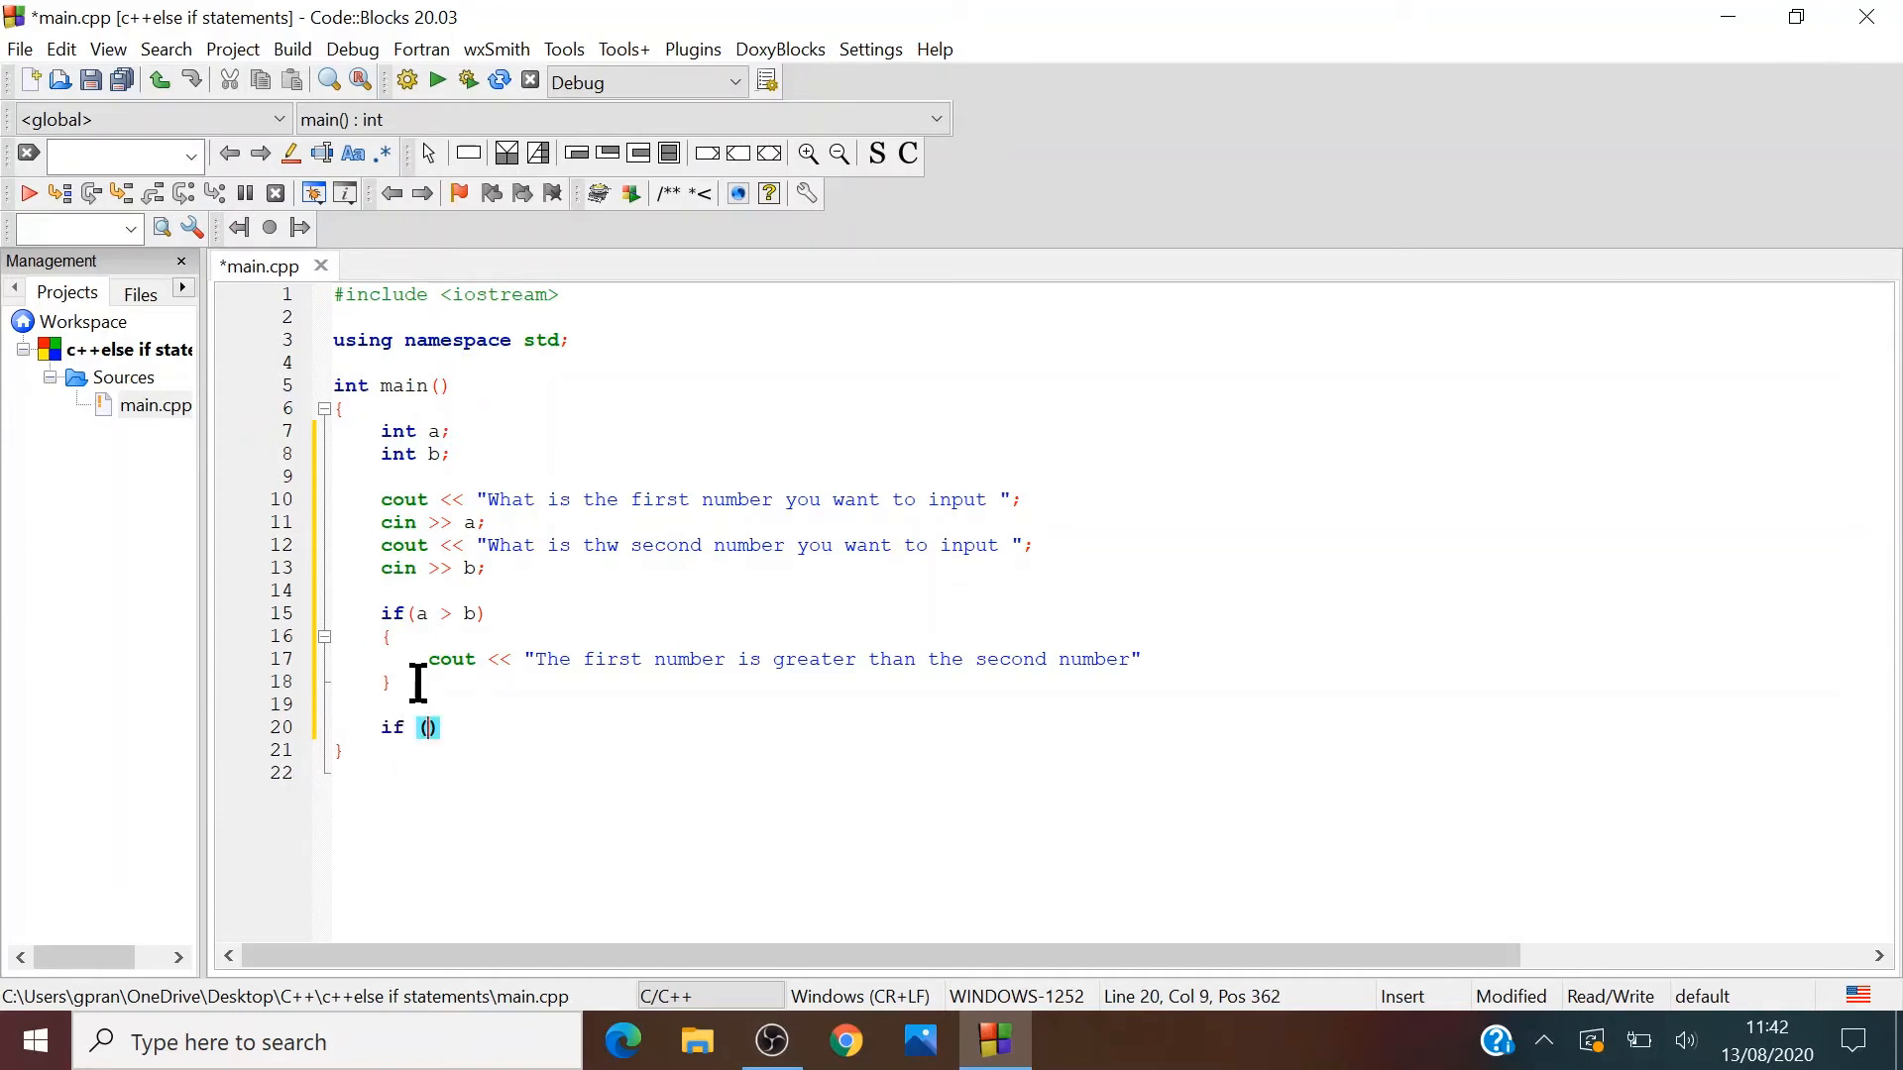
{"action": "key", "text": "Backspace"}
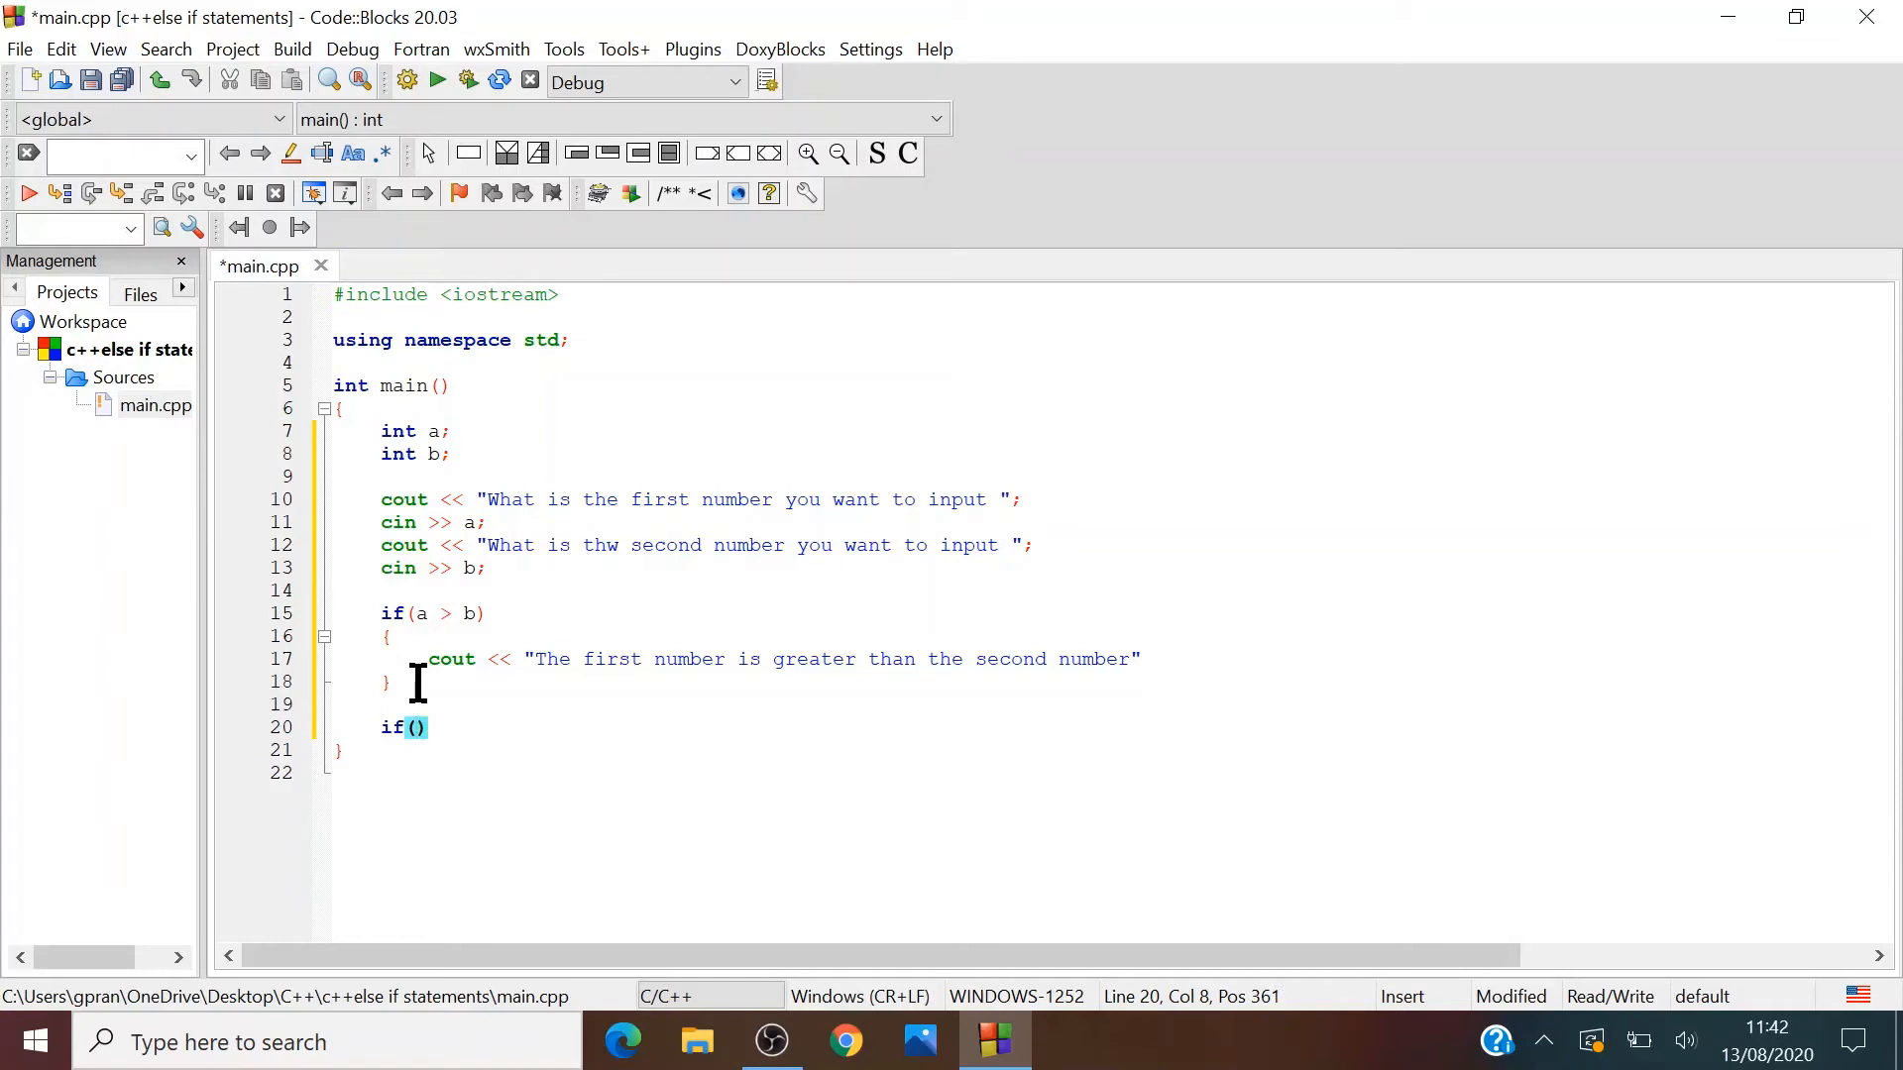
{"action": "type", "text": "a"}
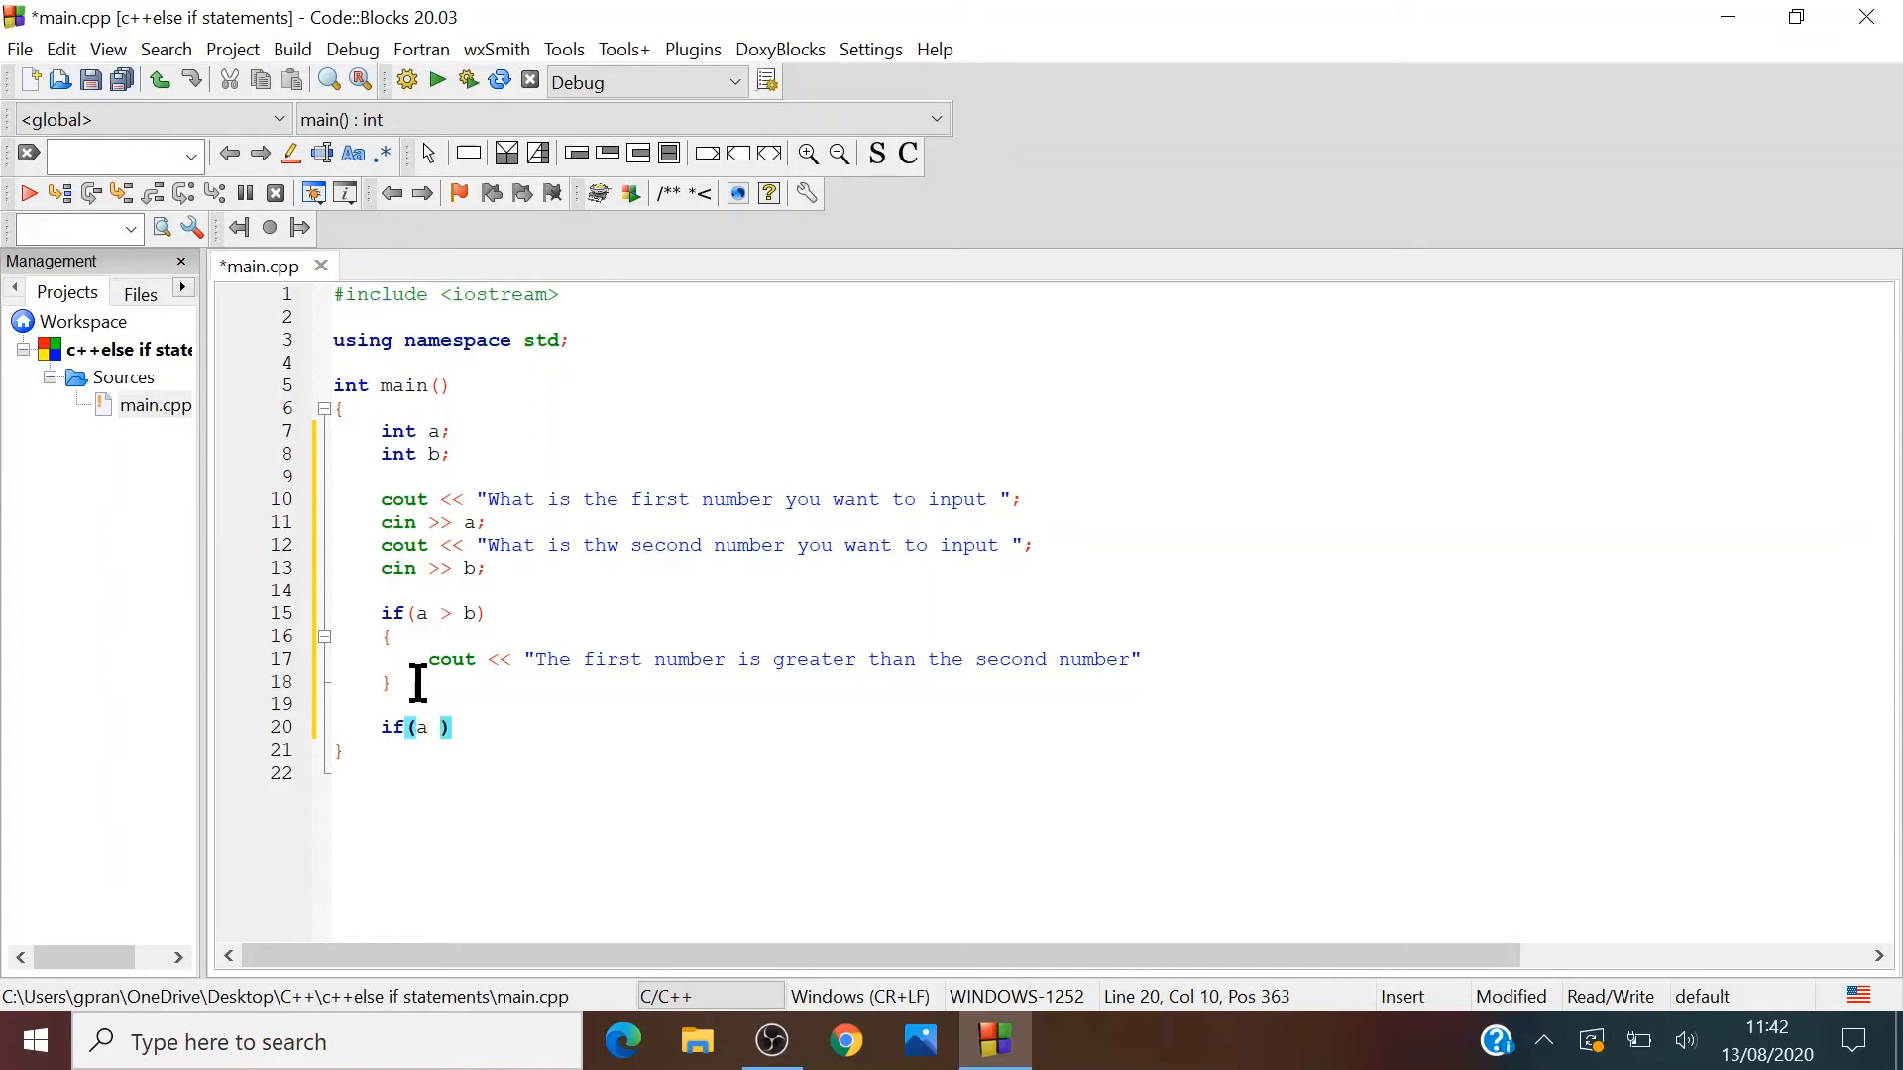
{"action": "type", "text": "> b"}
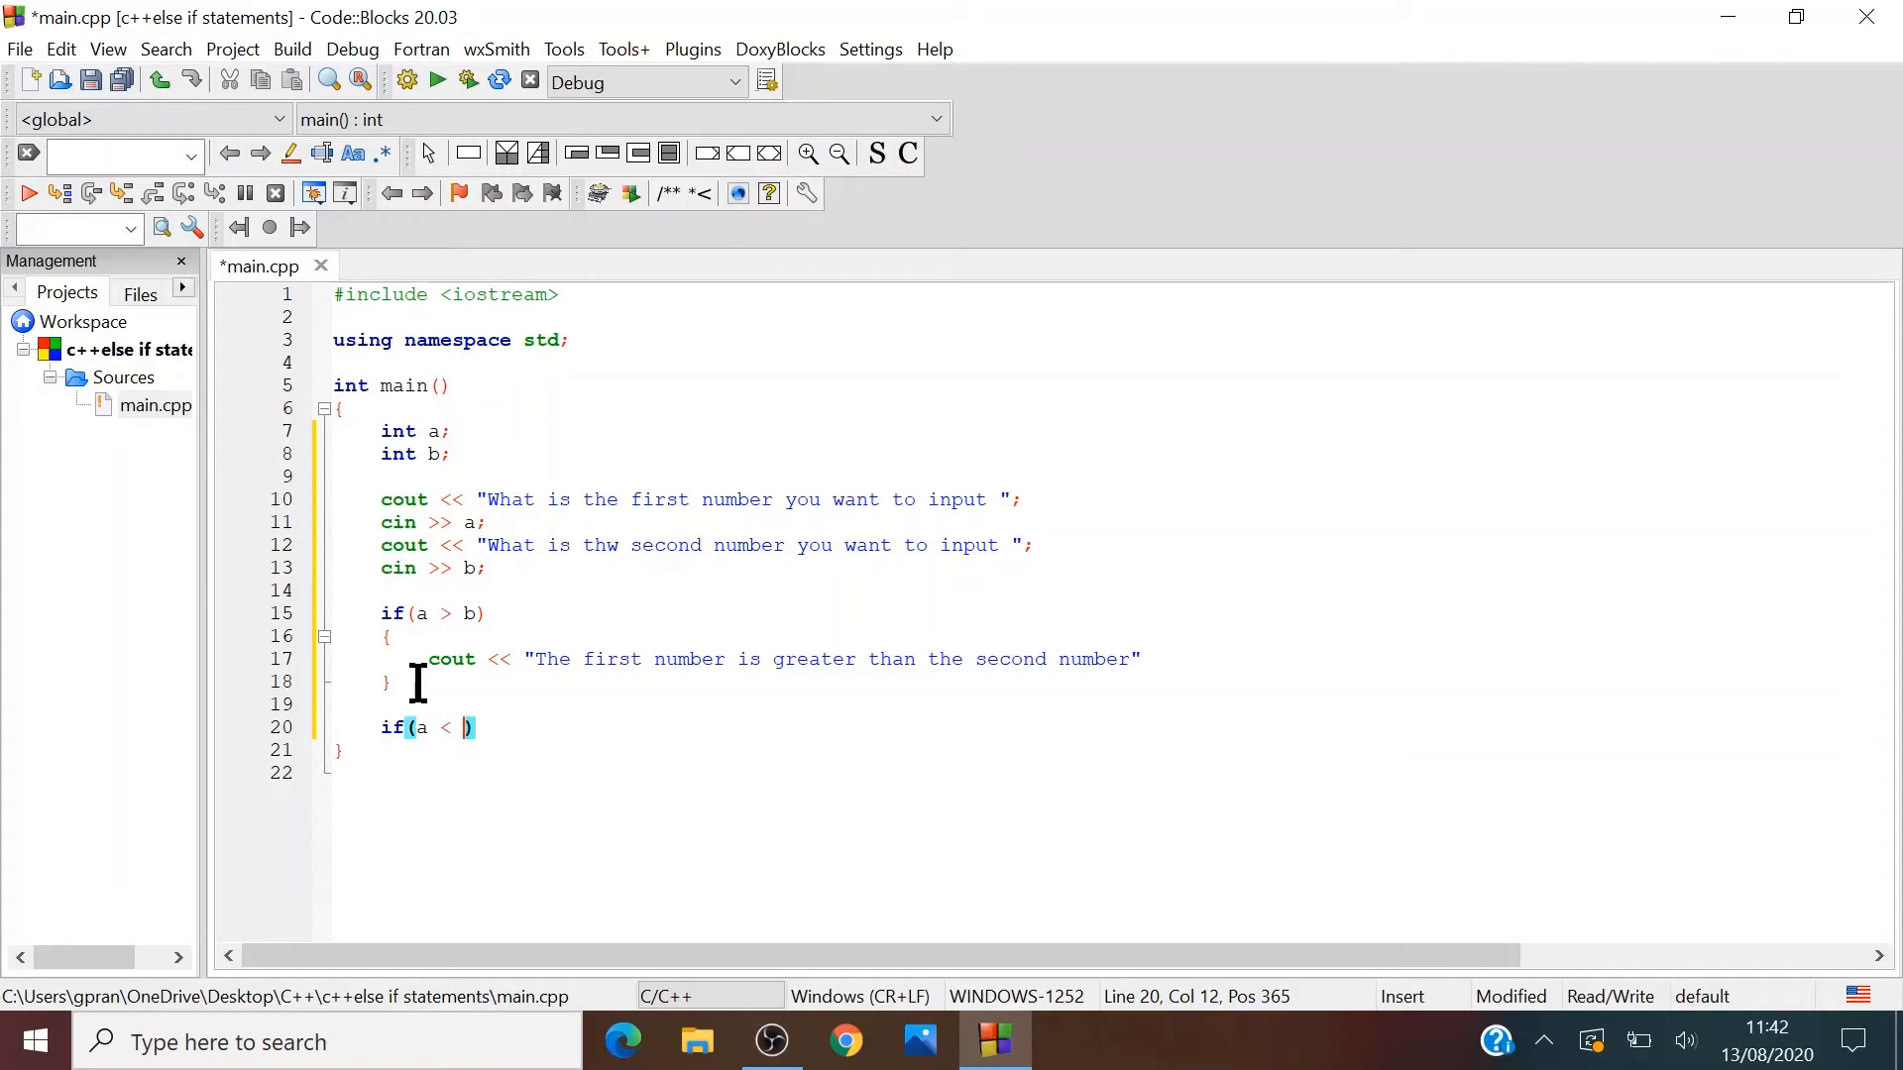
{"action": "type", "text": "b"}
{"action": "type", "text": "{"}
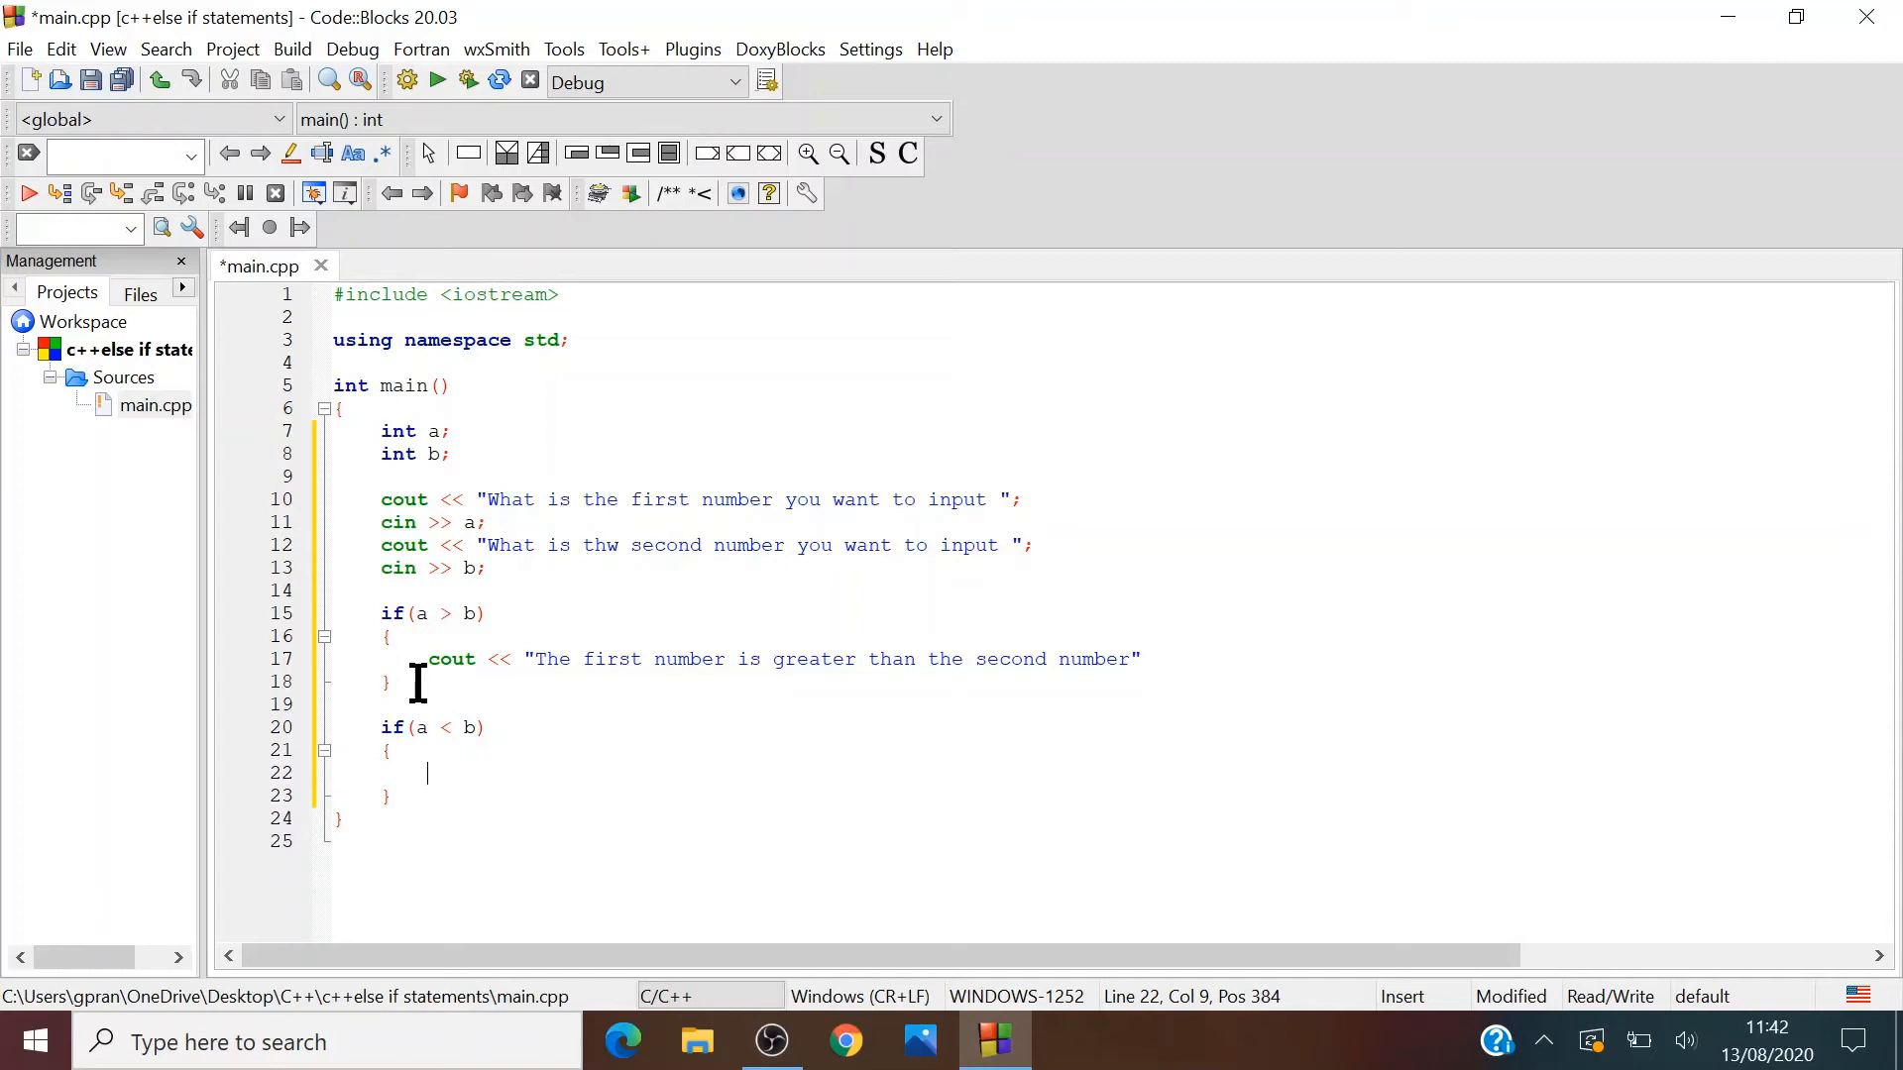
{"action": "type", "text": "cout << \""}
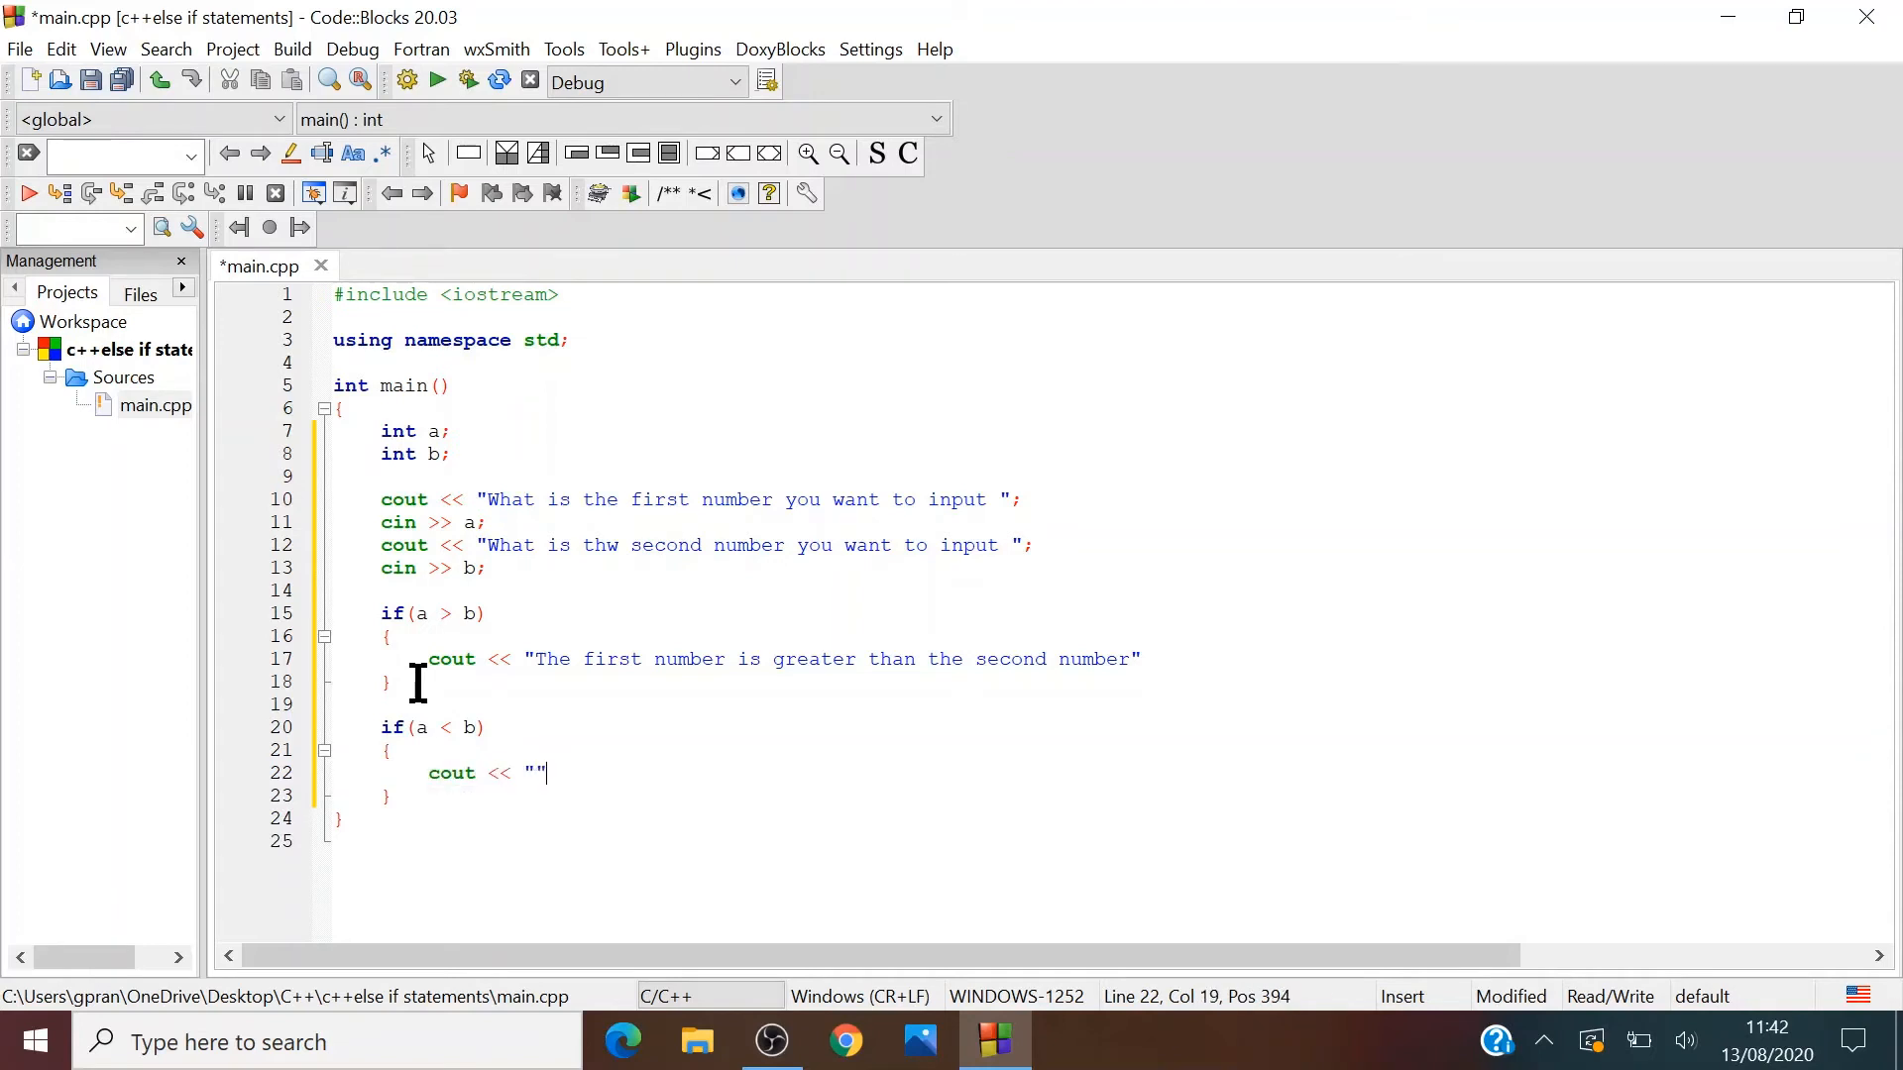
- Output "The second number is greater than the first number"; in that block
{"action": "type", "text": "The se"}
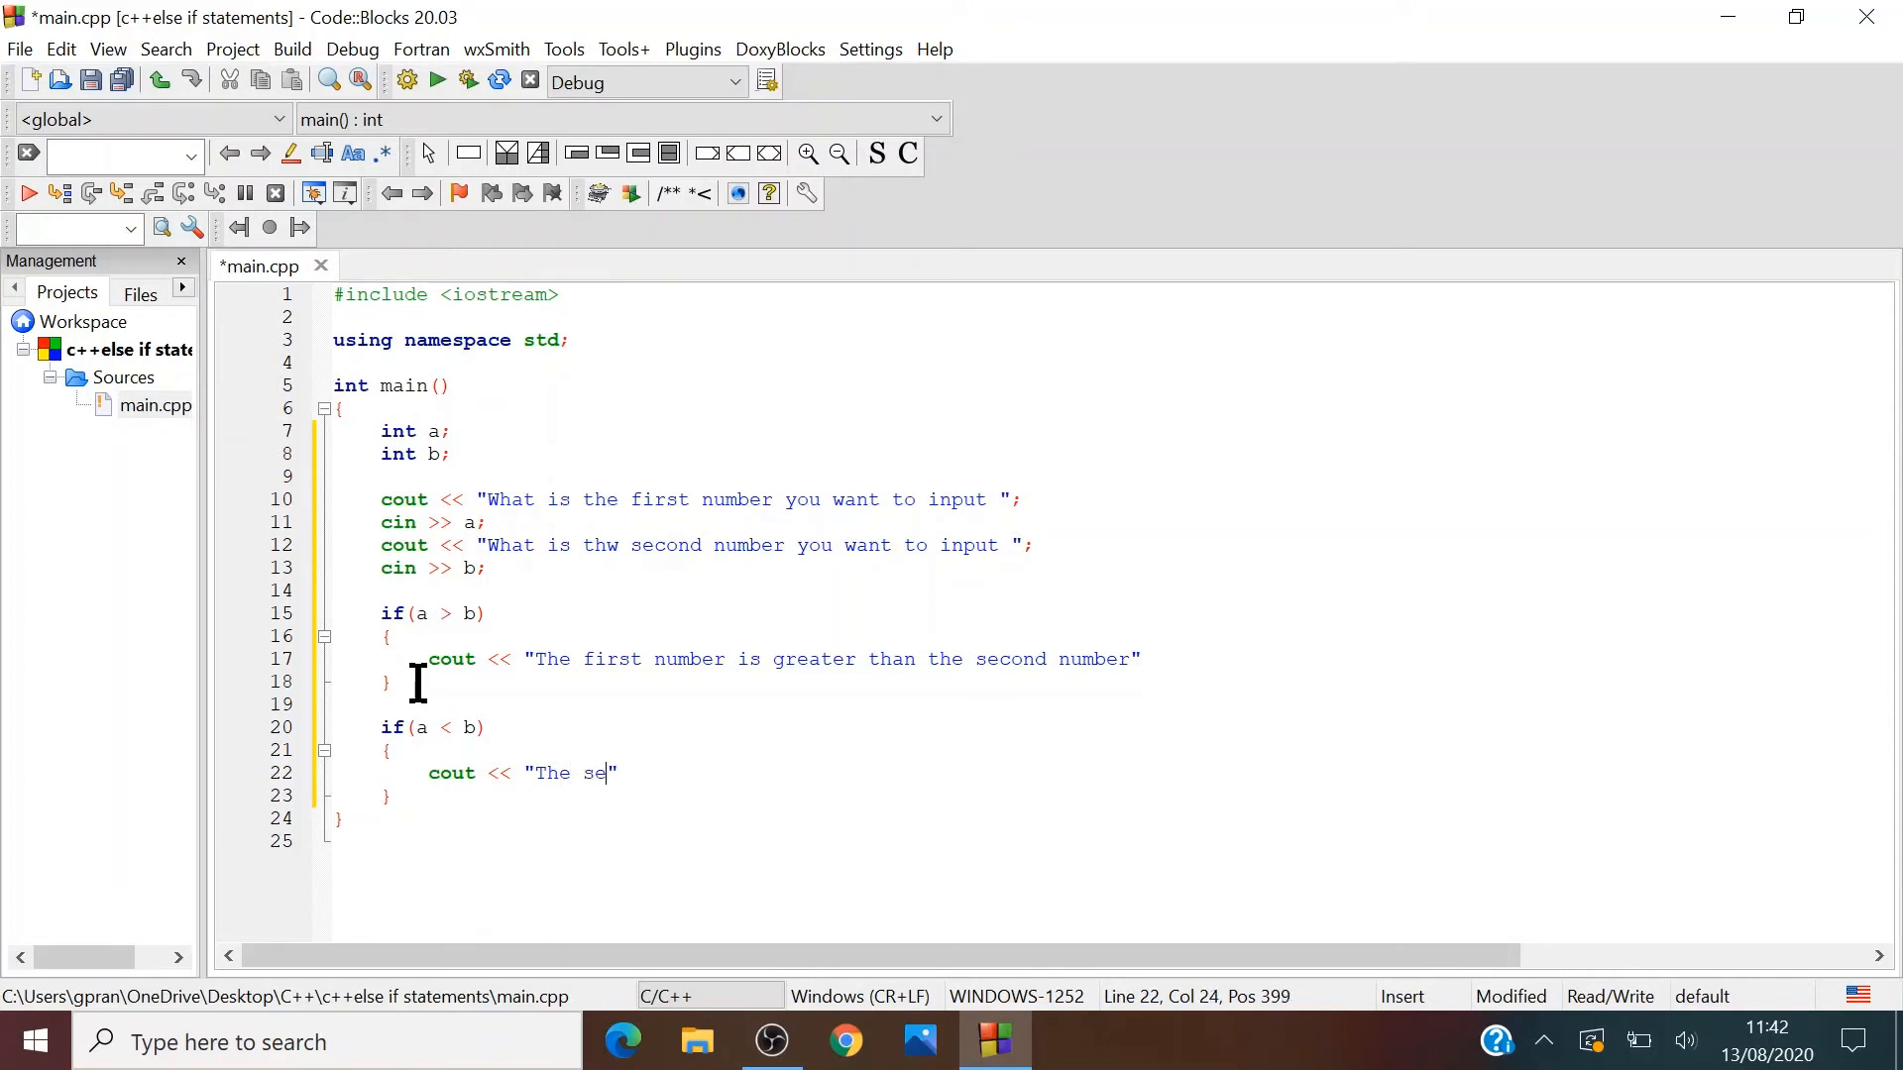
{"action": "type", "text": "cond numb"}
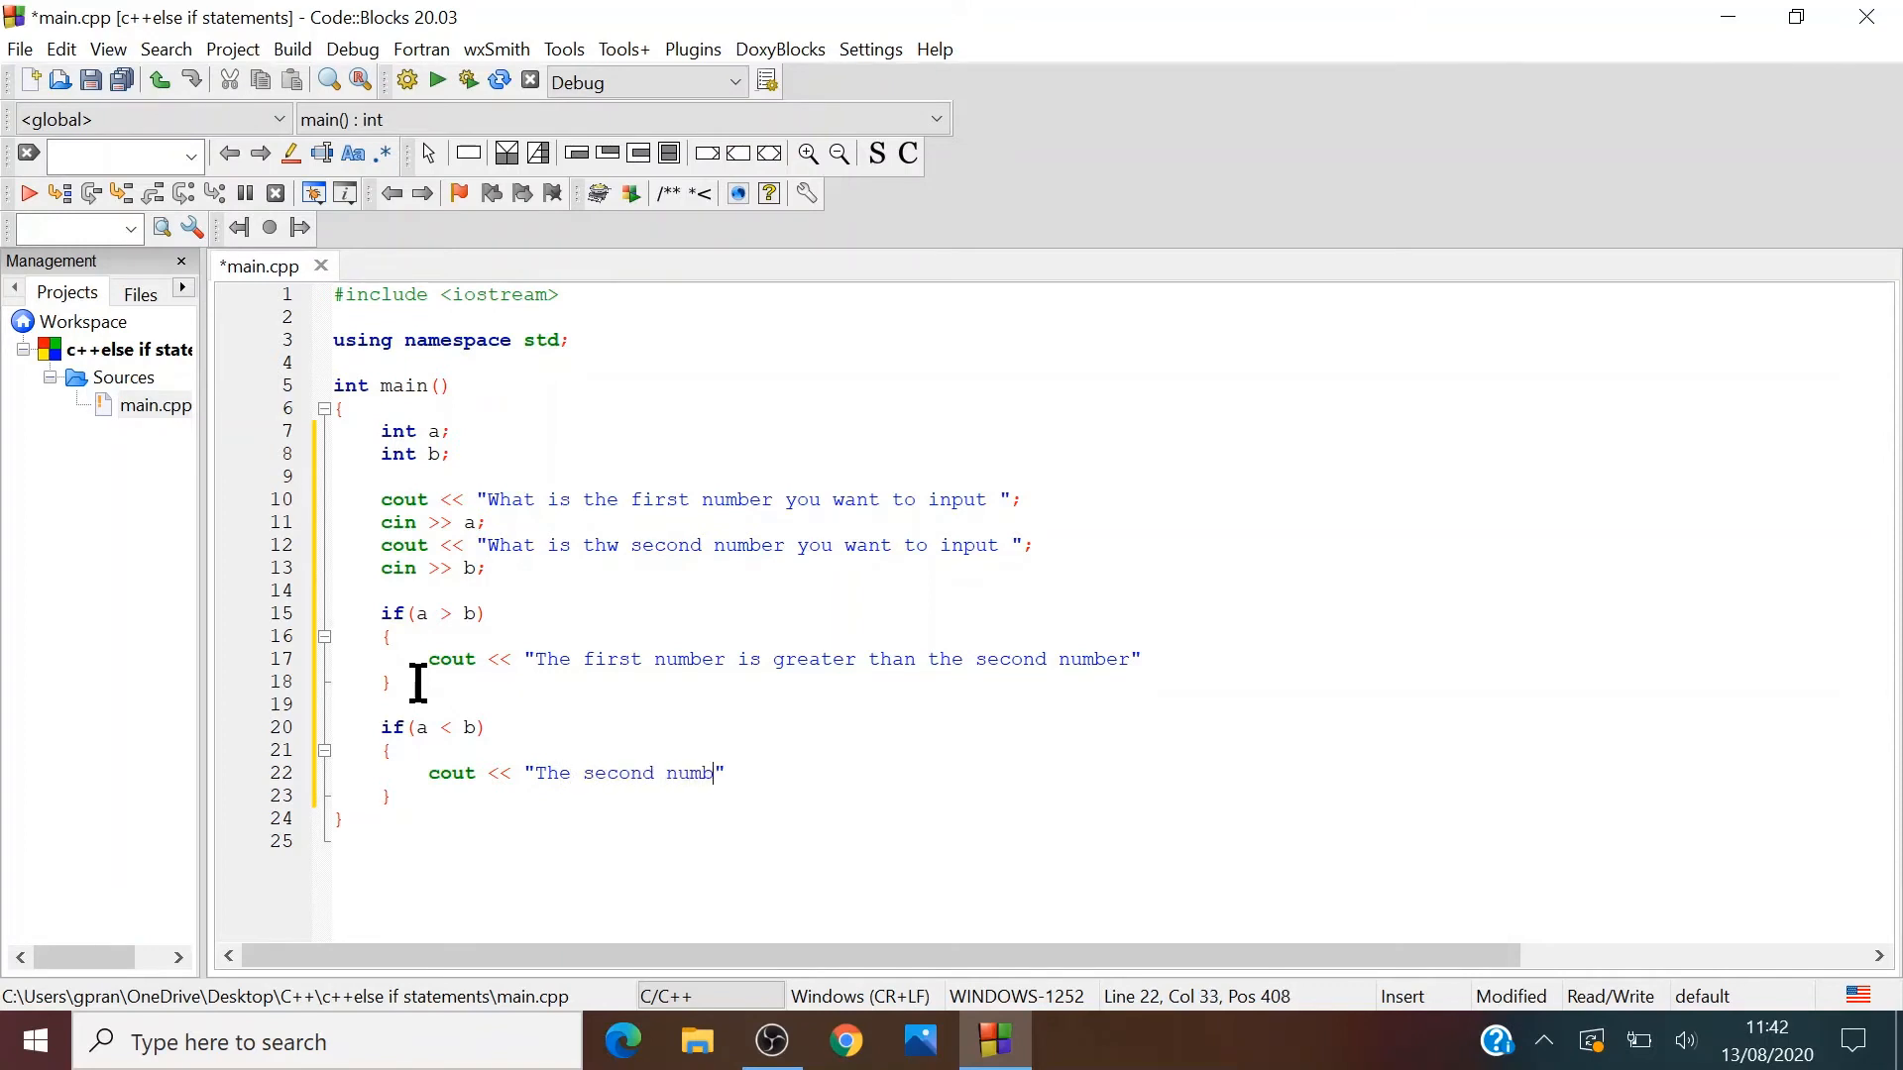
{"action": "type", "text": "er is greate"}
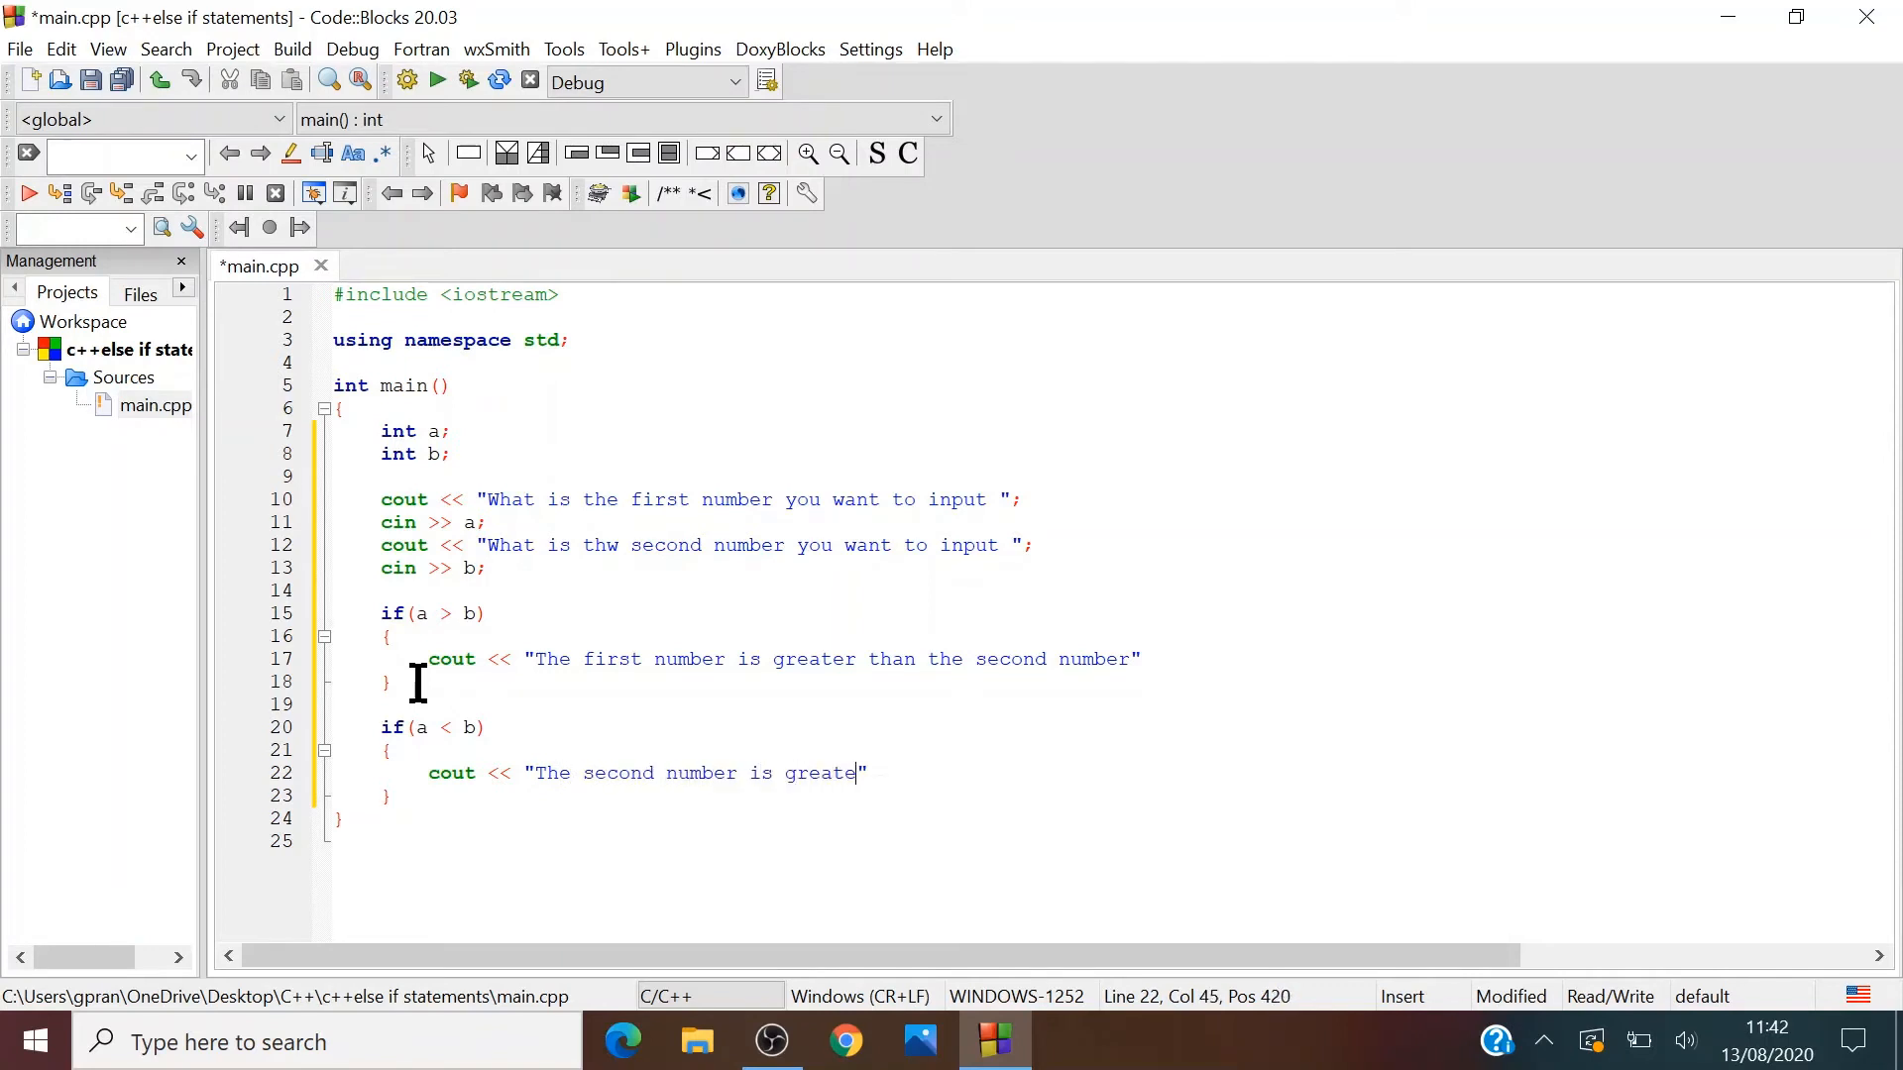
{"action": "type", "text": "r than the"}
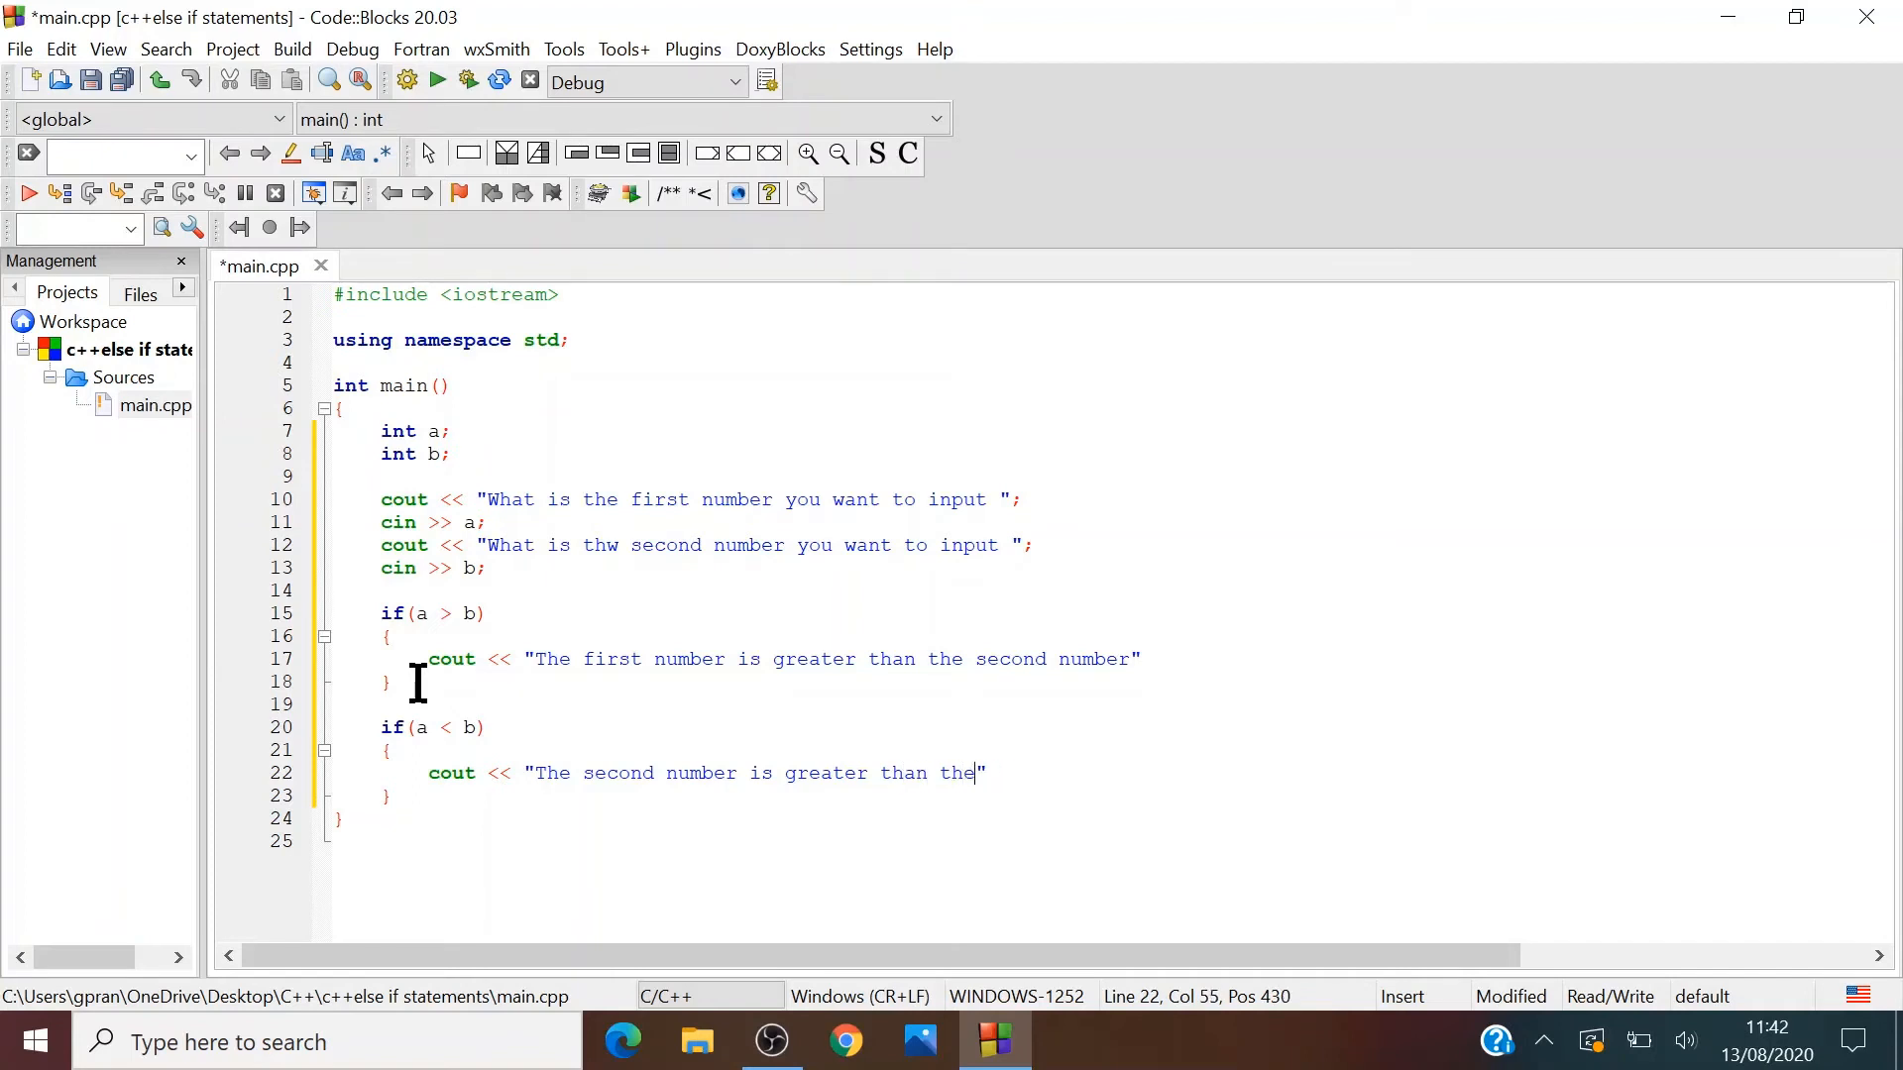
{"action": "type", "text": "first num"}
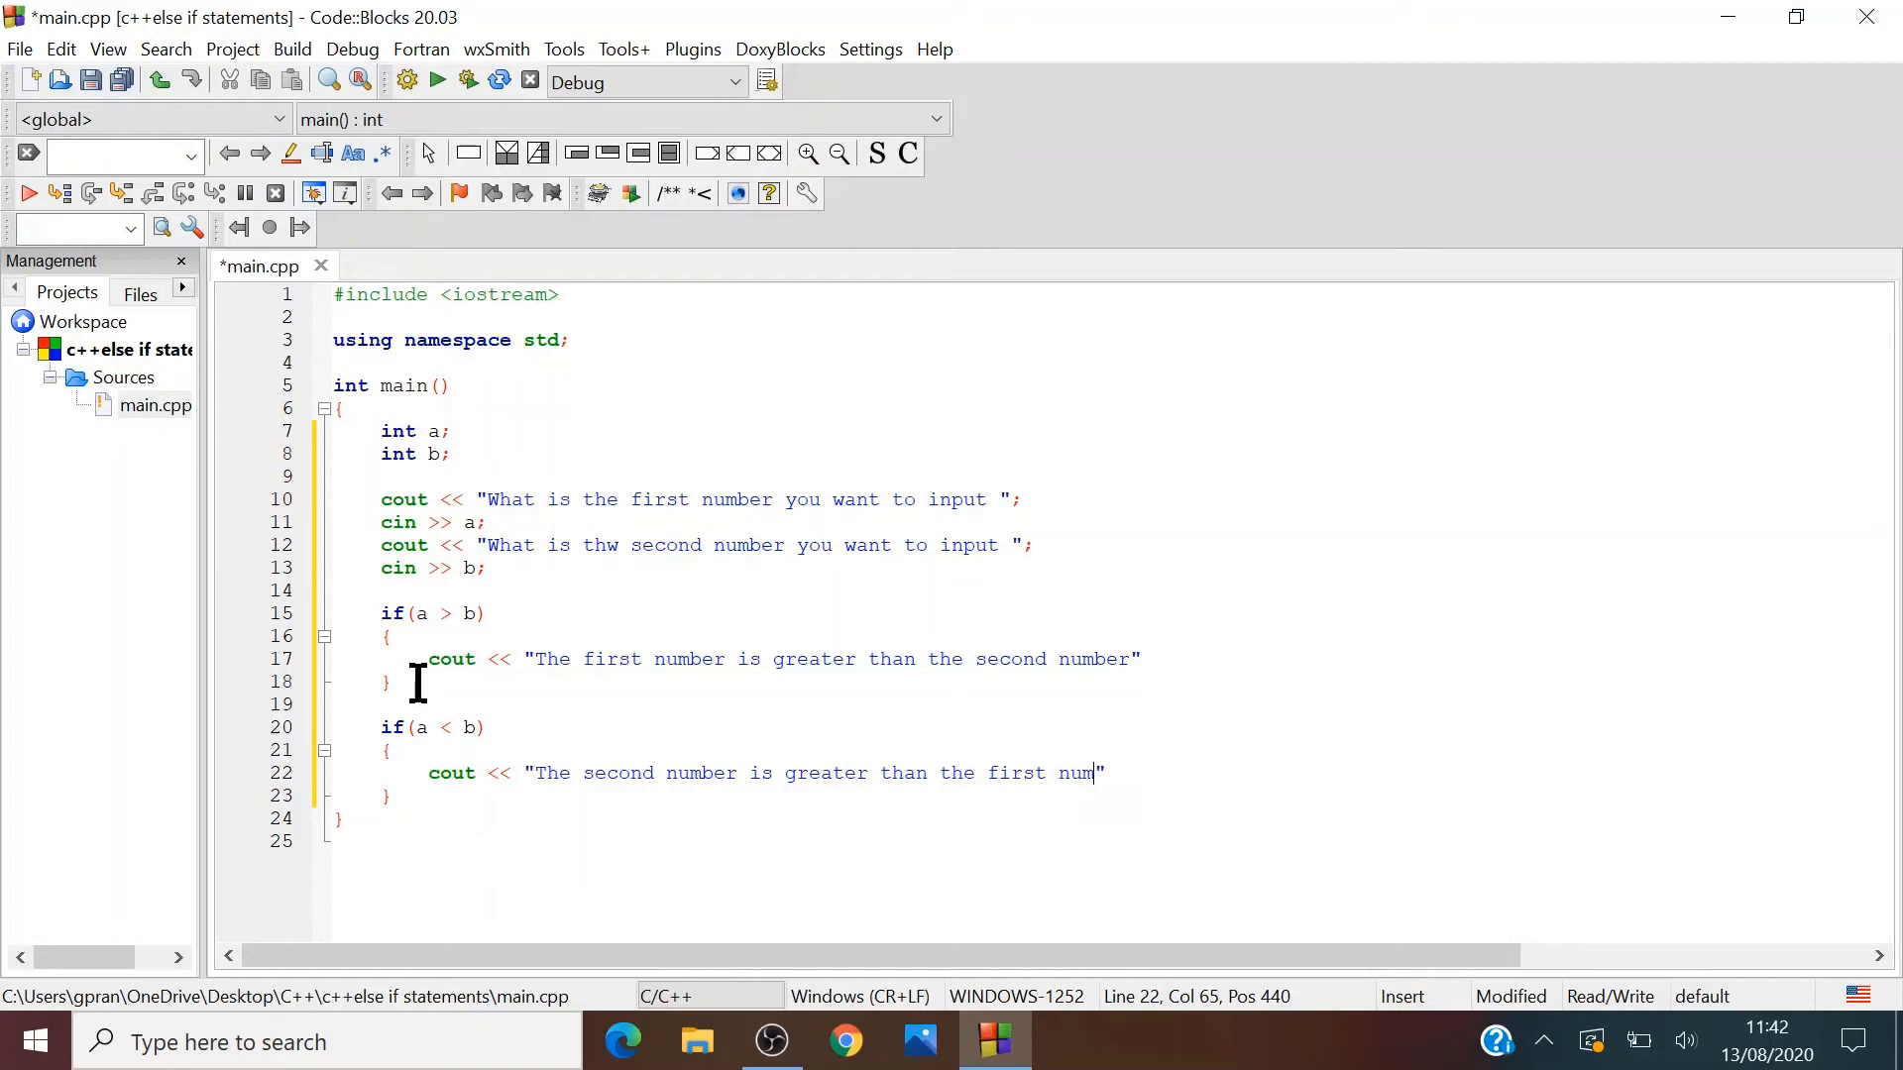
{"action": "type", "text": "ber;"}
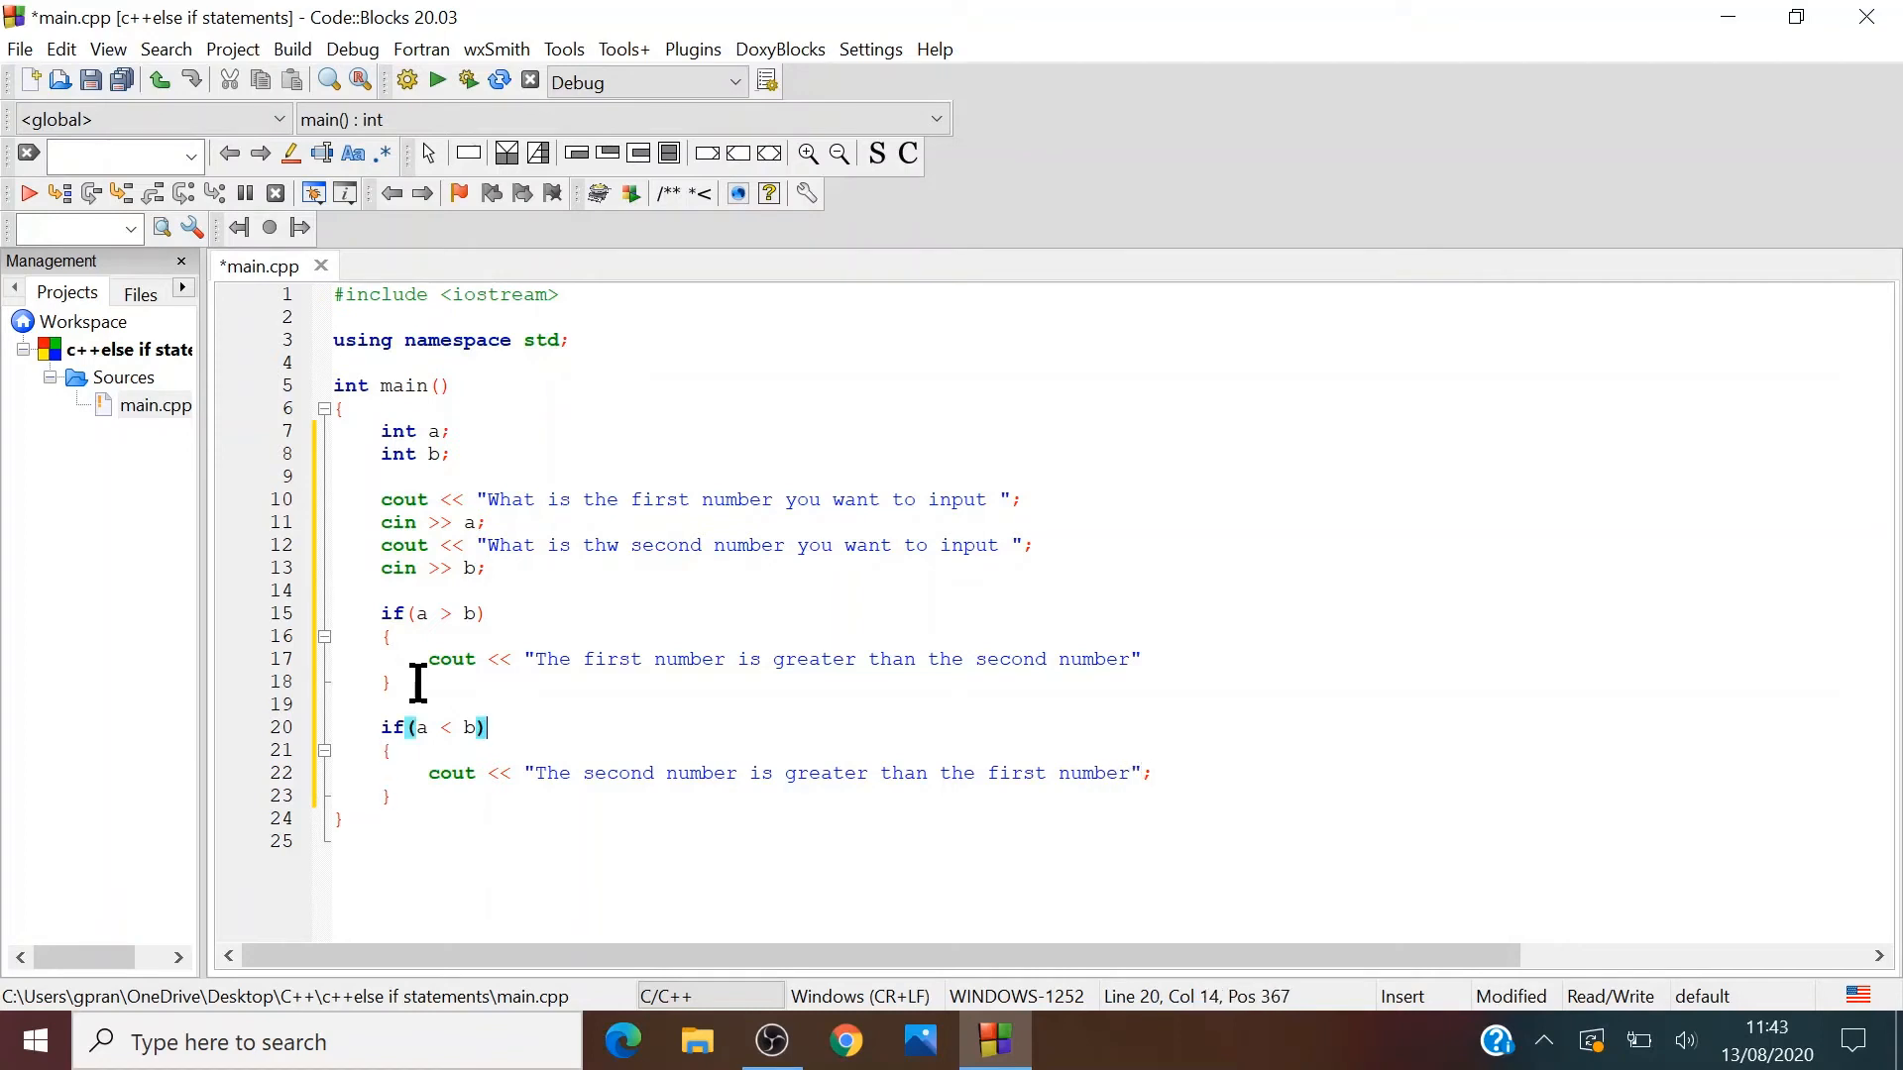
- Add the missing semicolon after the first message's cout statement
{"action": "left_click", "coordinate": [390, 658]}
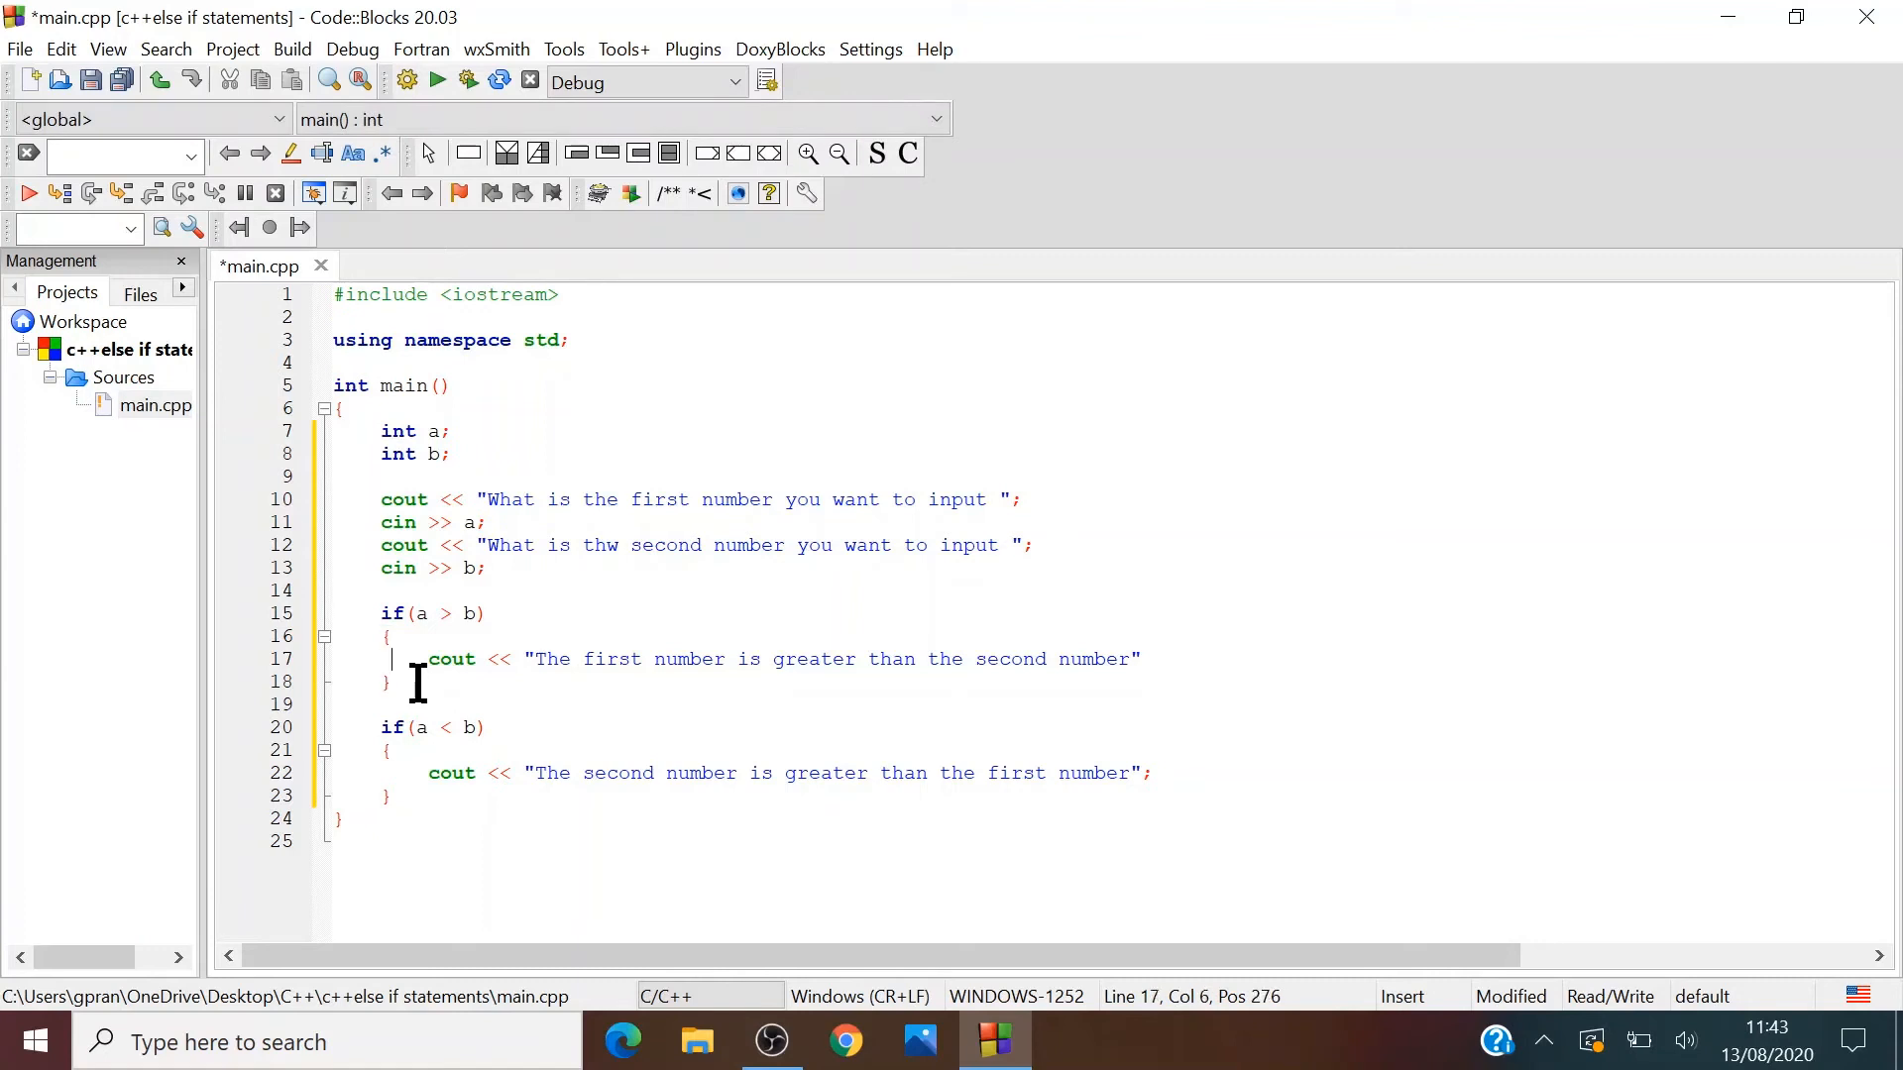
{"action": "left_click", "coordinate": [1137, 658]}
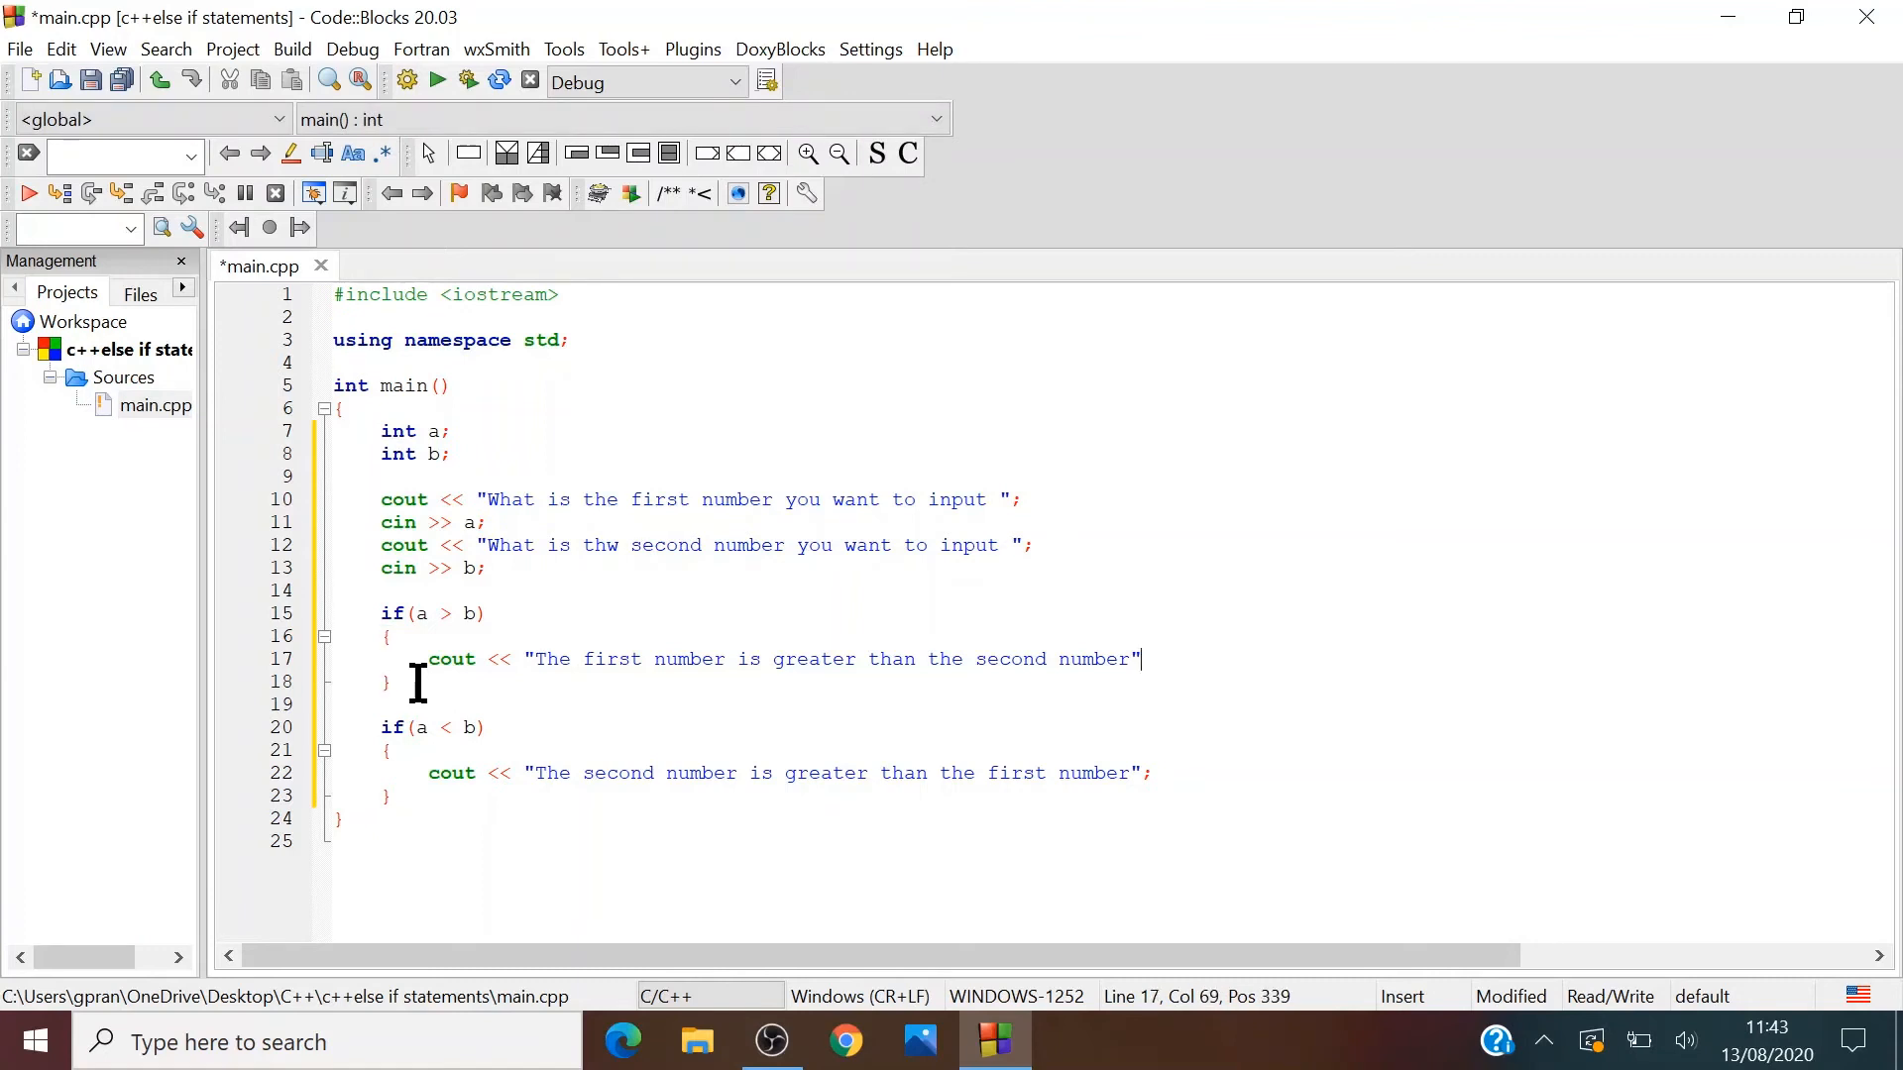
{"action": "type", "text": ";"}
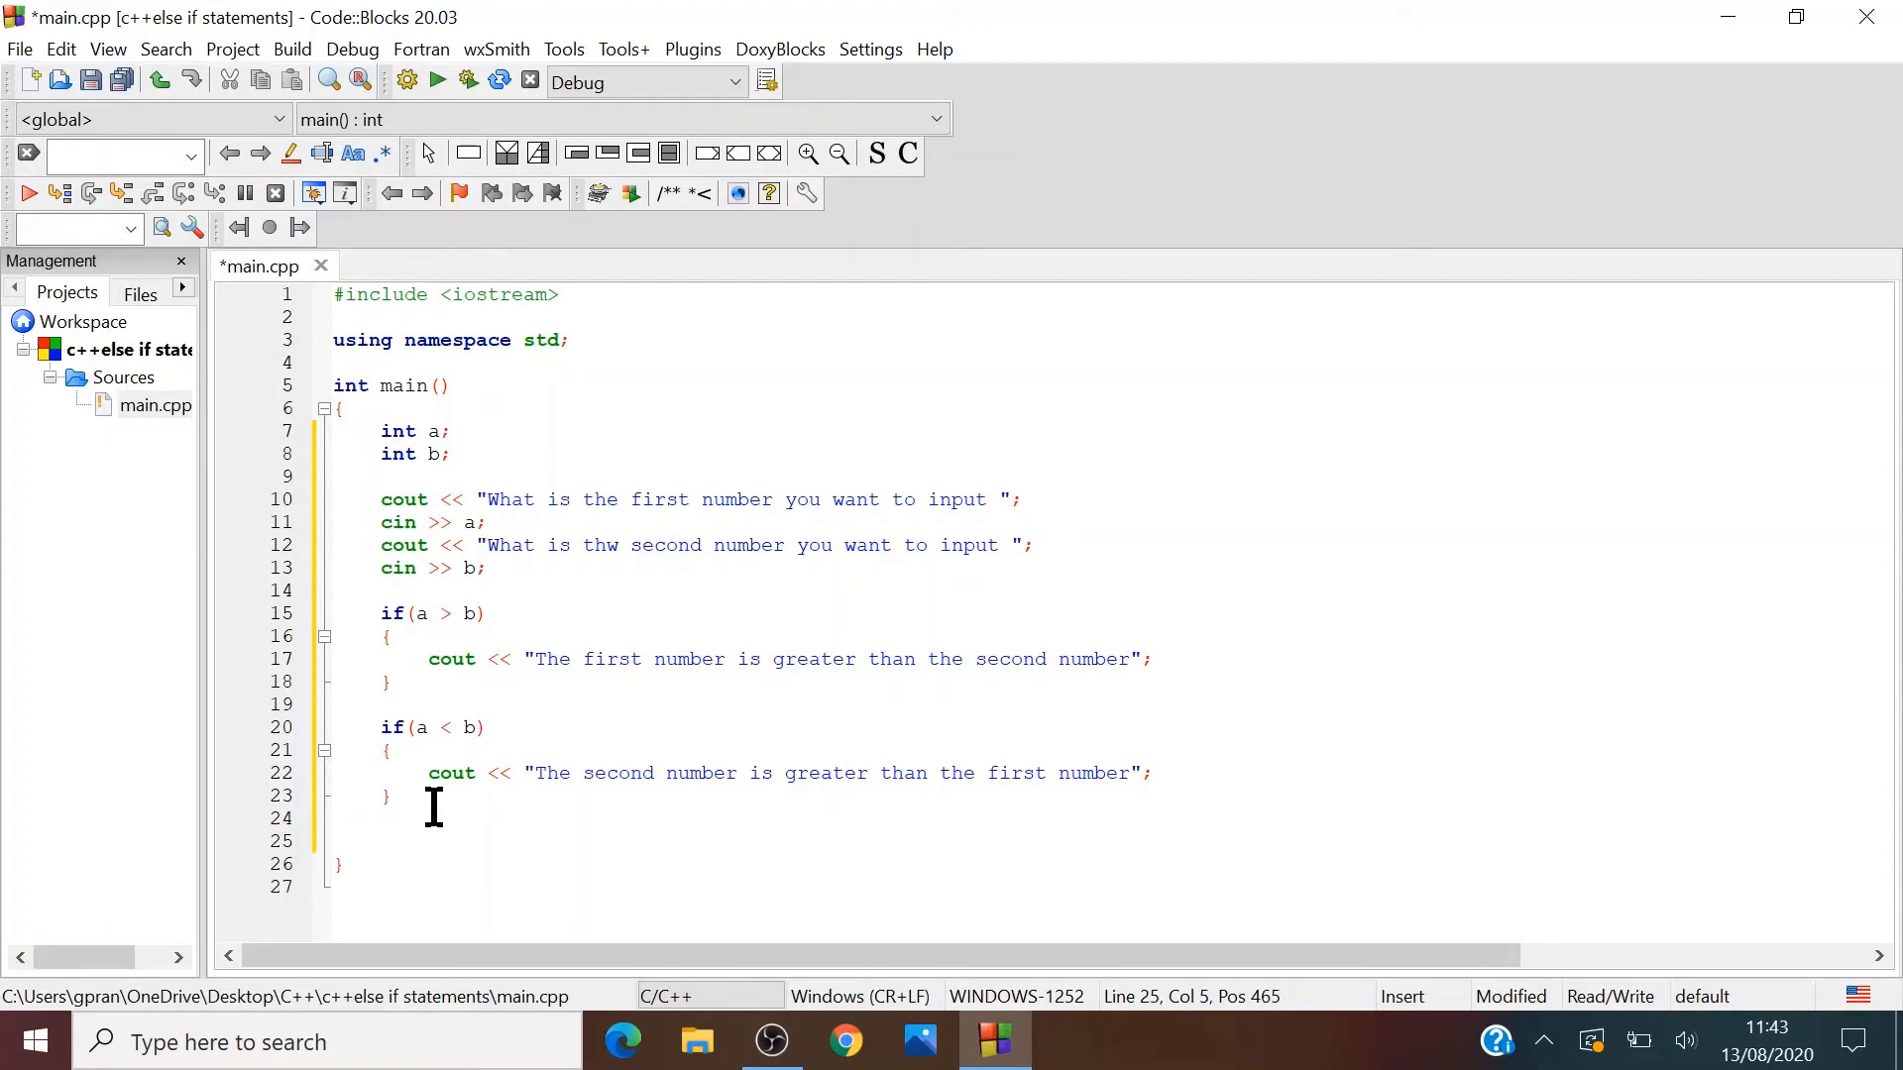
- Add an else block containing cout << "Both numbers are equal";
{"action": "type", "text": "else"}
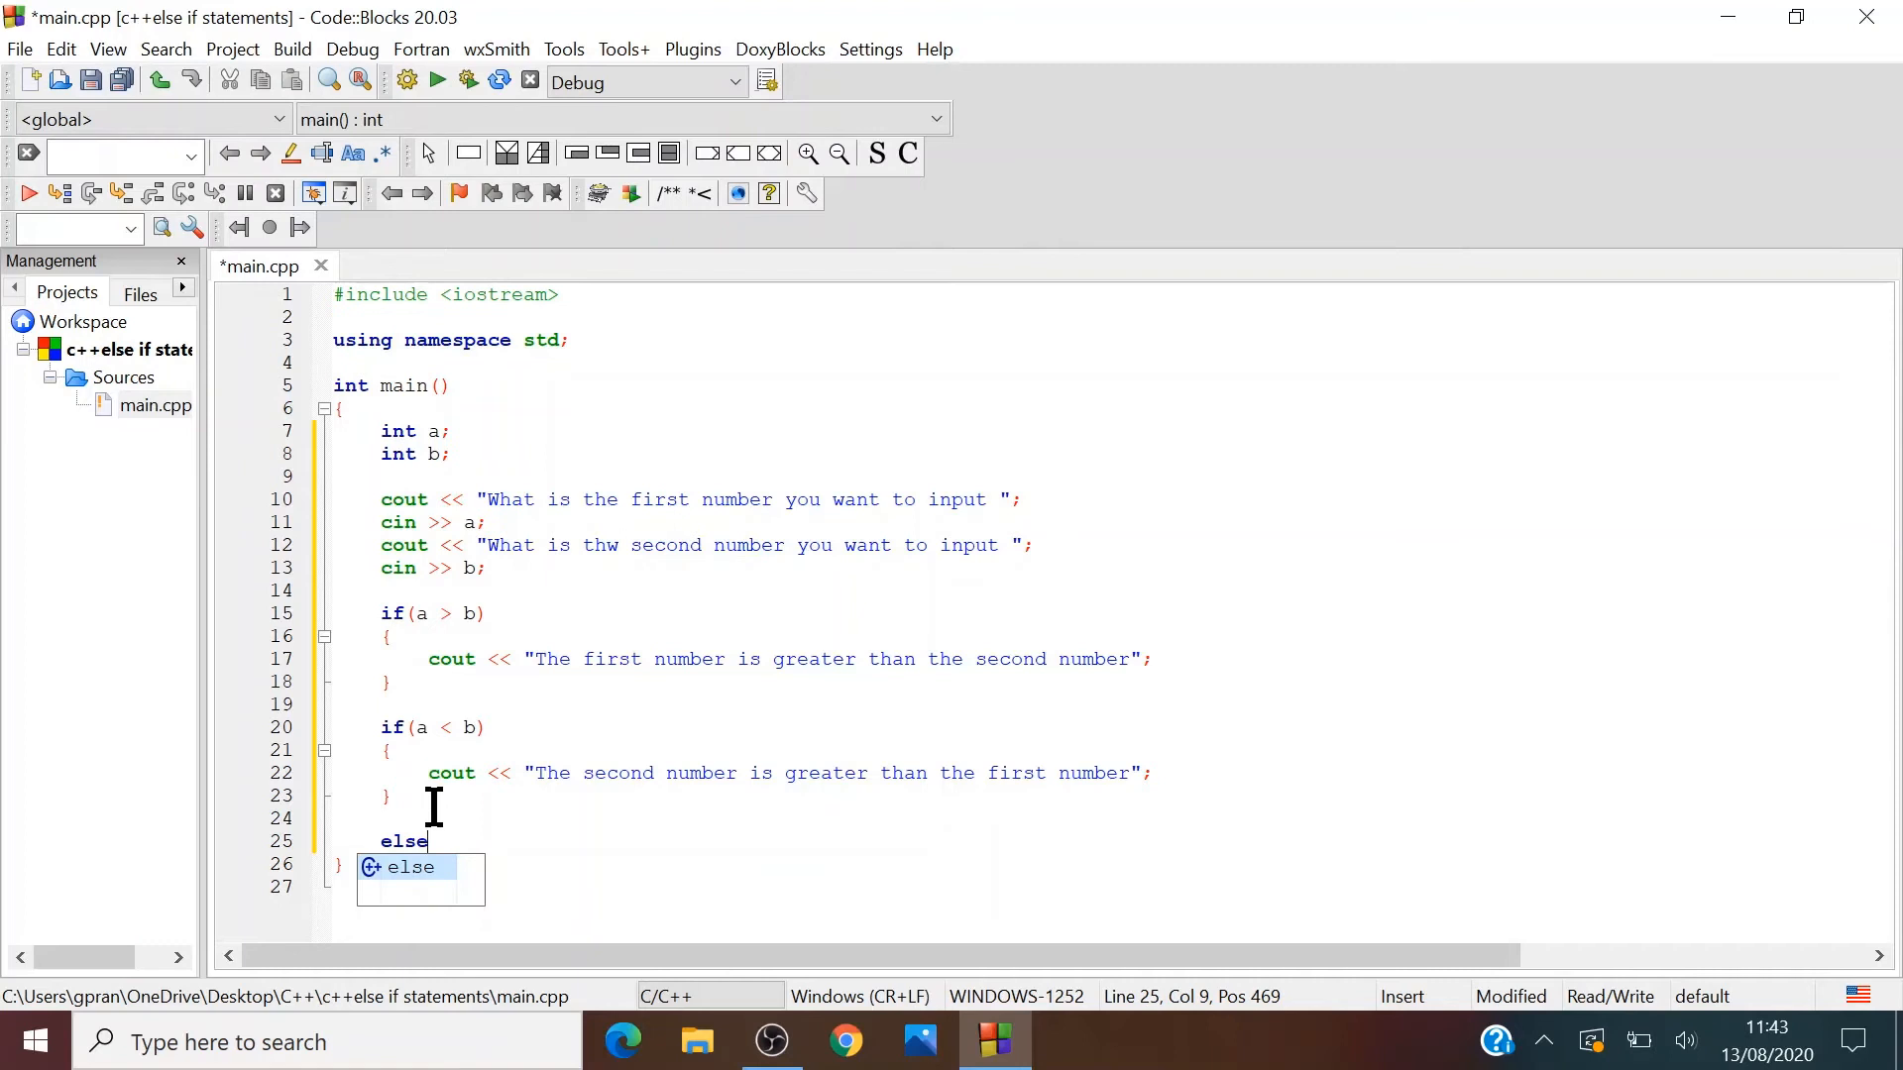
{"action": "type", "text": "()"}
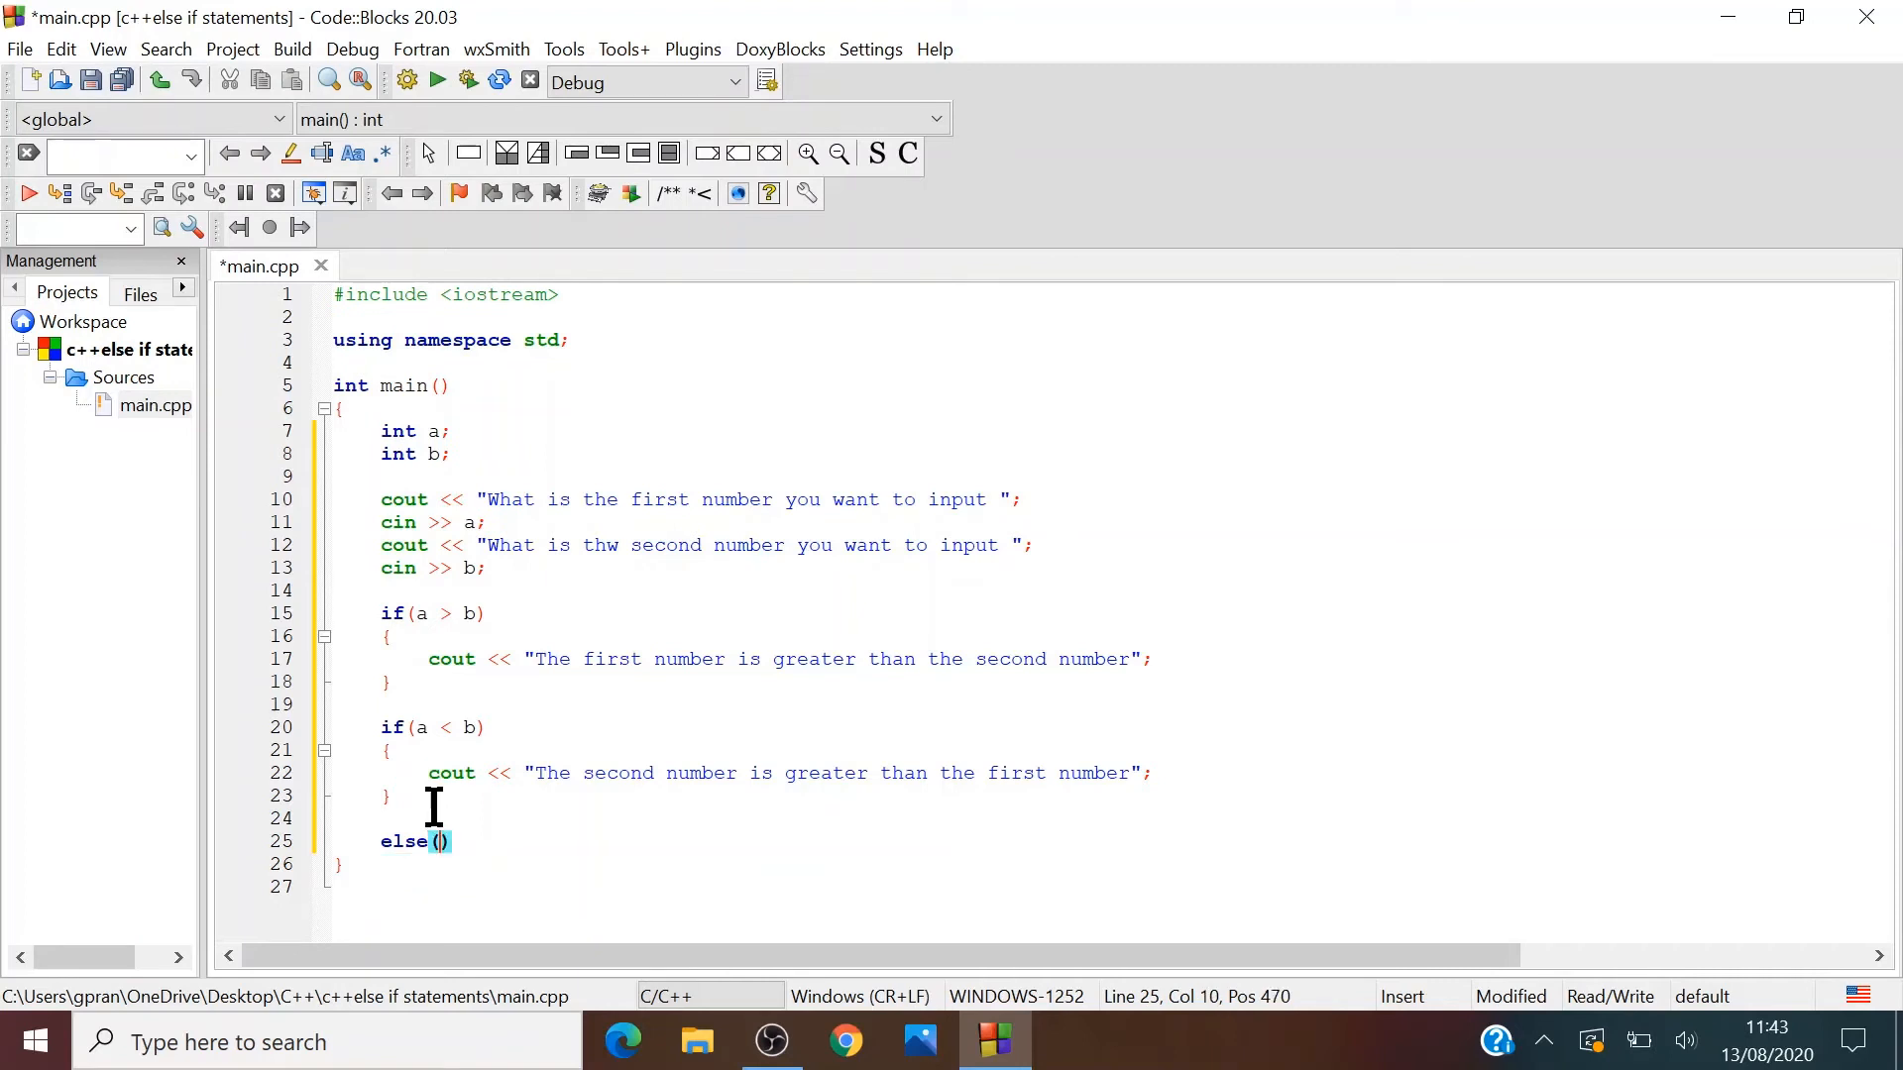
{"action": "type", "text": "cout"}
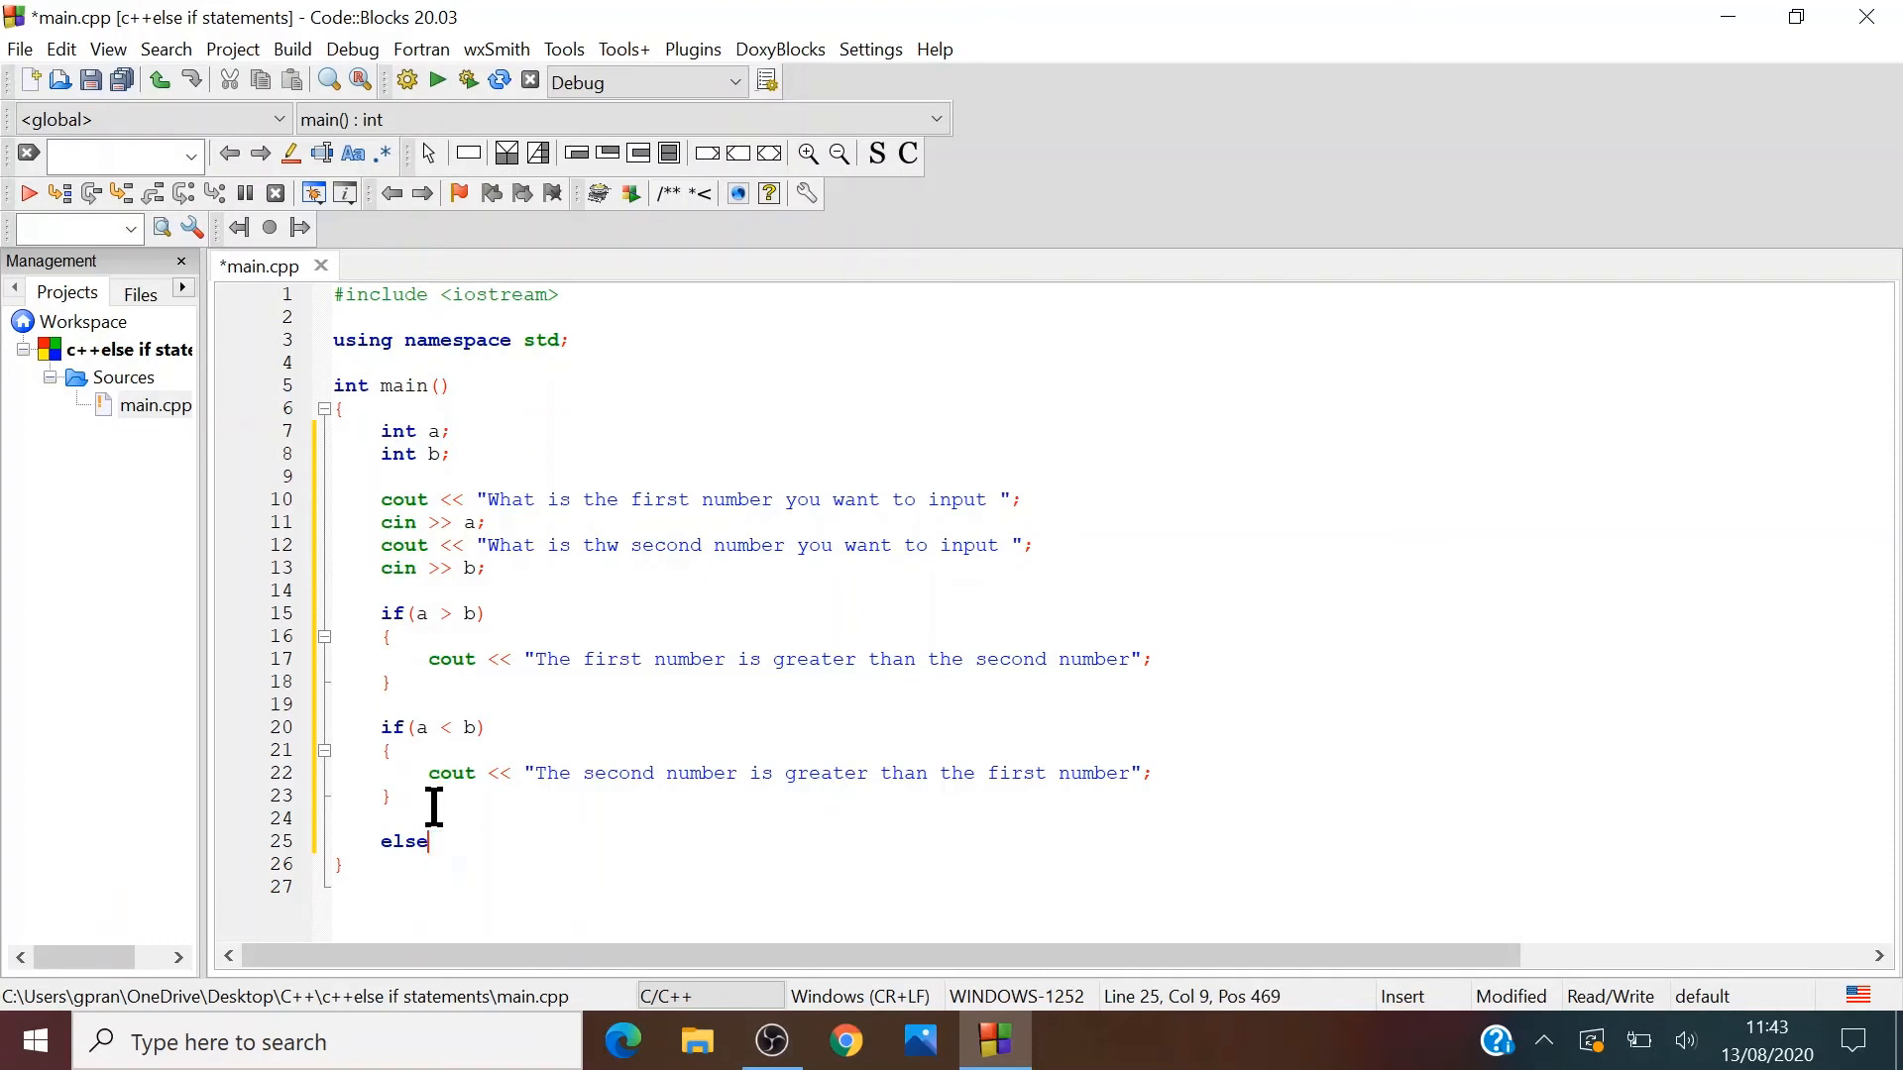
{"action": "key", "text": "Return"}
{"action": "type", "text": "co"}
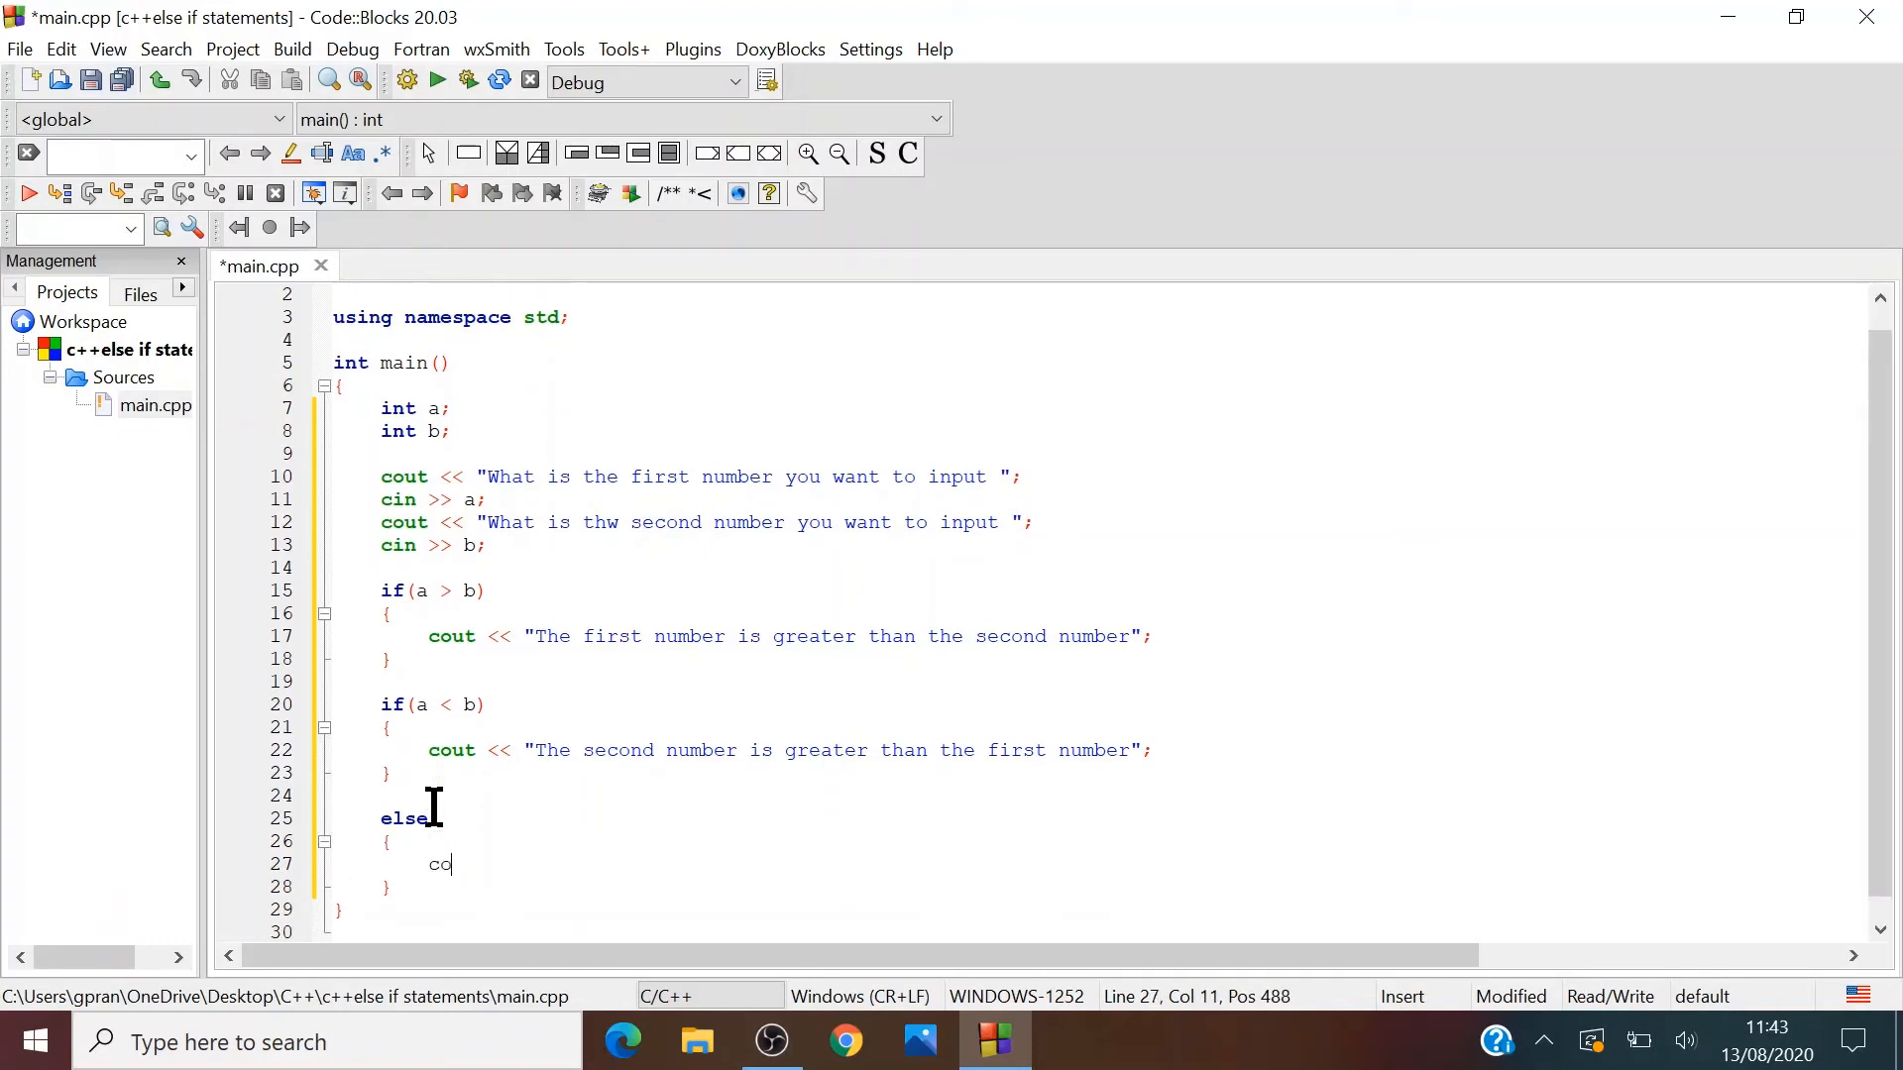
{"action": "type", "text": "ut <<"}
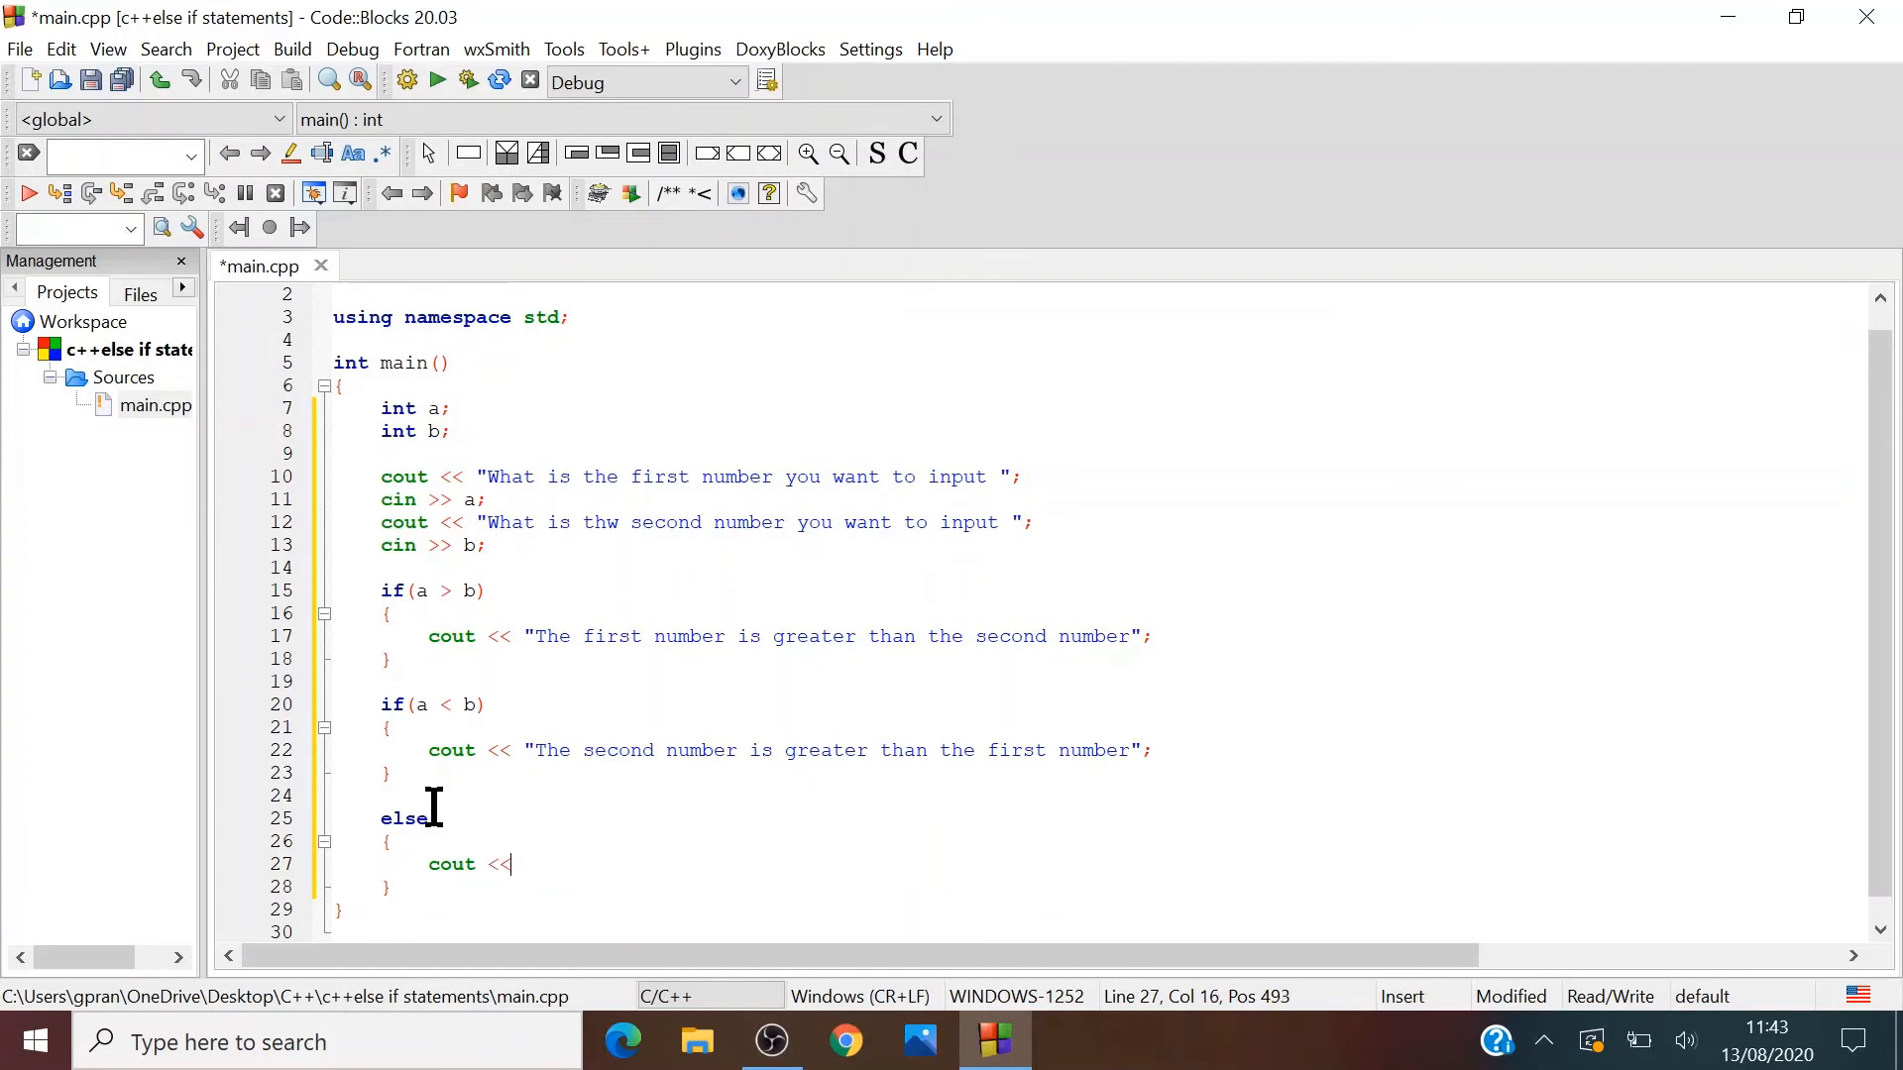
{"action": "type", "text": "\""}
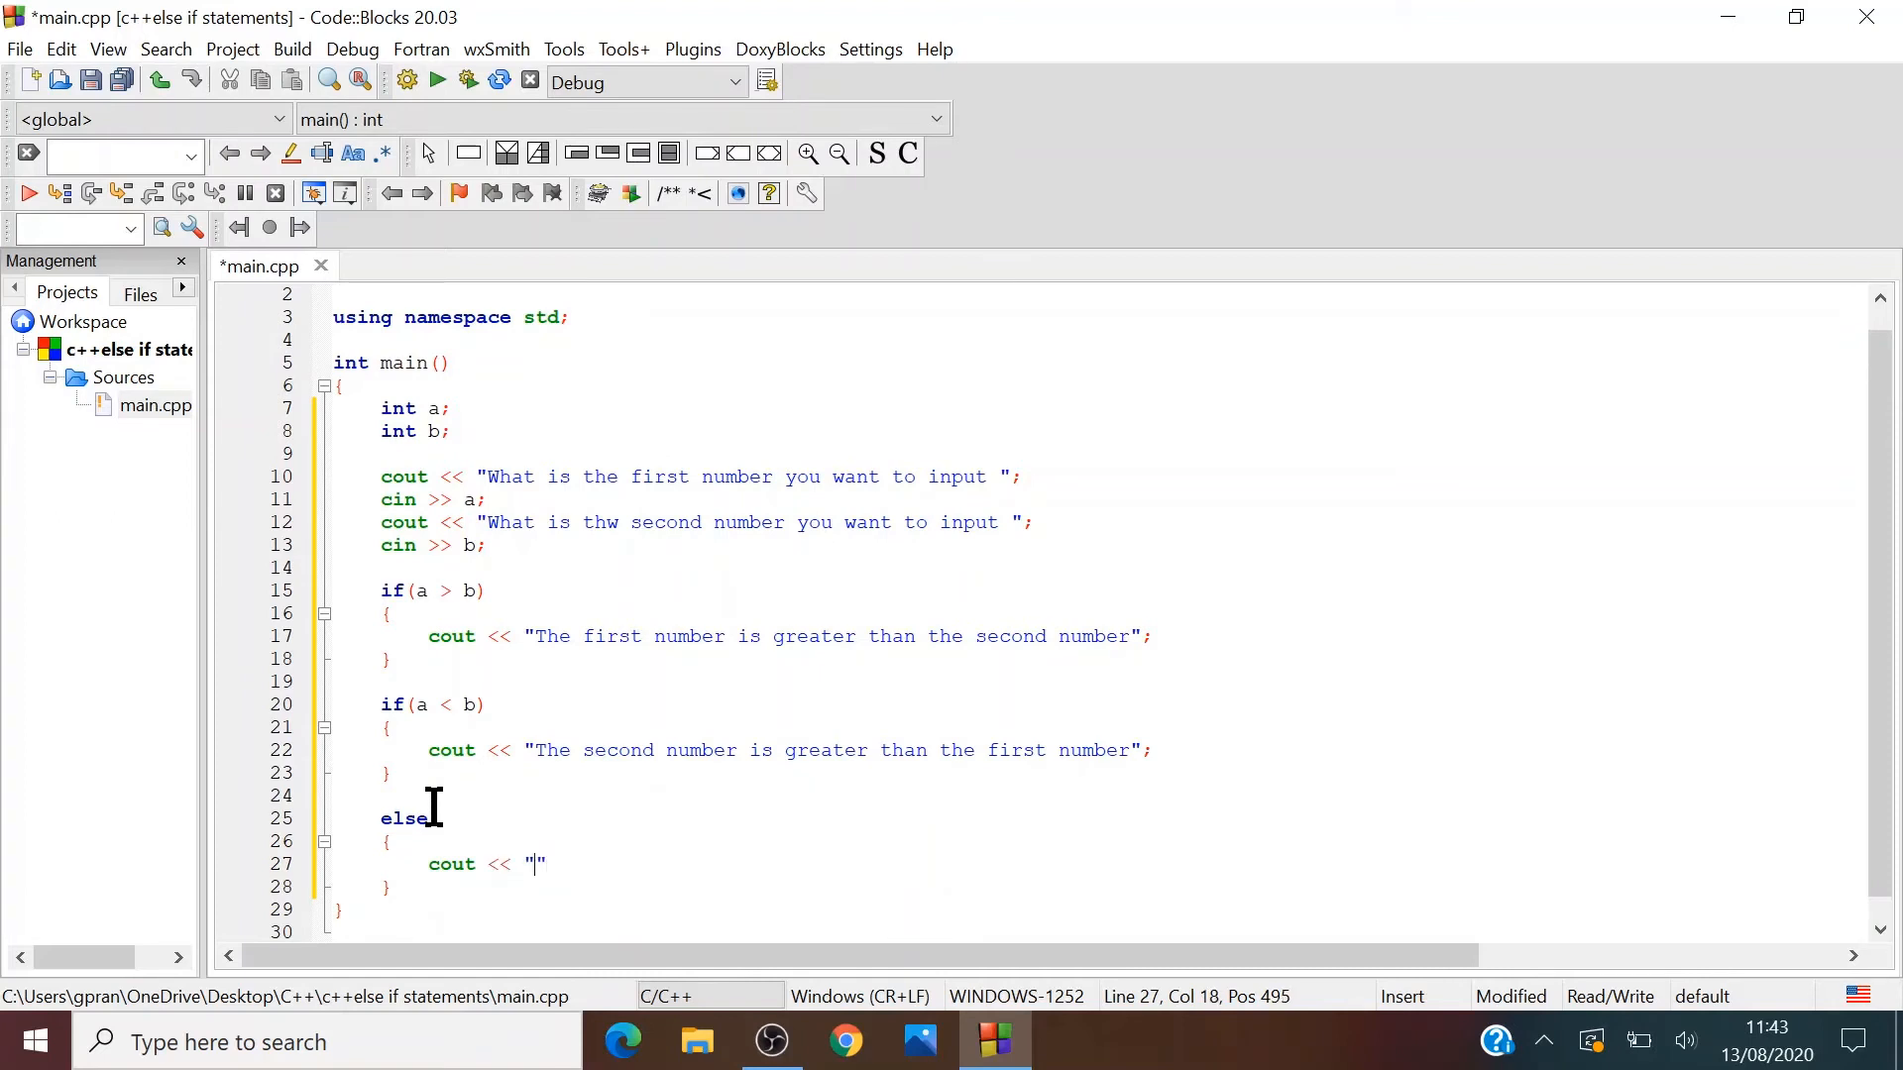
{"action": "type", "text": "Both number"}
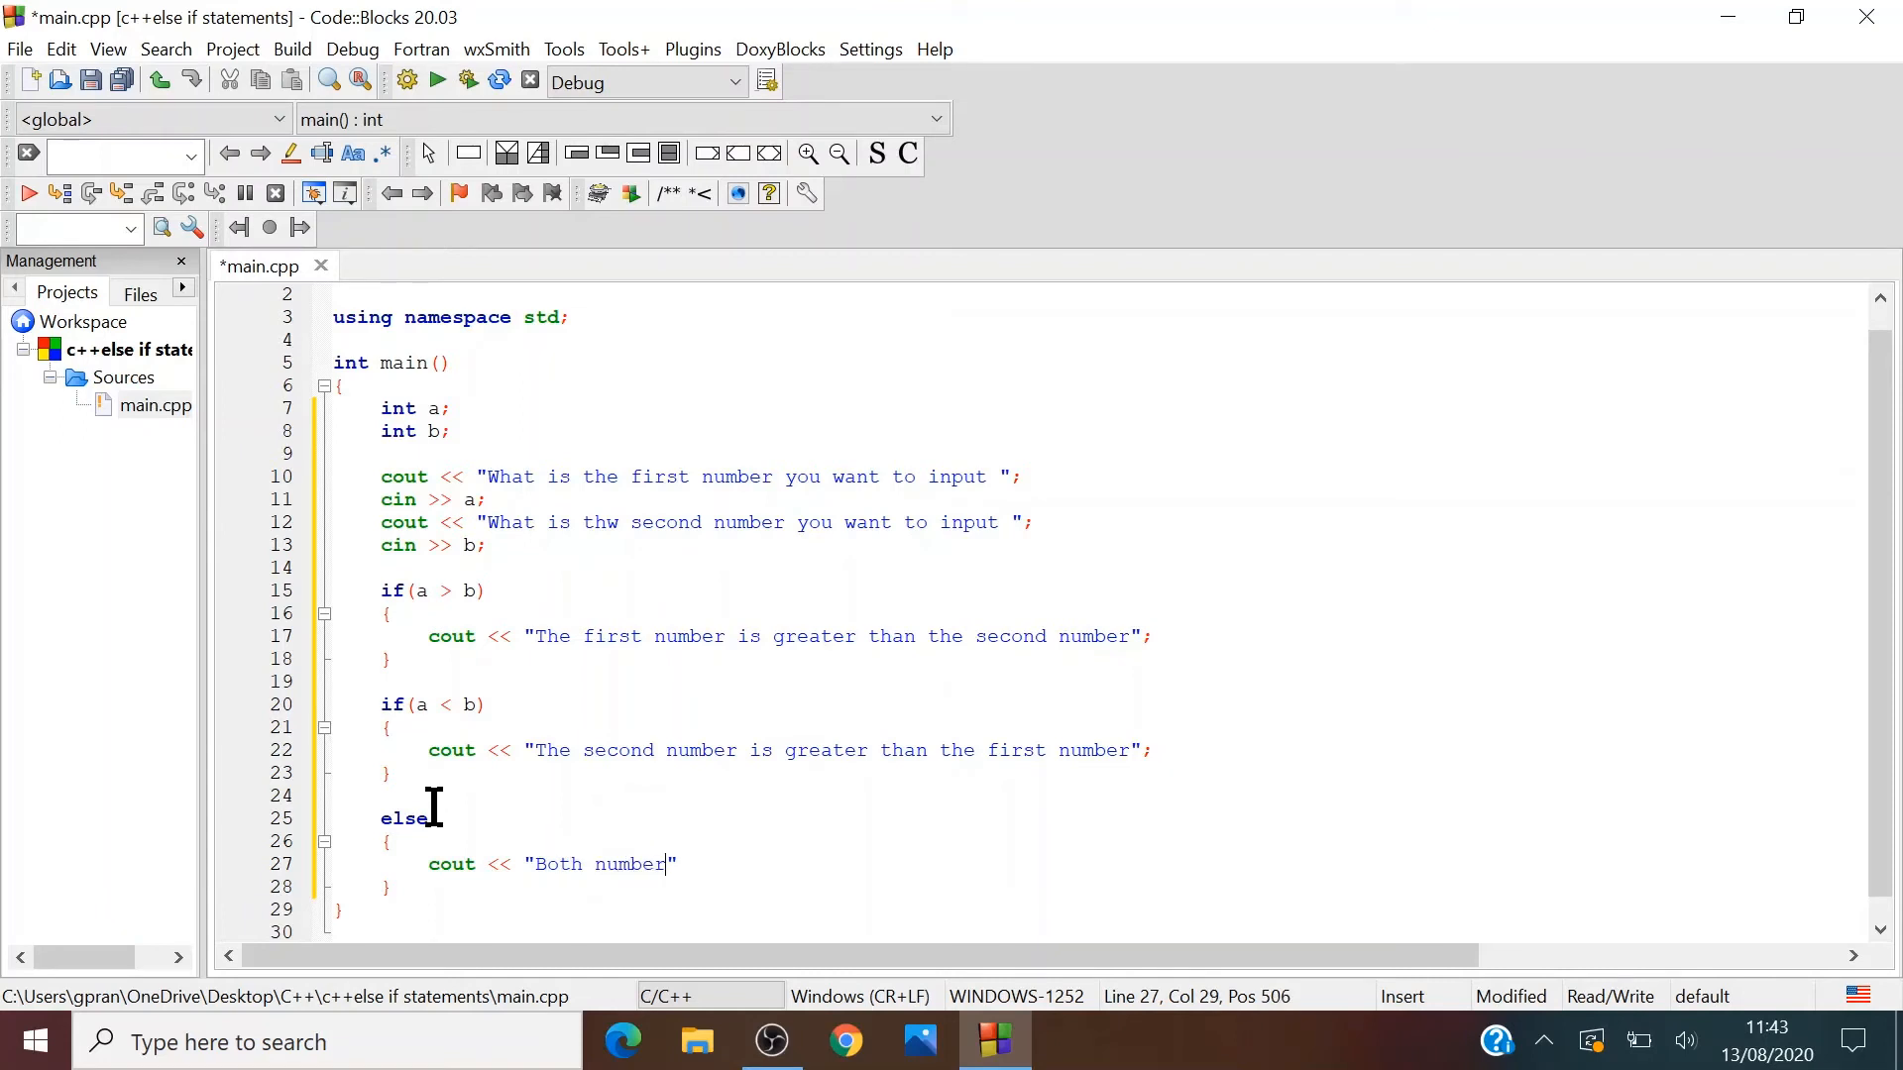
{"action": "type", "text": "s are"}
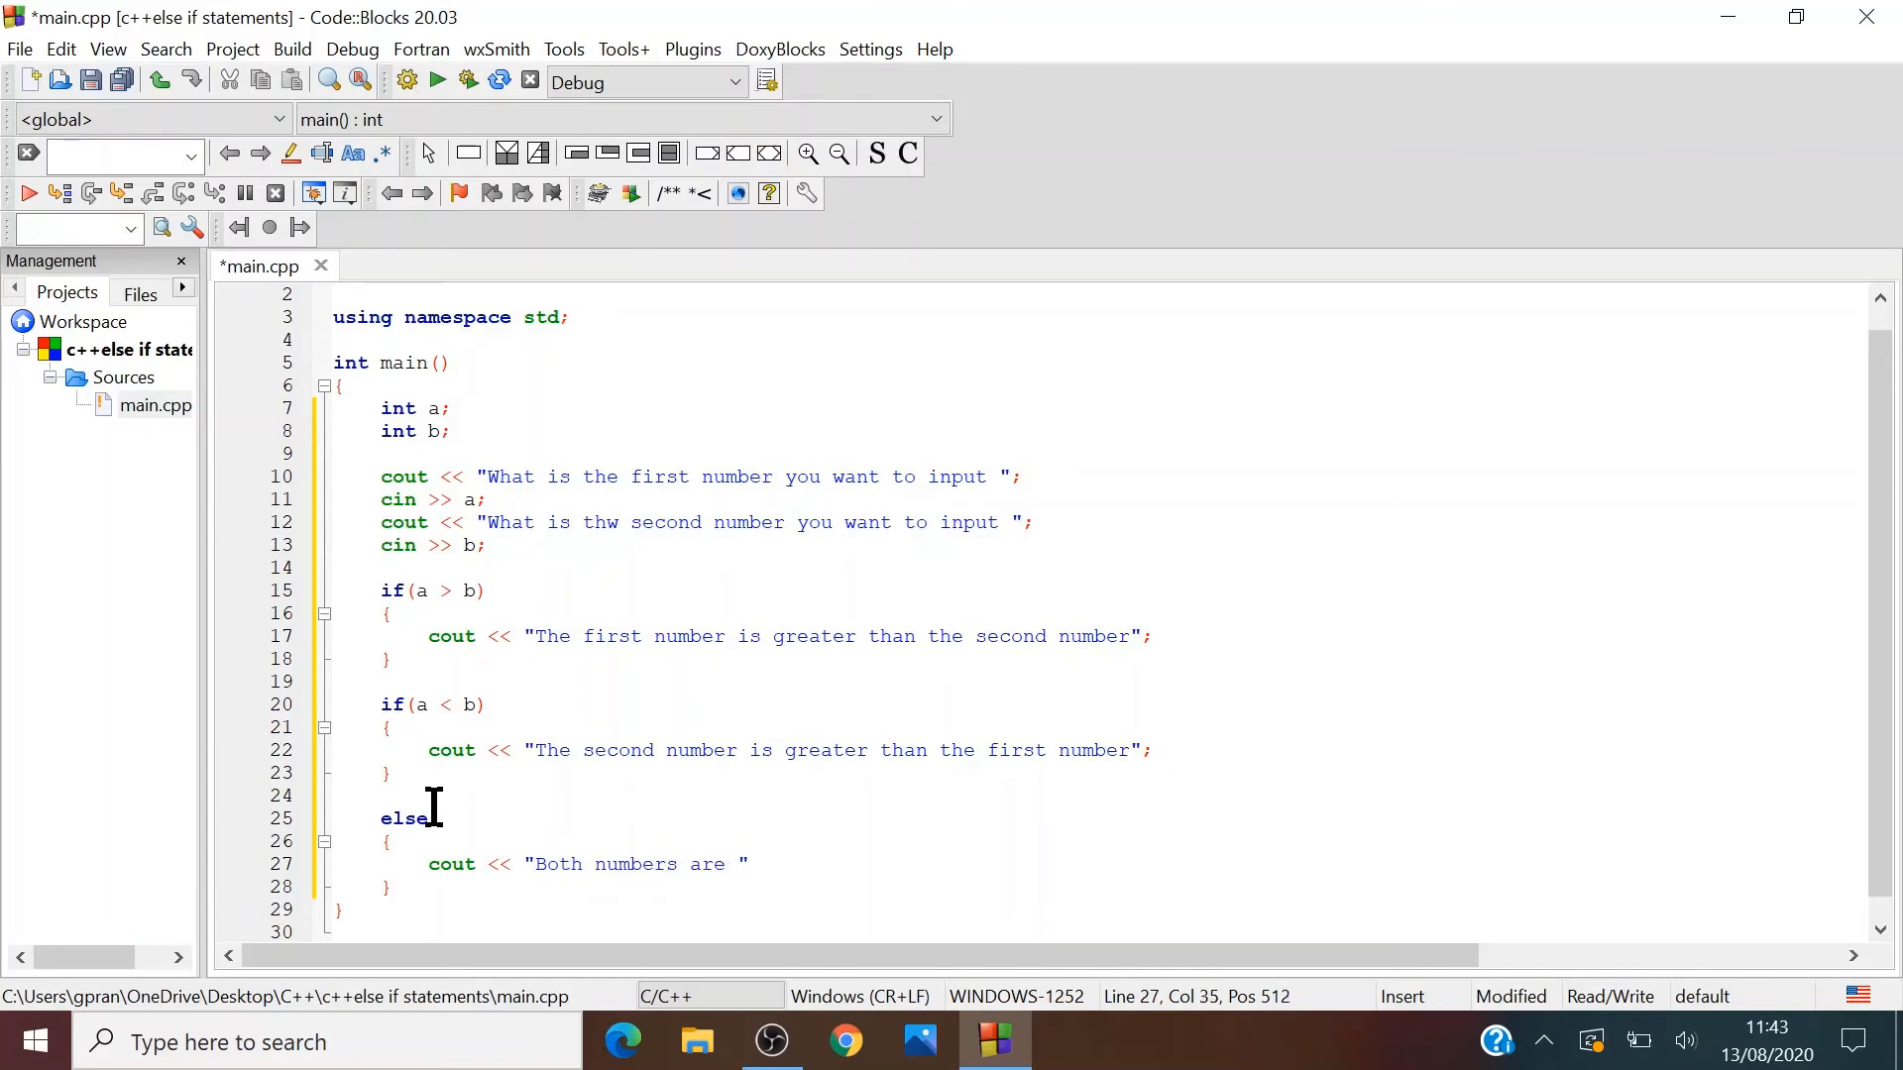
{"action": "type", "text": "equall"}
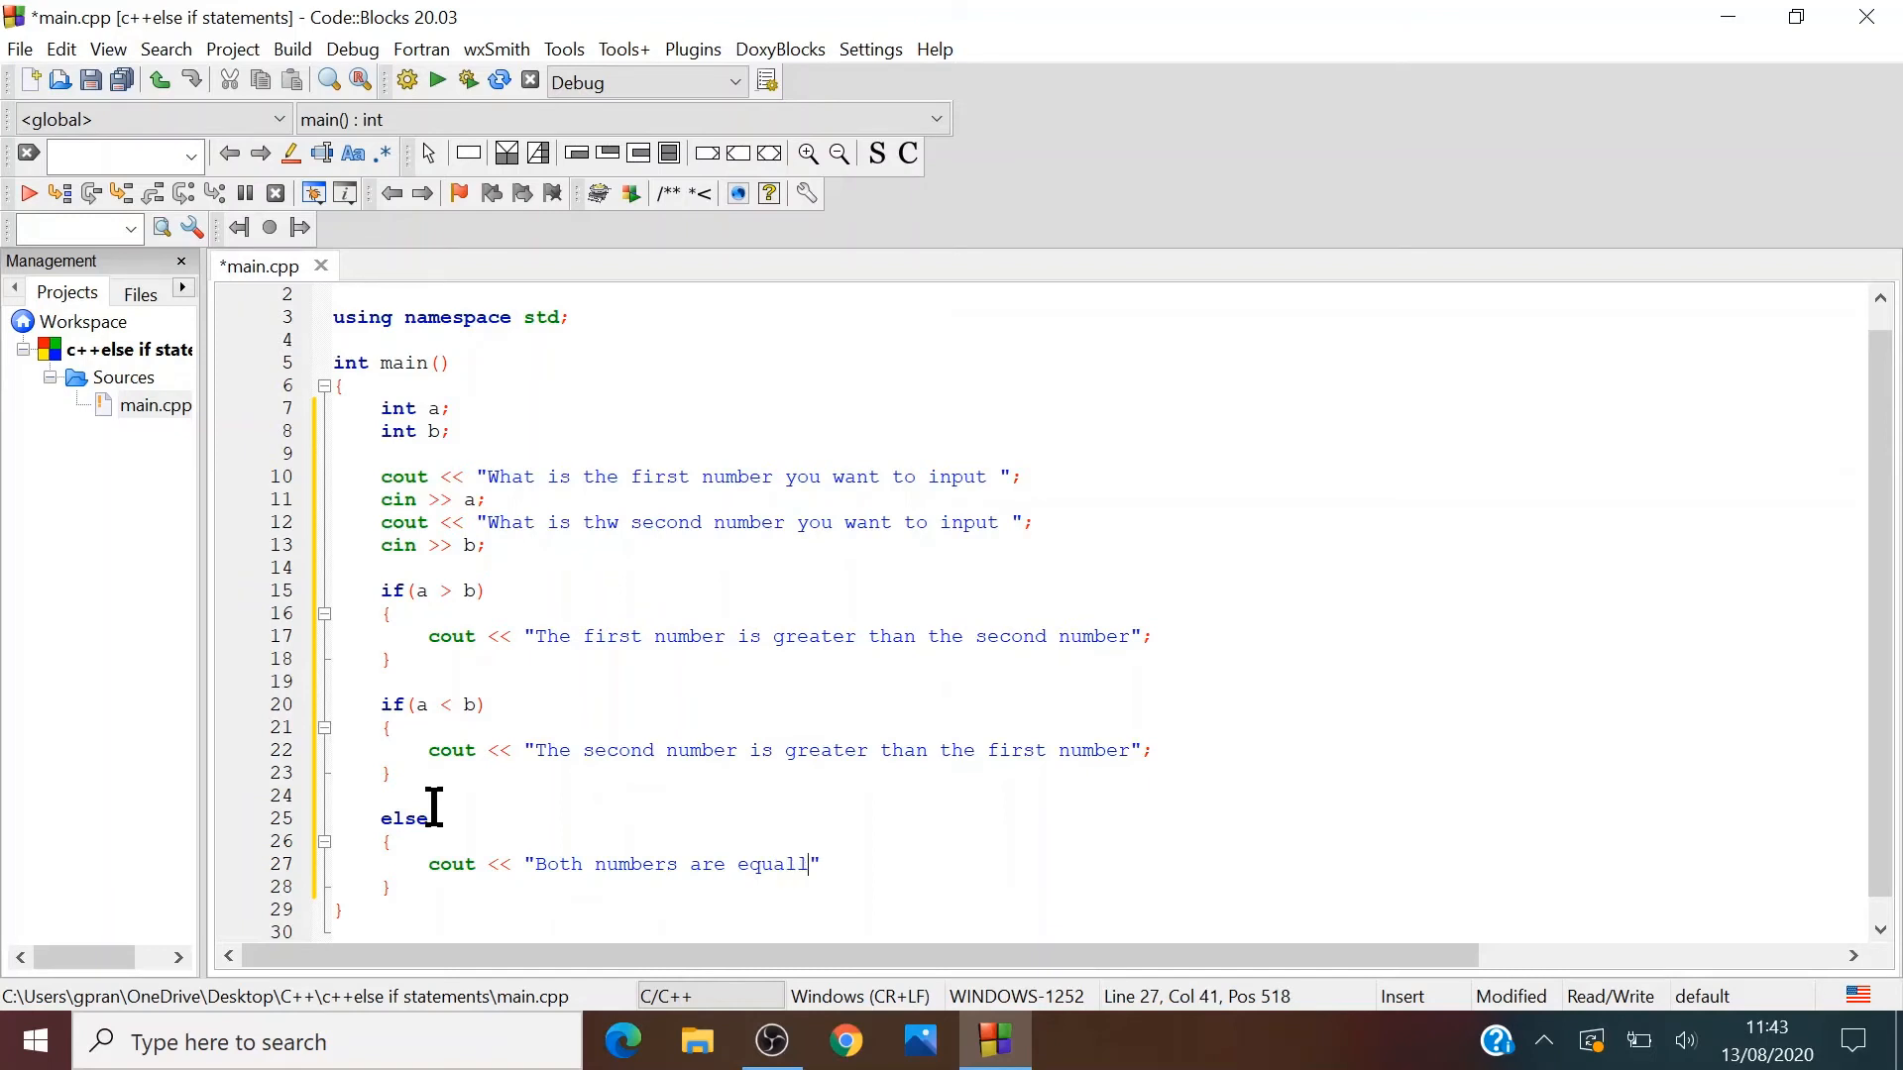
{"action": "type", "text": ";"}
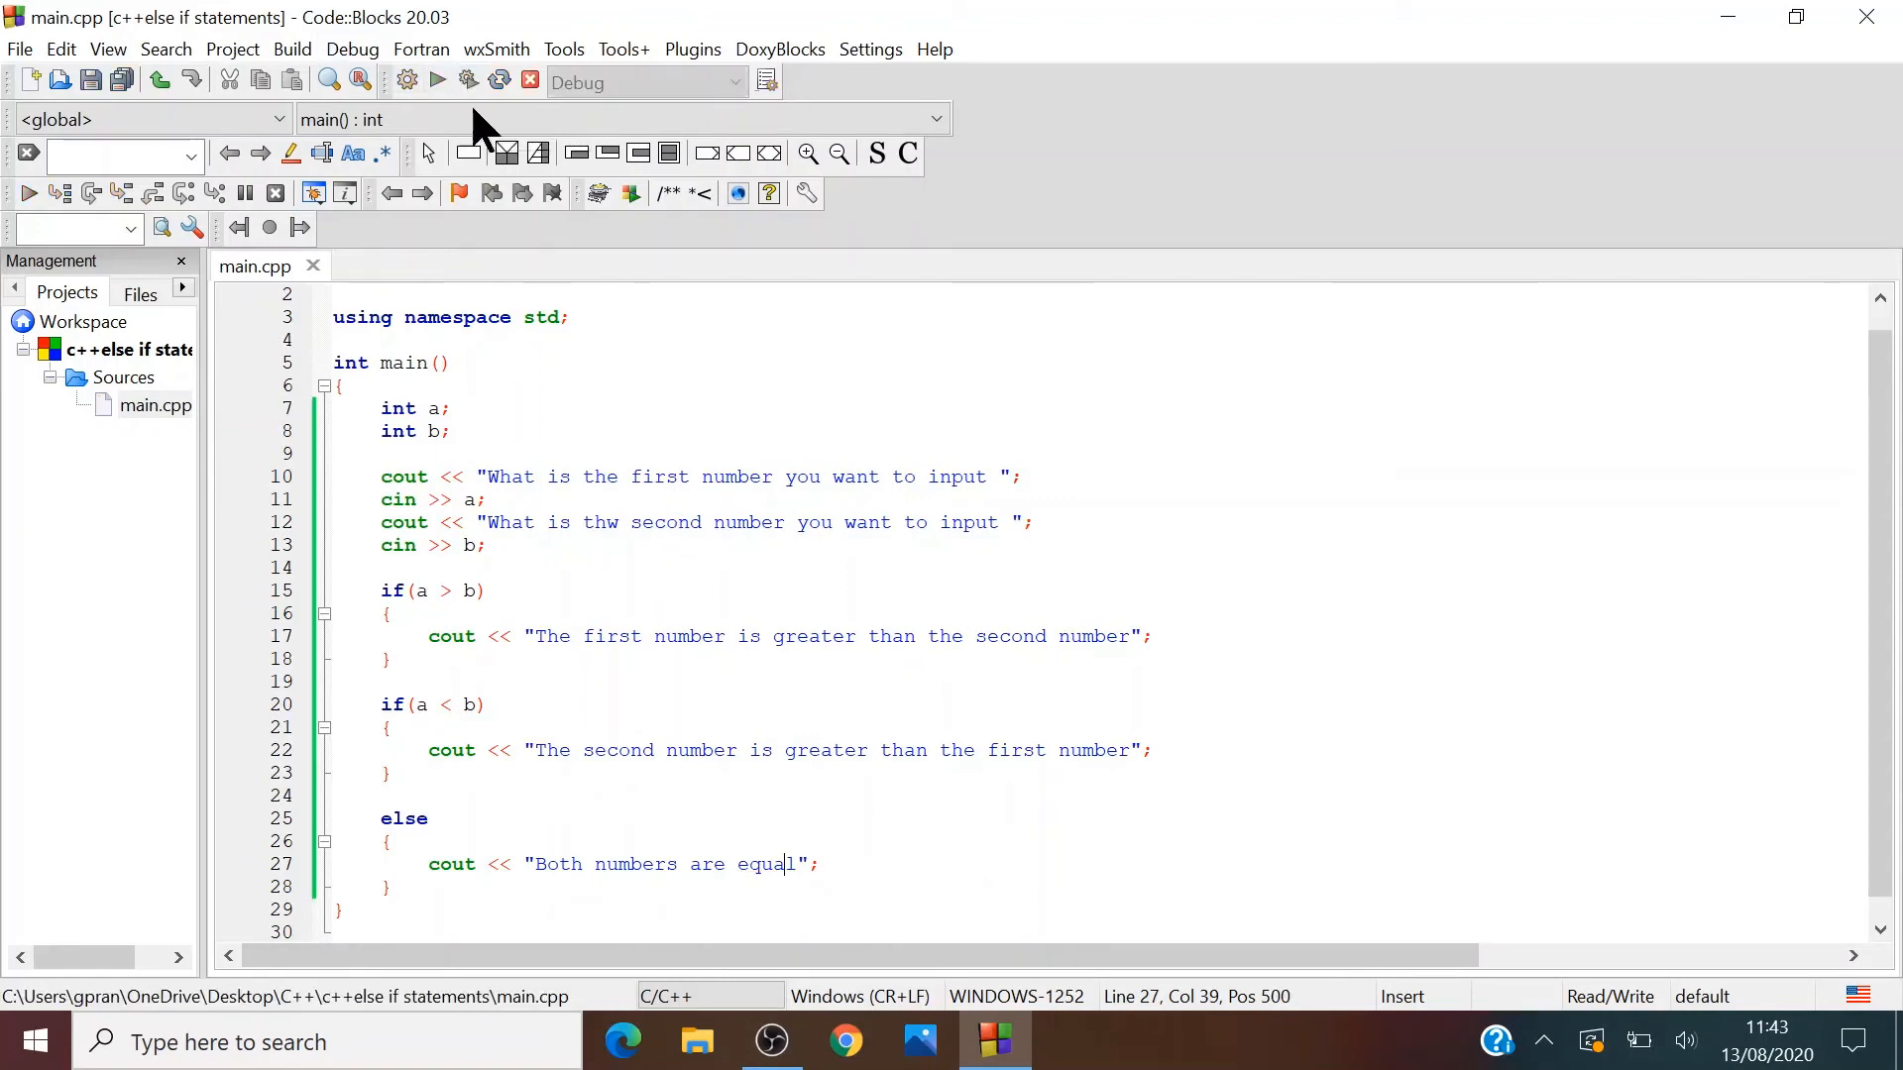
- Build and run the project, saving main.cpp, then return to the top of the editor
{"action": "left_click", "coordinate": [437, 79]}
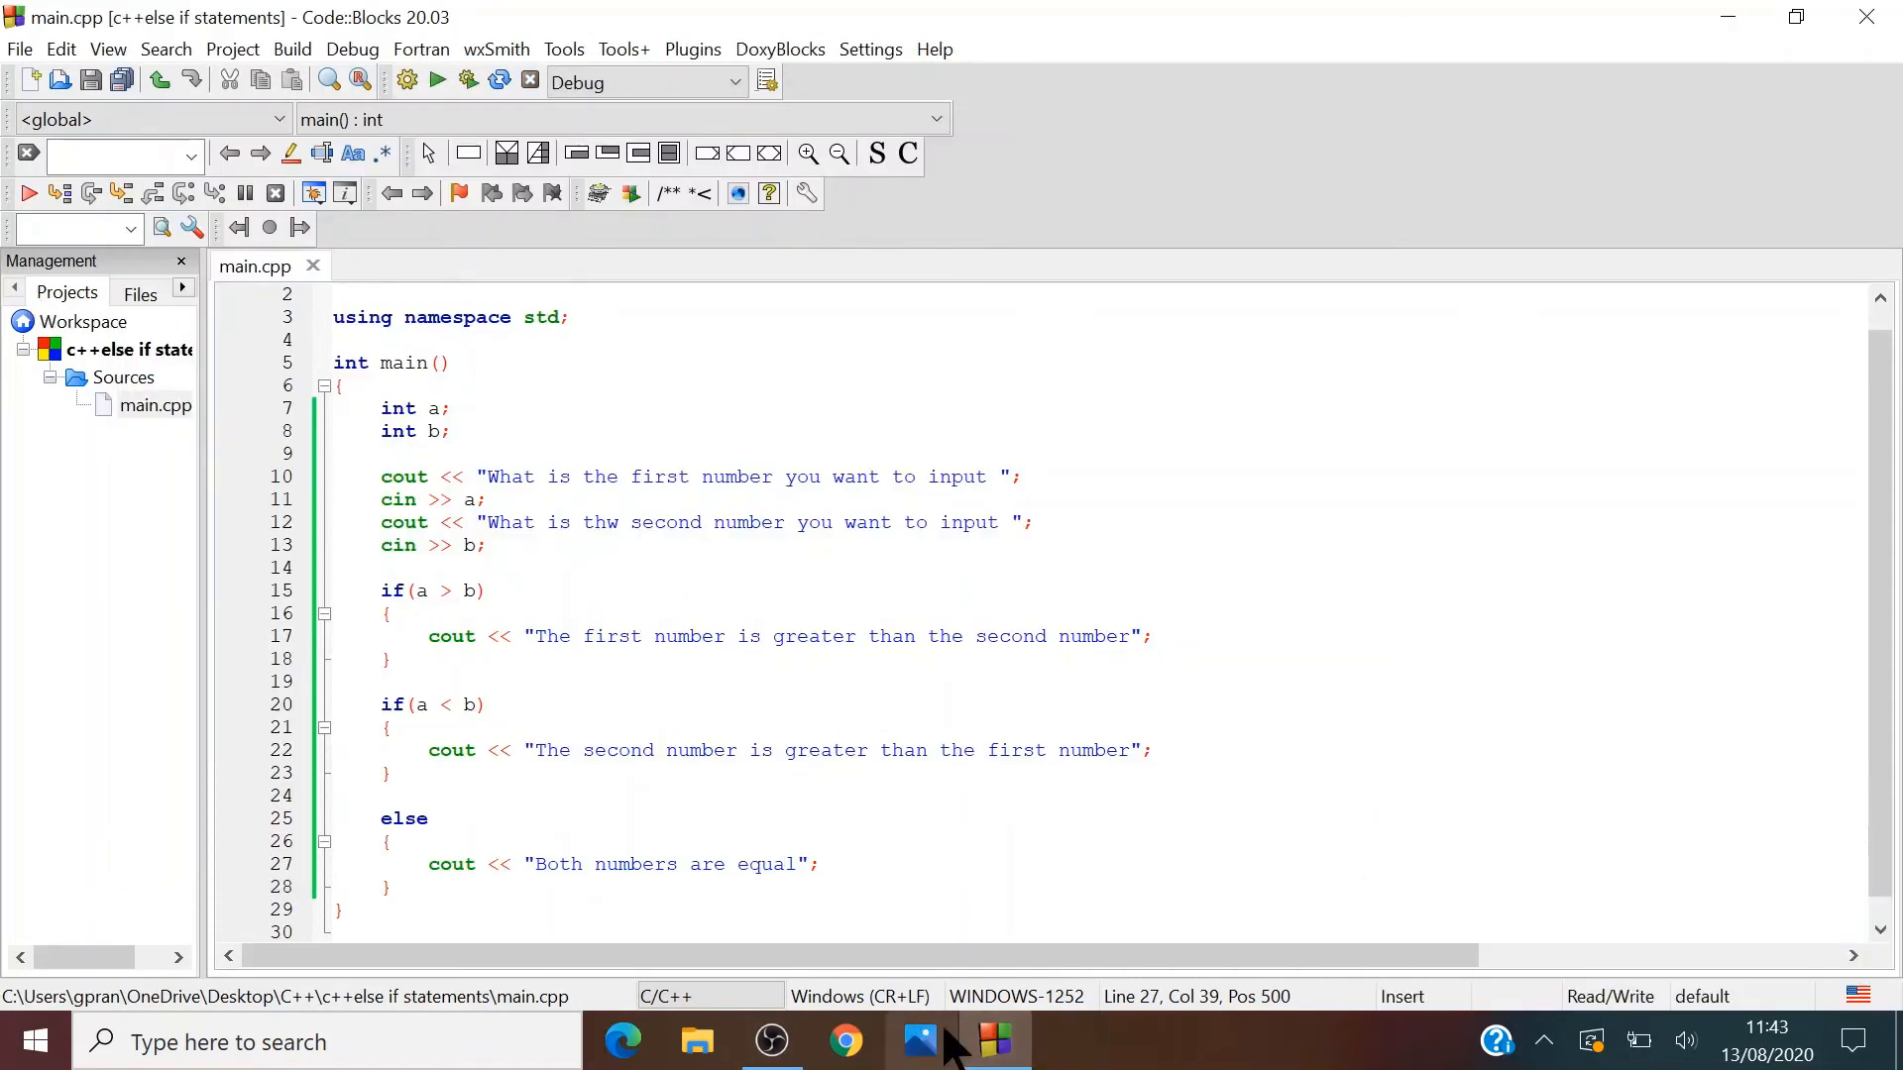
{"action": "left_click", "coordinate": [436, 79]}
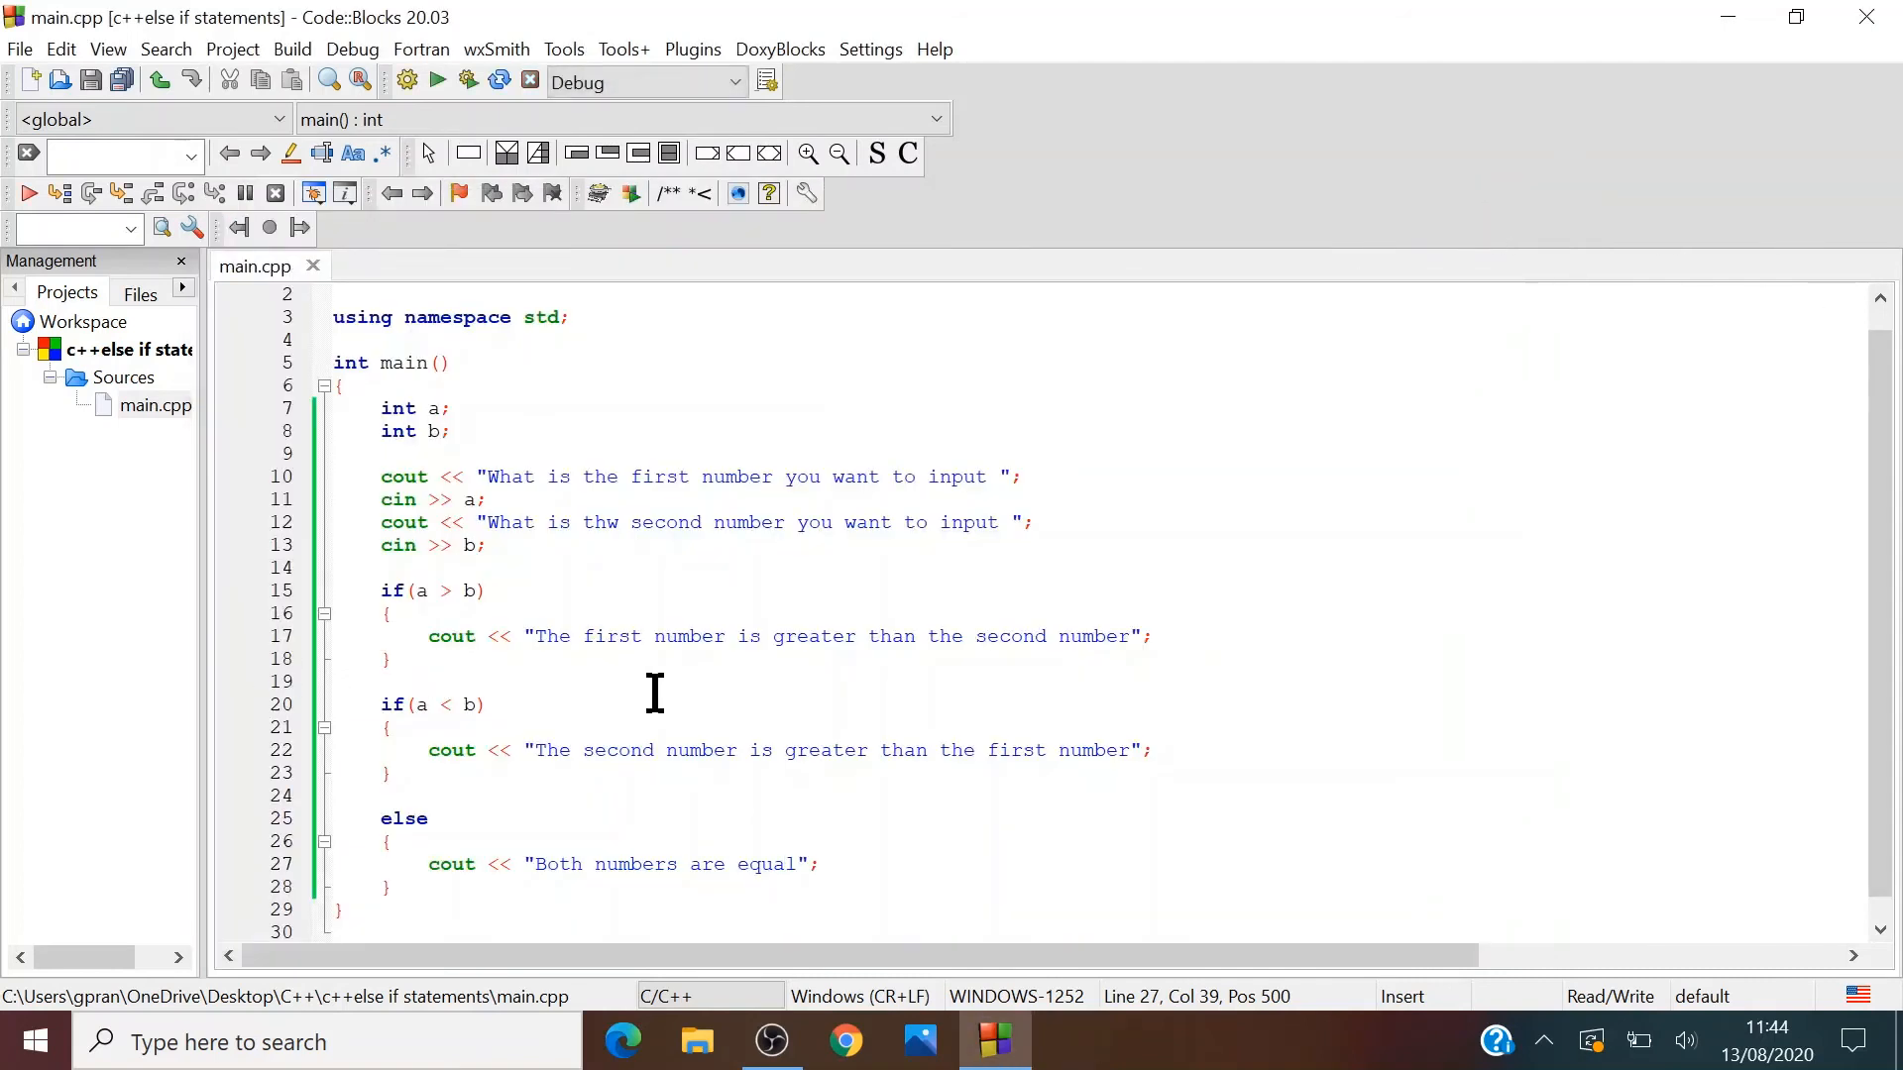
{"action": "scroll", "scroll_direction": "up", "scroll_amount": 3}
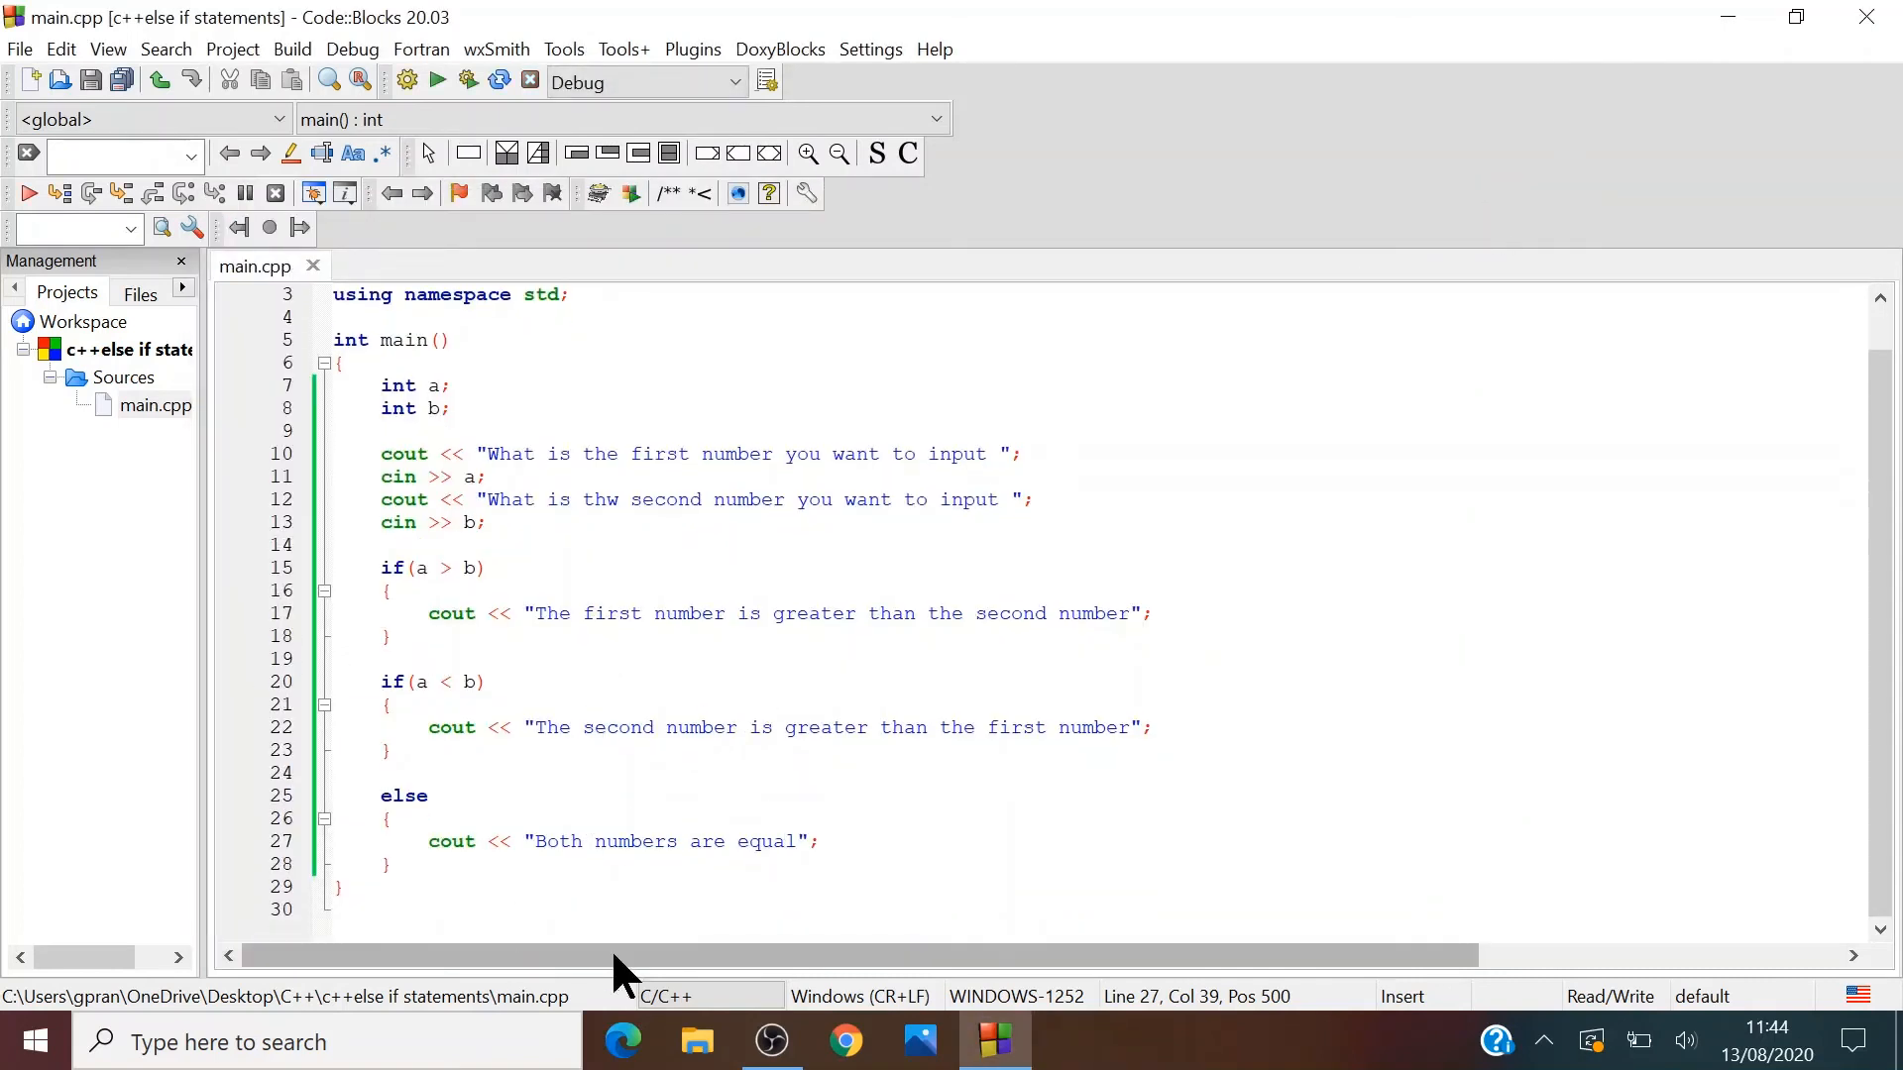
{"action": "mouse_move", "coordinate": [679, 650]}
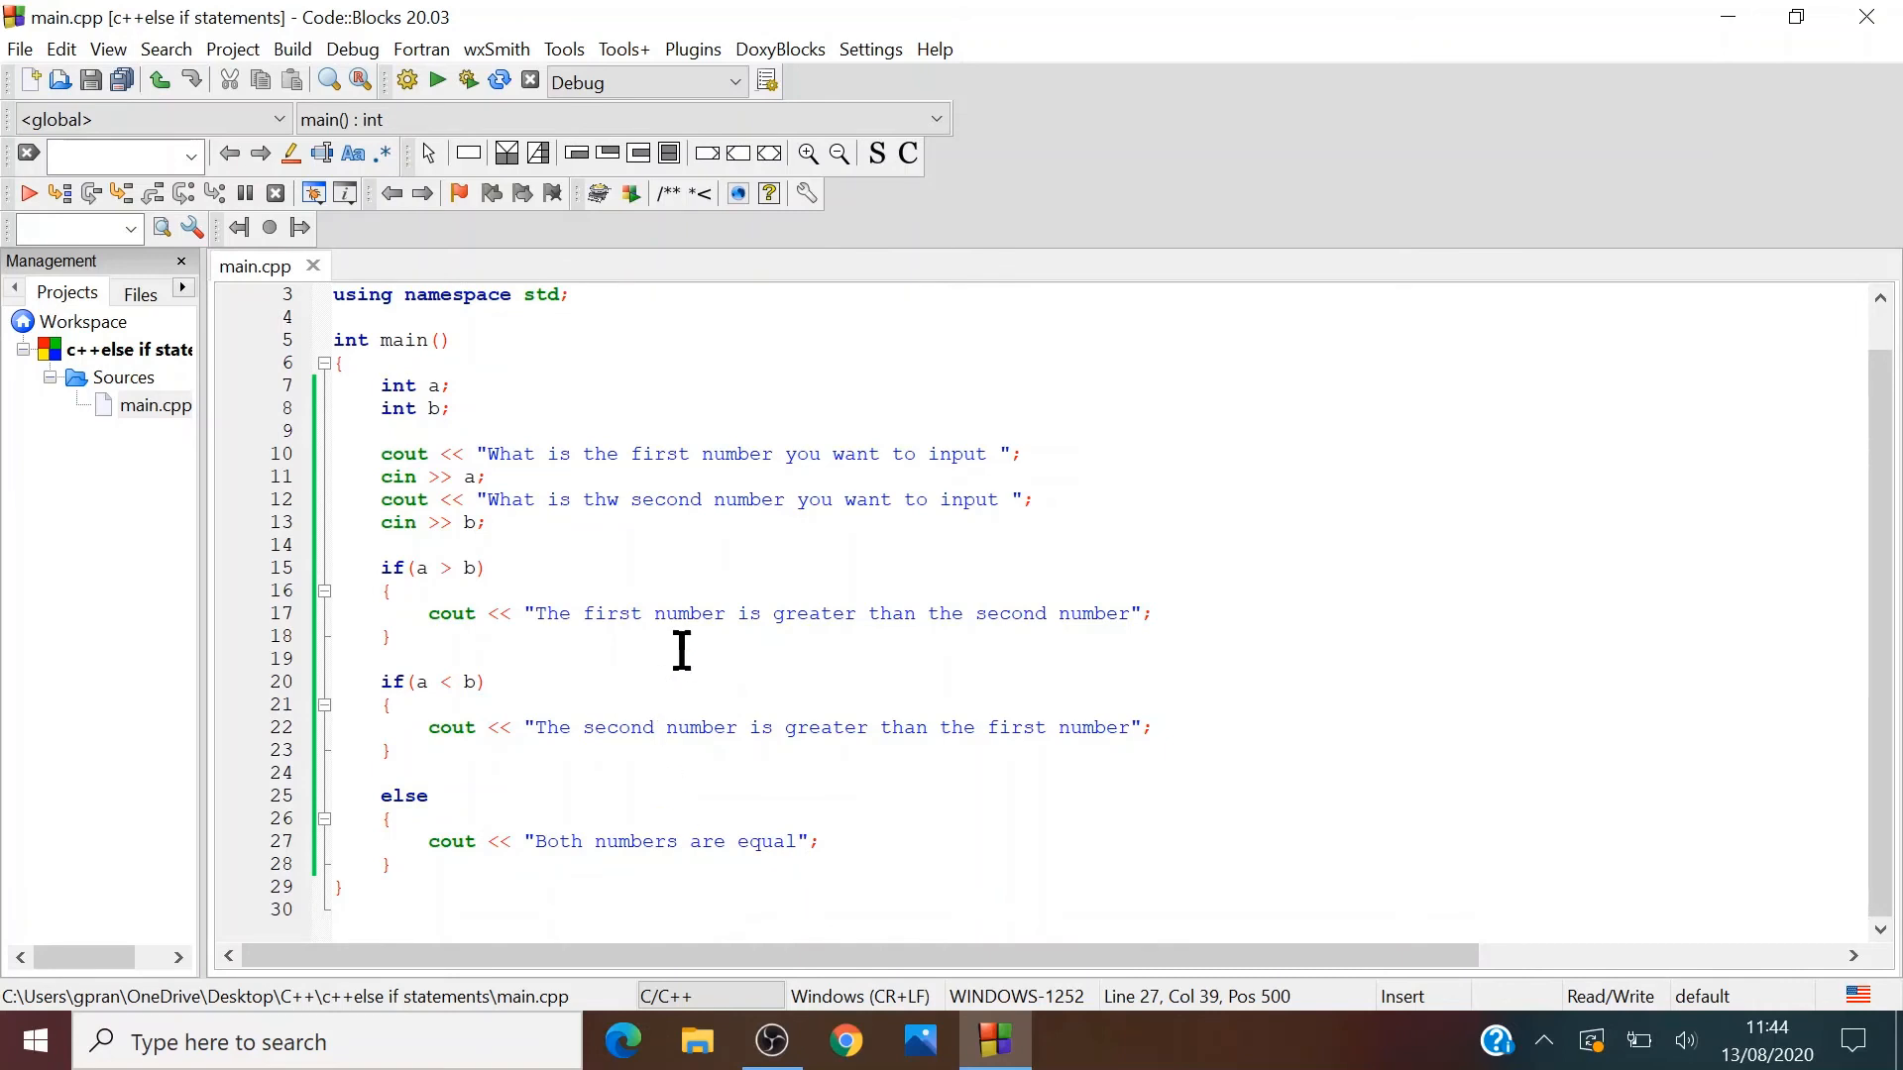
{"action": "mouse_move", "coordinate": [382, 682]}
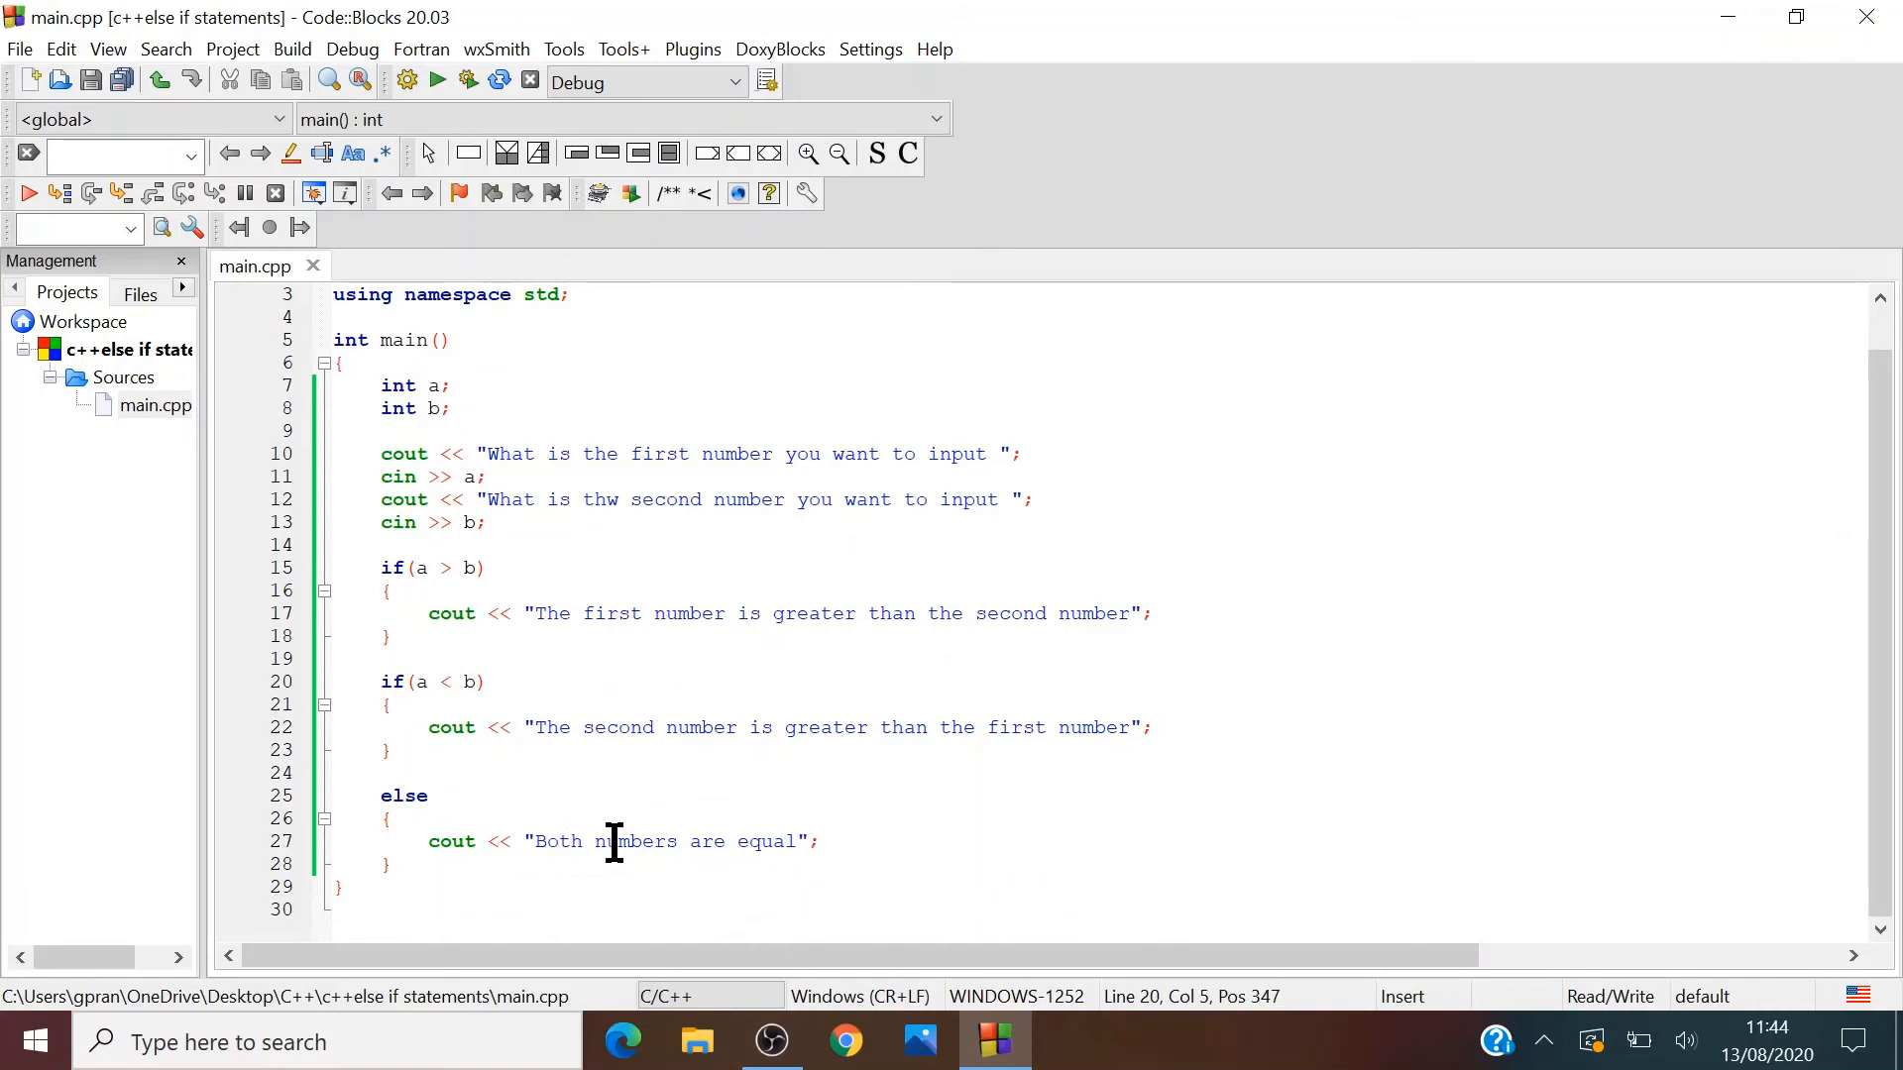
- Prefix the second condition with else to make it else if(a < b)
{"action": "type", "text": "else"}
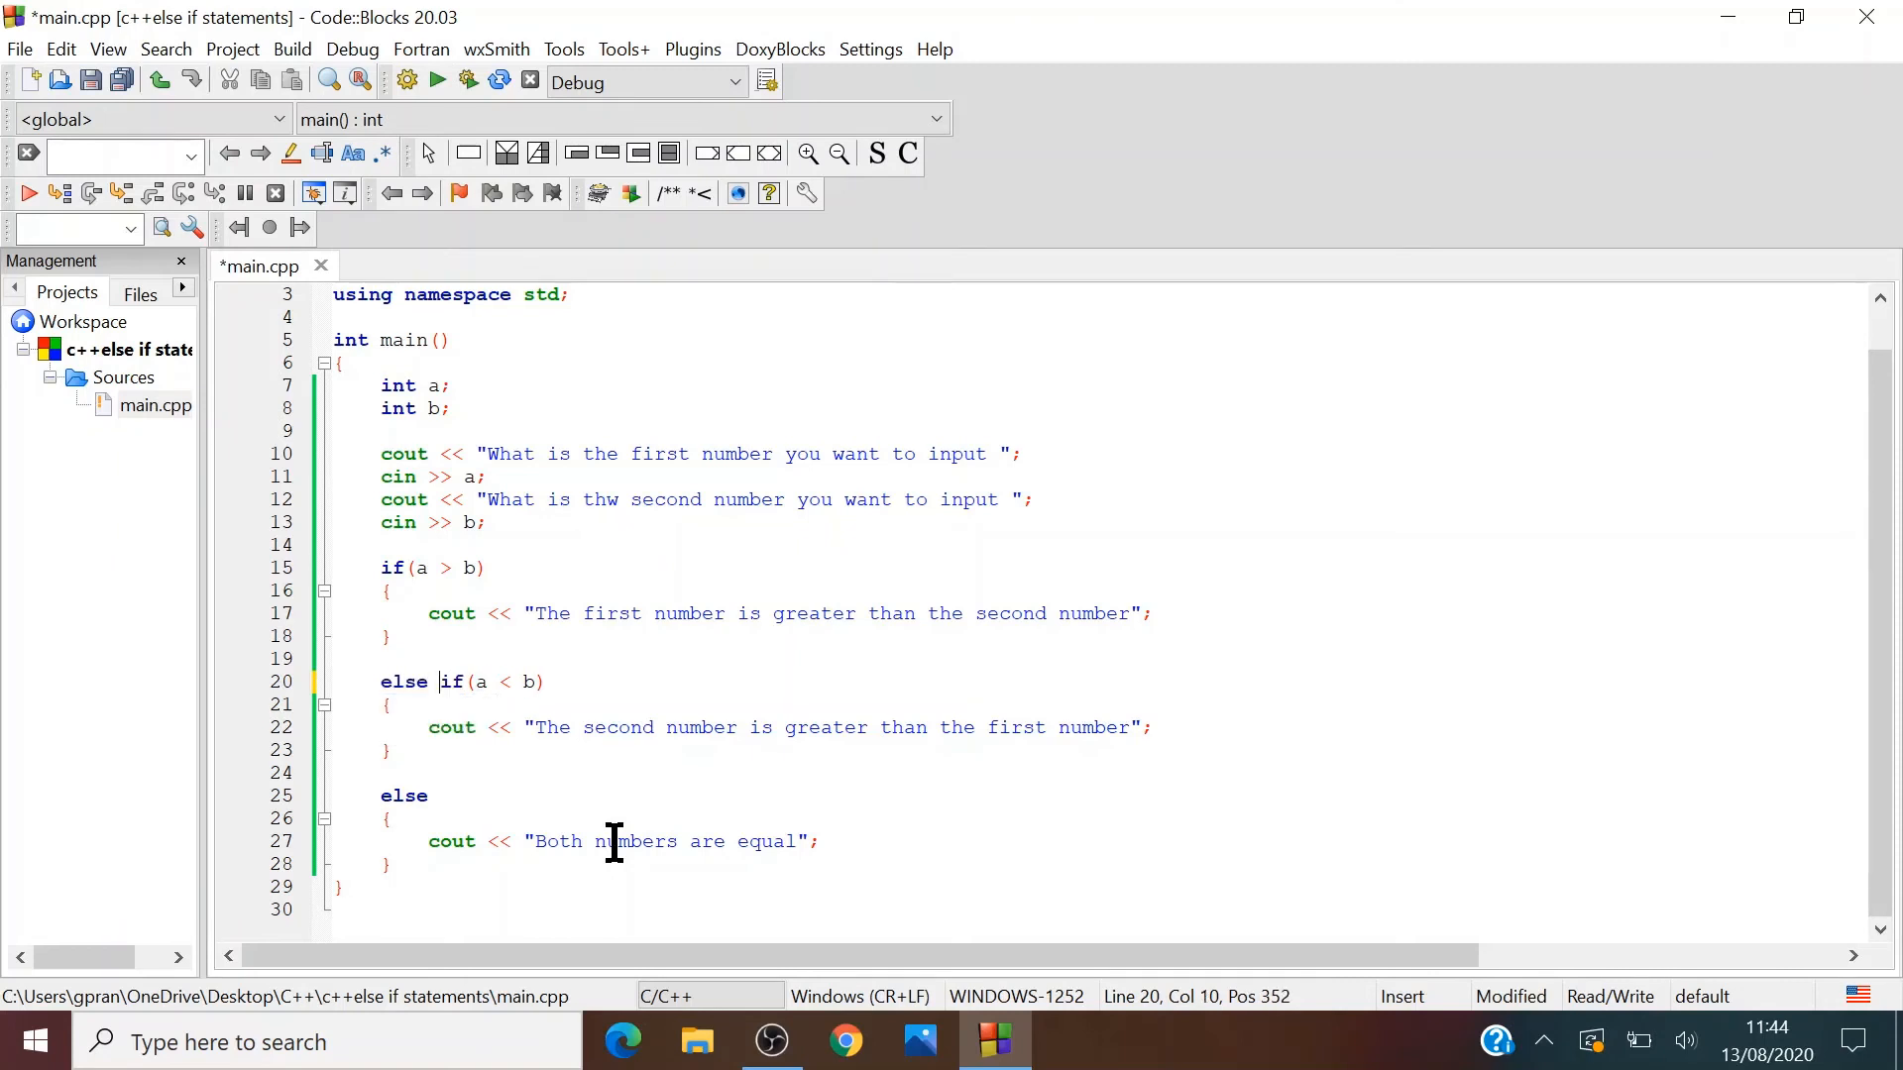
{"action": "mouse_move", "coordinate": [464, 712]}
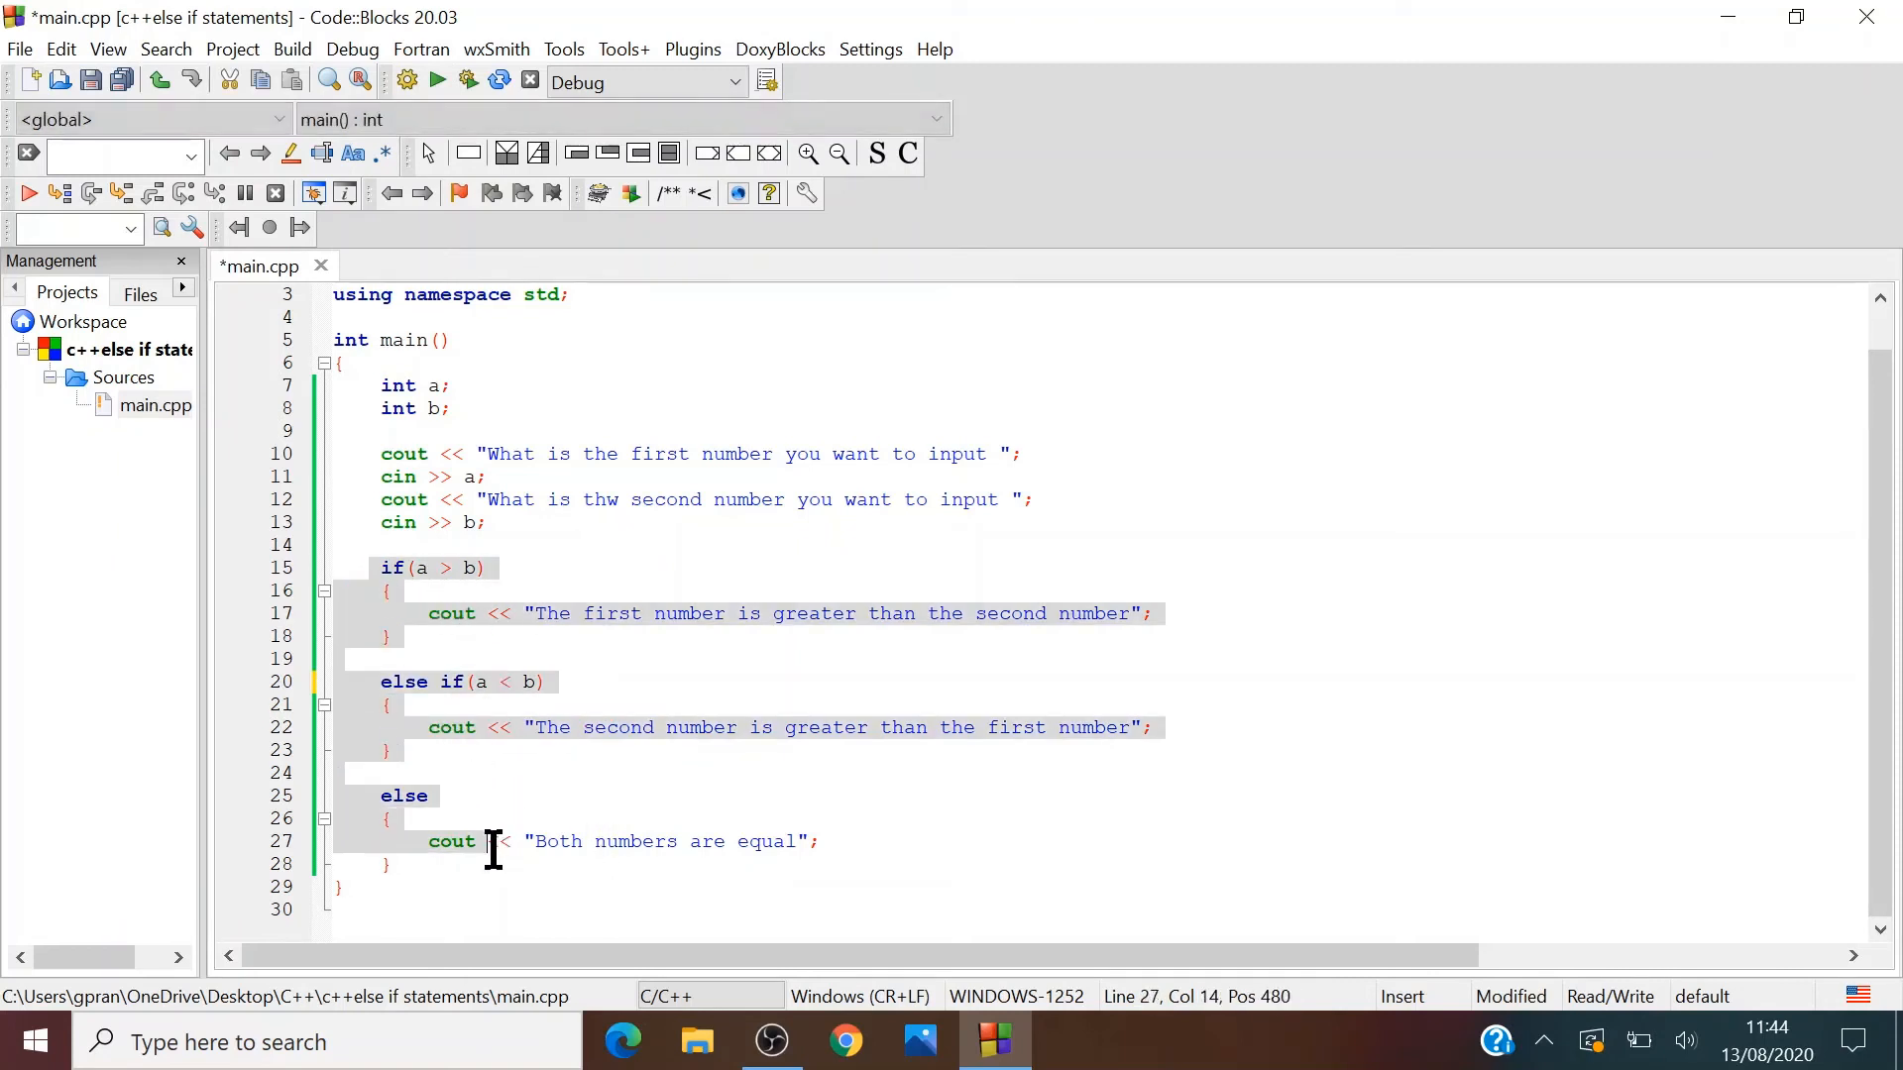
{"action": "left_click", "coordinate": [389, 864]}
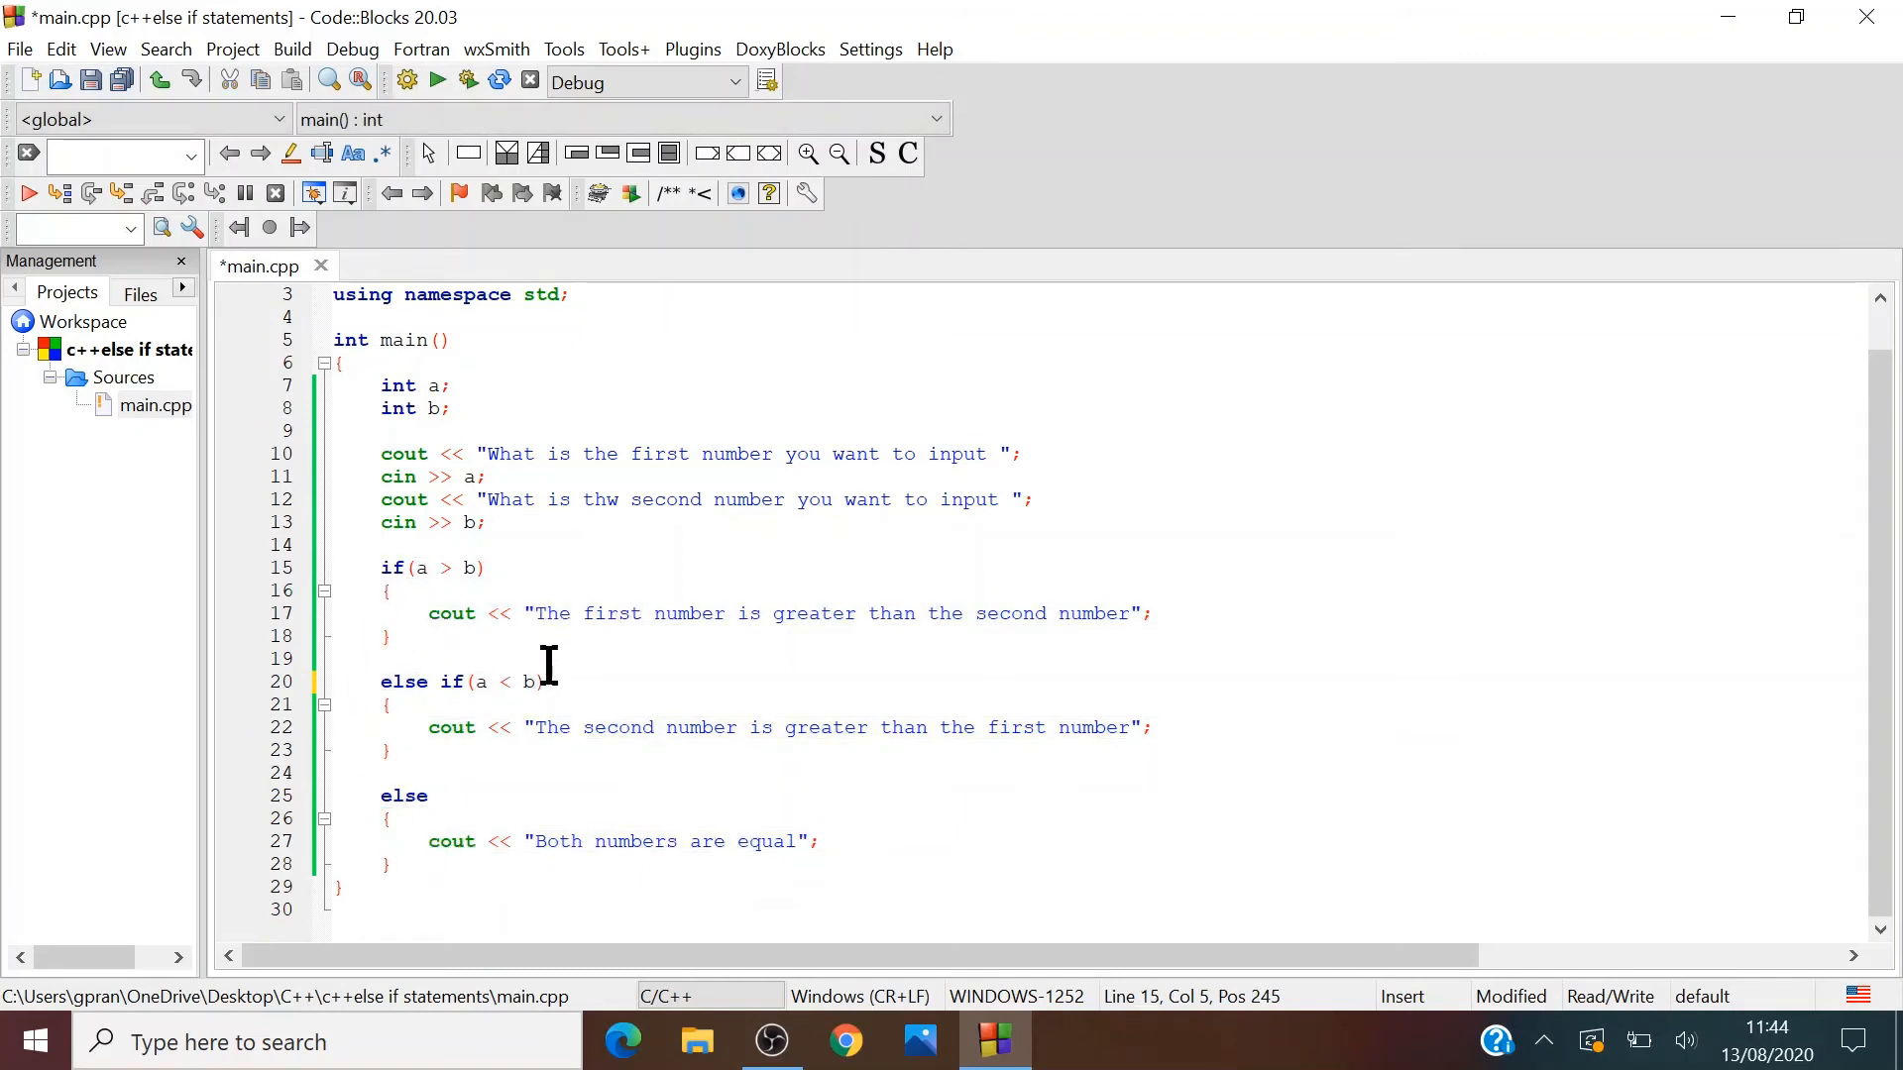
{"action": "mouse_move", "coordinate": [509, 115]}
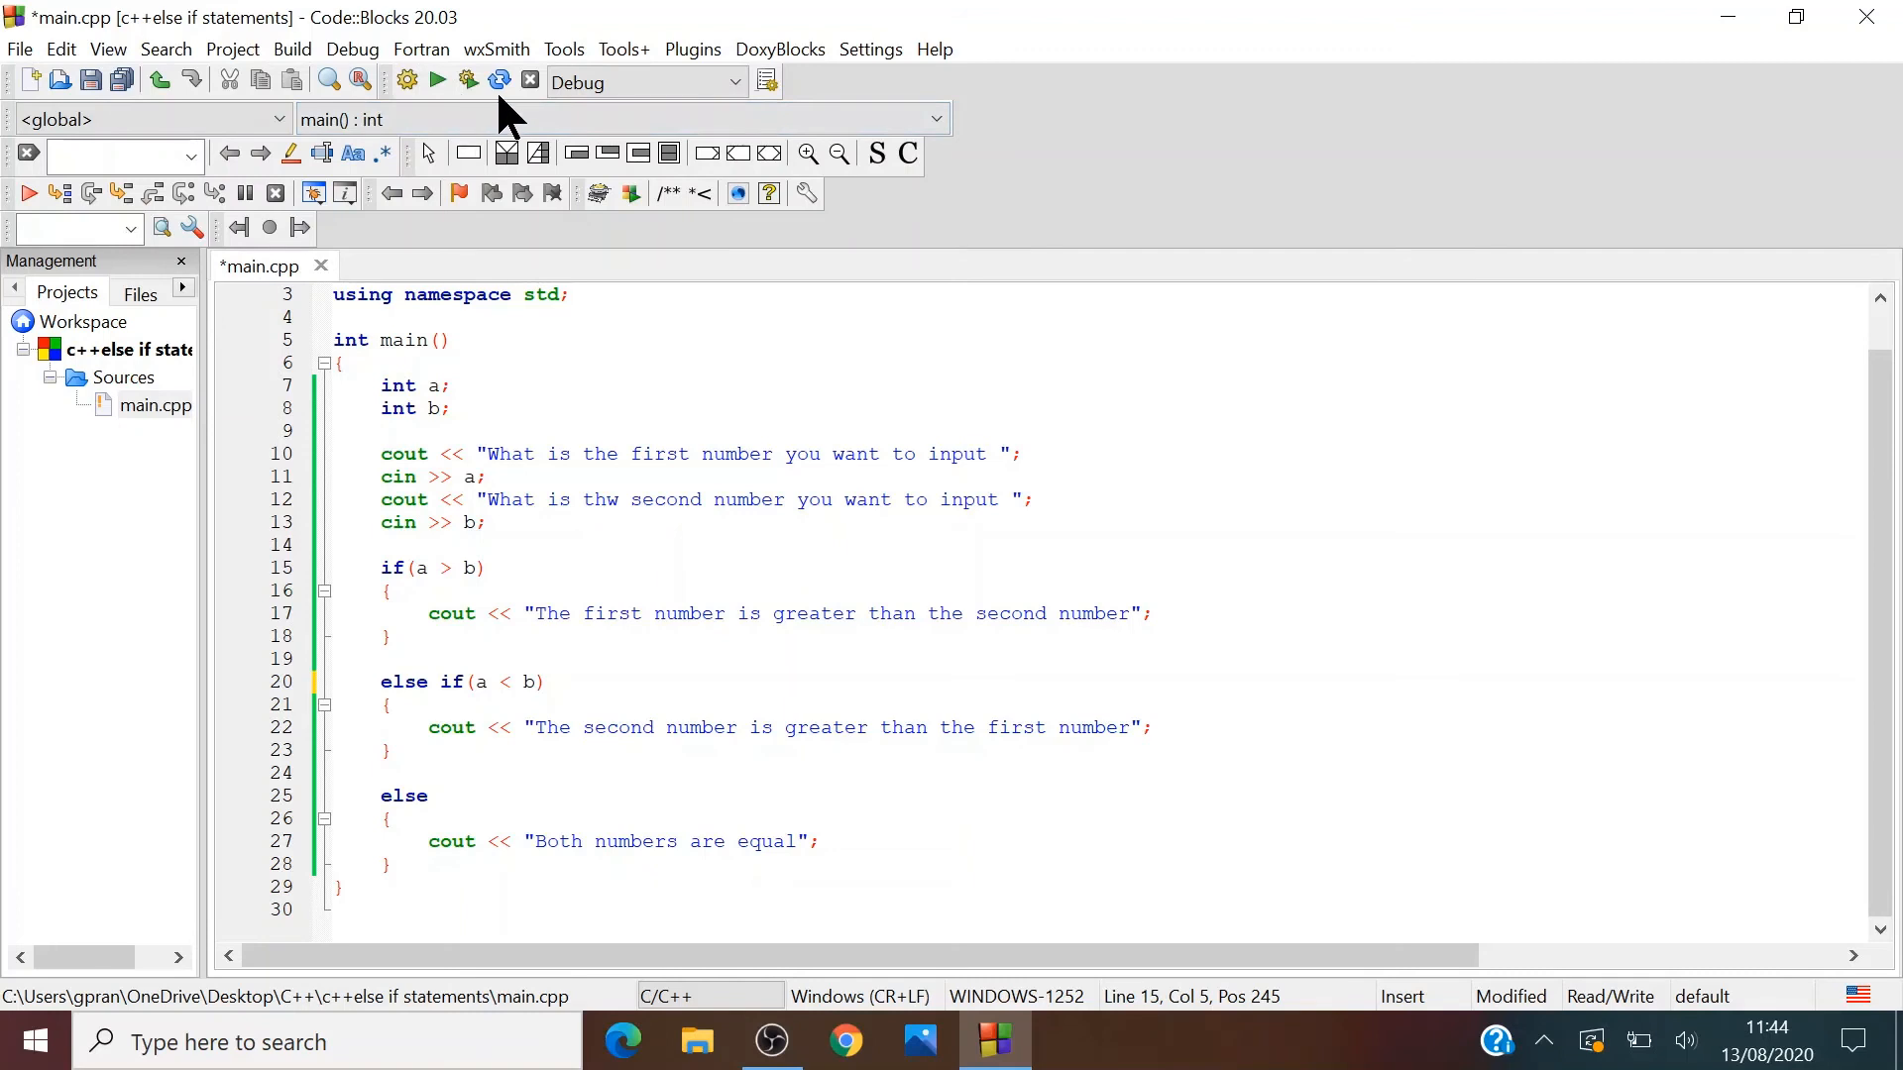
{"action": "mouse_move", "coordinate": [466, 79]}
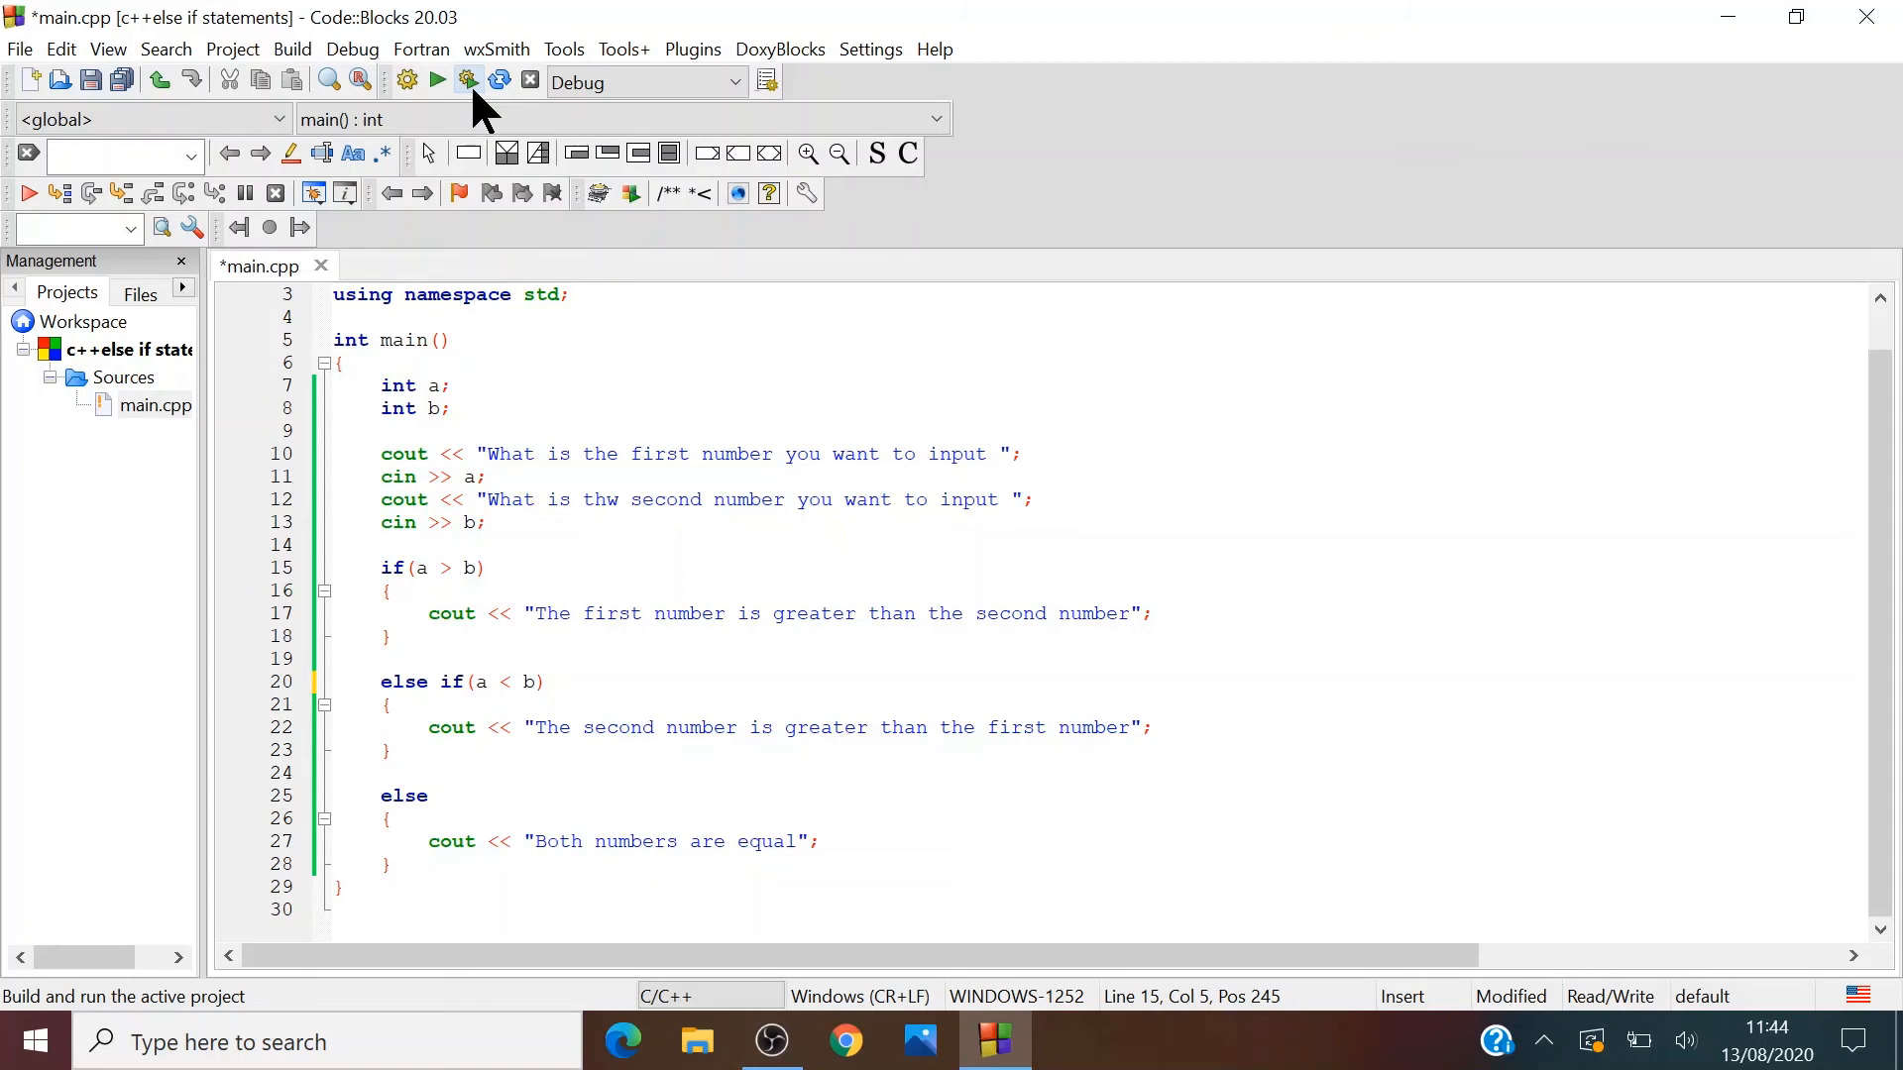
{"action": "mouse_move", "coordinate": [382, 595]}
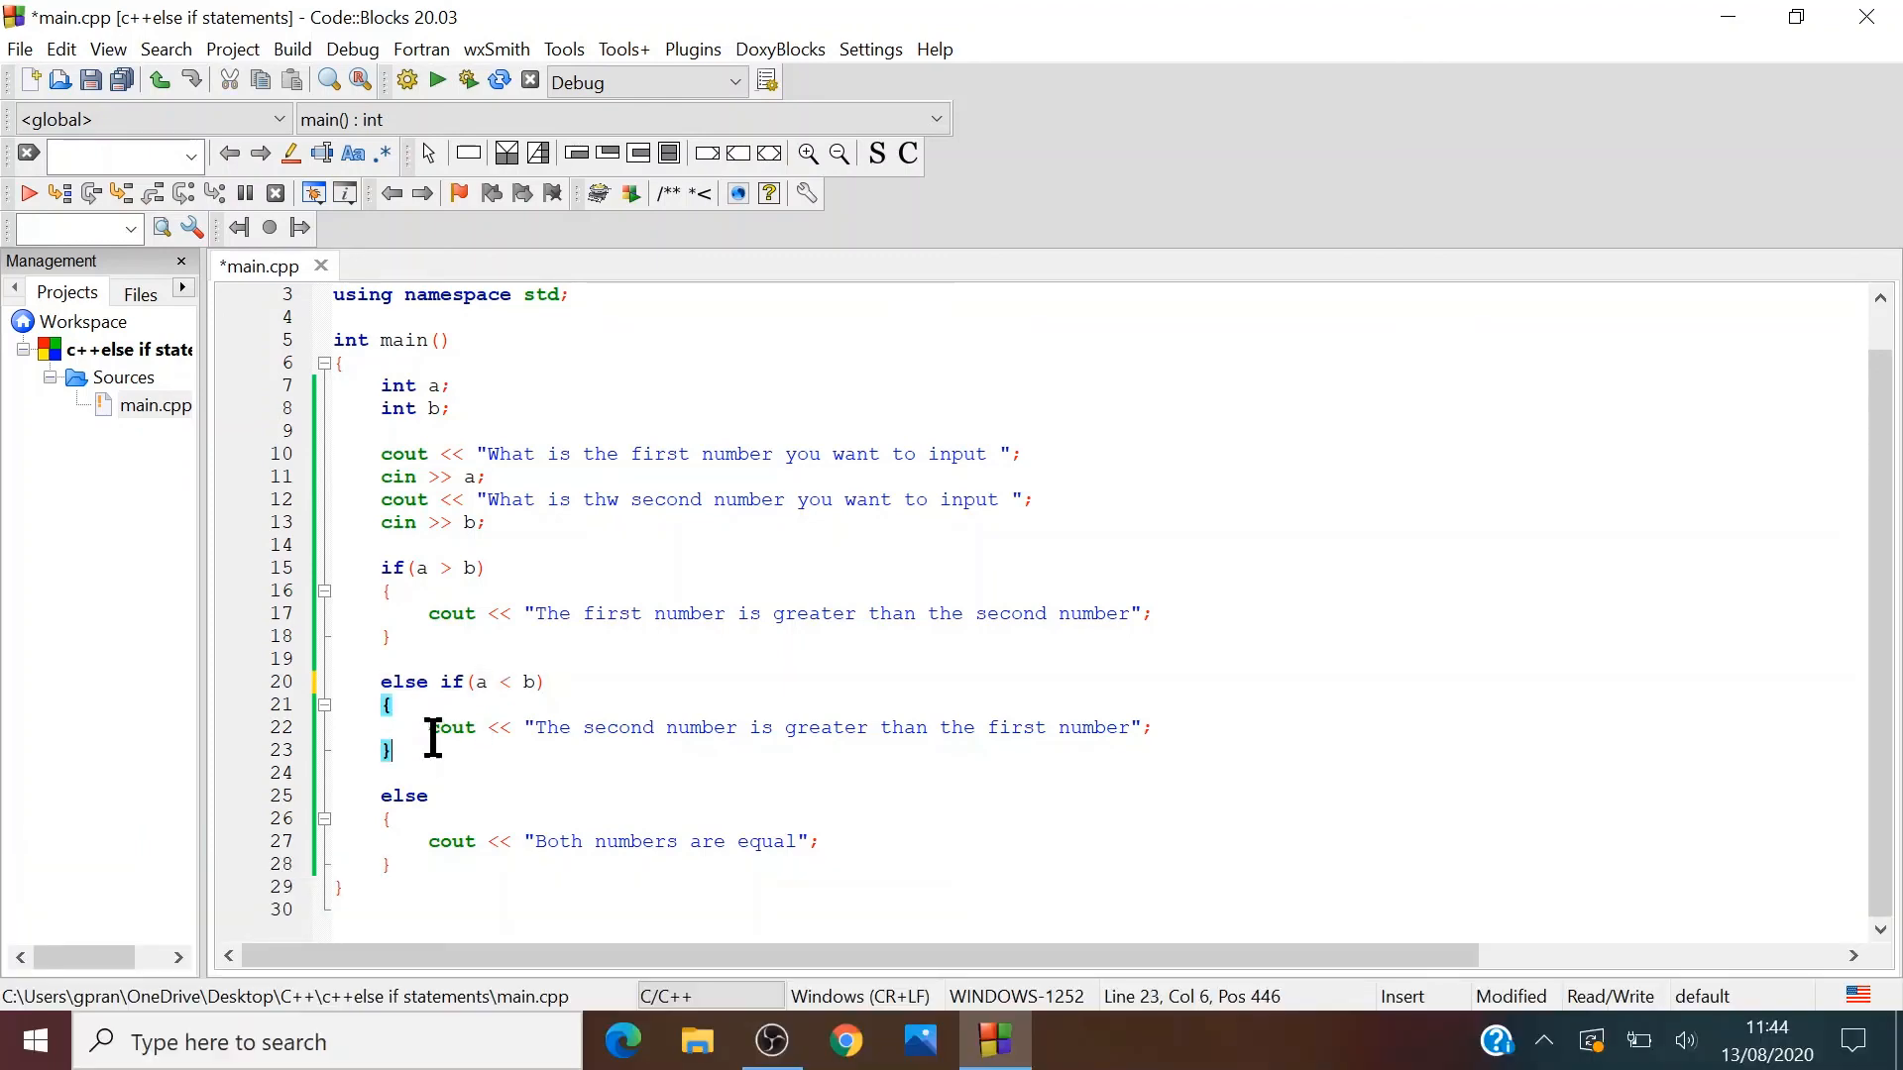
{"action": "mouse_move", "coordinate": [387, 255]}
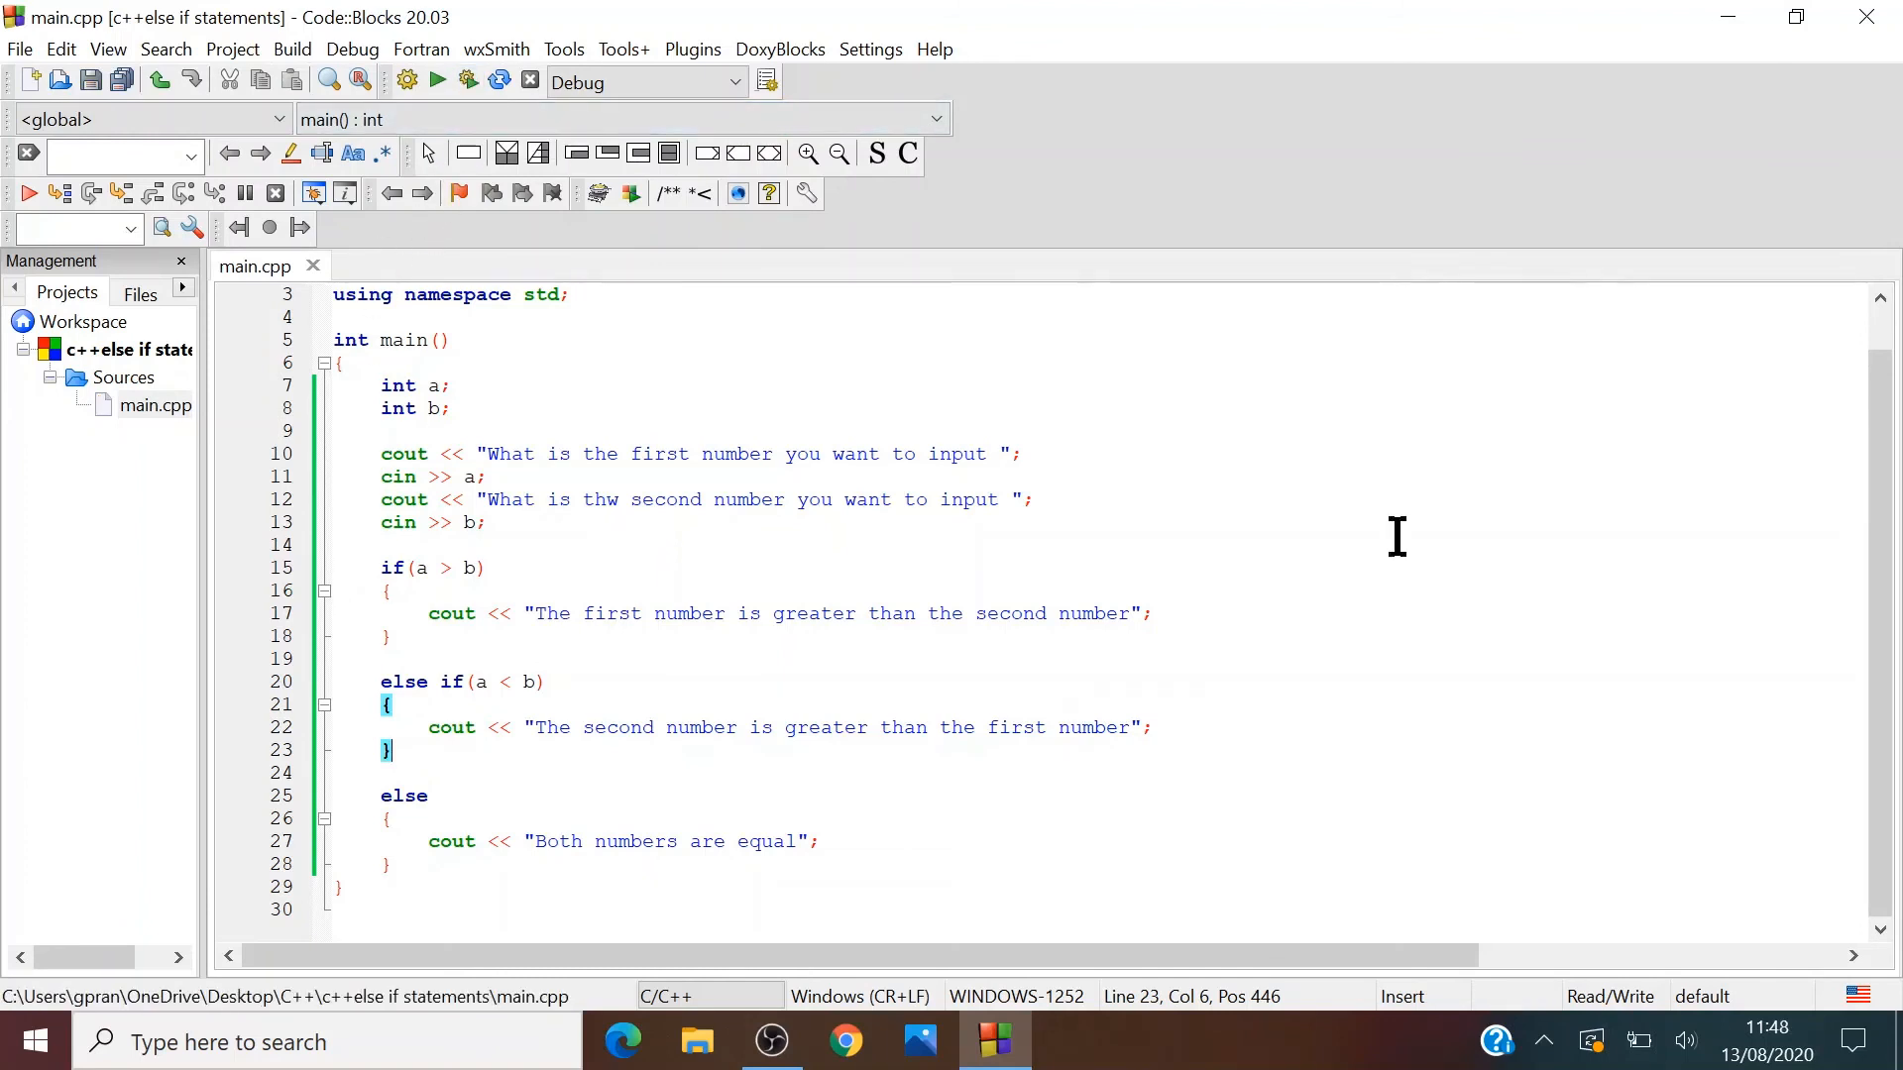
{"action": "mouse_move", "coordinate": [820, 672]}
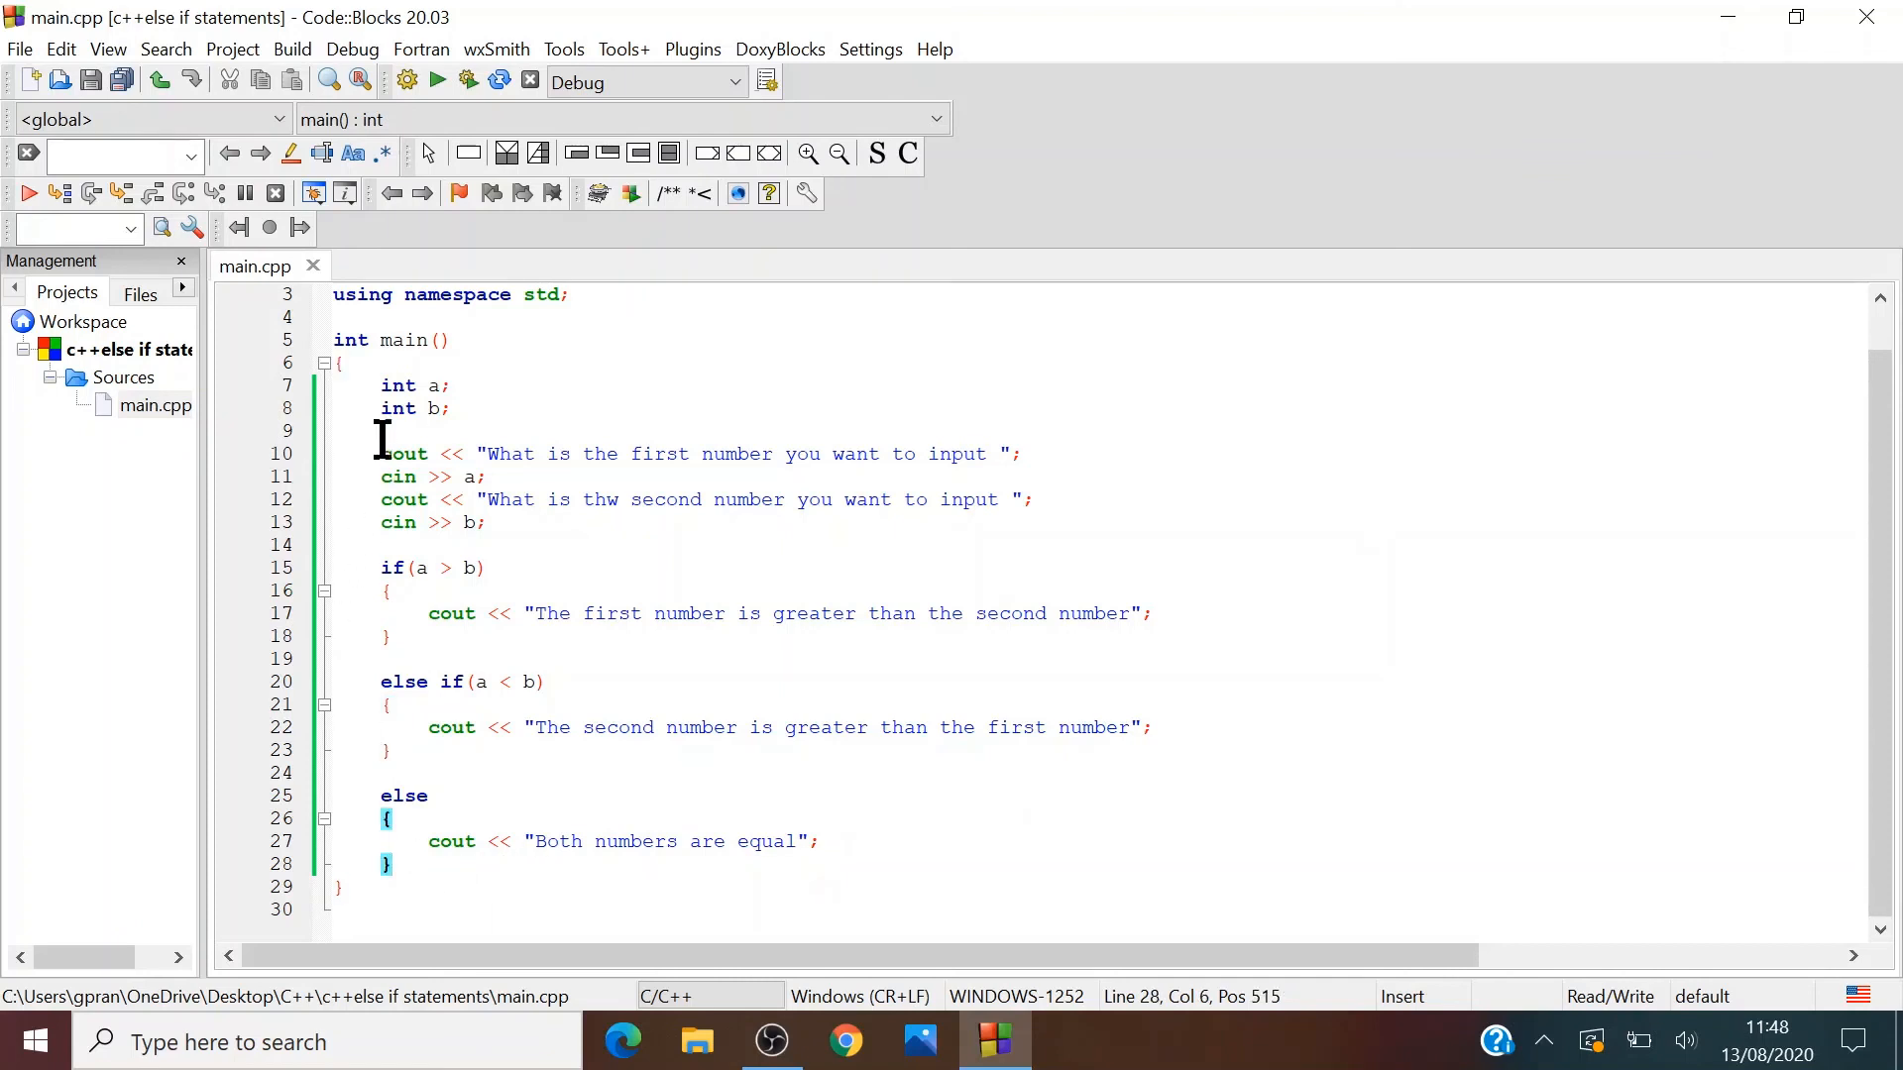
{"action": "mouse_move", "coordinate": [490, 430]}
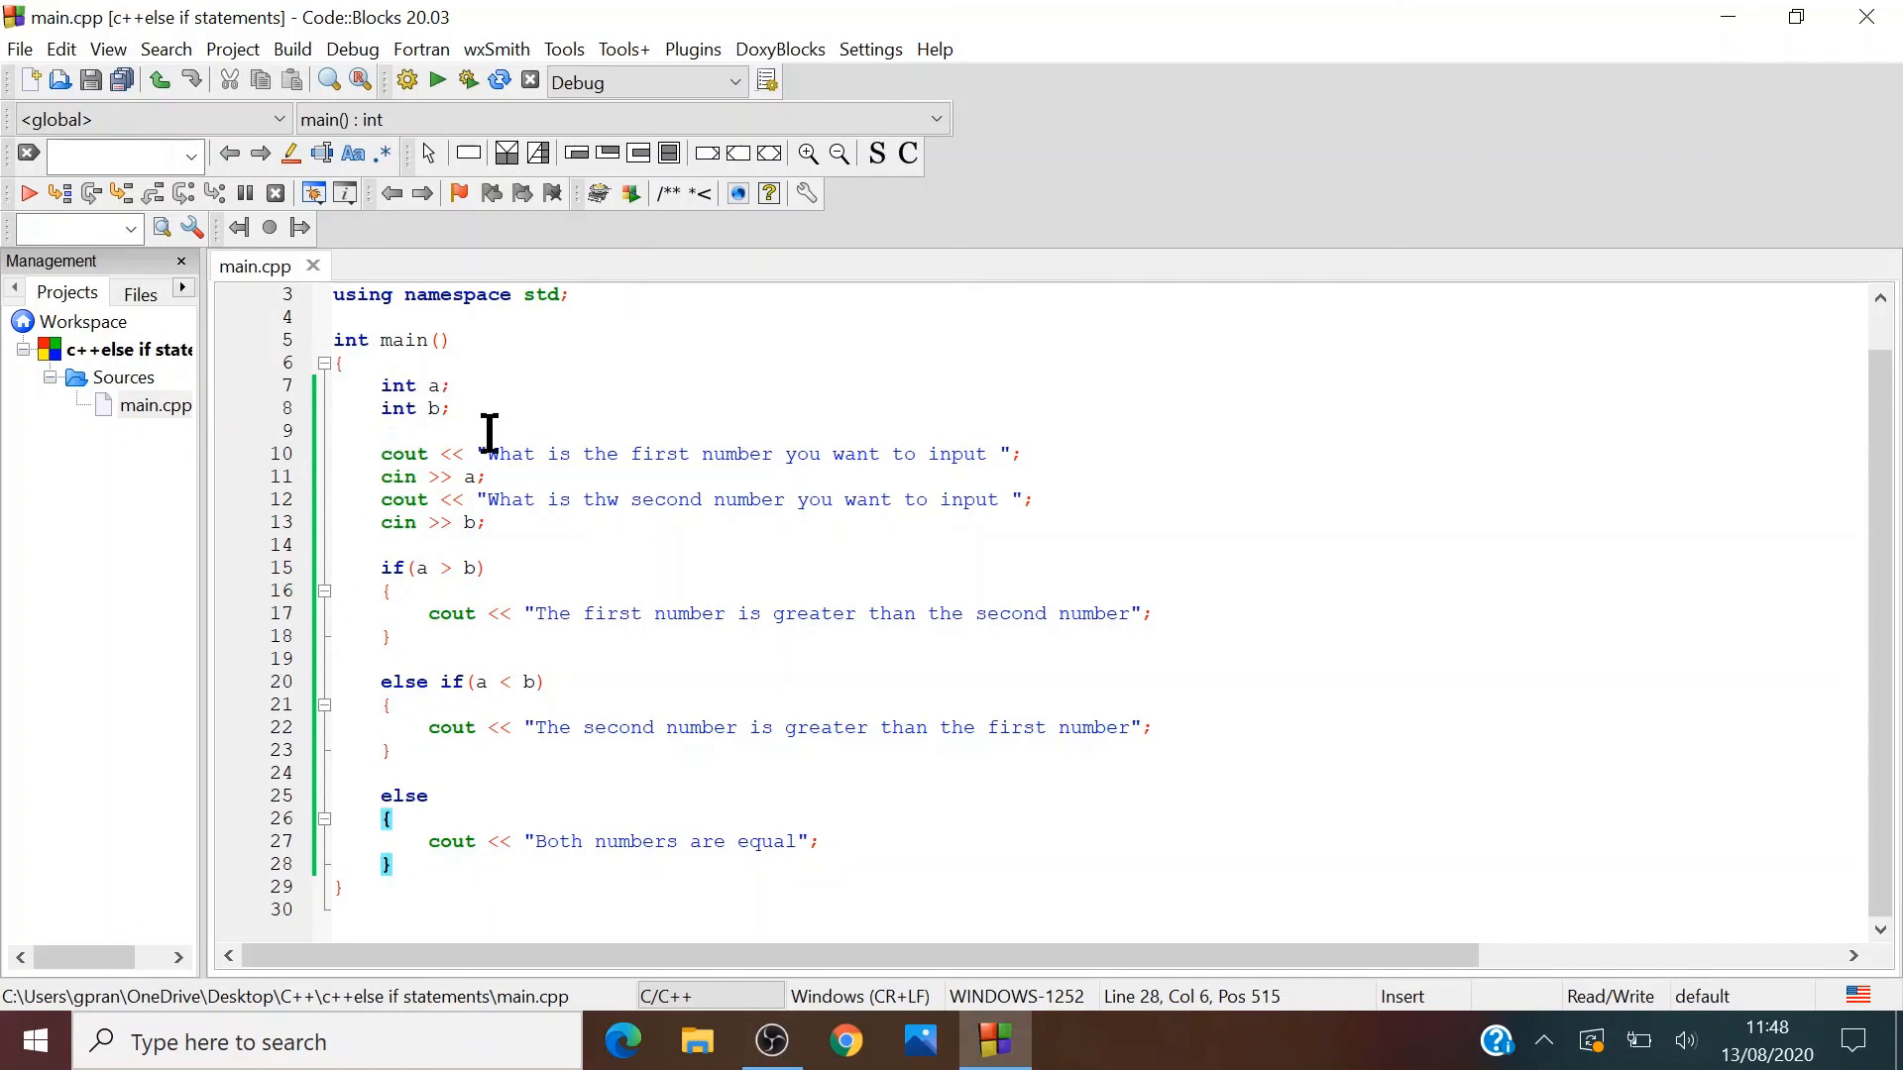
{"action": "mouse_move", "coordinate": [381, 680]}
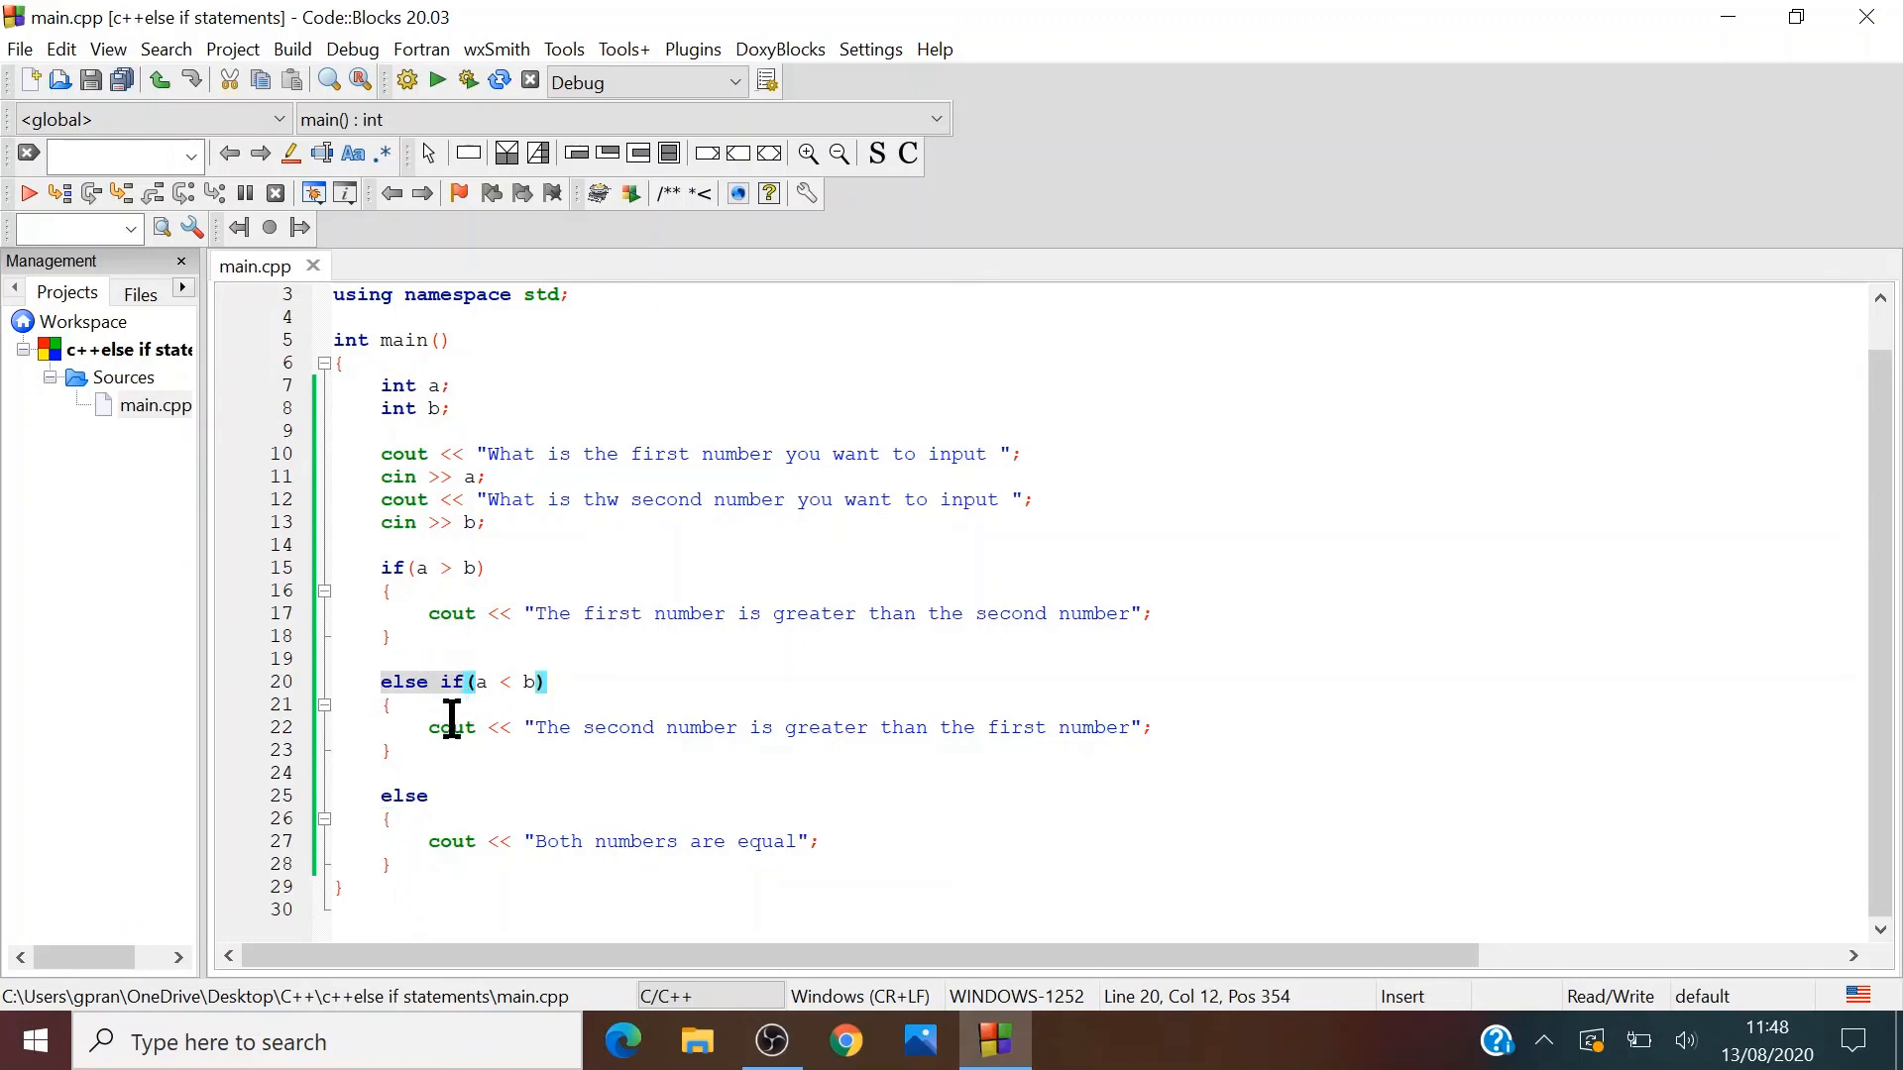
{"action": "left_click", "coordinate": [559, 727]}
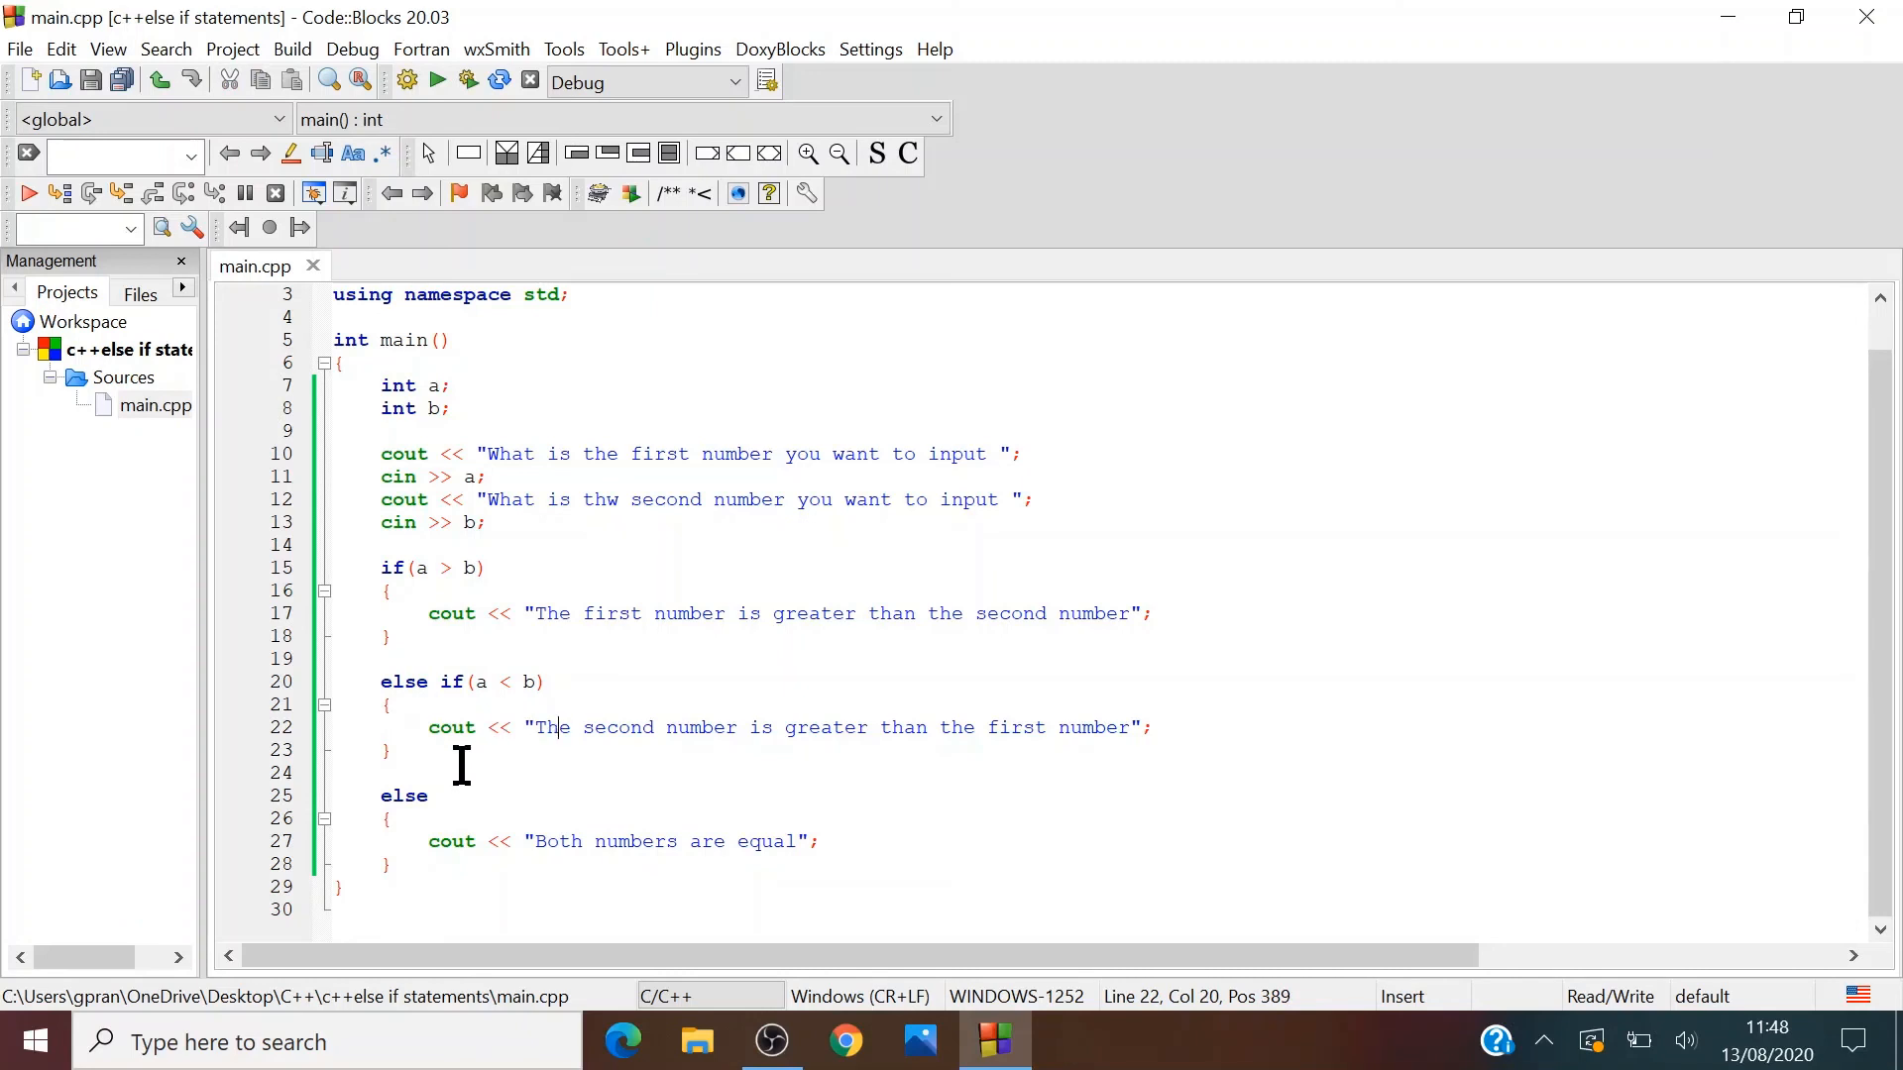
{"action": "left_click", "coordinate": [388, 864]}
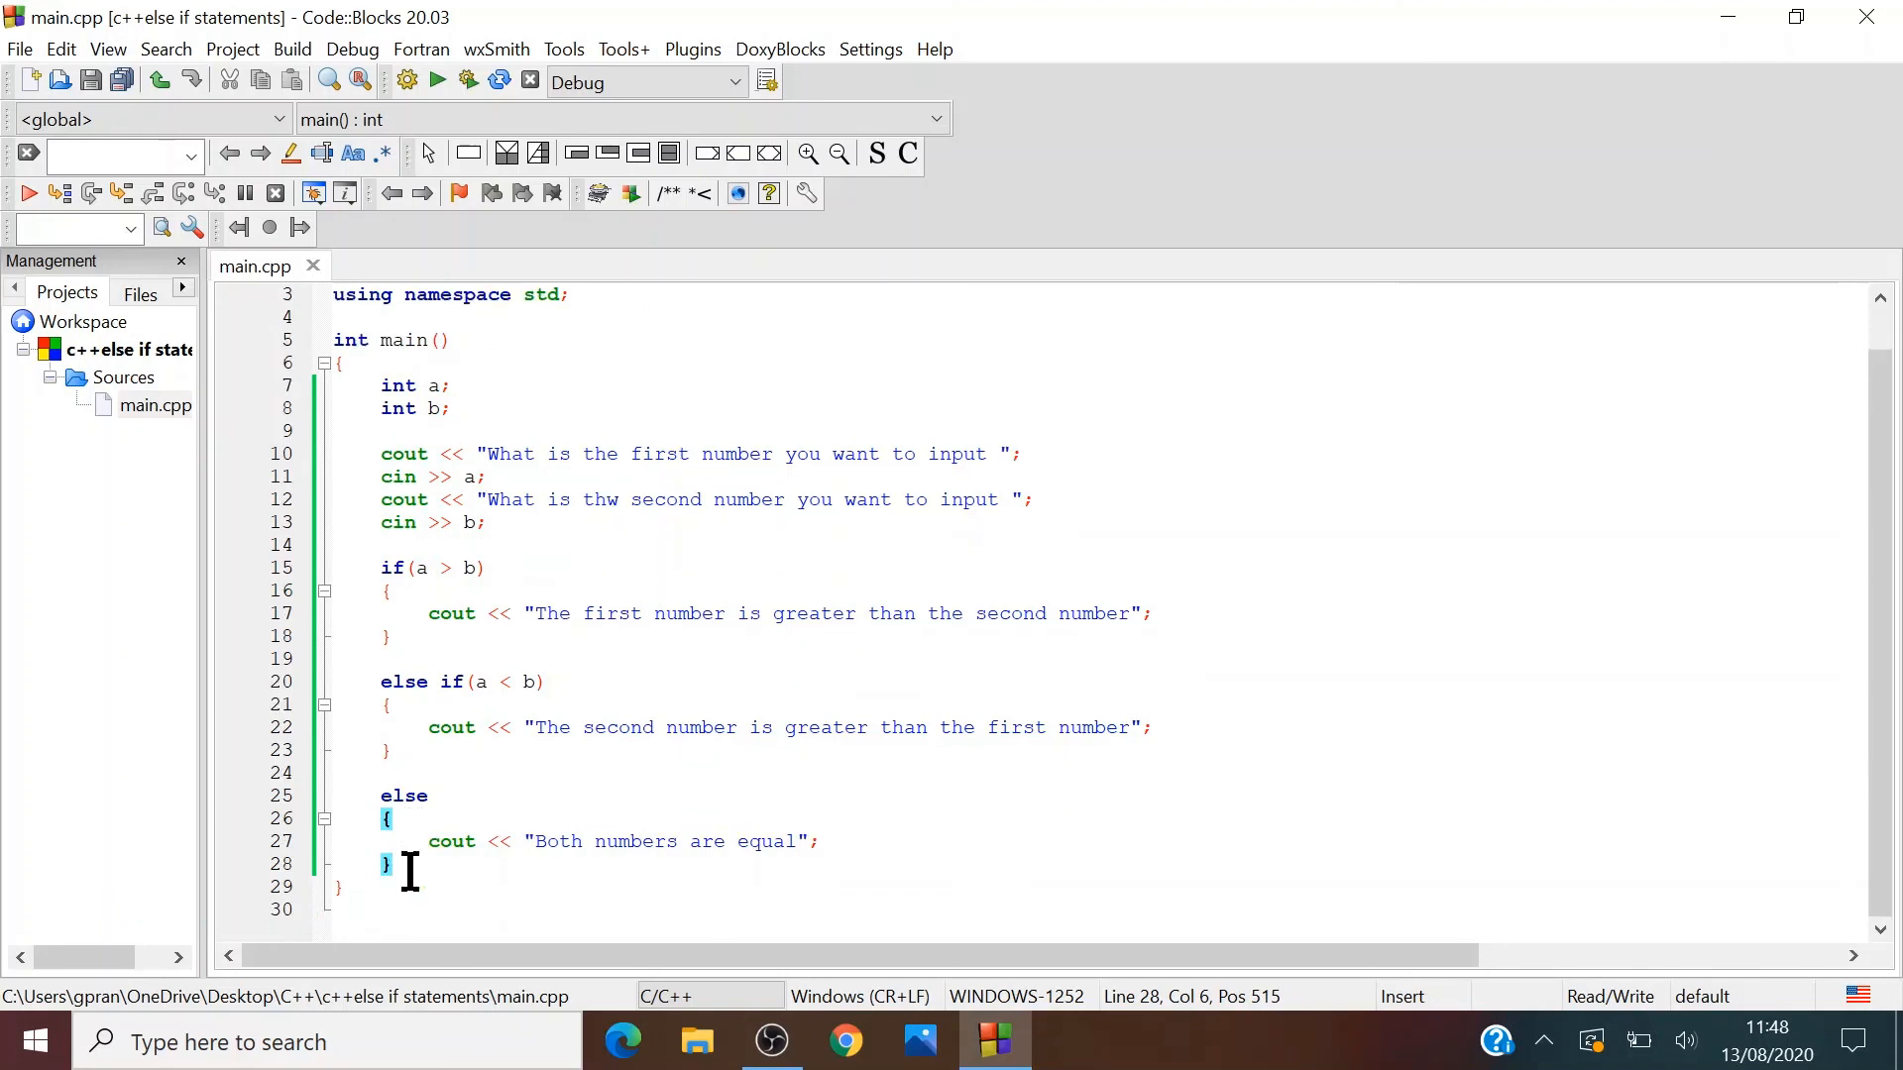
{"action": "left_click", "coordinate": [442, 680]}
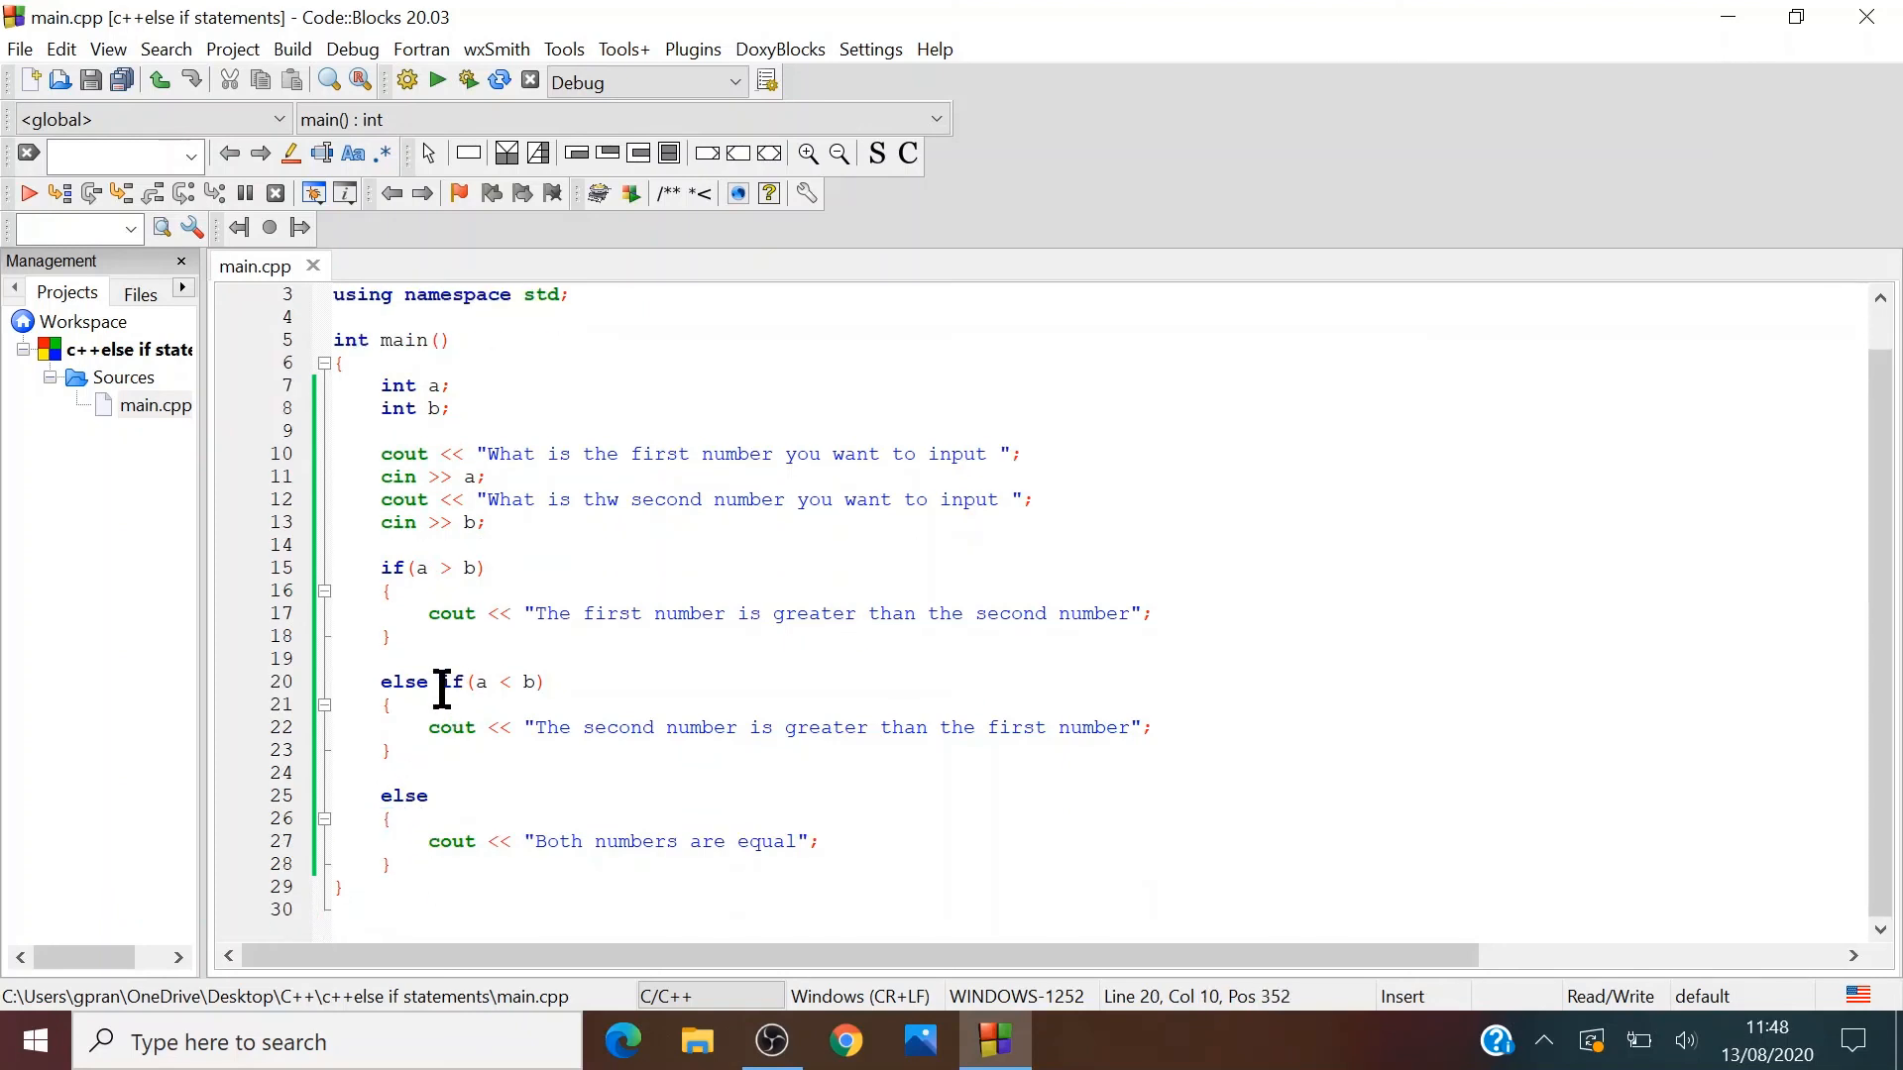